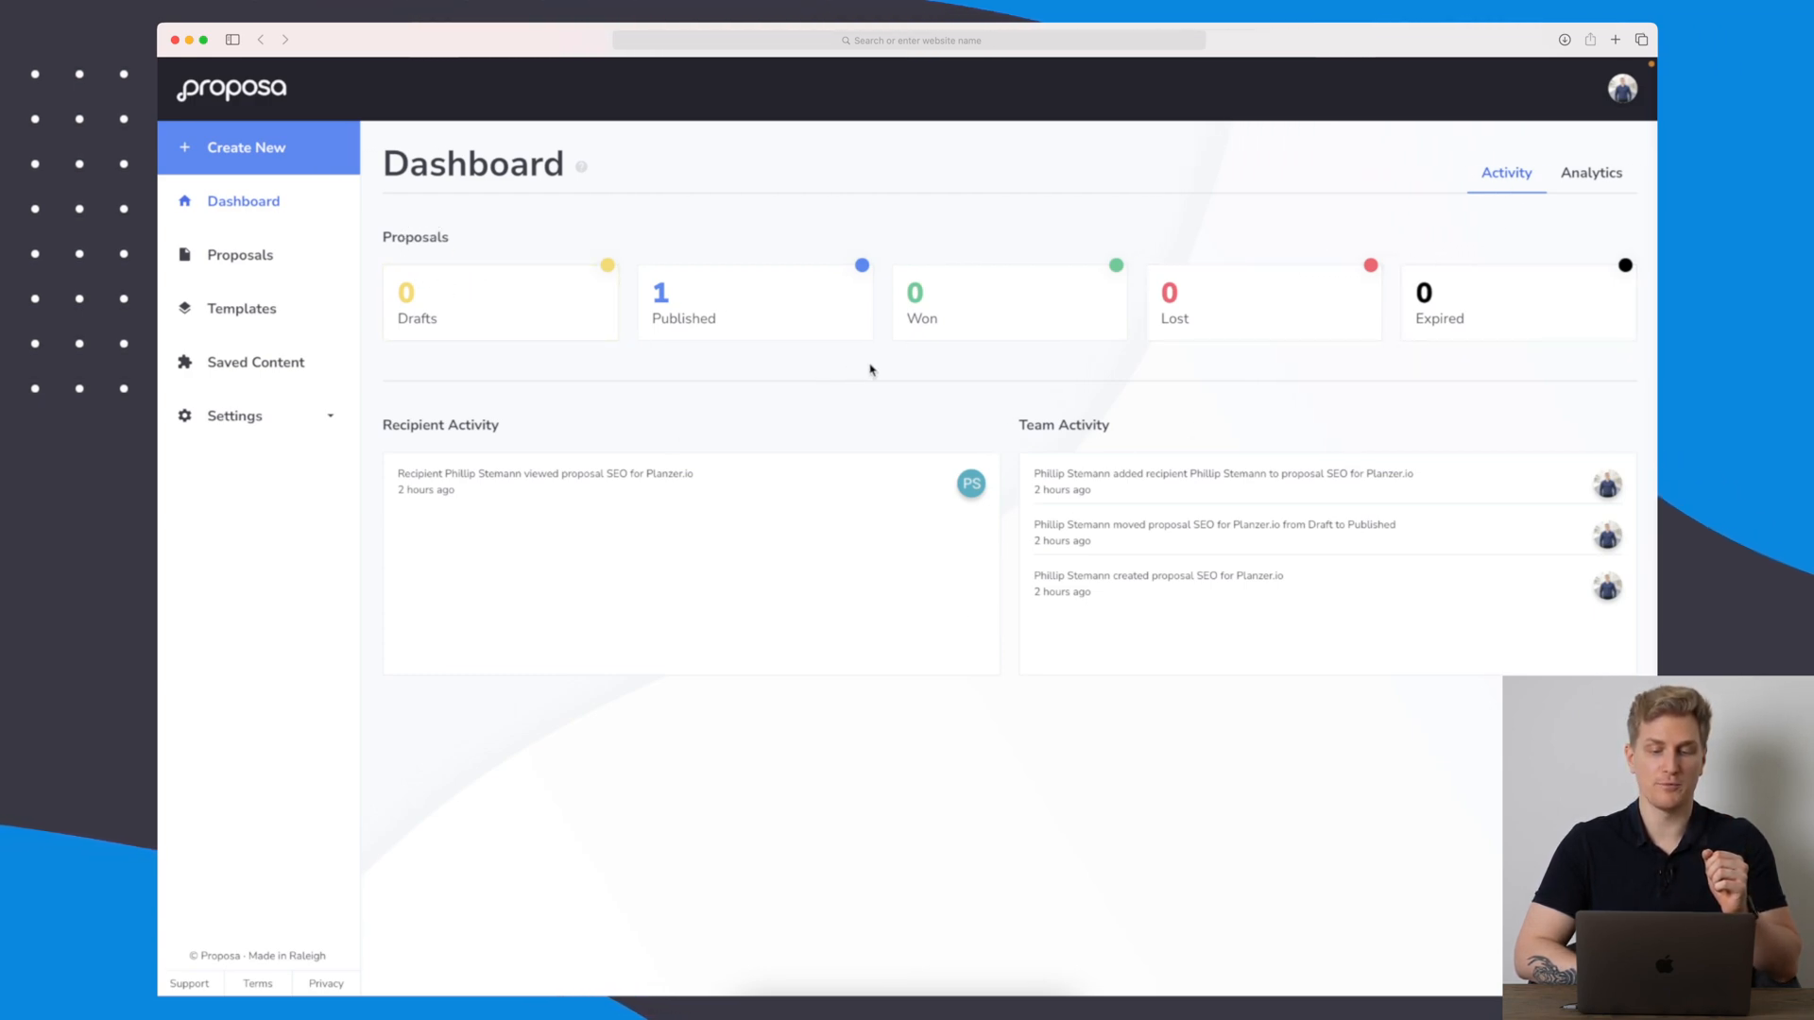
pyautogui.moveTo(888, 369)
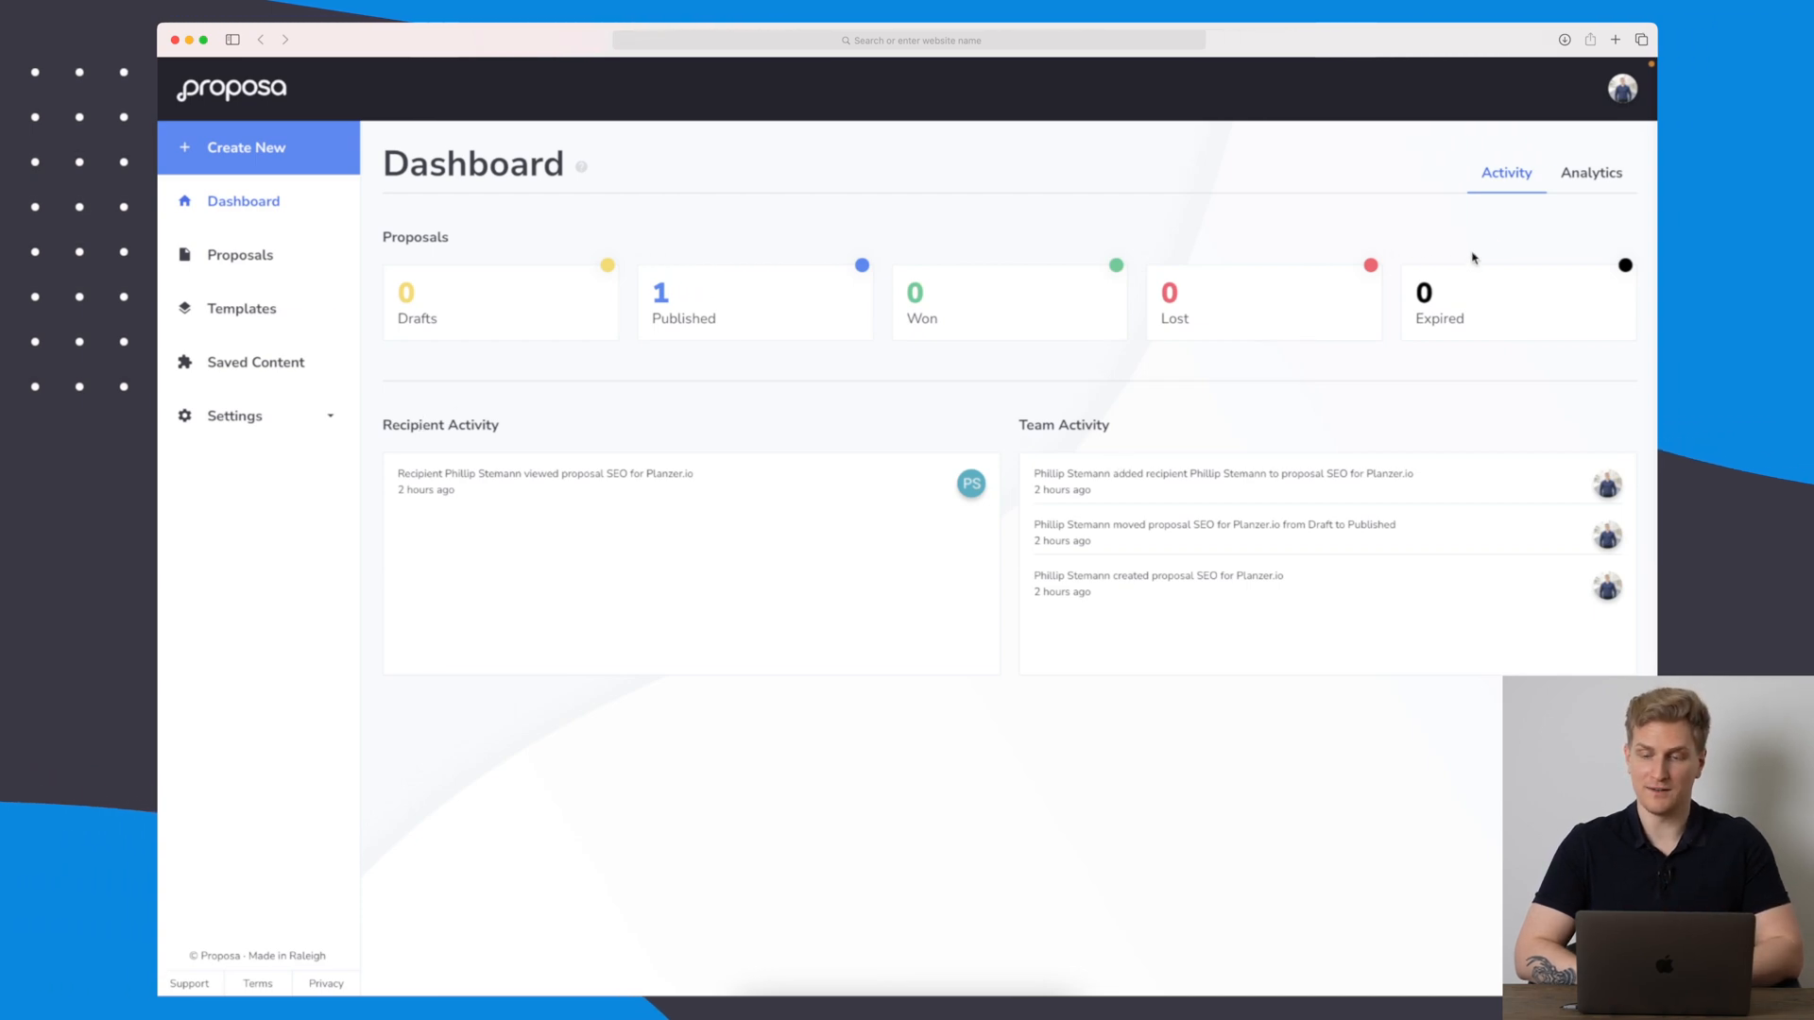
# Review the Analytics dashboard: $20,000 pipeline, recipient views, Win & Loss Analysis and Leaderboard.
pyautogui.click(1591, 172)
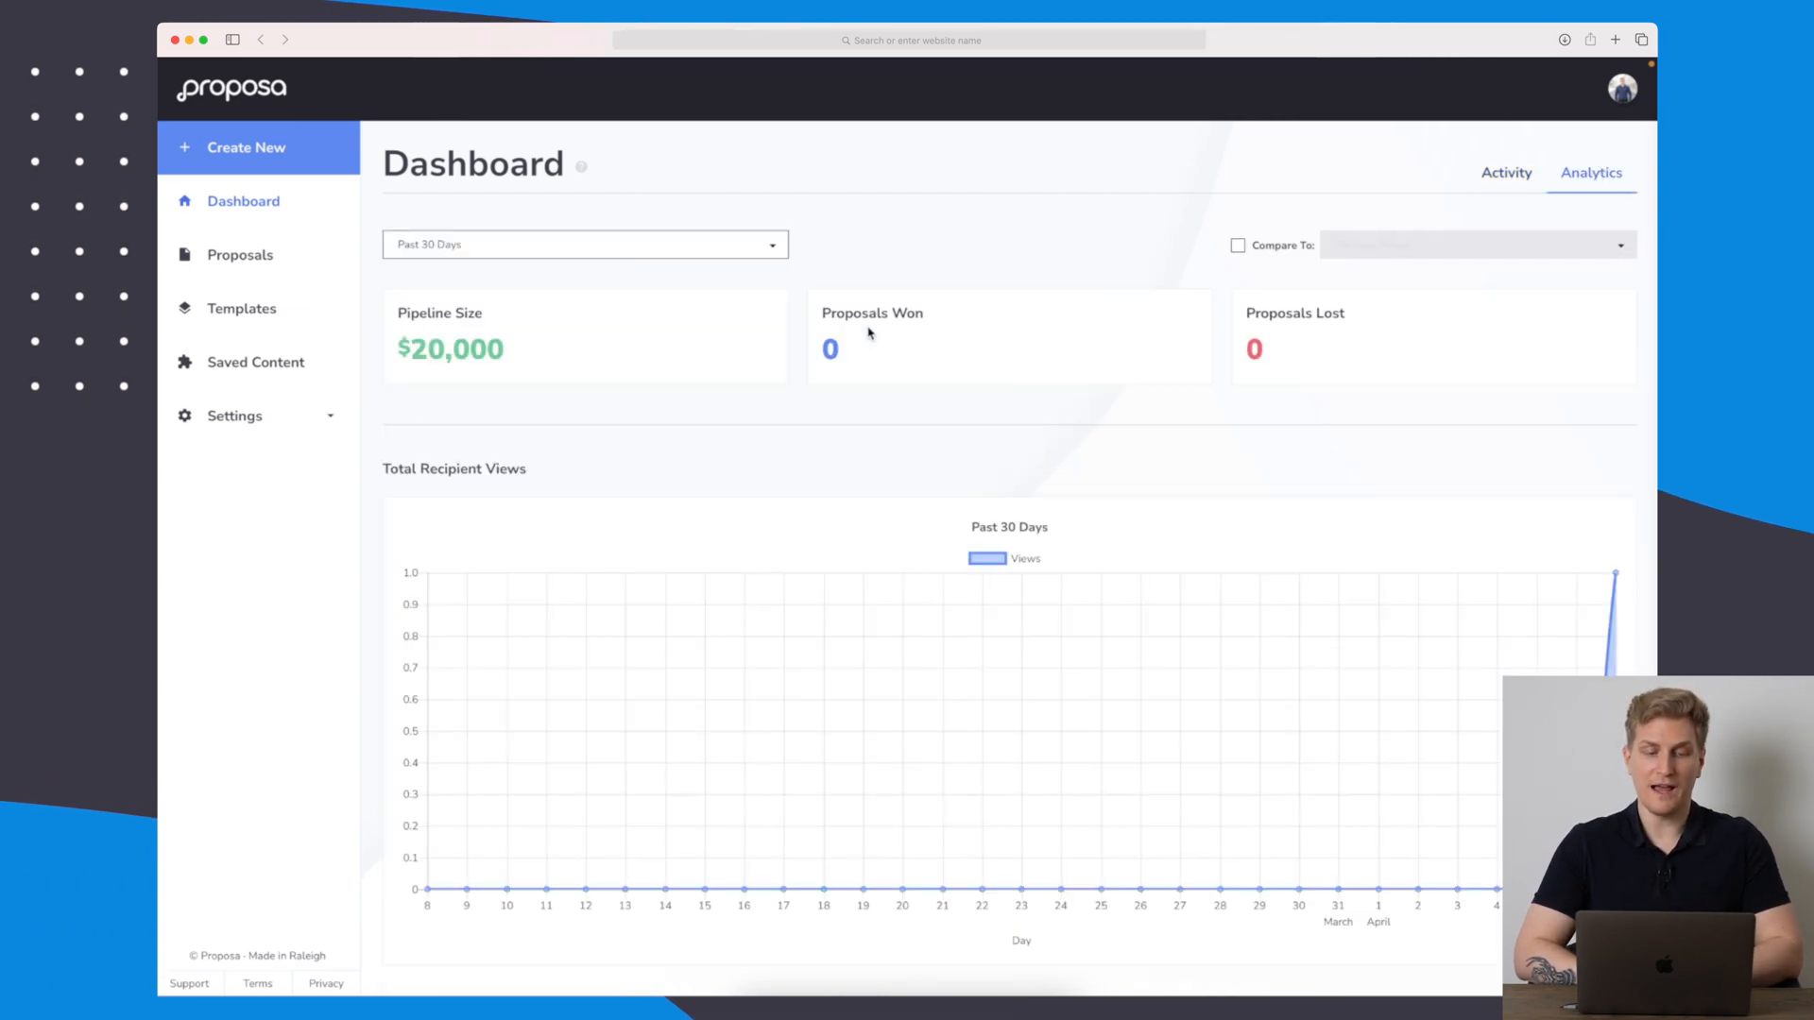
pyautogui.scroll(-3)
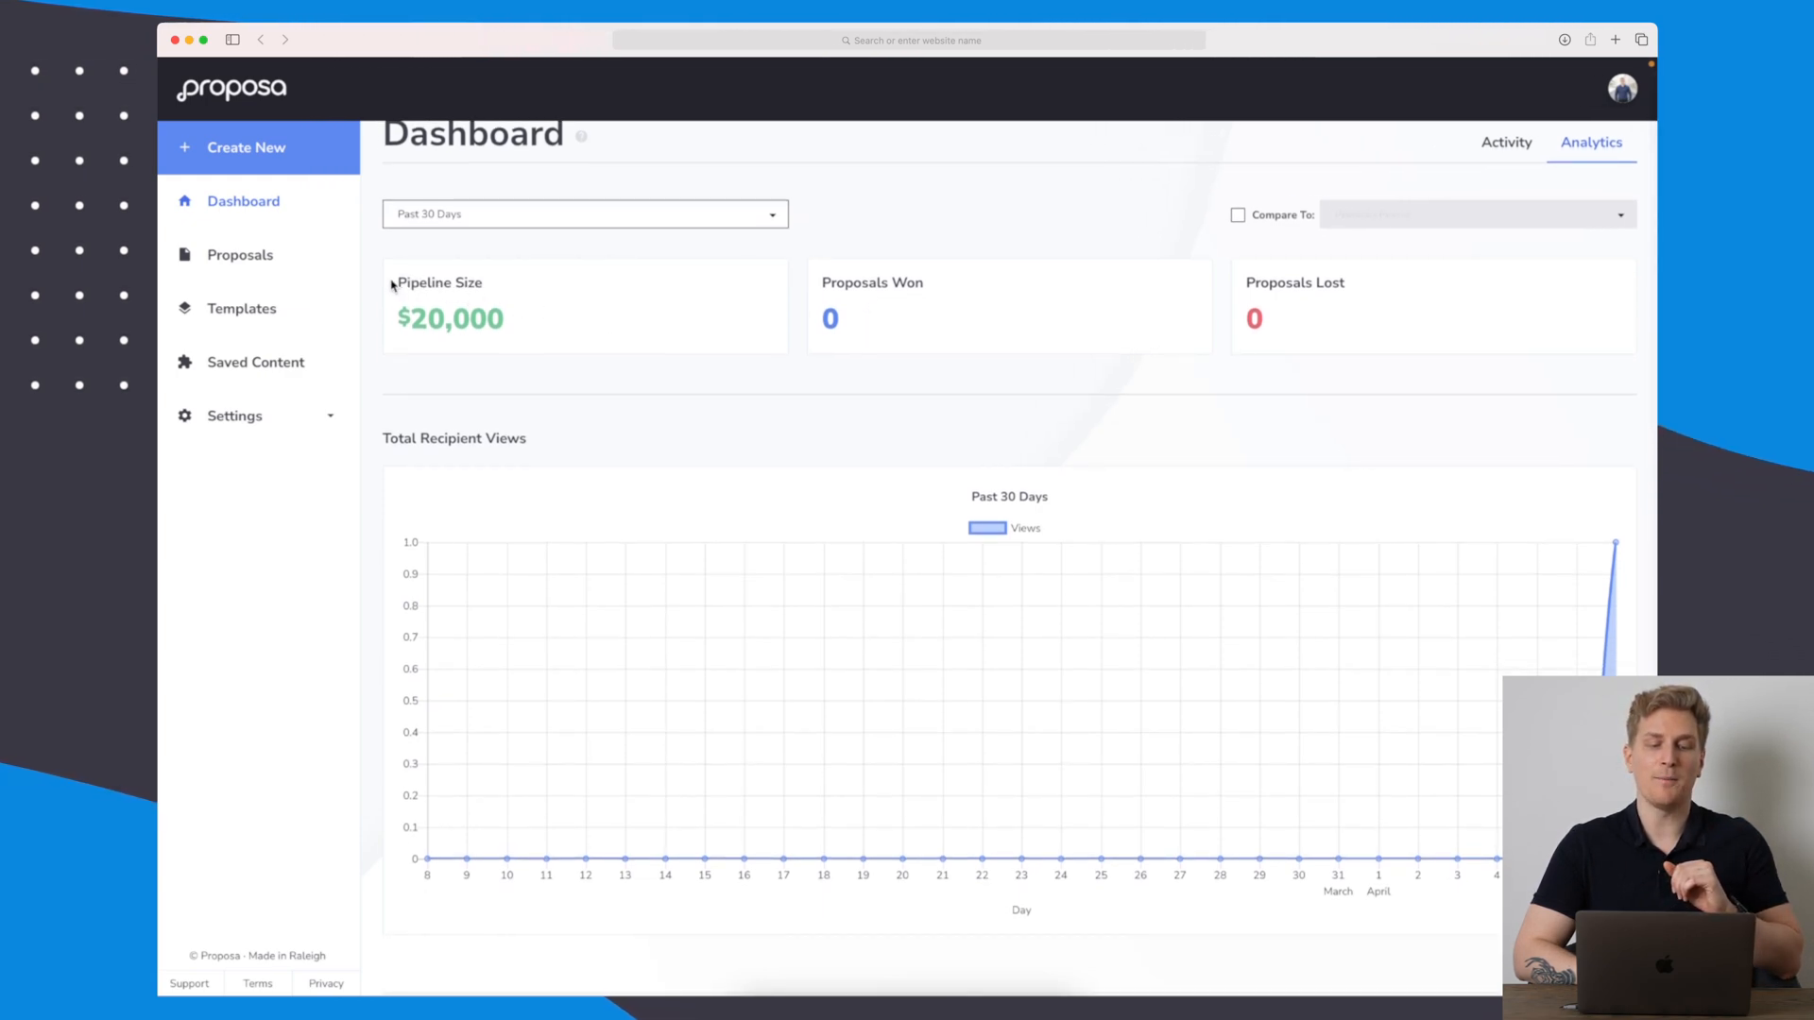
pyautogui.moveTo(533, 333)
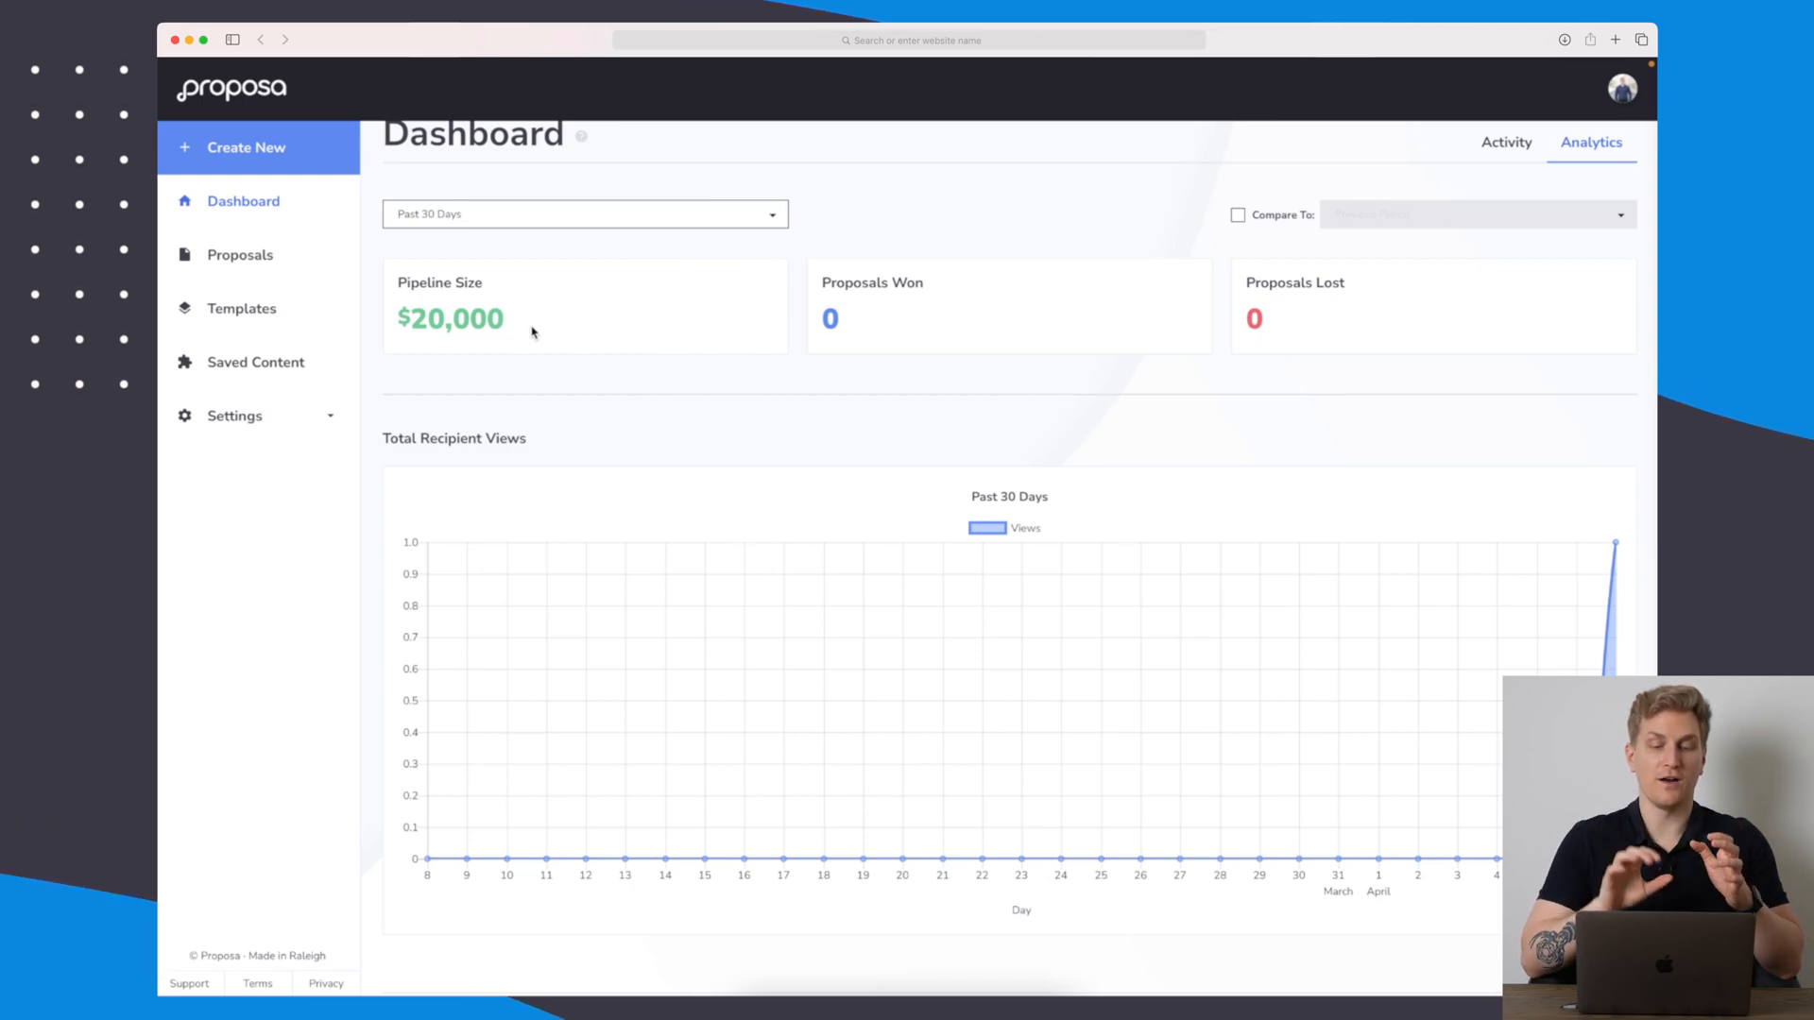
pyautogui.scroll(-3)
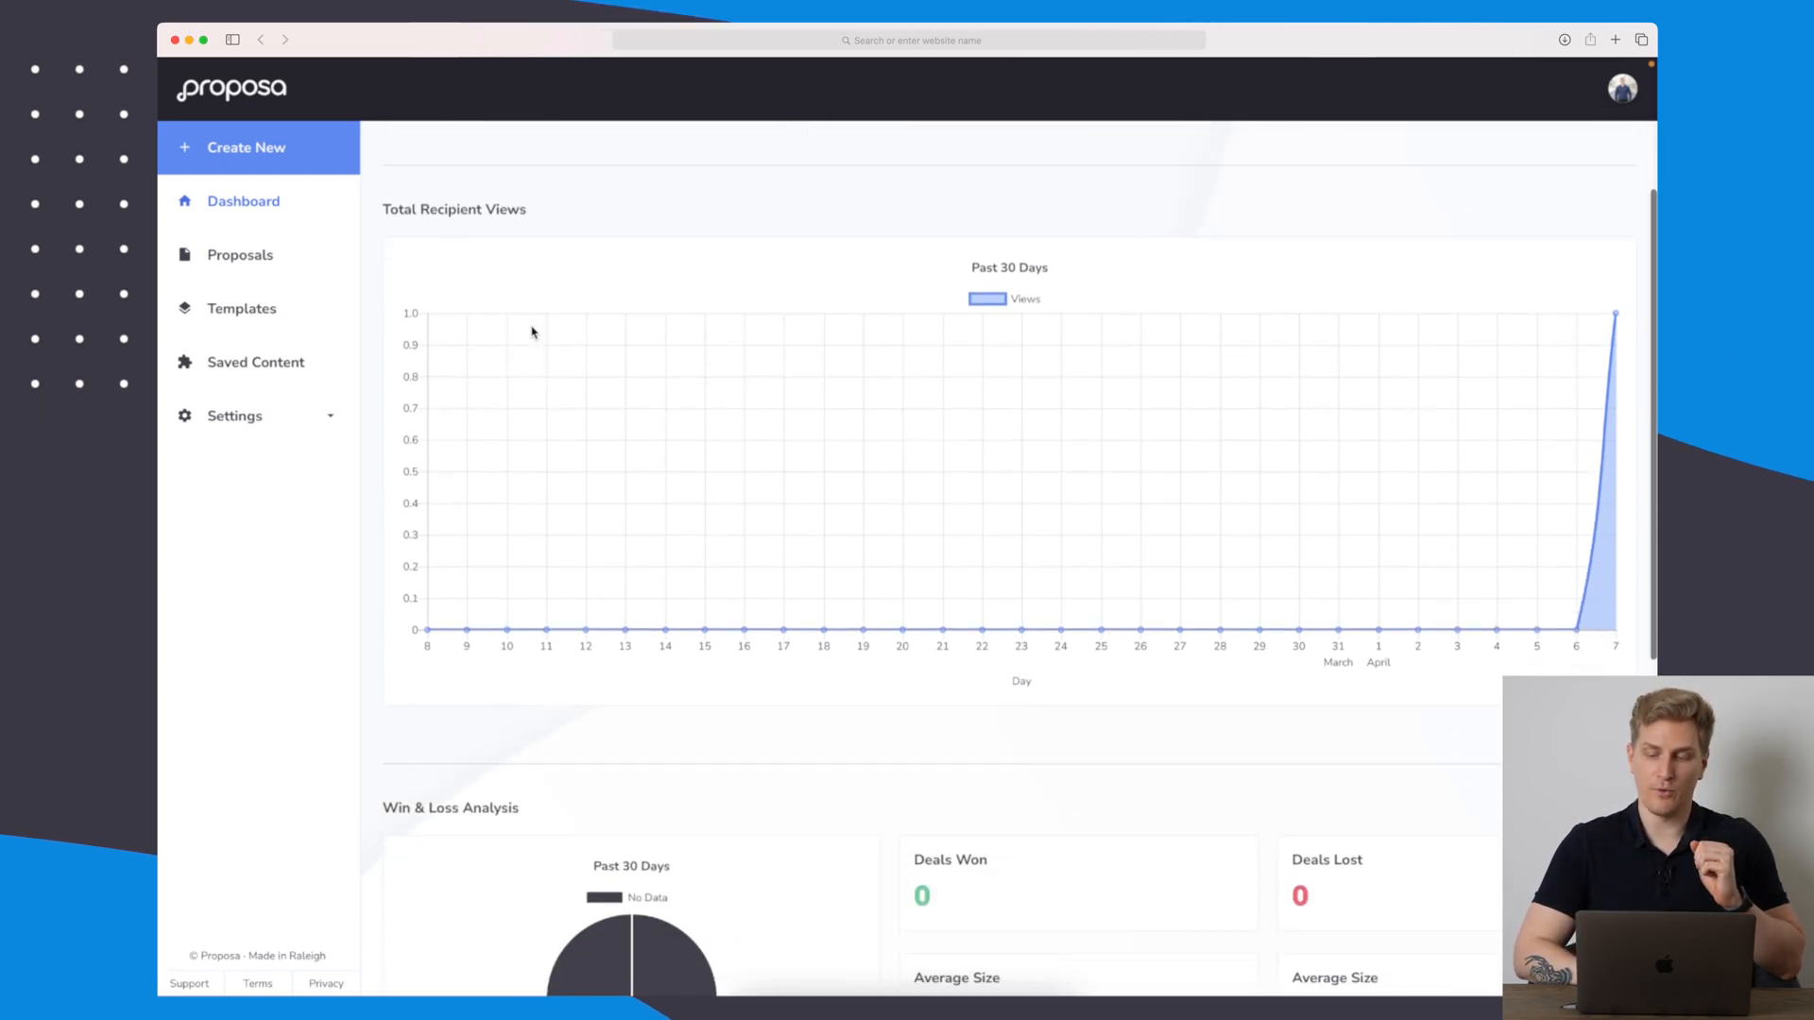
pyautogui.scroll(-3)
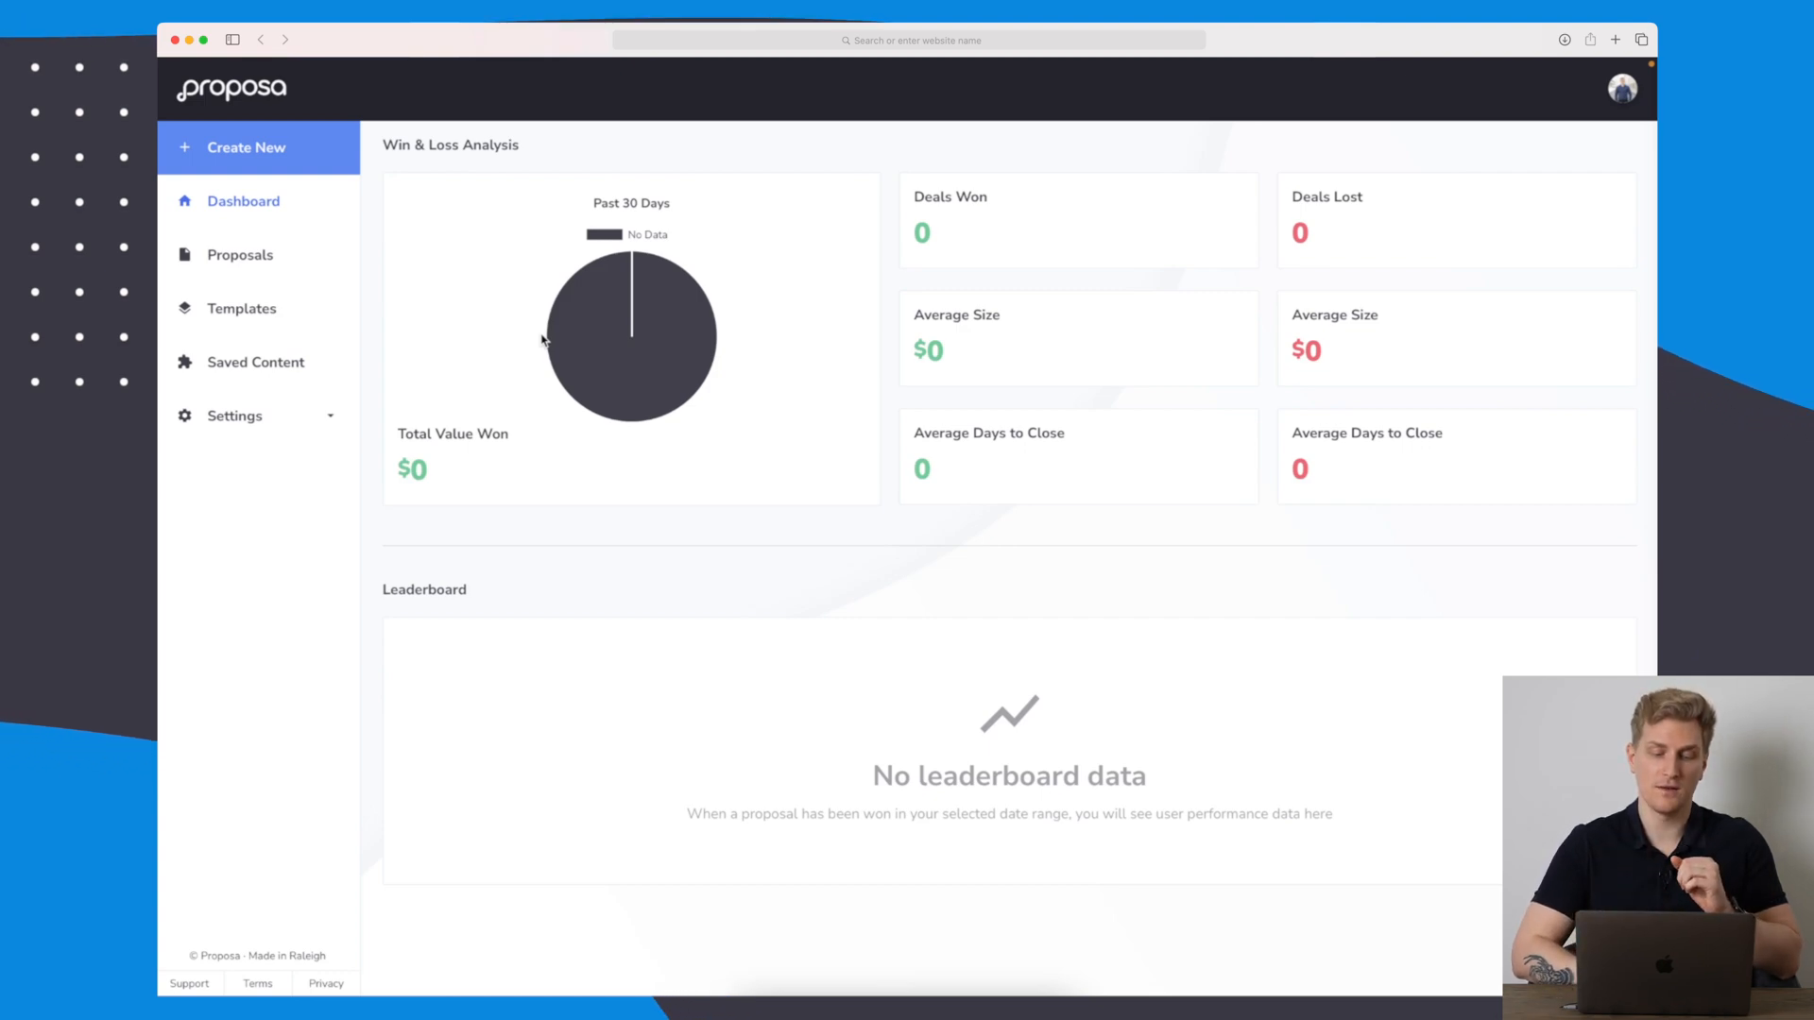
pyautogui.moveTo(743, 801)
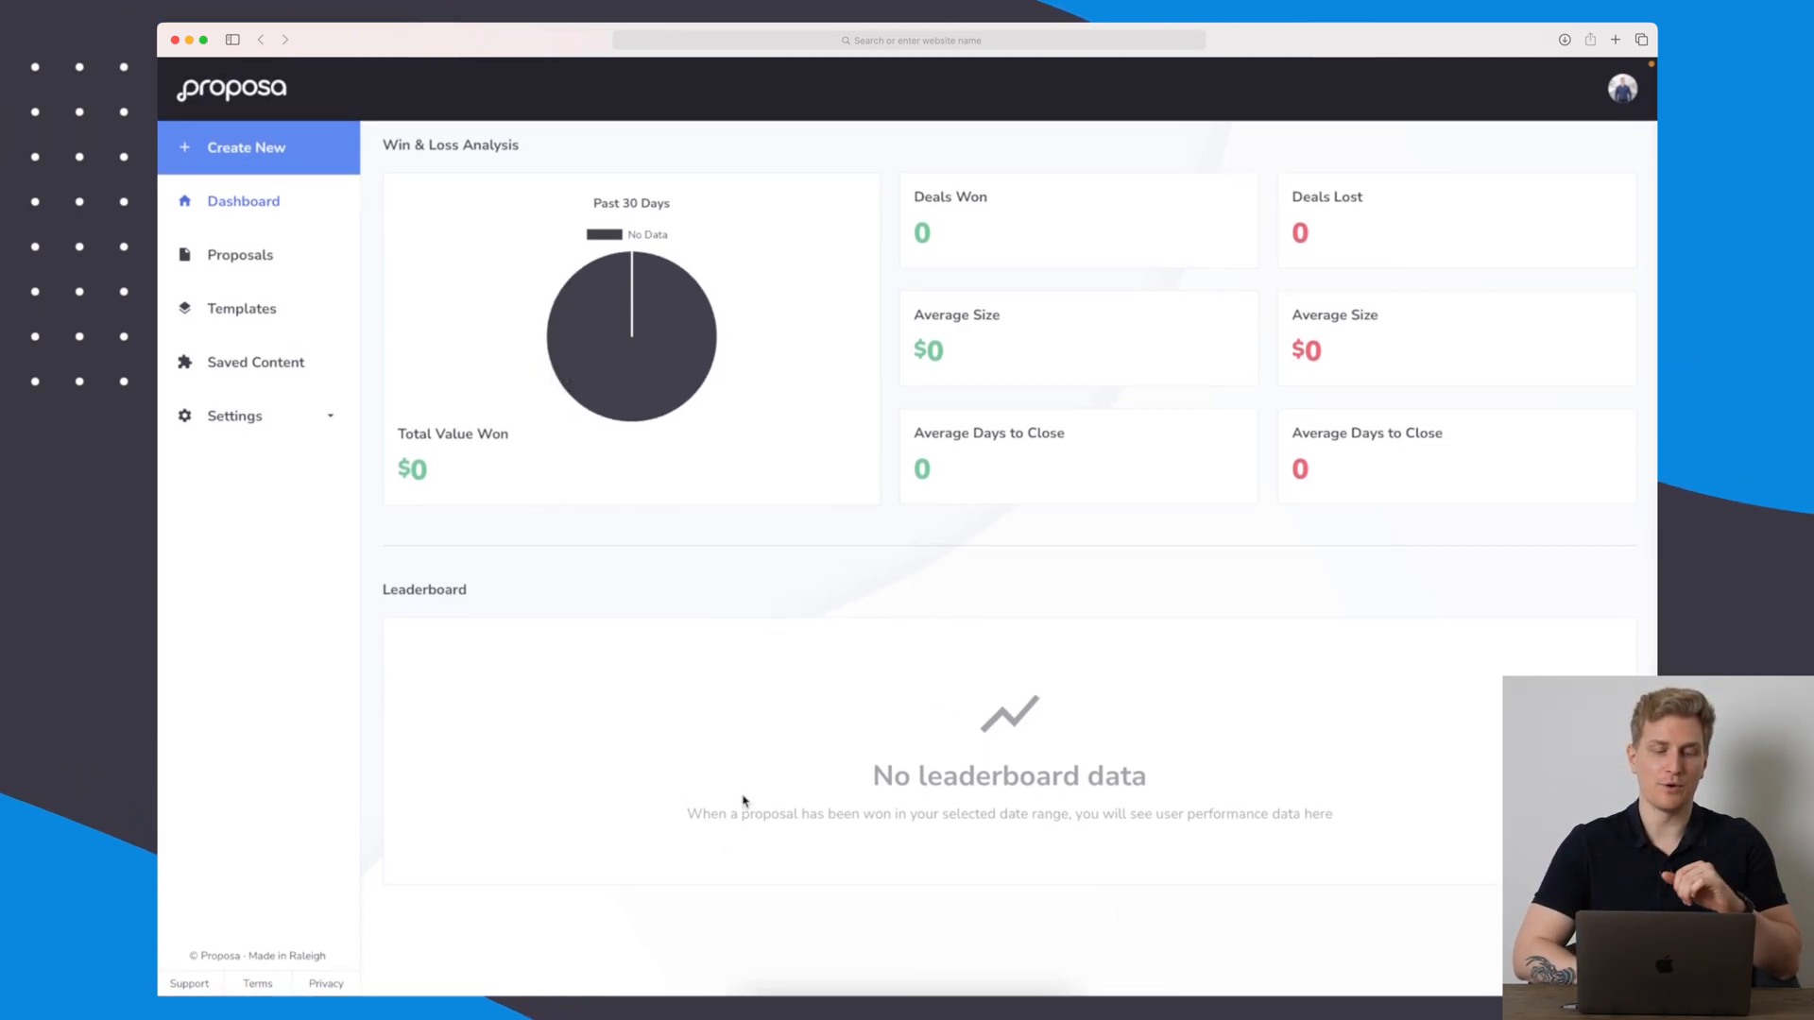
pyautogui.scroll(3)
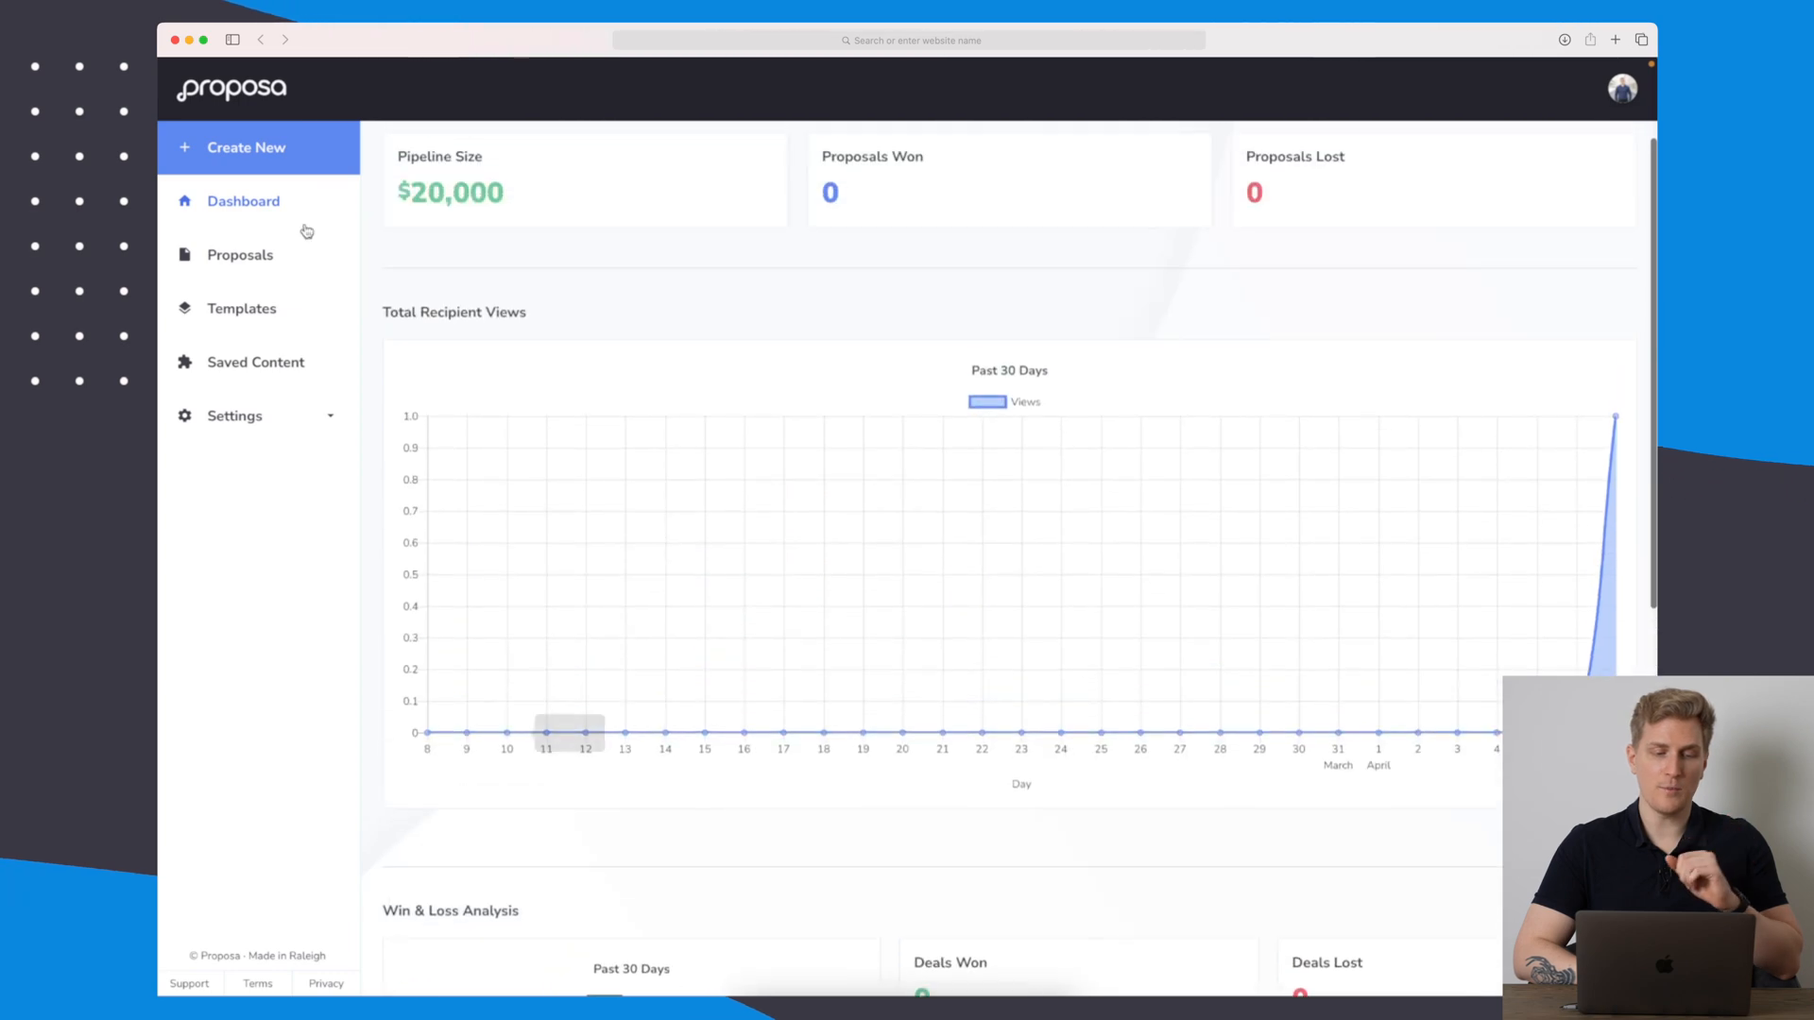
# From the Proposals list start a new proposal and browse the template library.
pyautogui.click(240, 255)
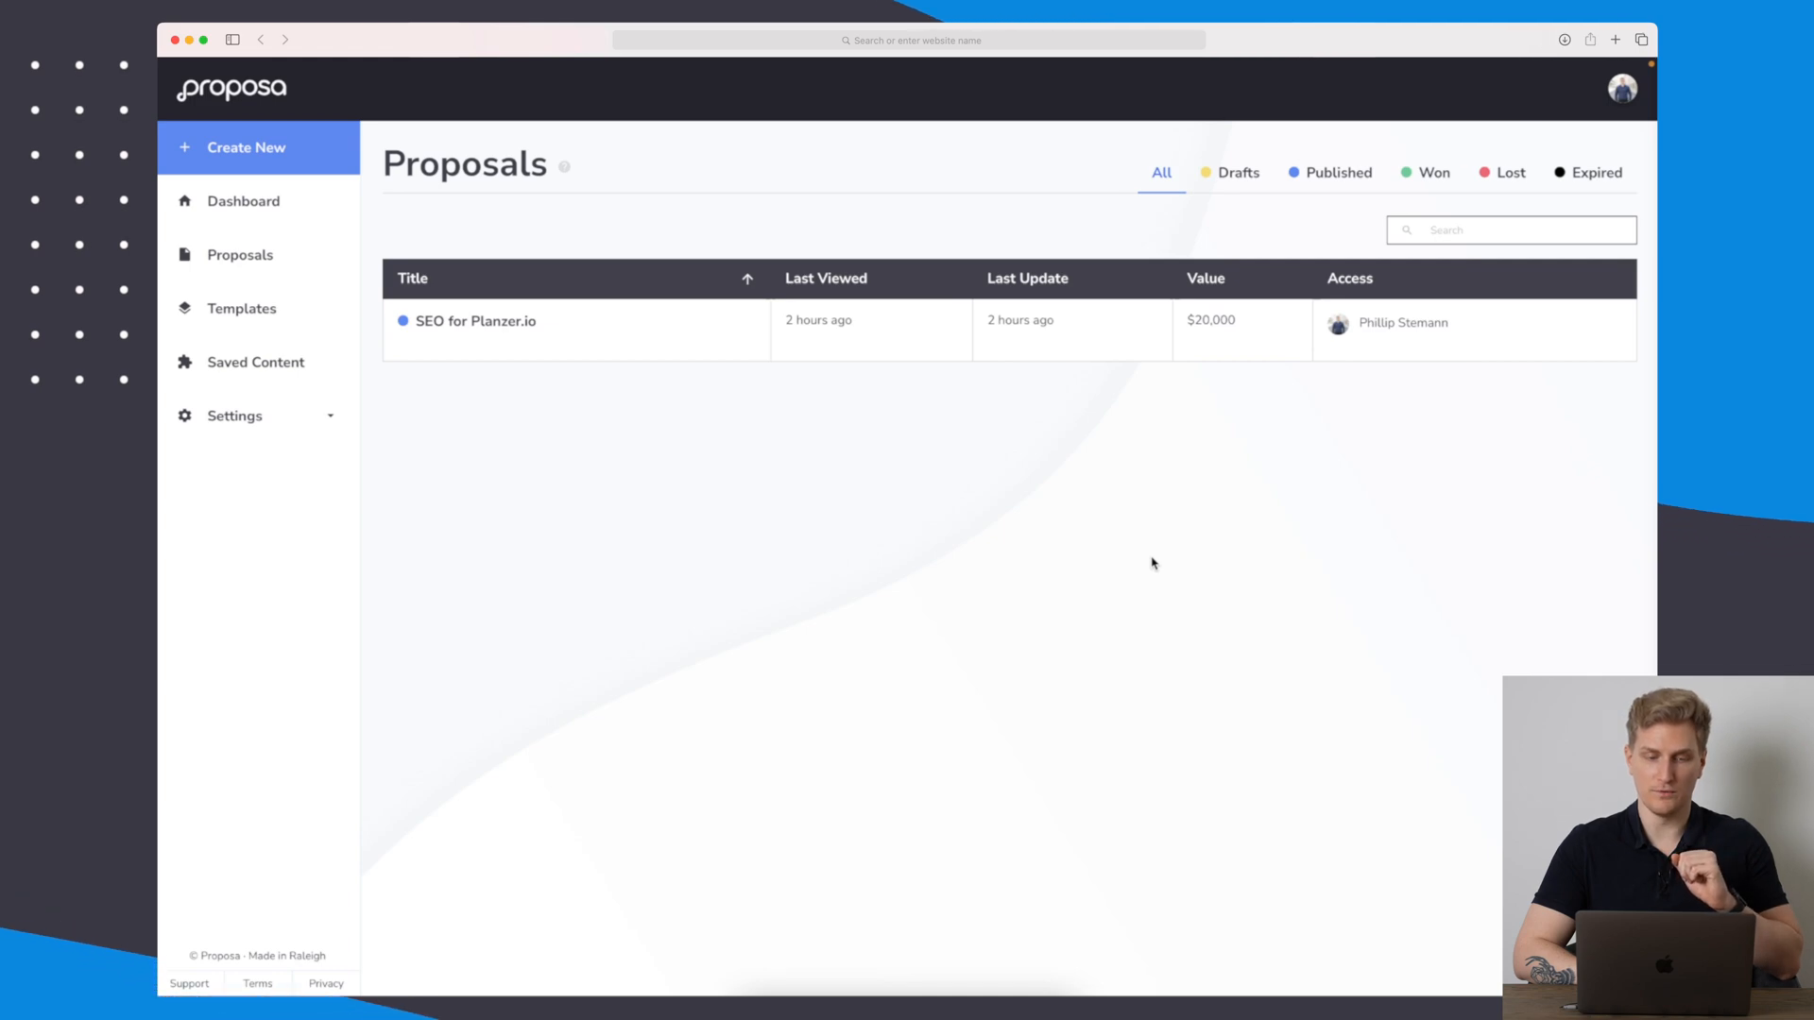
pyautogui.click(244, 148)
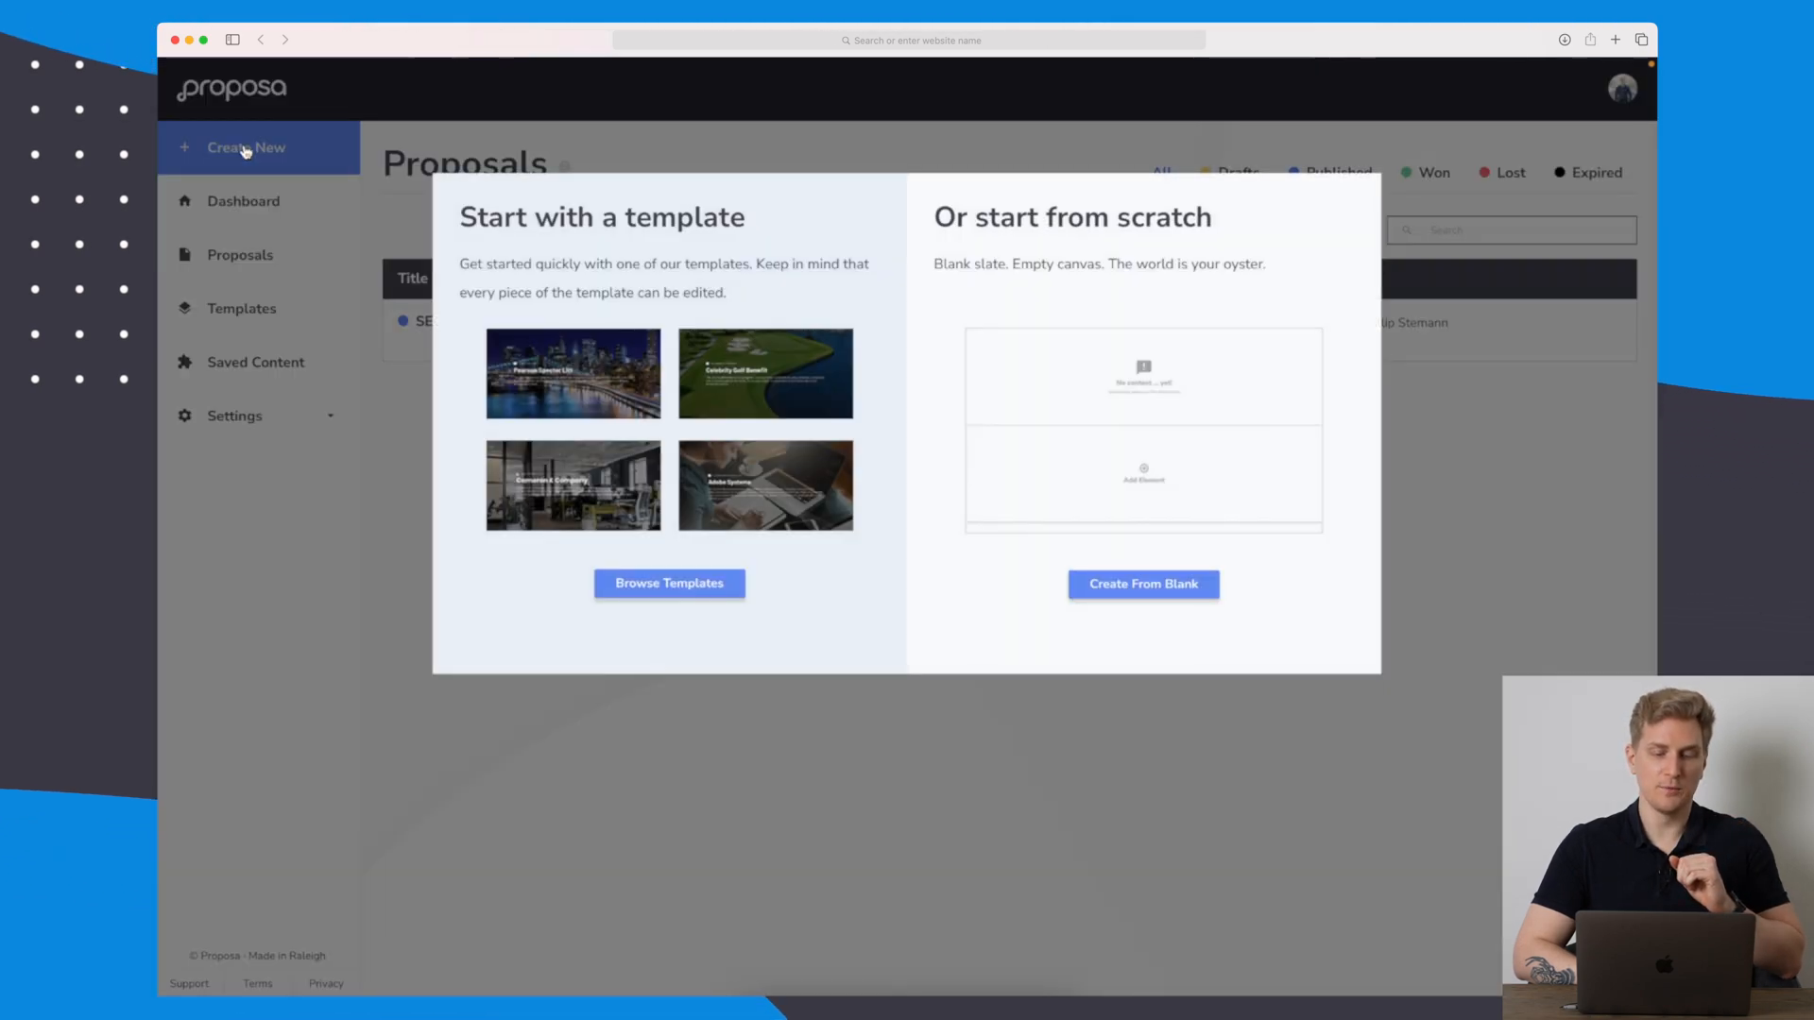
pyautogui.moveTo(889, 544)
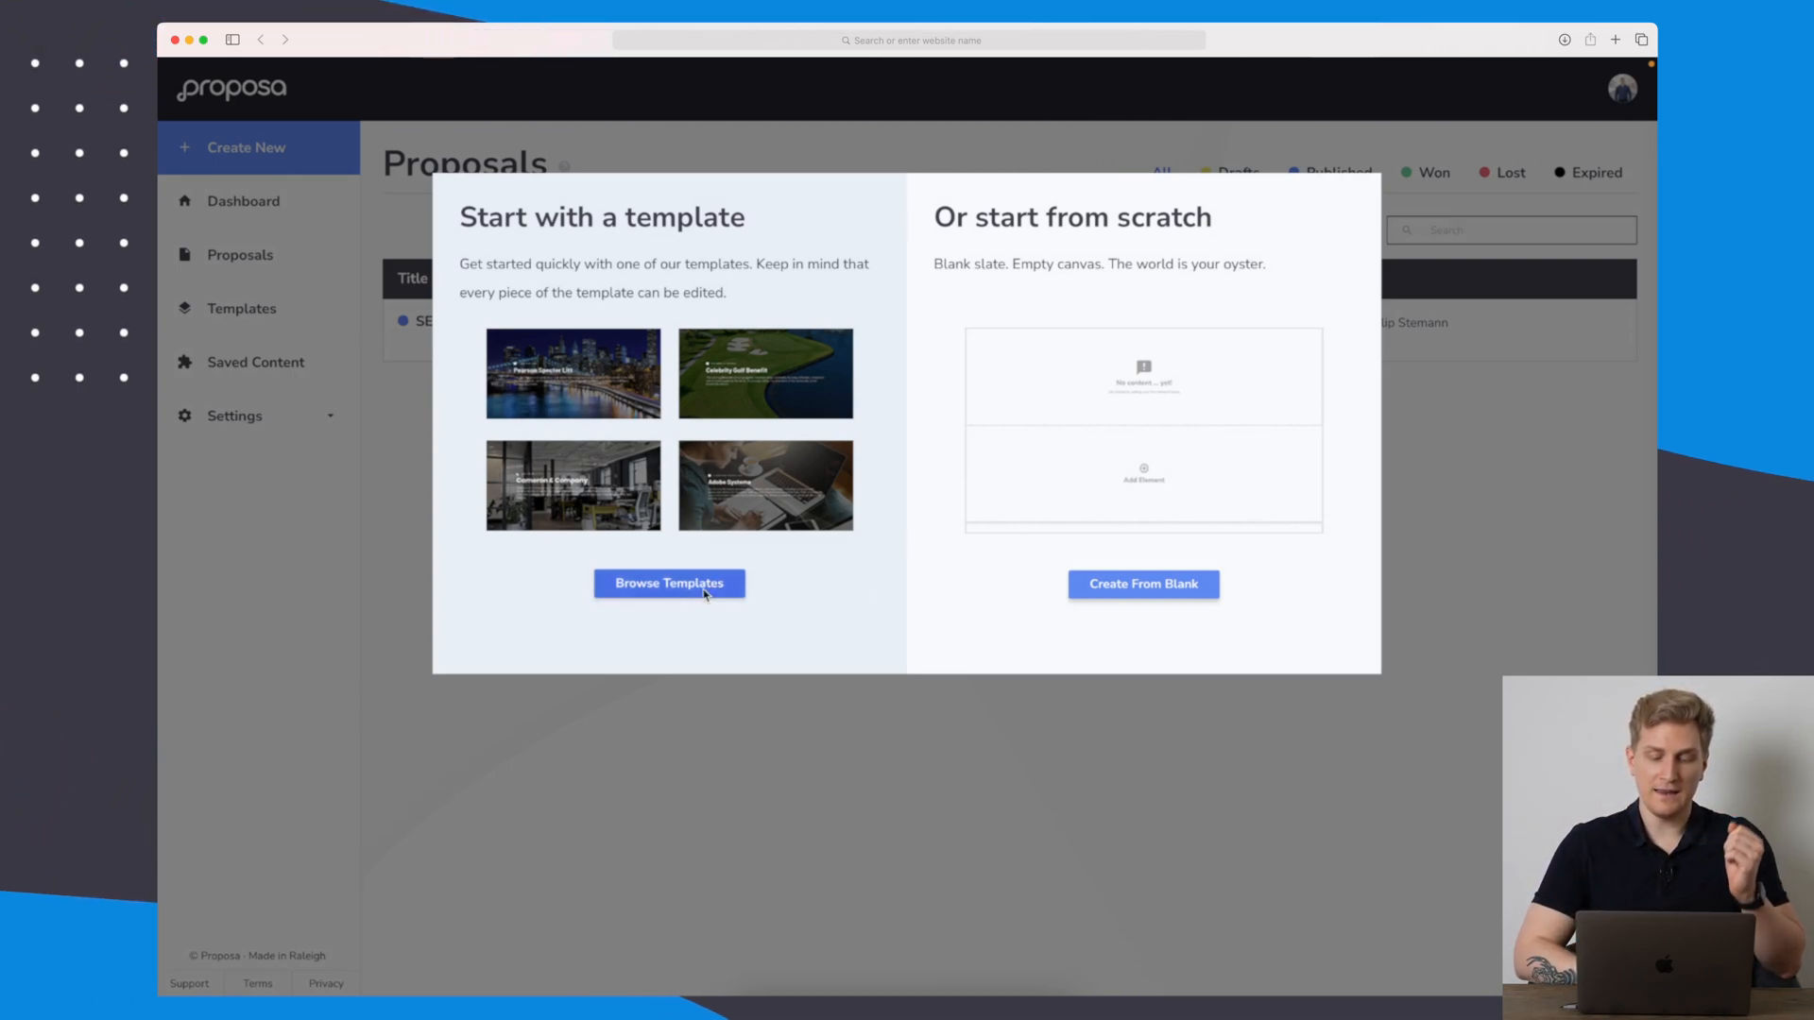
pyautogui.click(668, 584)
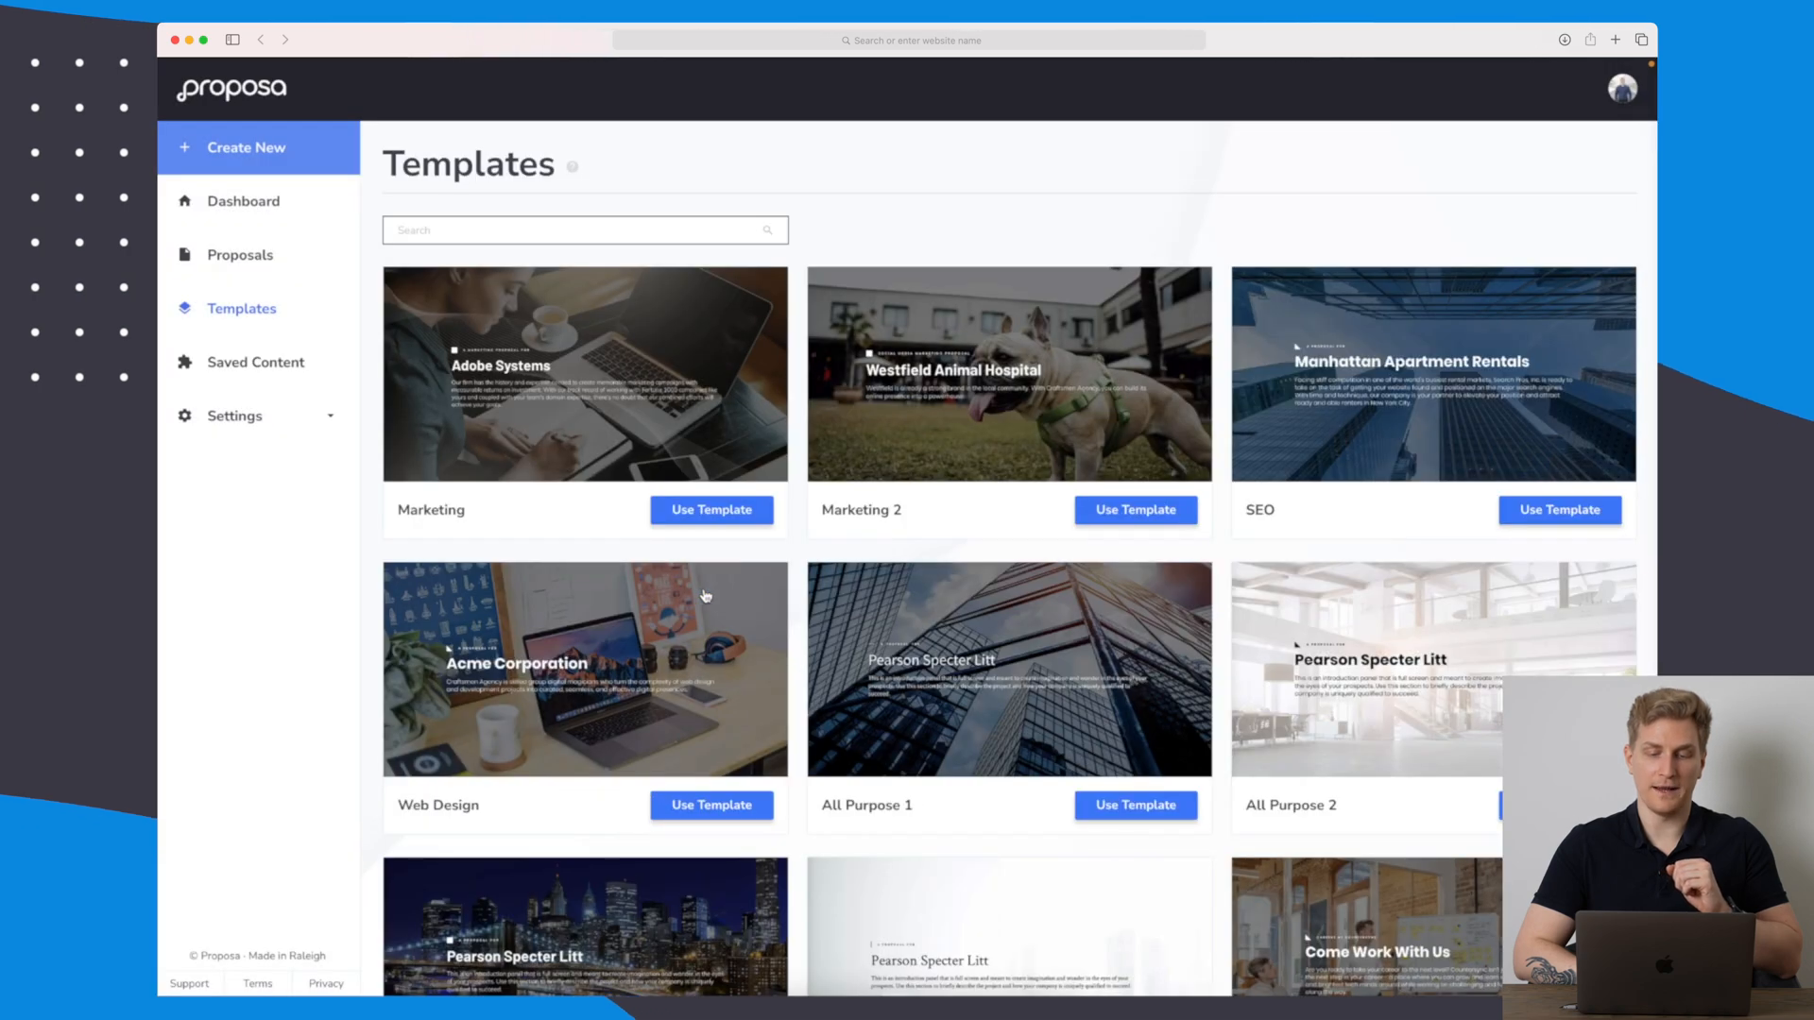
pyautogui.scroll(-3)
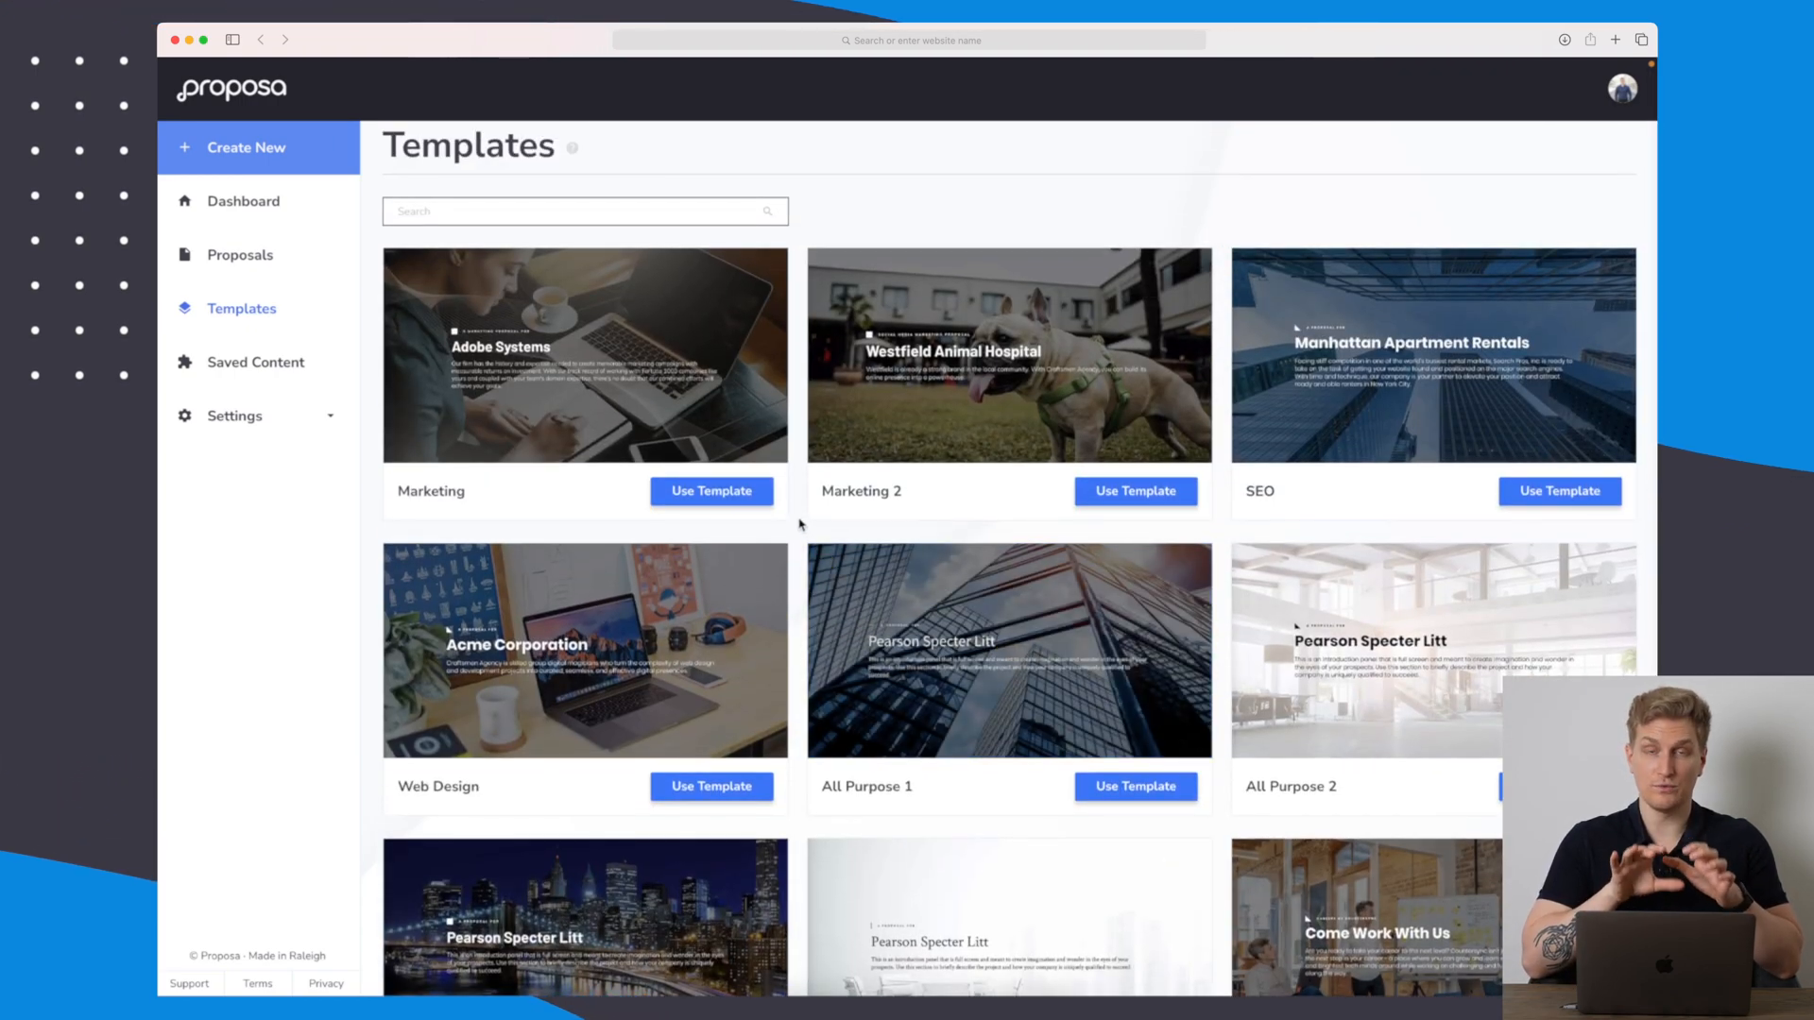
pyautogui.moveTo(1208, 514)
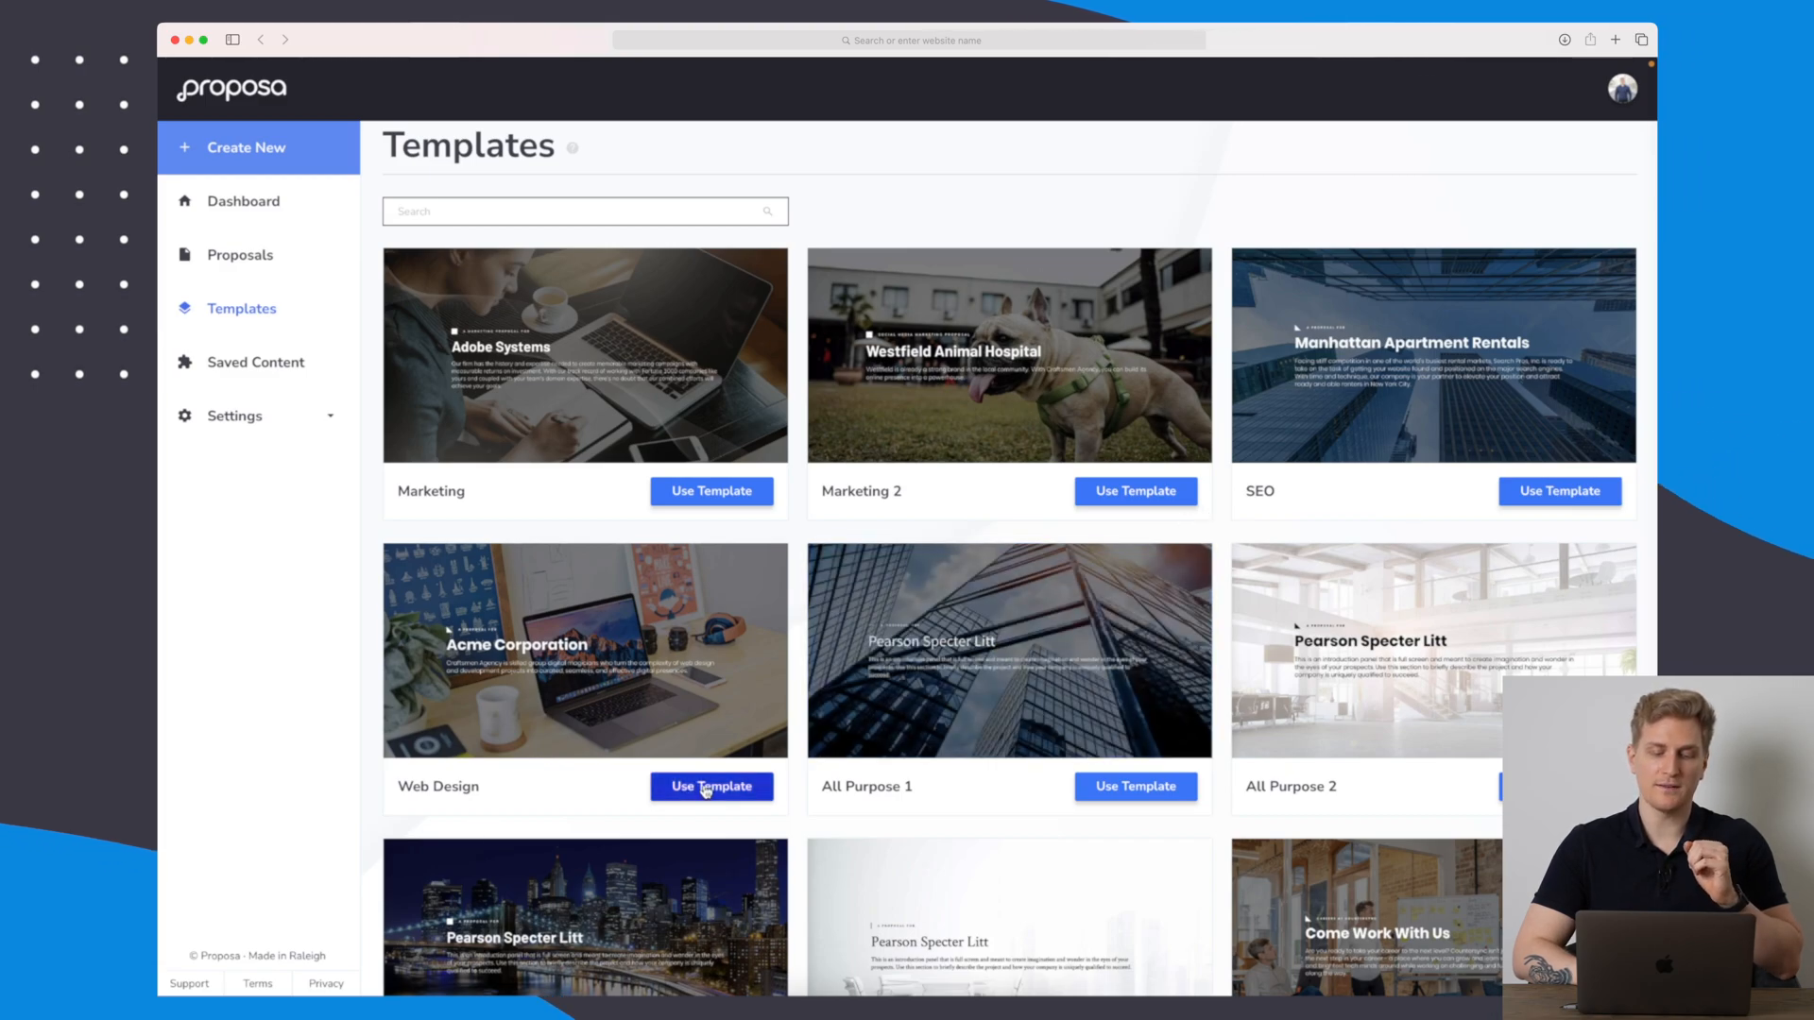
# Start from the Web Design template, title it 'Web agency' and keep The Valiant theme.
pyautogui.click(712, 786)
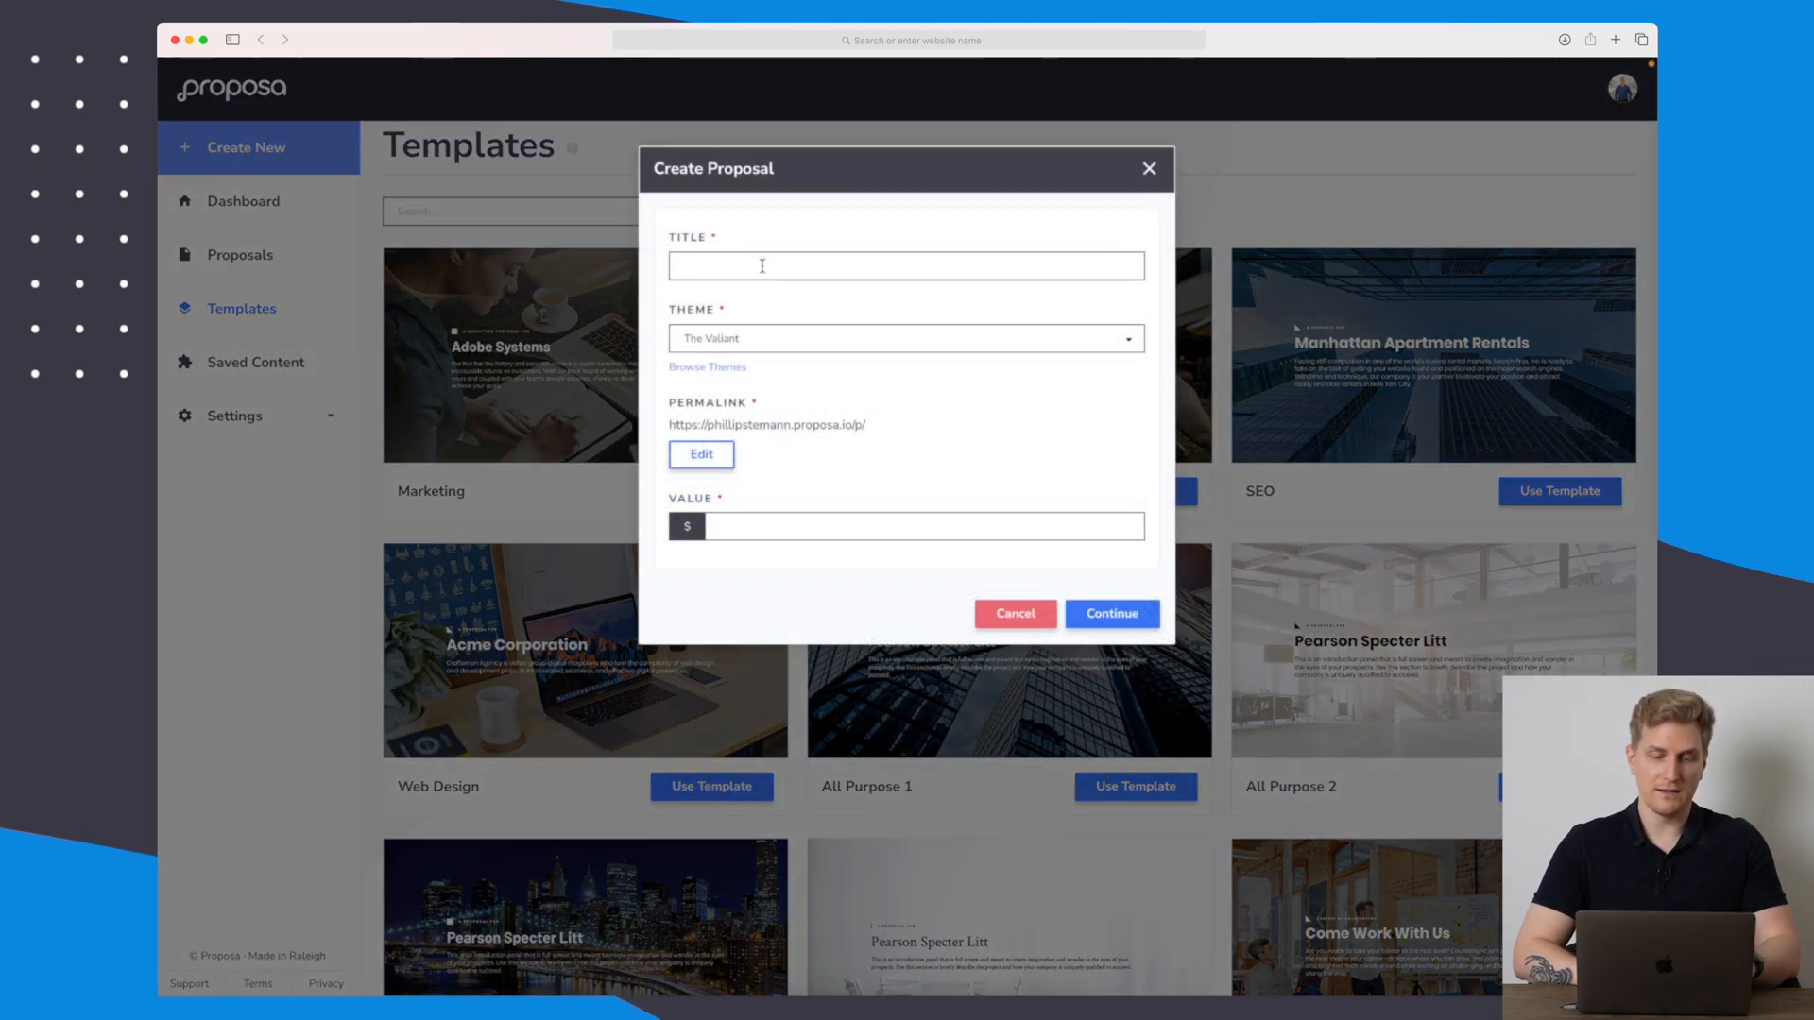
pyautogui.click(905, 265)
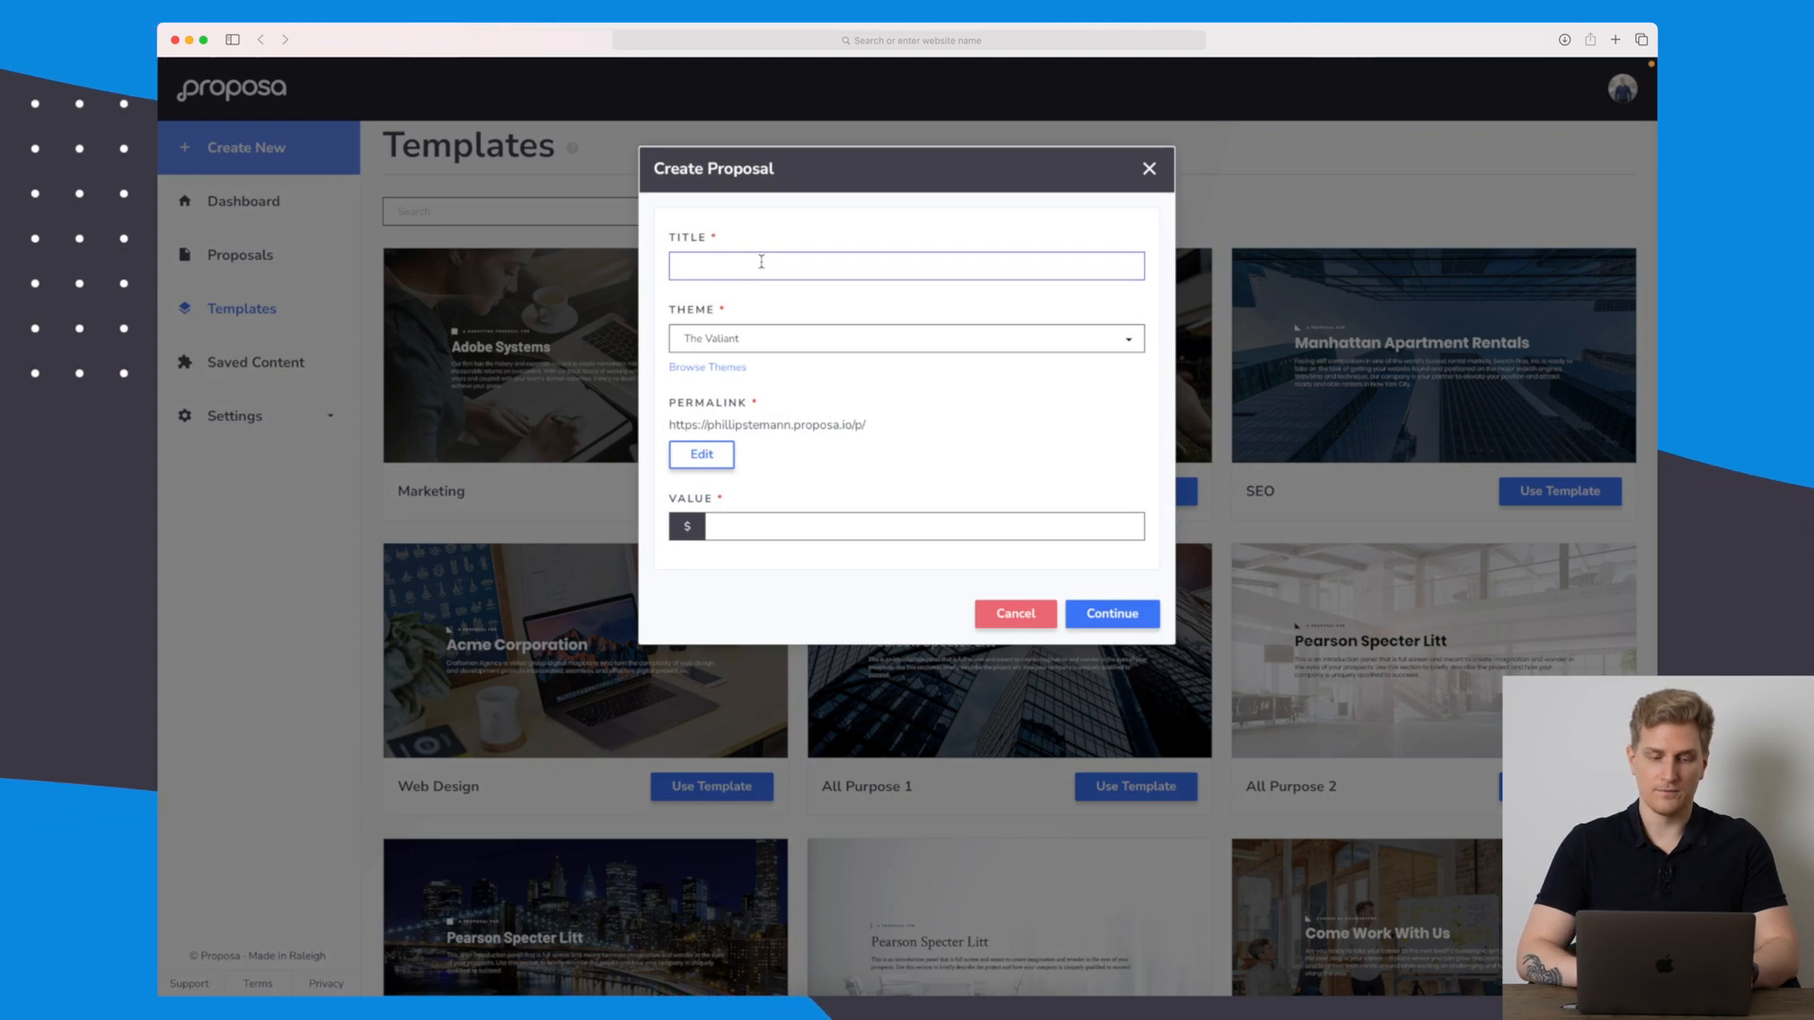
pyautogui.write('Web agency')
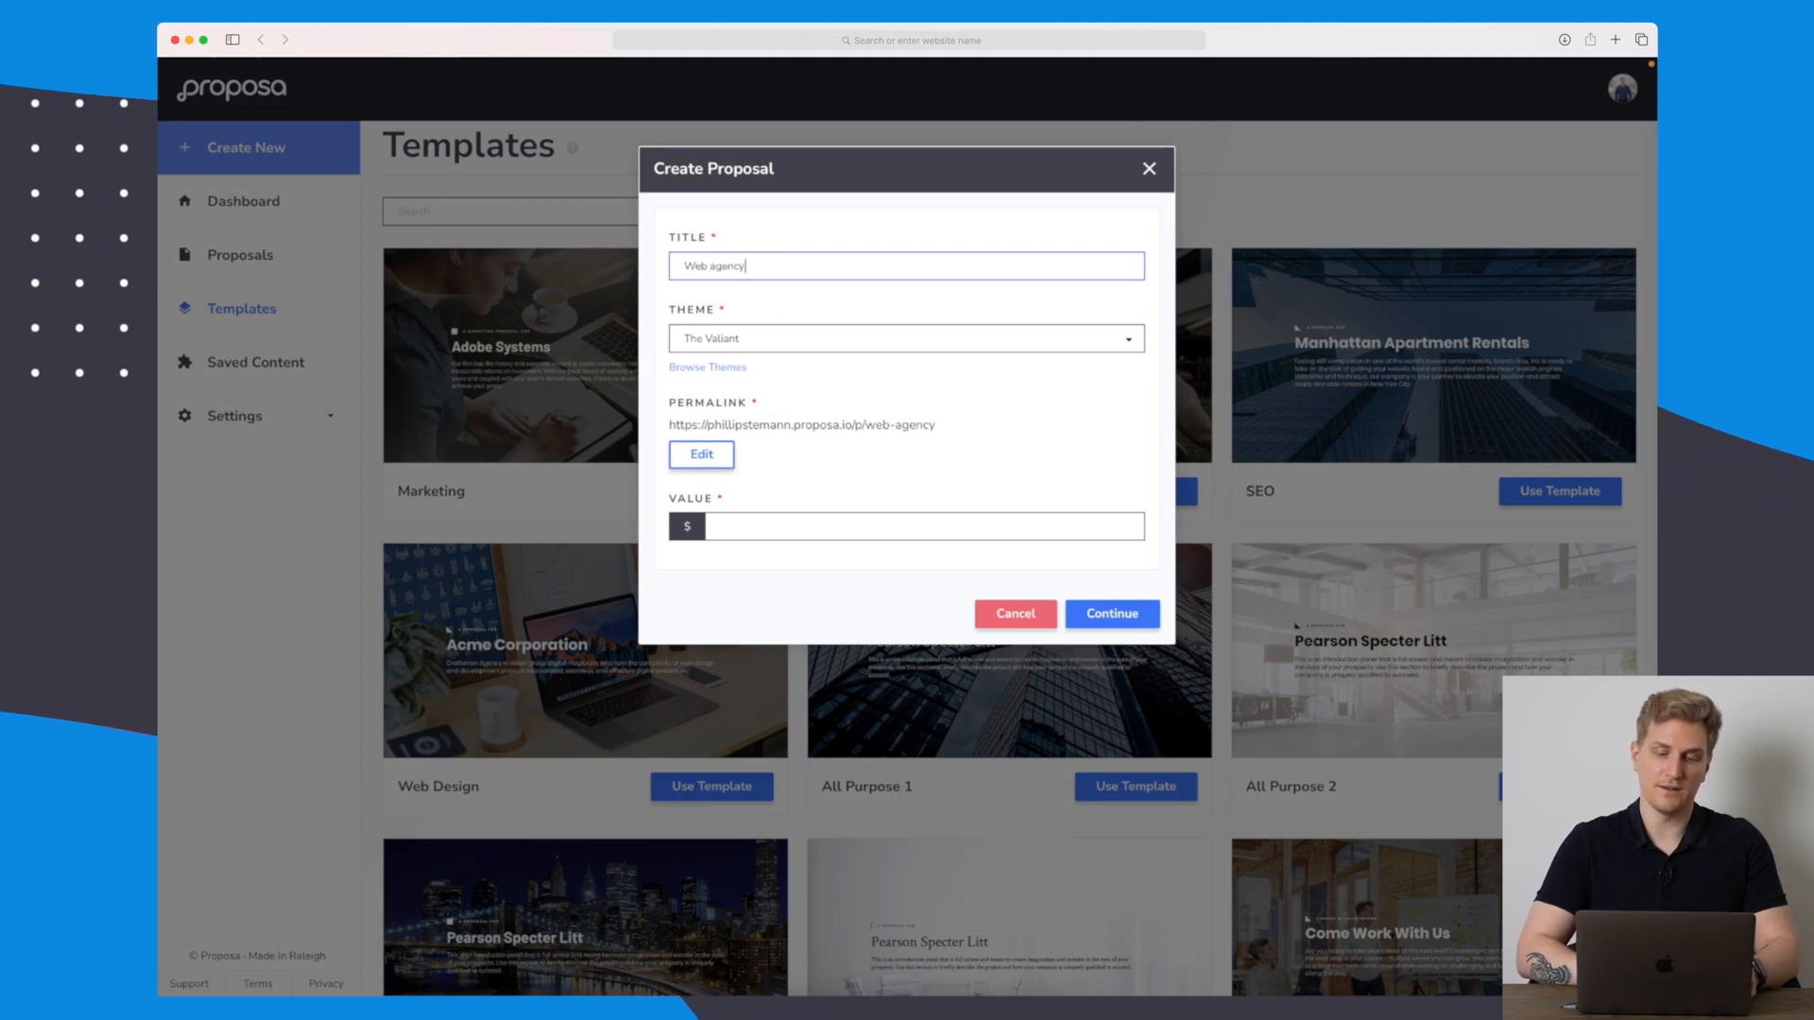
pyautogui.click(905, 338)
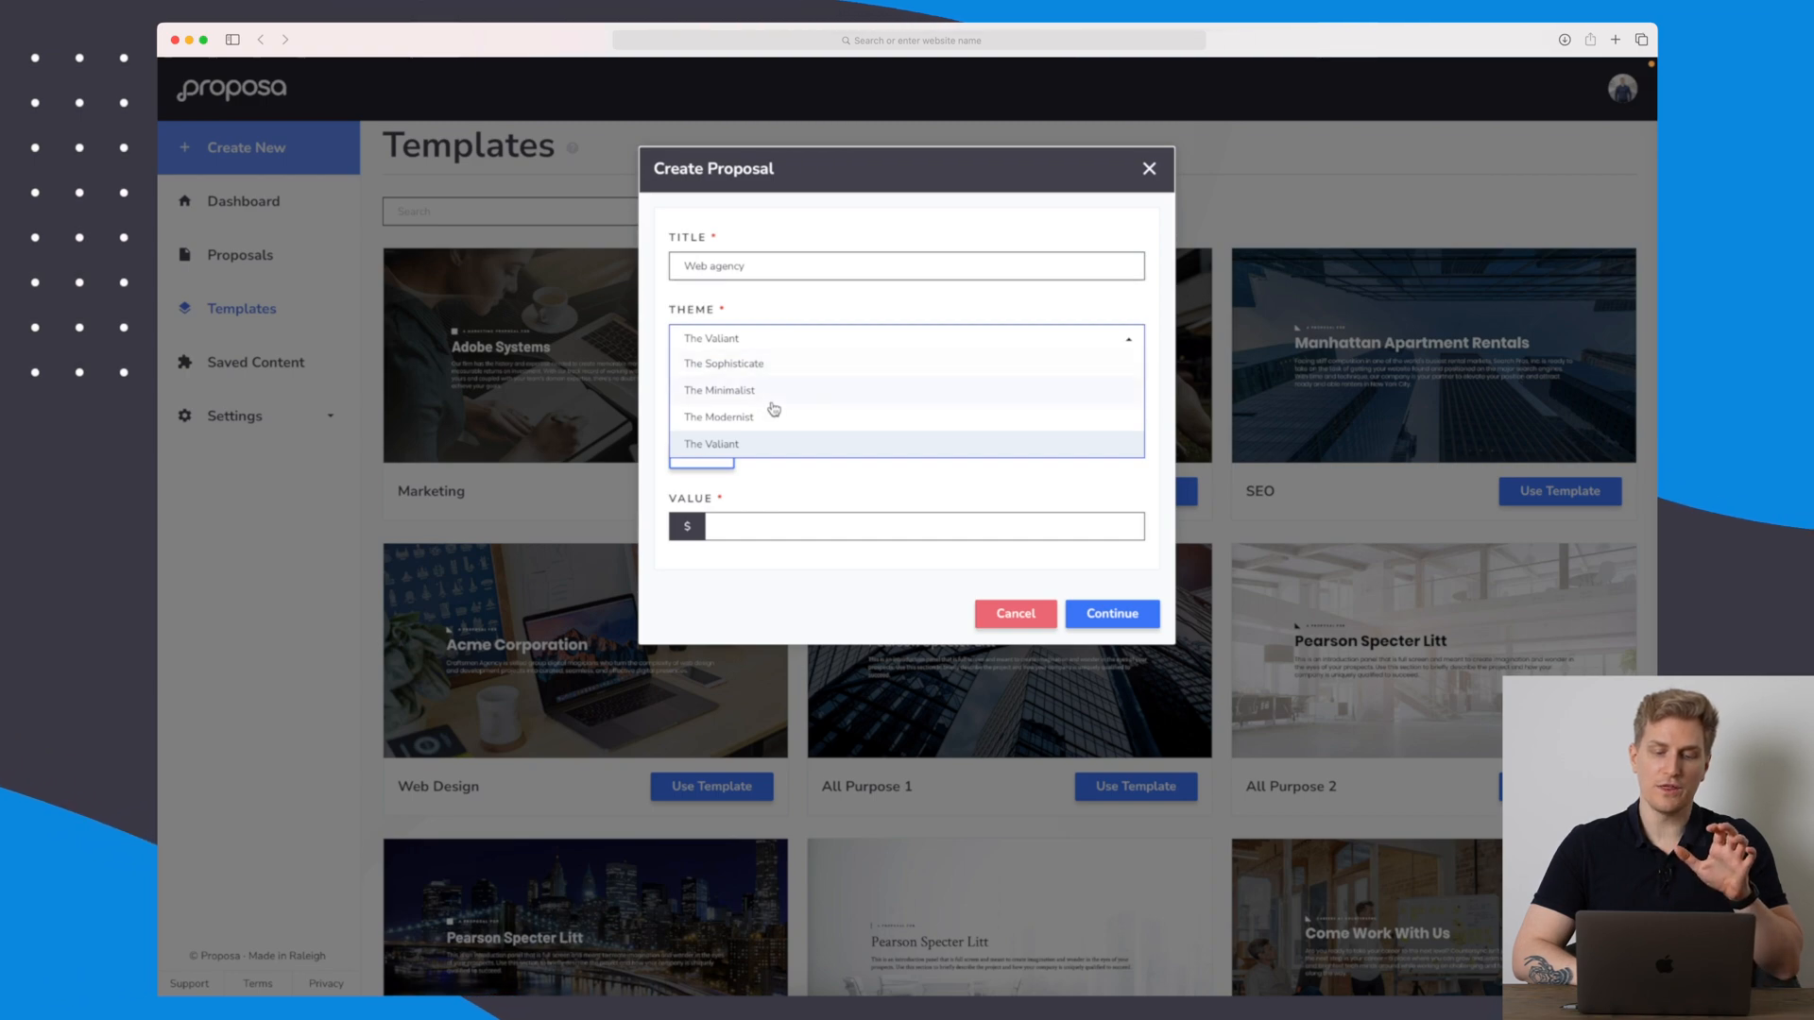
pyautogui.moveTo(754, 425)
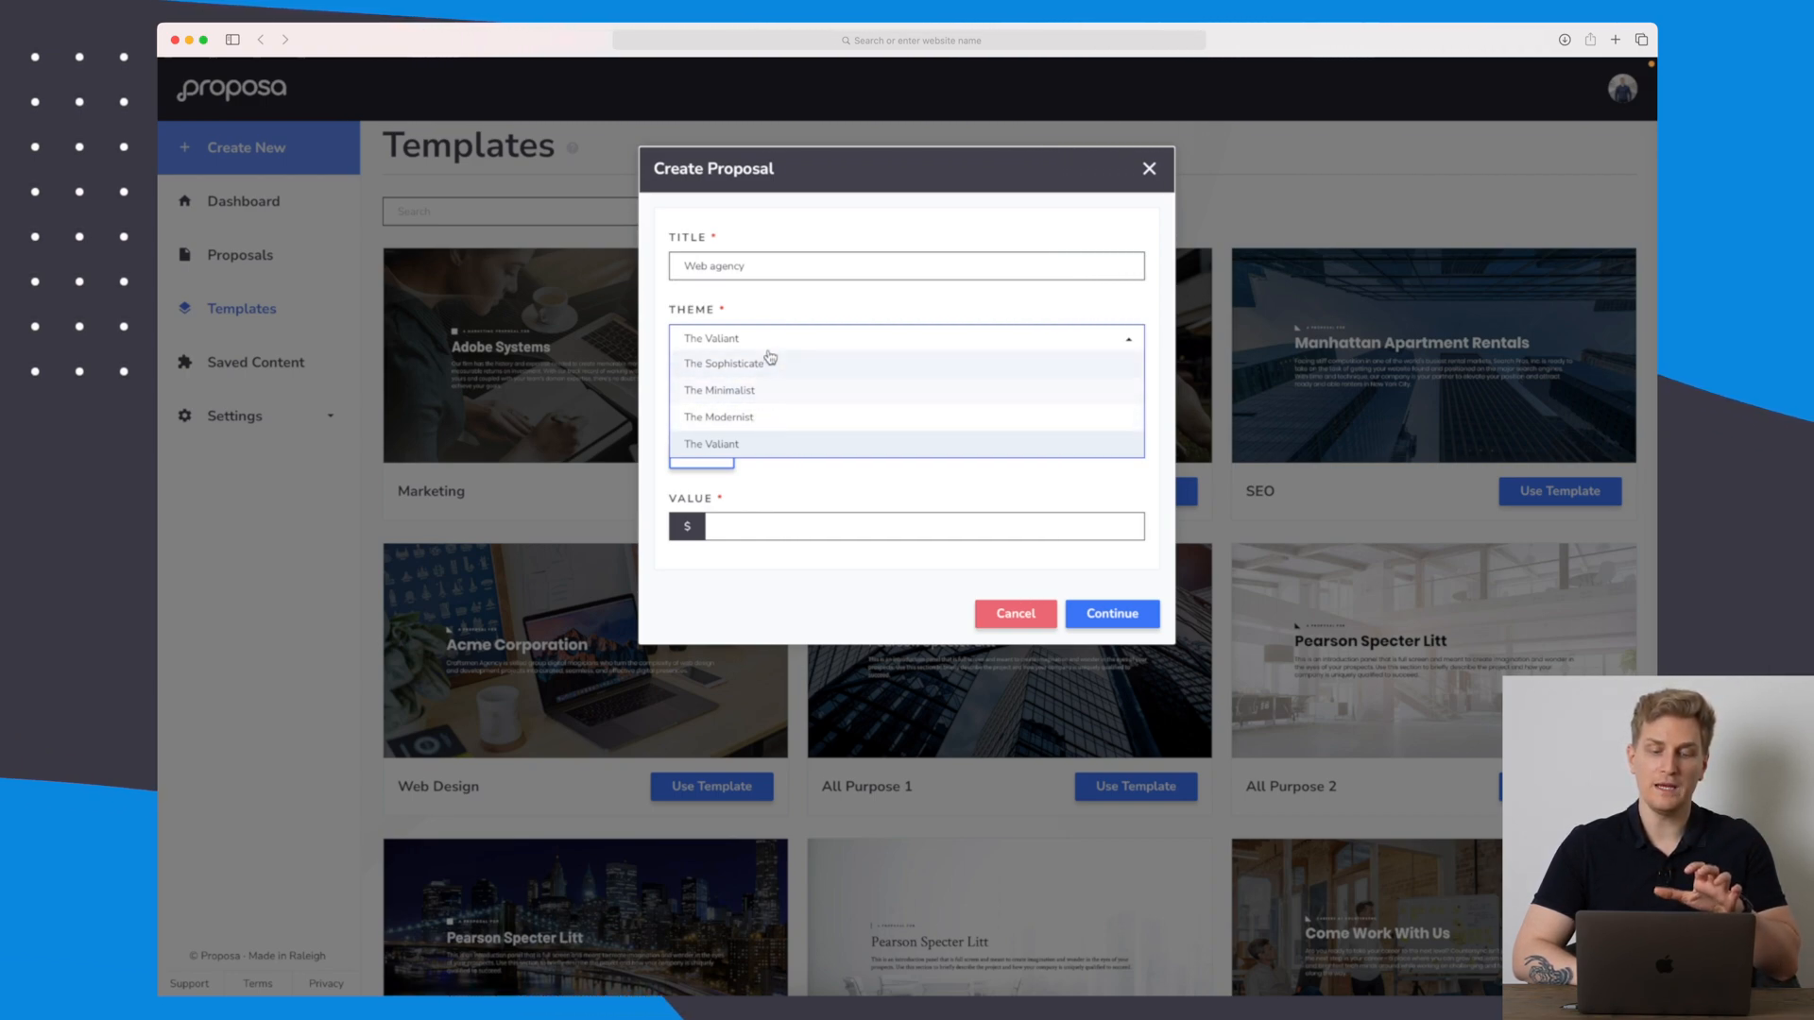
pyautogui.click(711, 442)
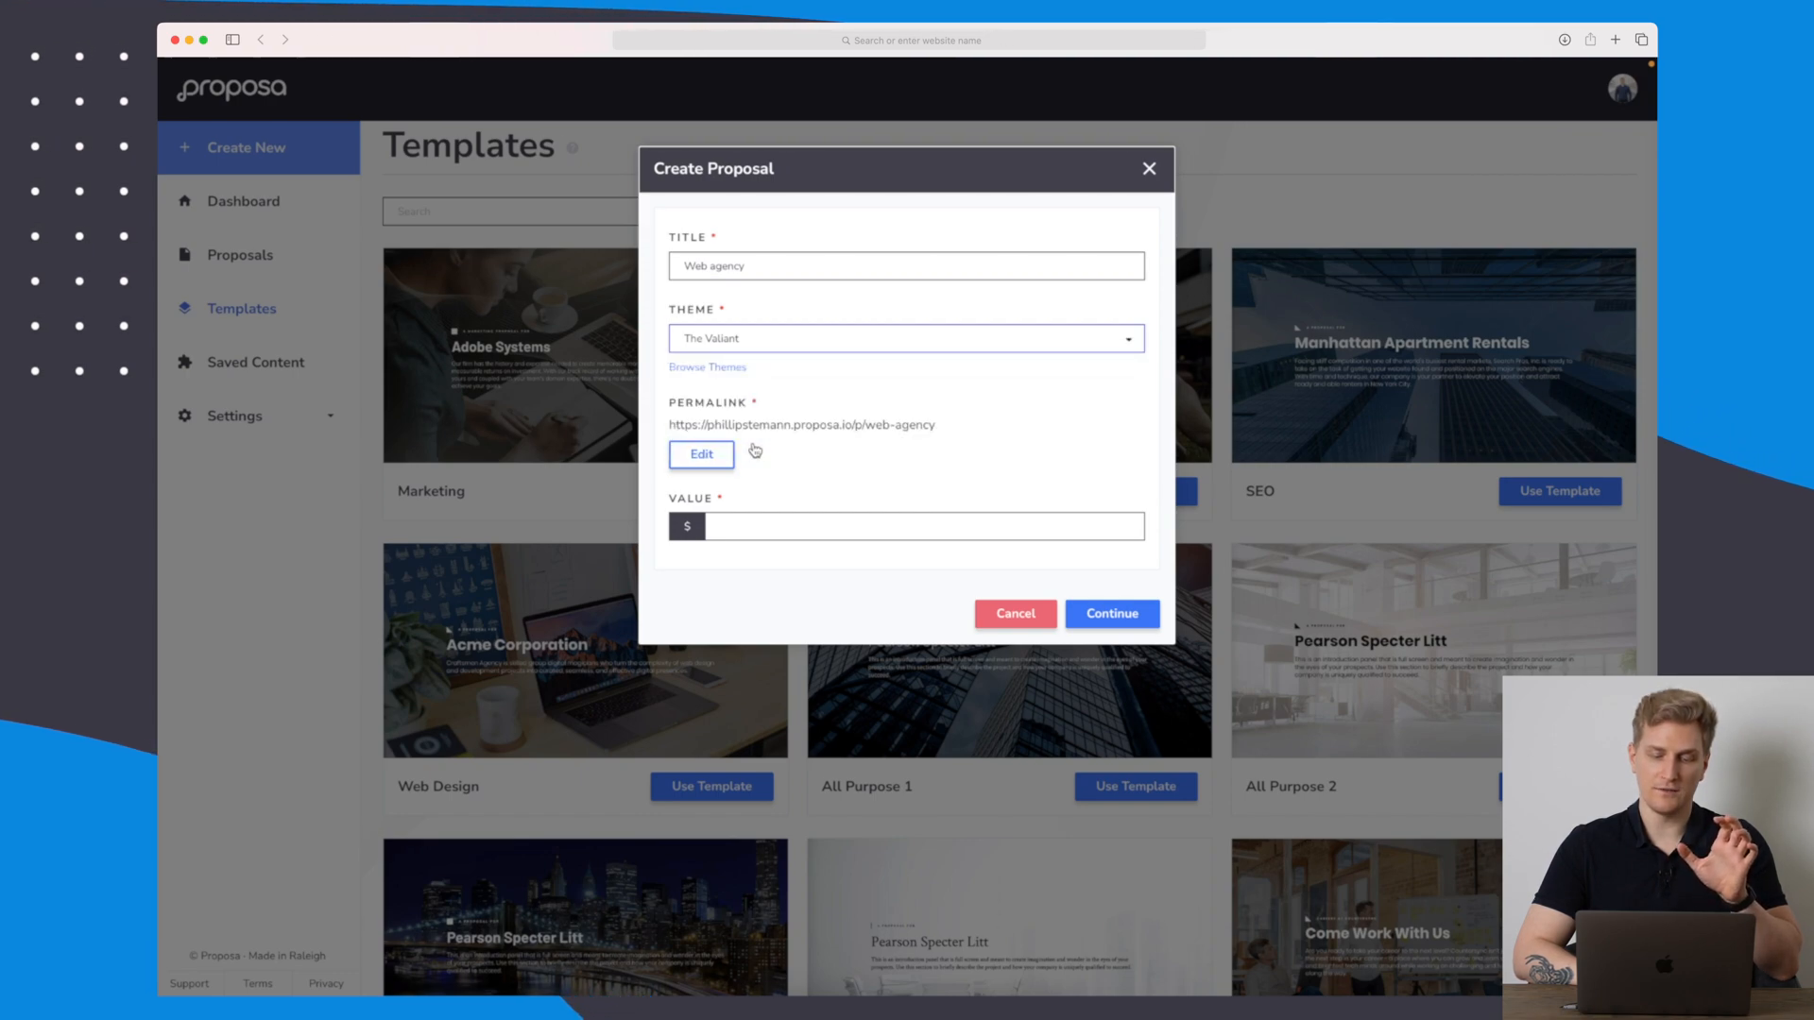
# Set the proposal value to 25,000 and create the proposal.
pyautogui.click(920, 527)
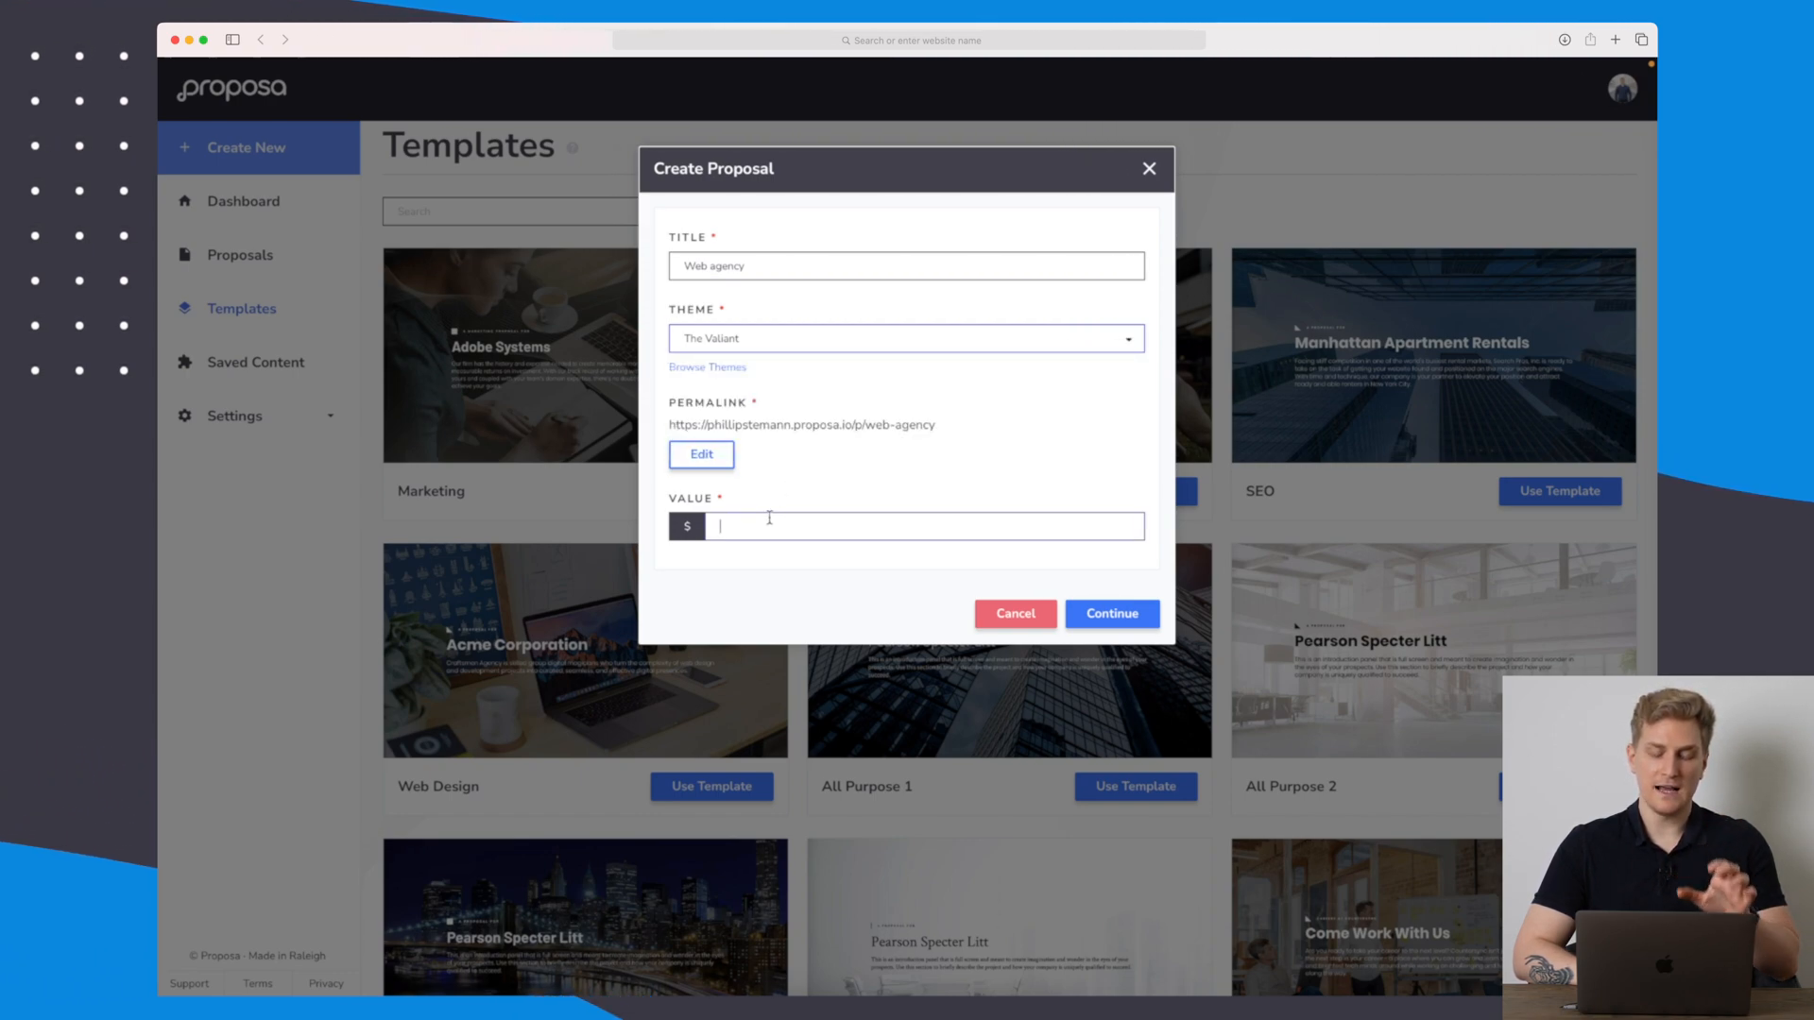
pyautogui.write('2.500')
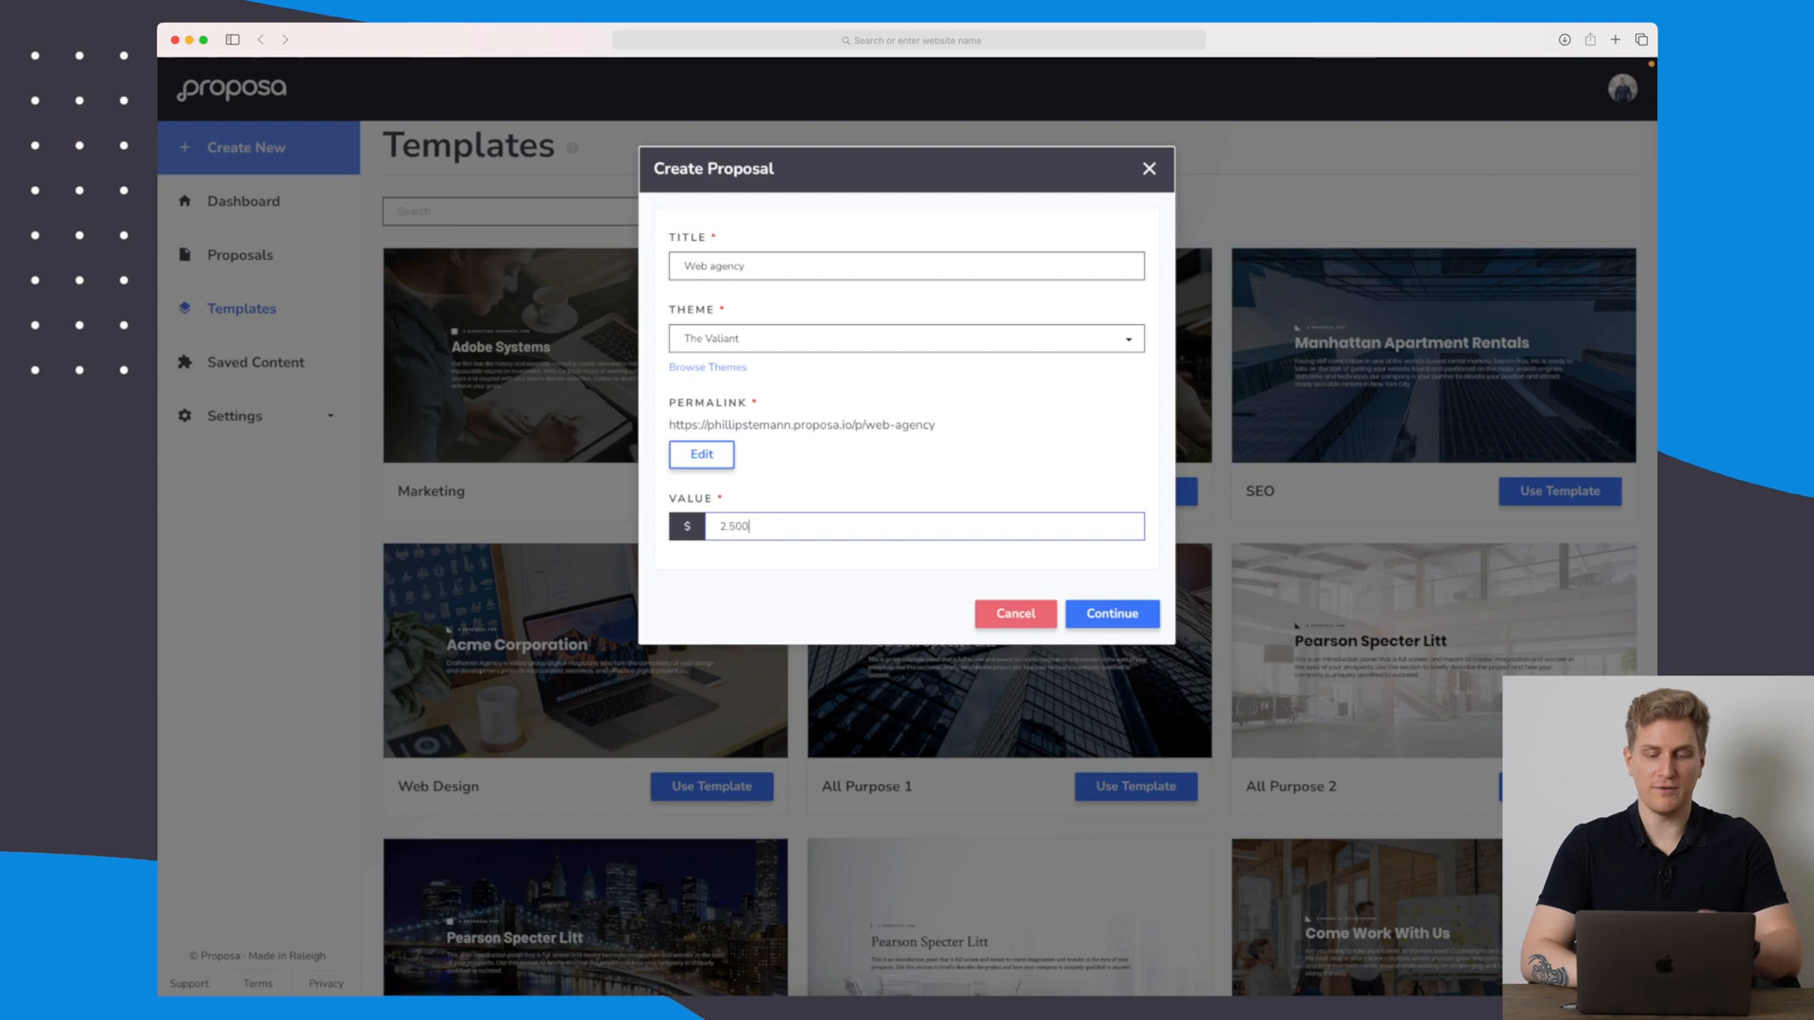
pyautogui.write('25,000')
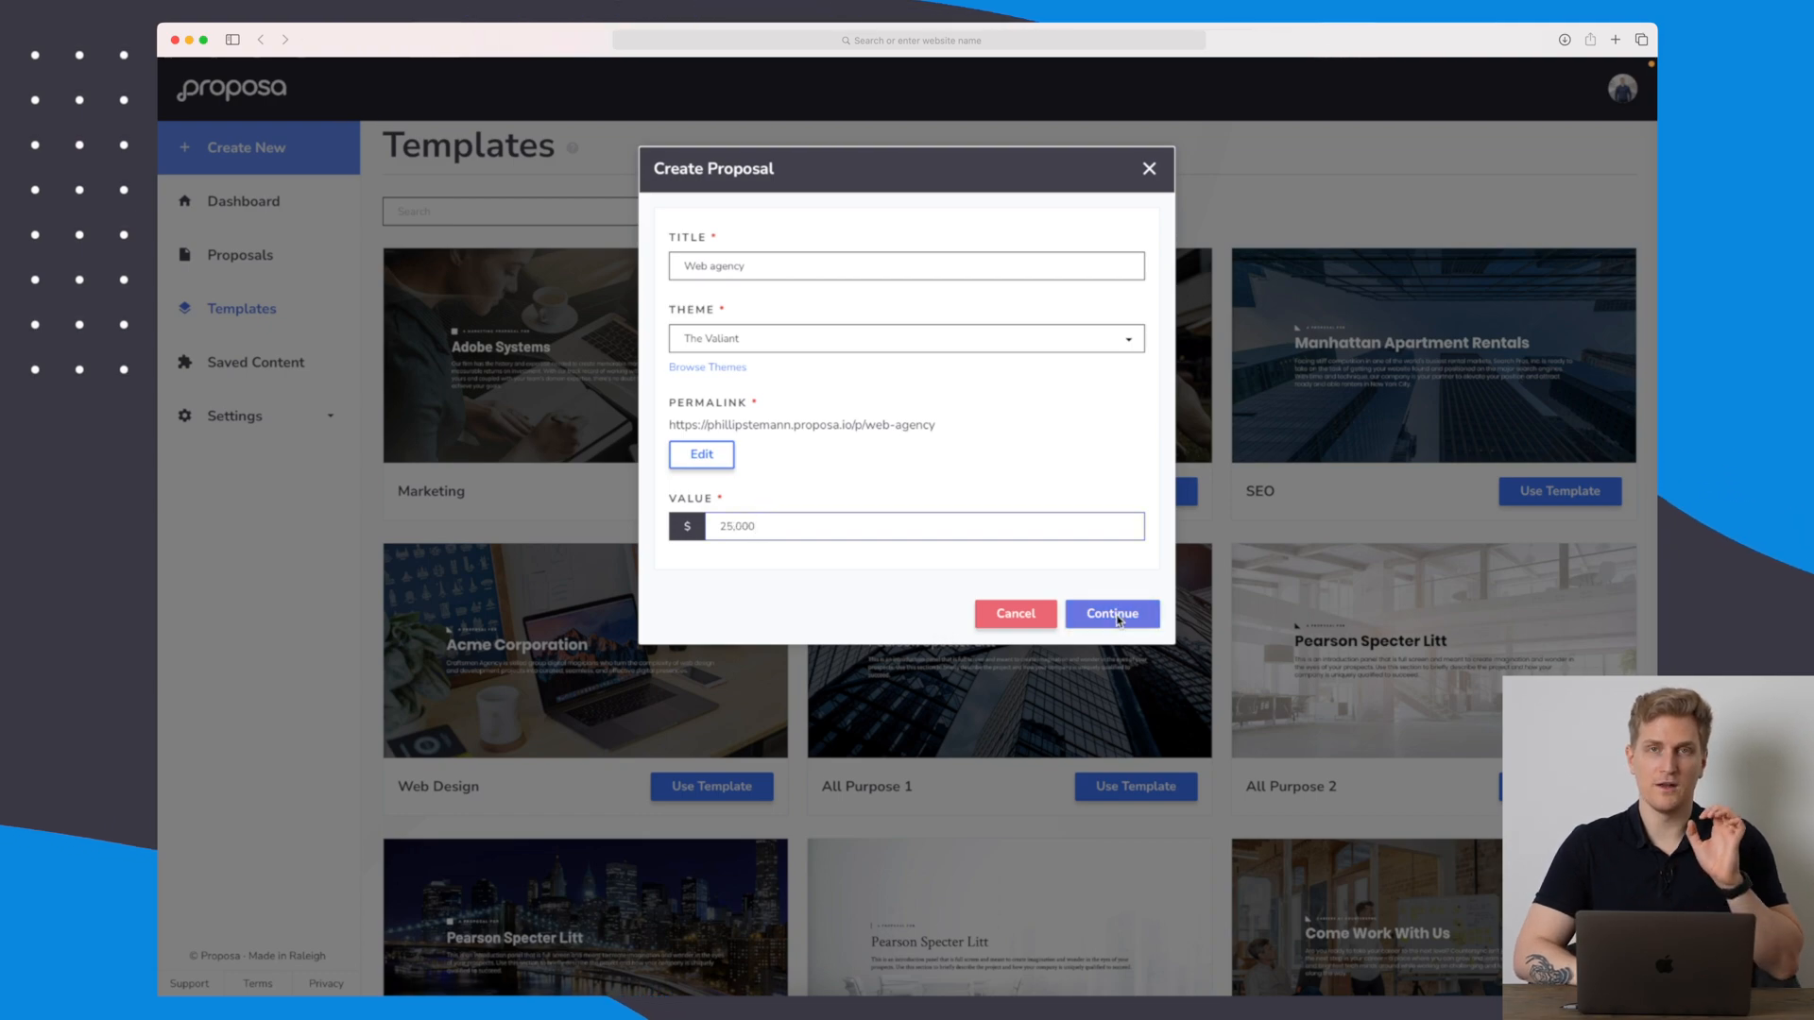
pyautogui.click(1109, 612)
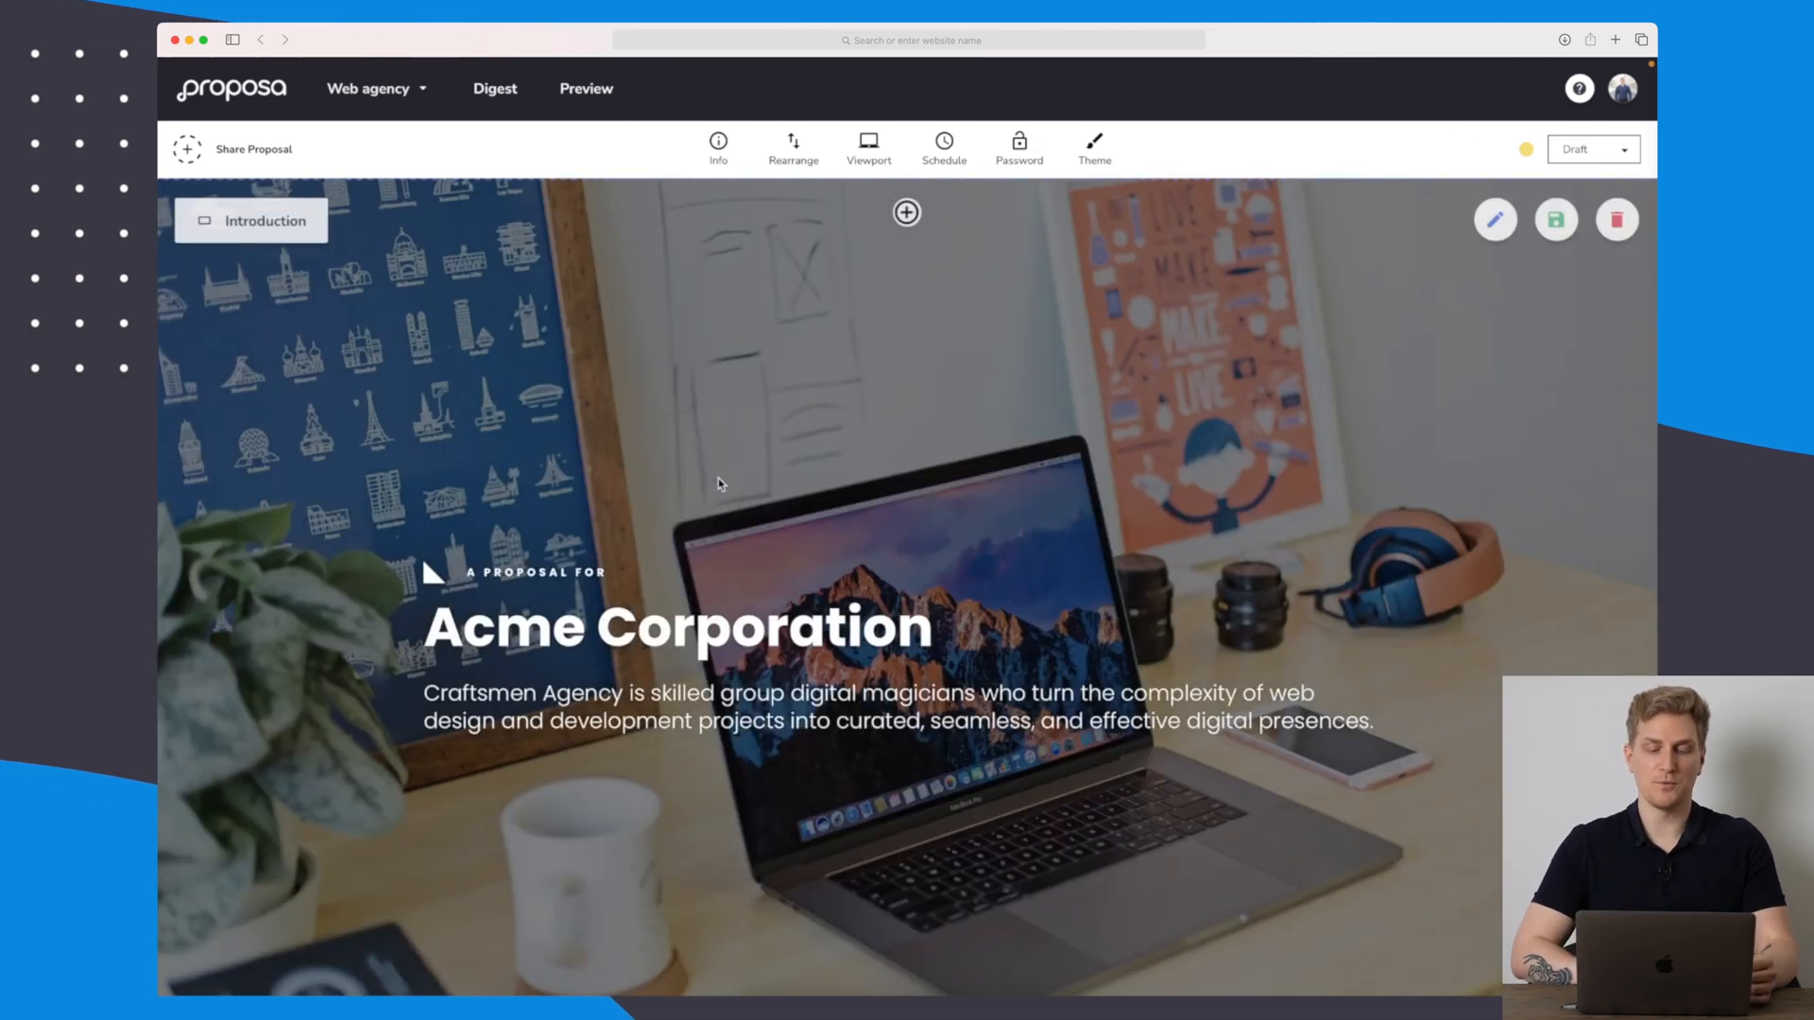
pyautogui.scroll(-3)
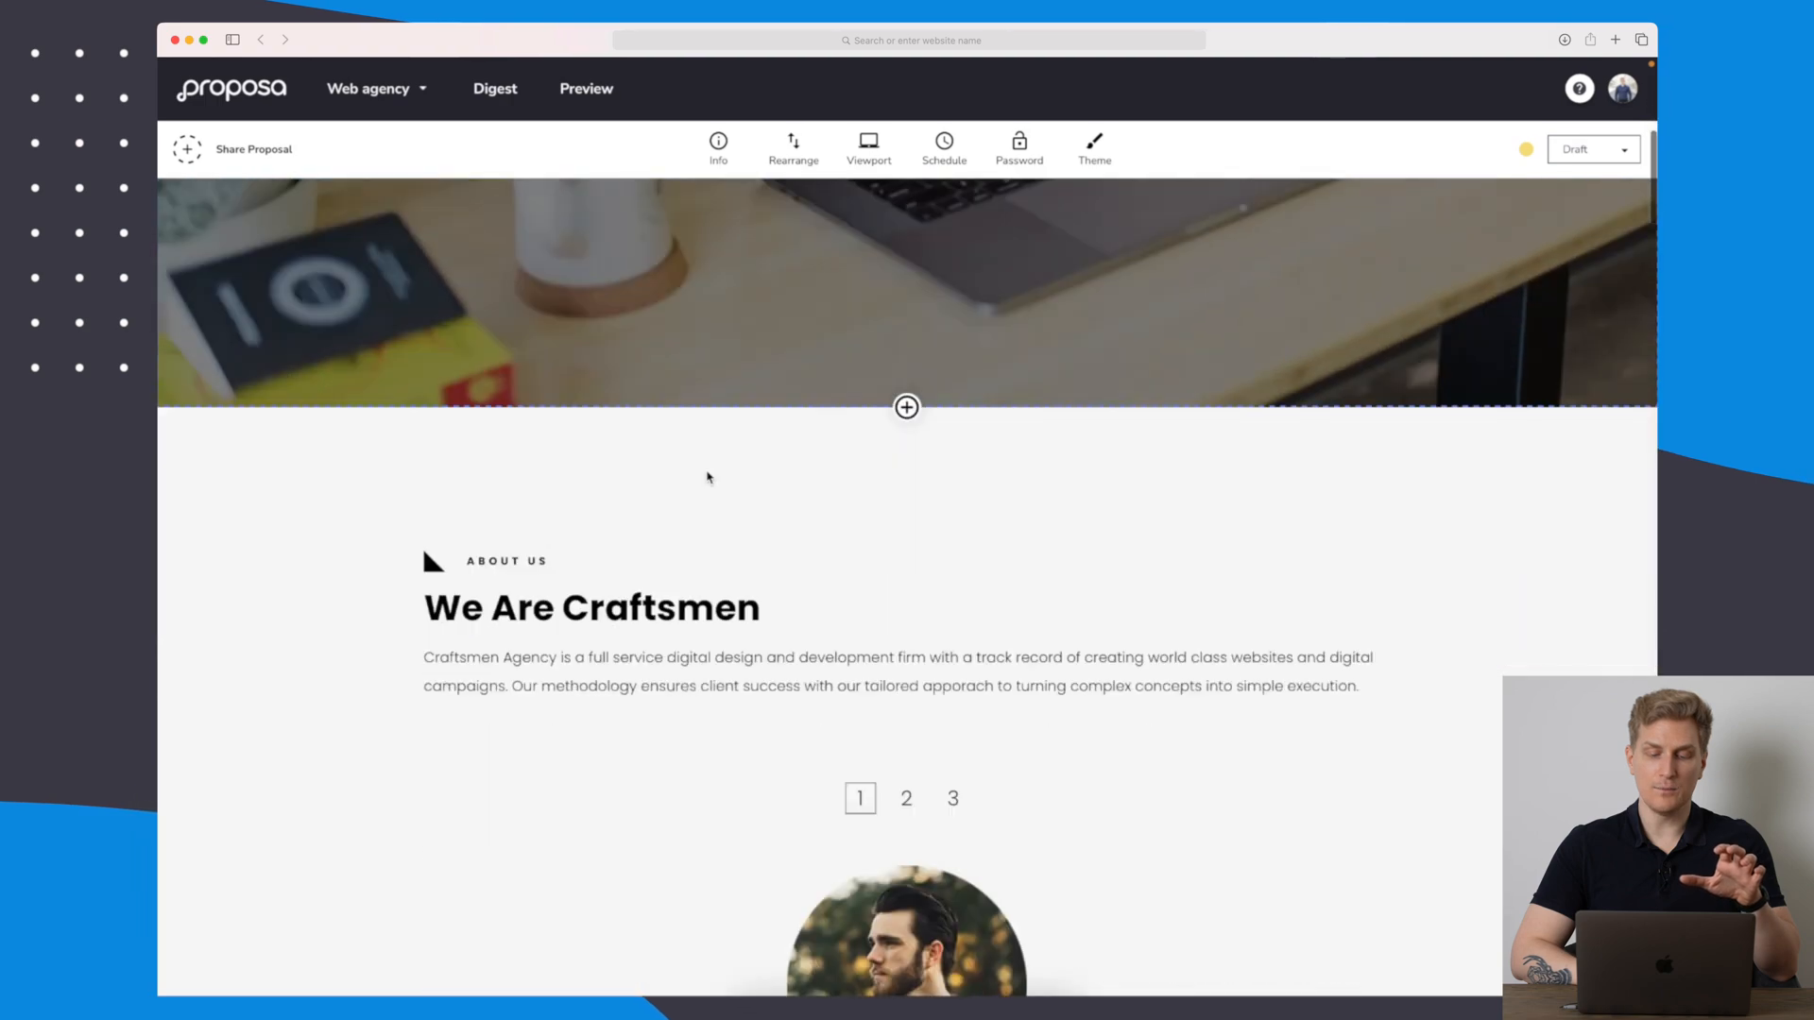
pyautogui.scroll(-3)
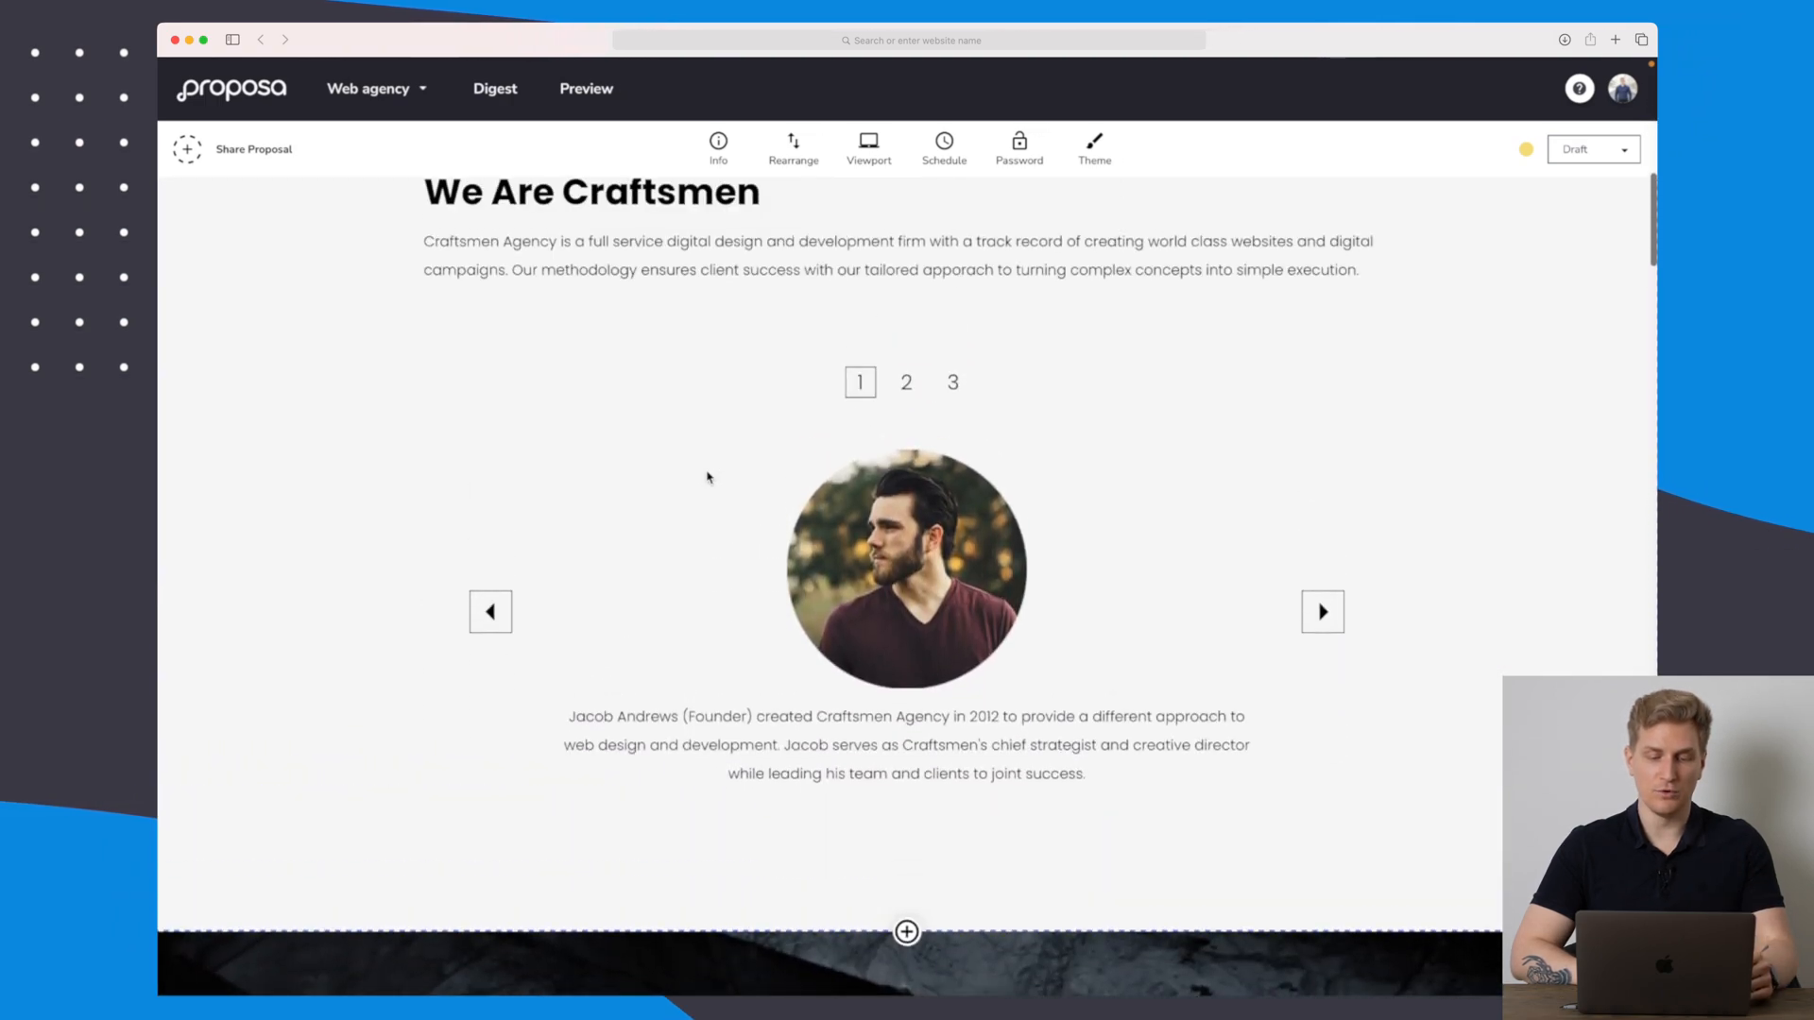
pyautogui.click(1320, 610)
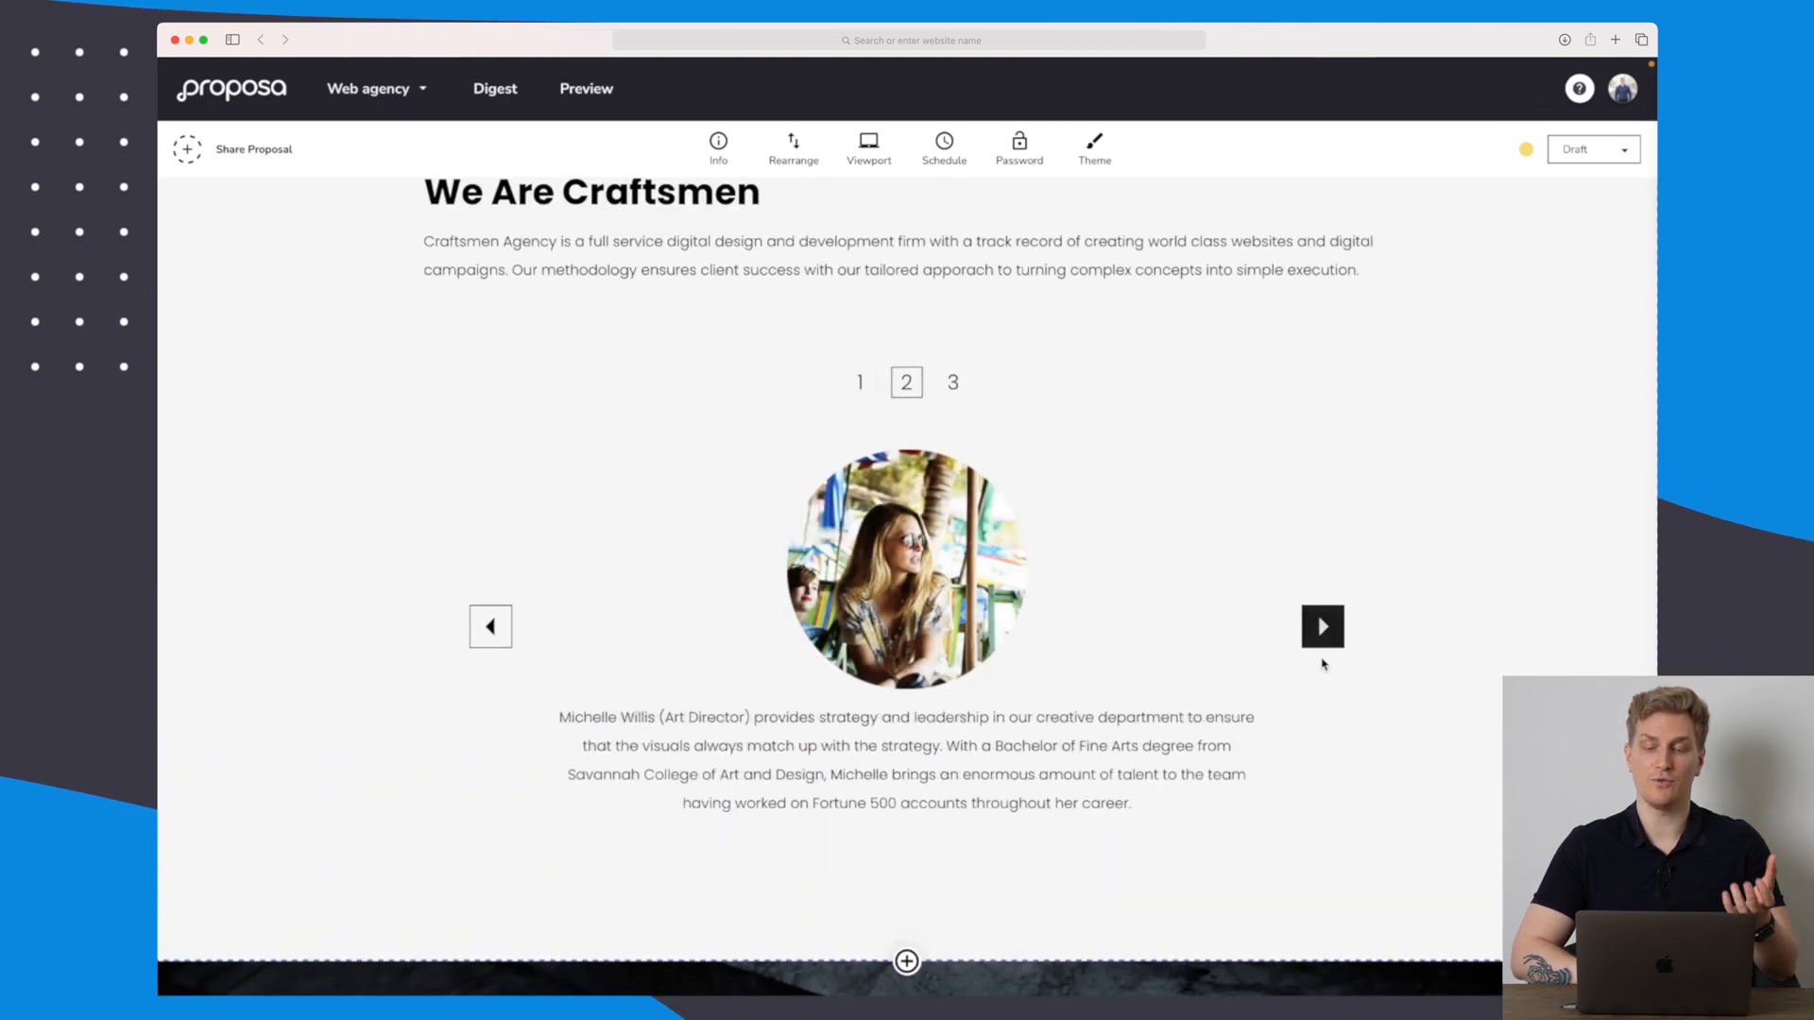
pyautogui.click(1322, 626)
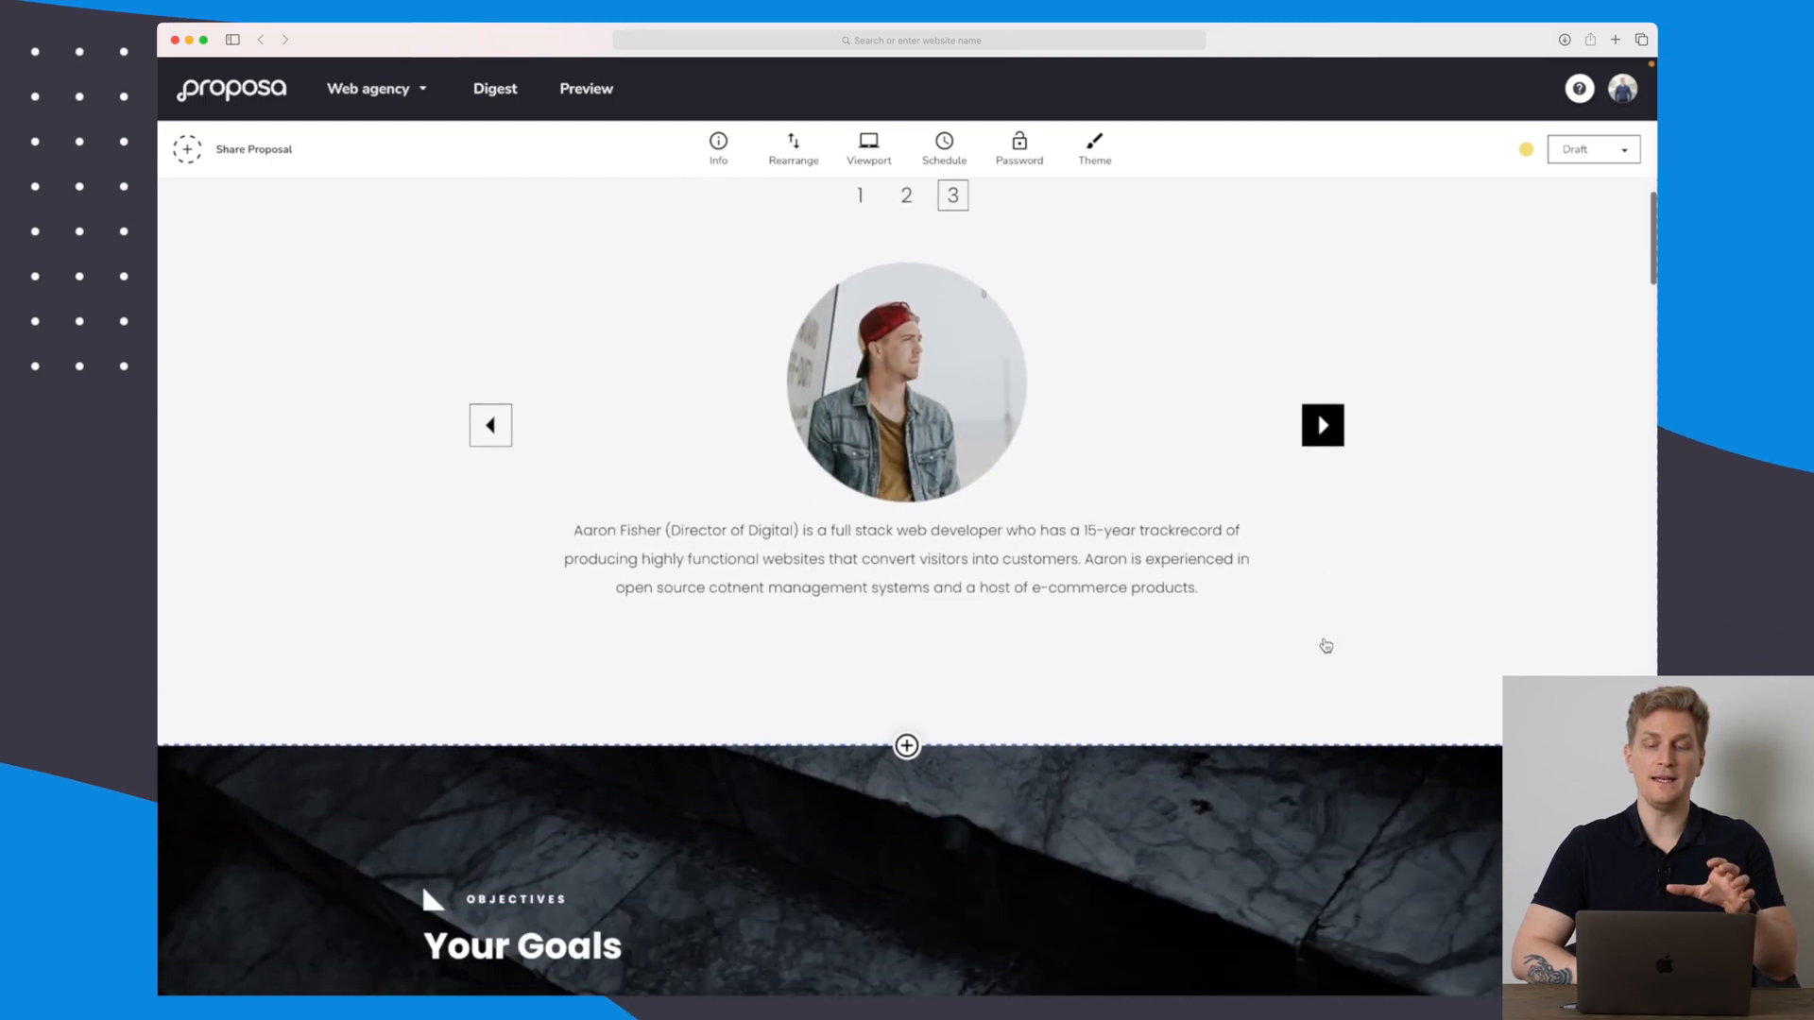
pyautogui.scroll(-3)
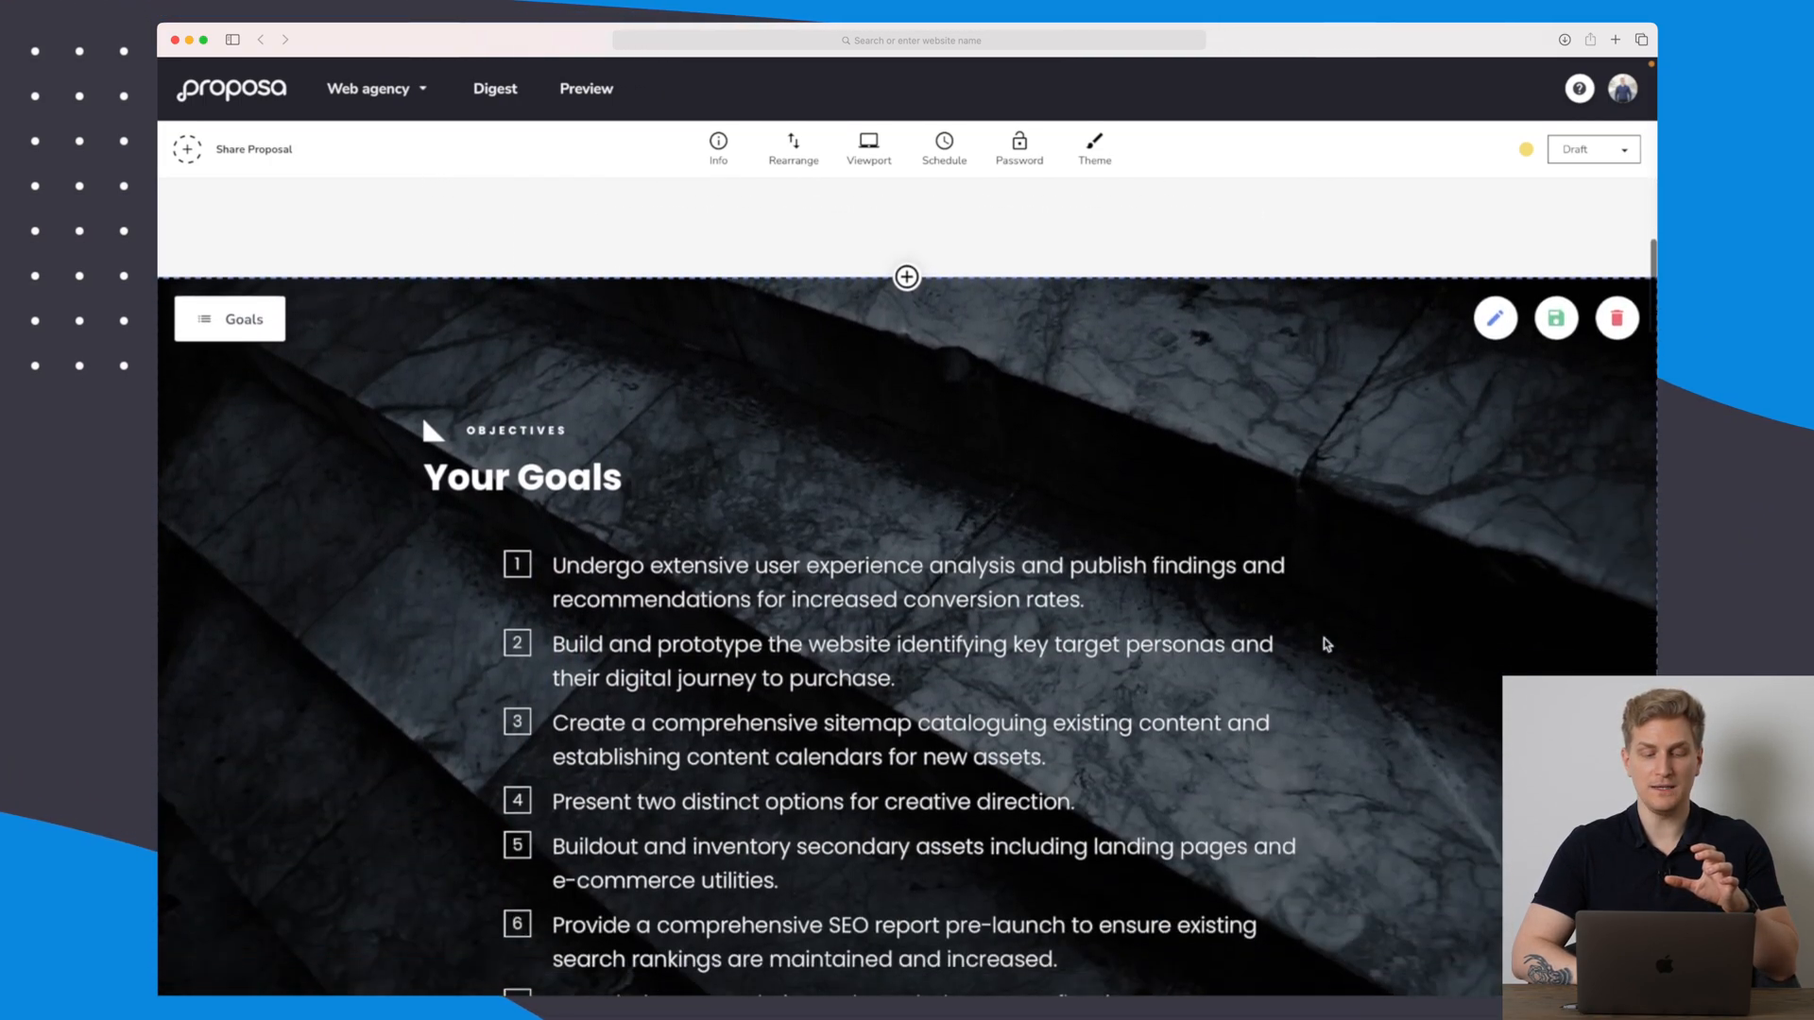
pyautogui.scroll(-3)
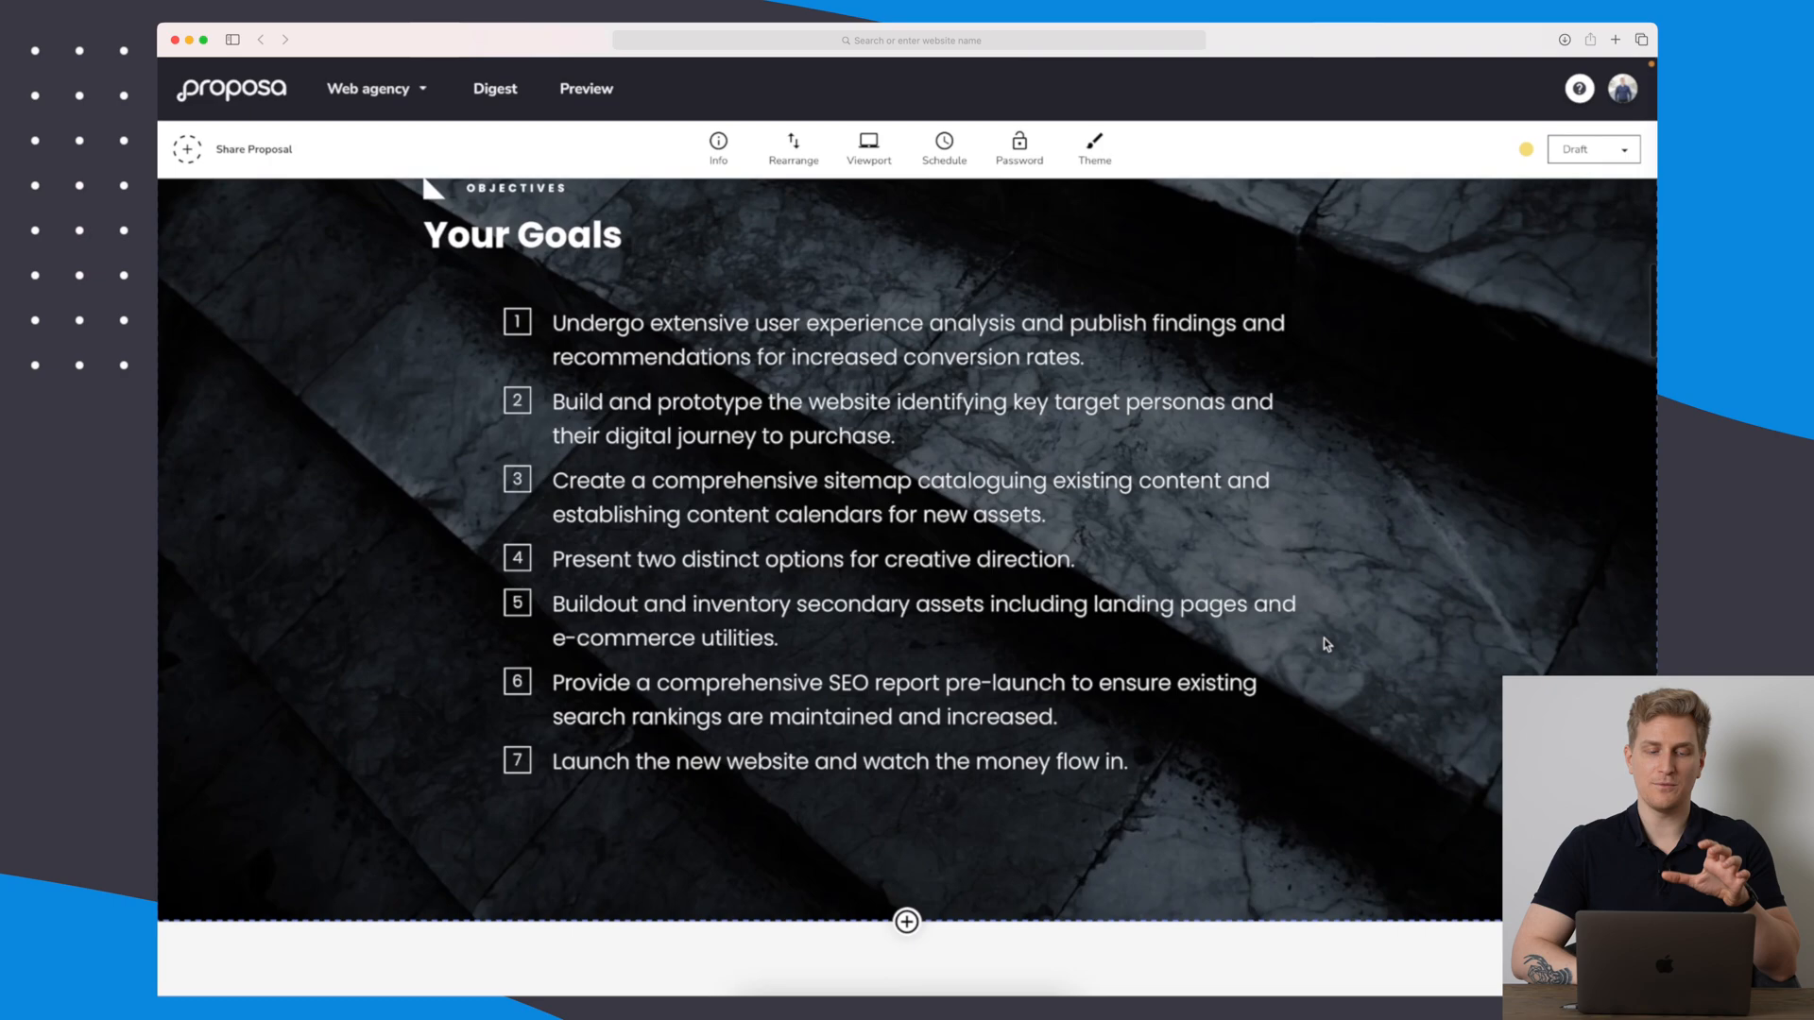
pyautogui.scroll(-3)
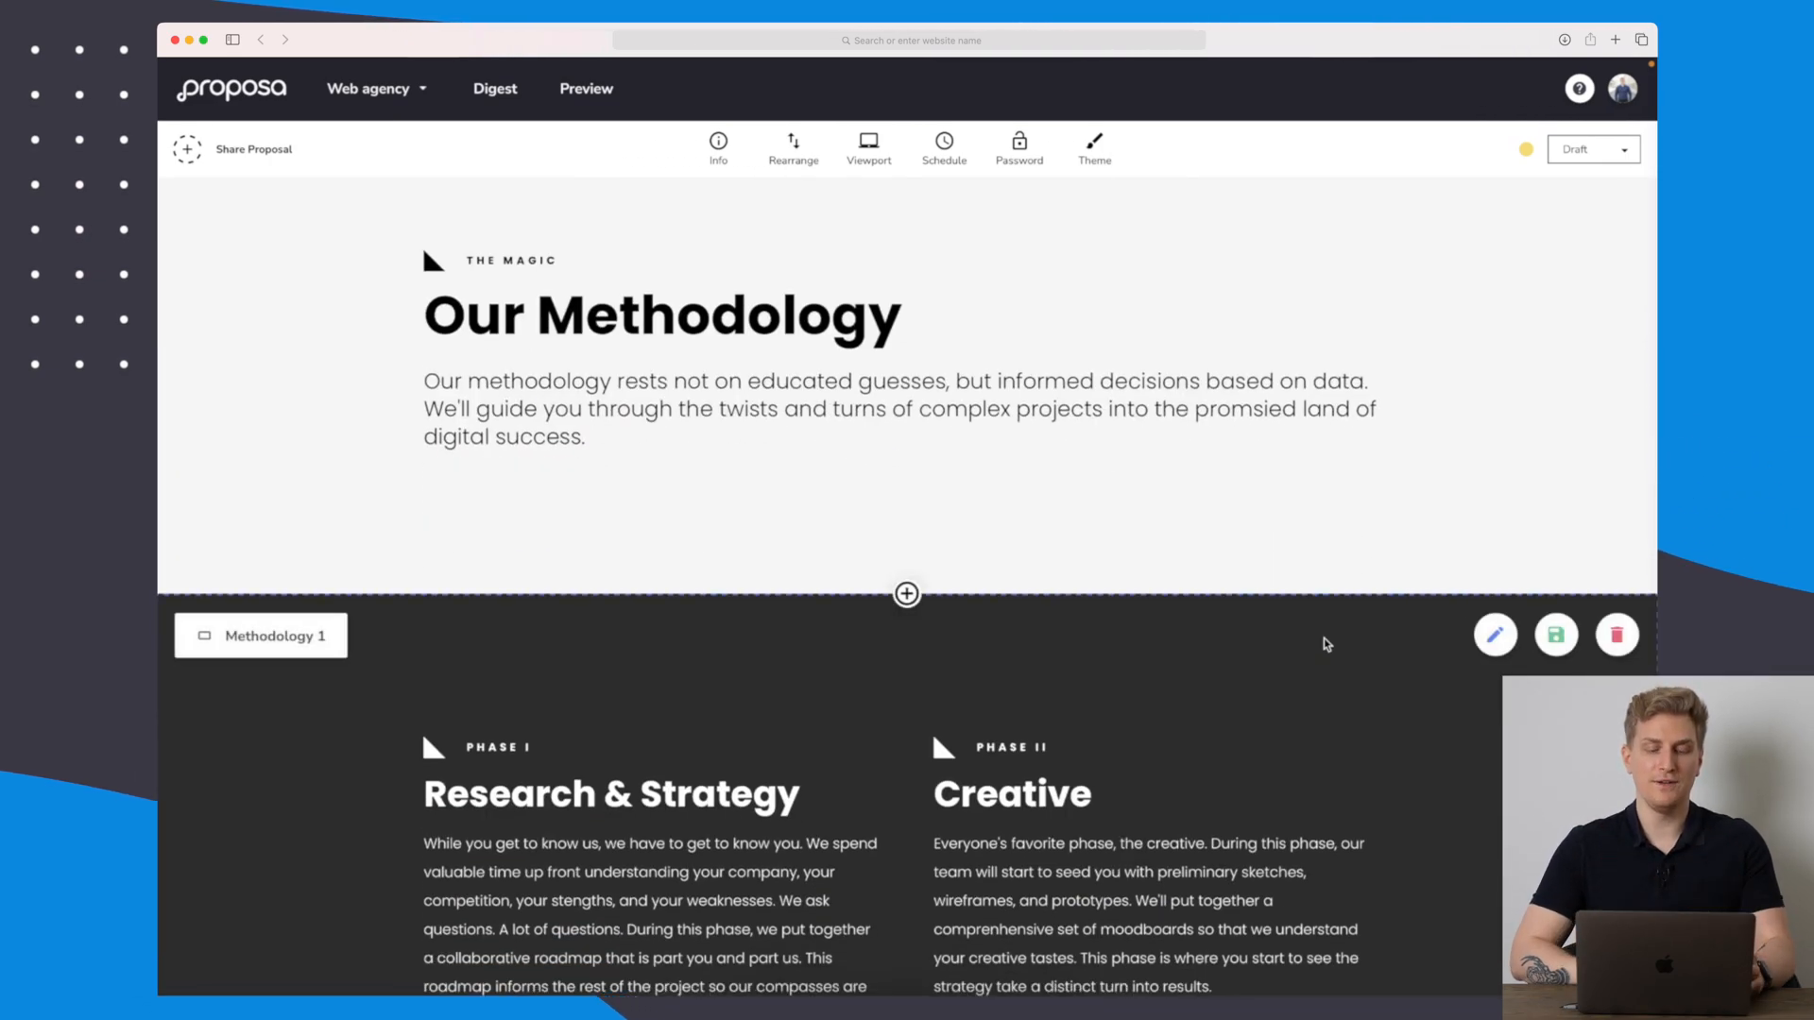
pyautogui.scroll(-3)
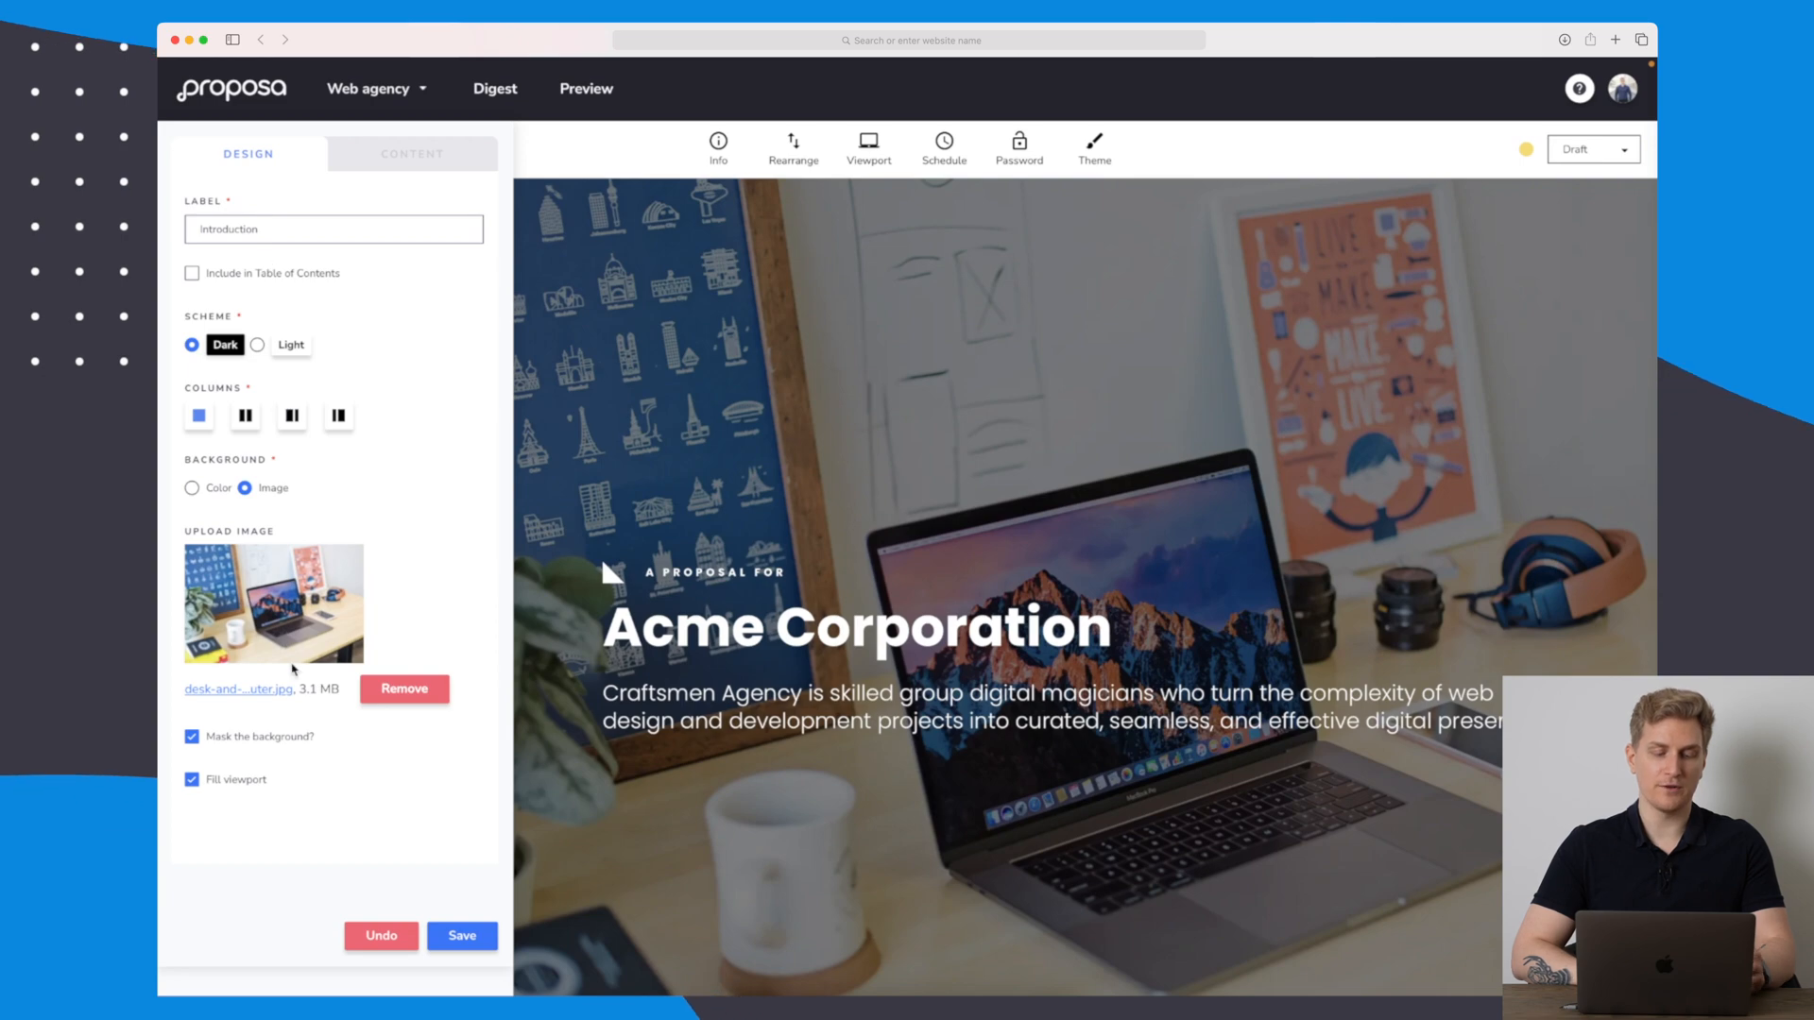
# Try the Introduction's light scheme, revert to dark, and include it in the table of contents.
pyautogui.click(412, 153)
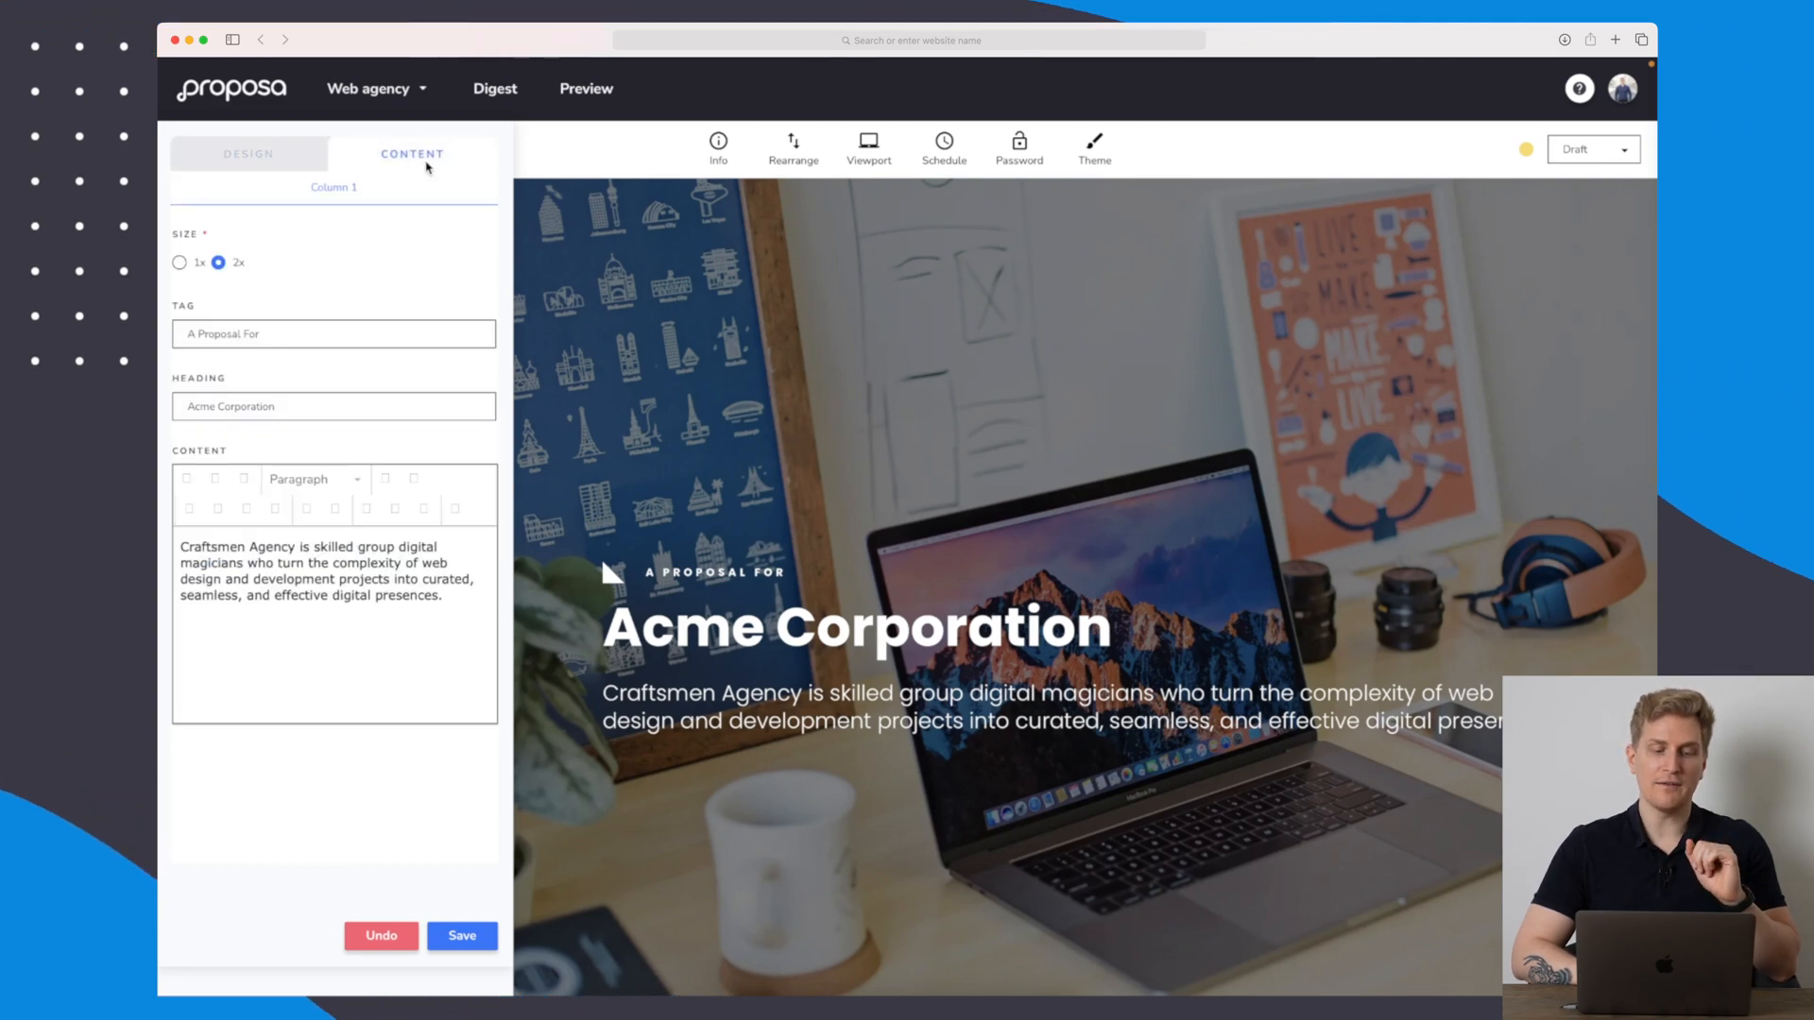
pyautogui.click(247, 153)
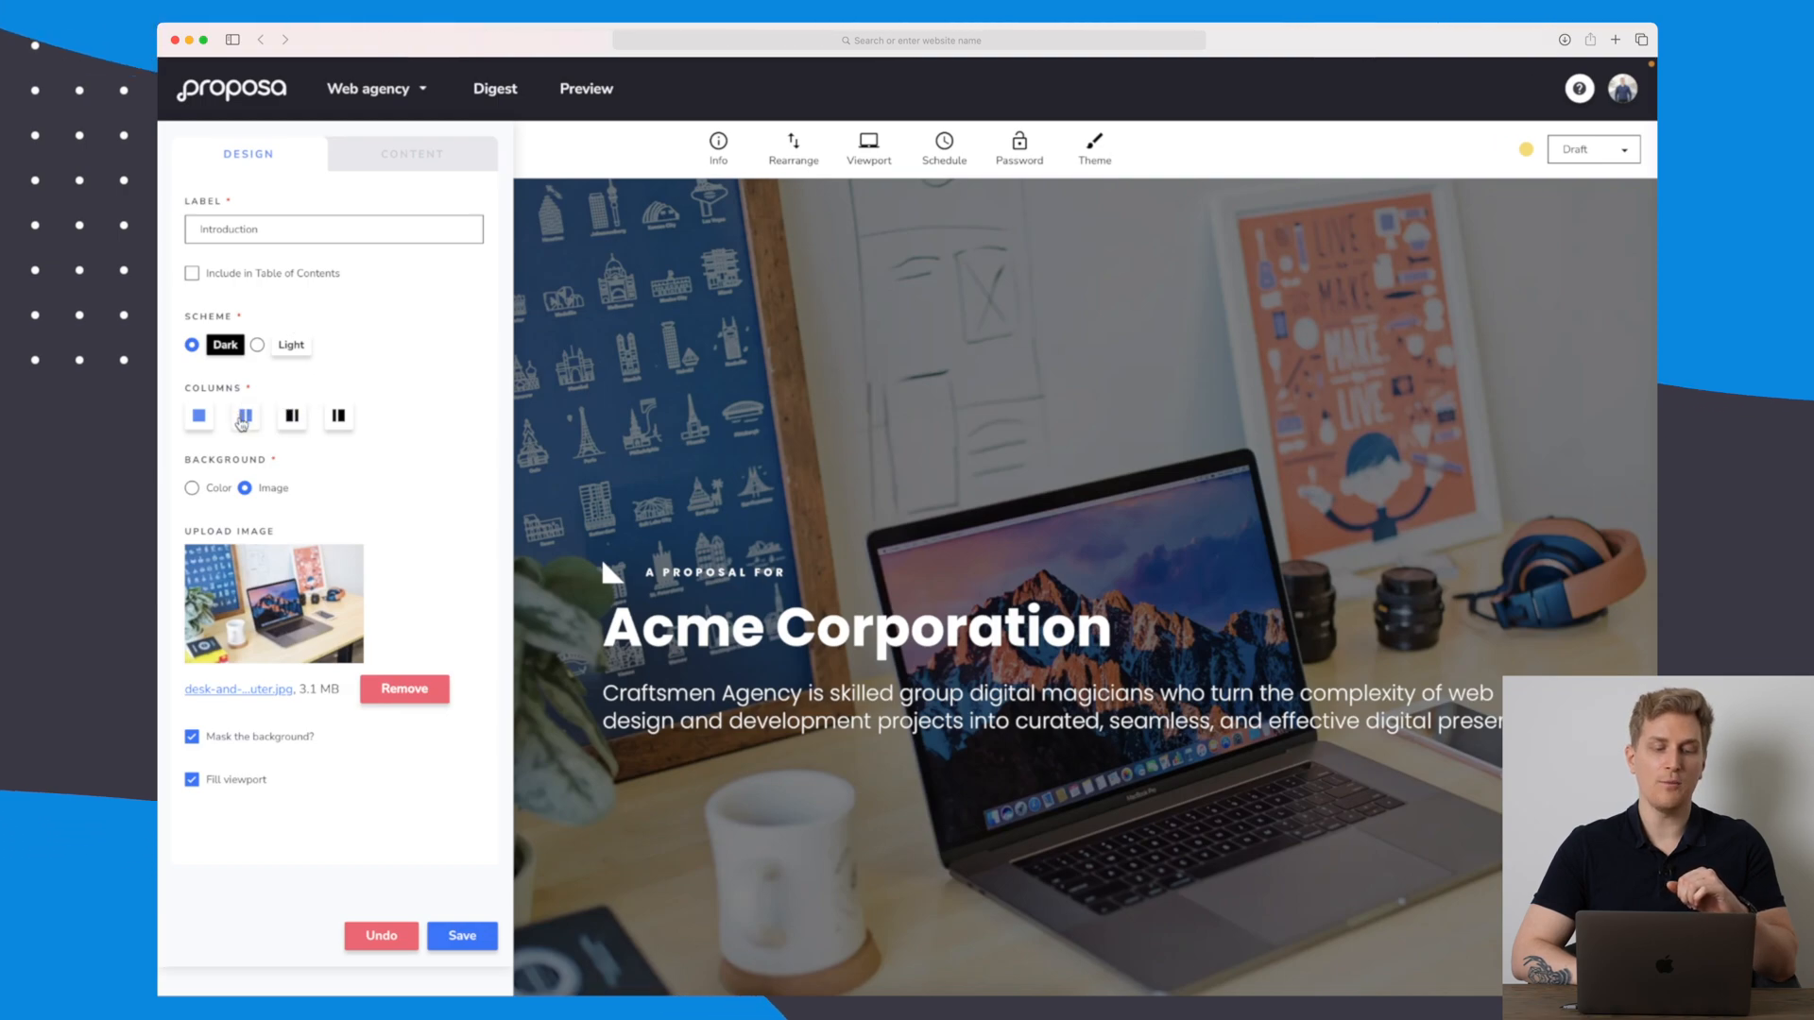
pyautogui.click(259, 344)
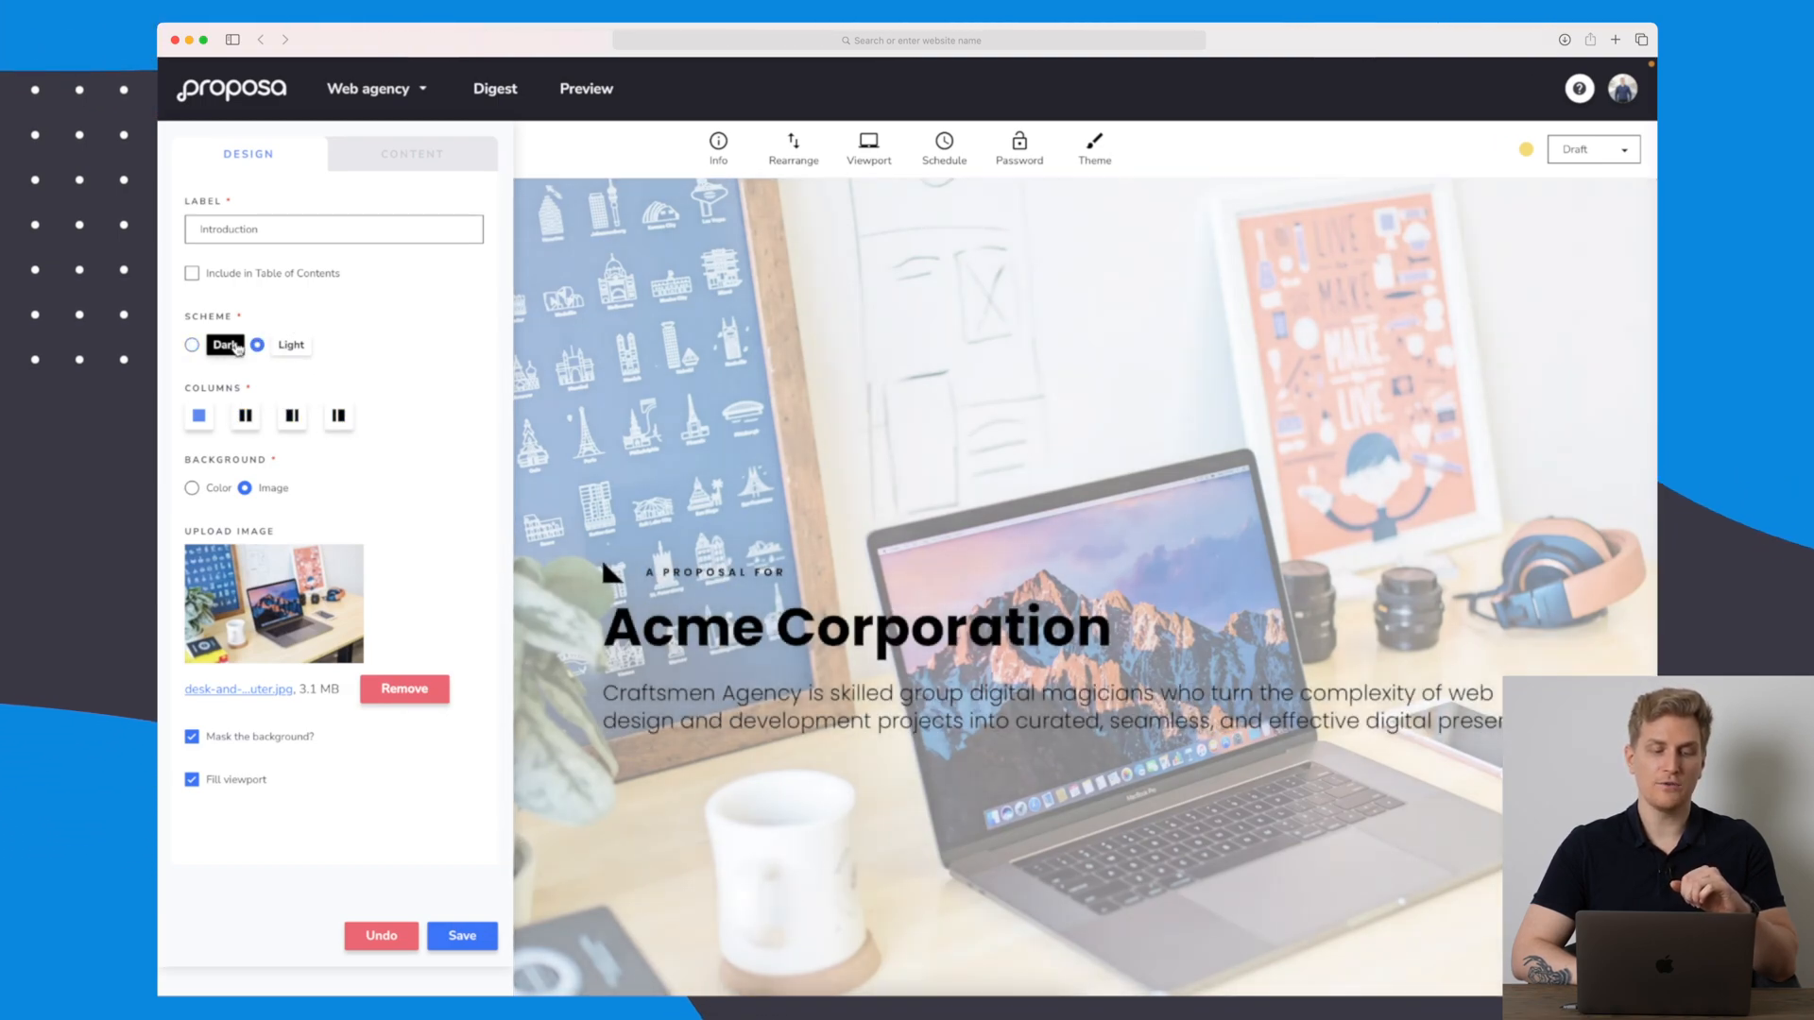
pyautogui.click(190, 344)
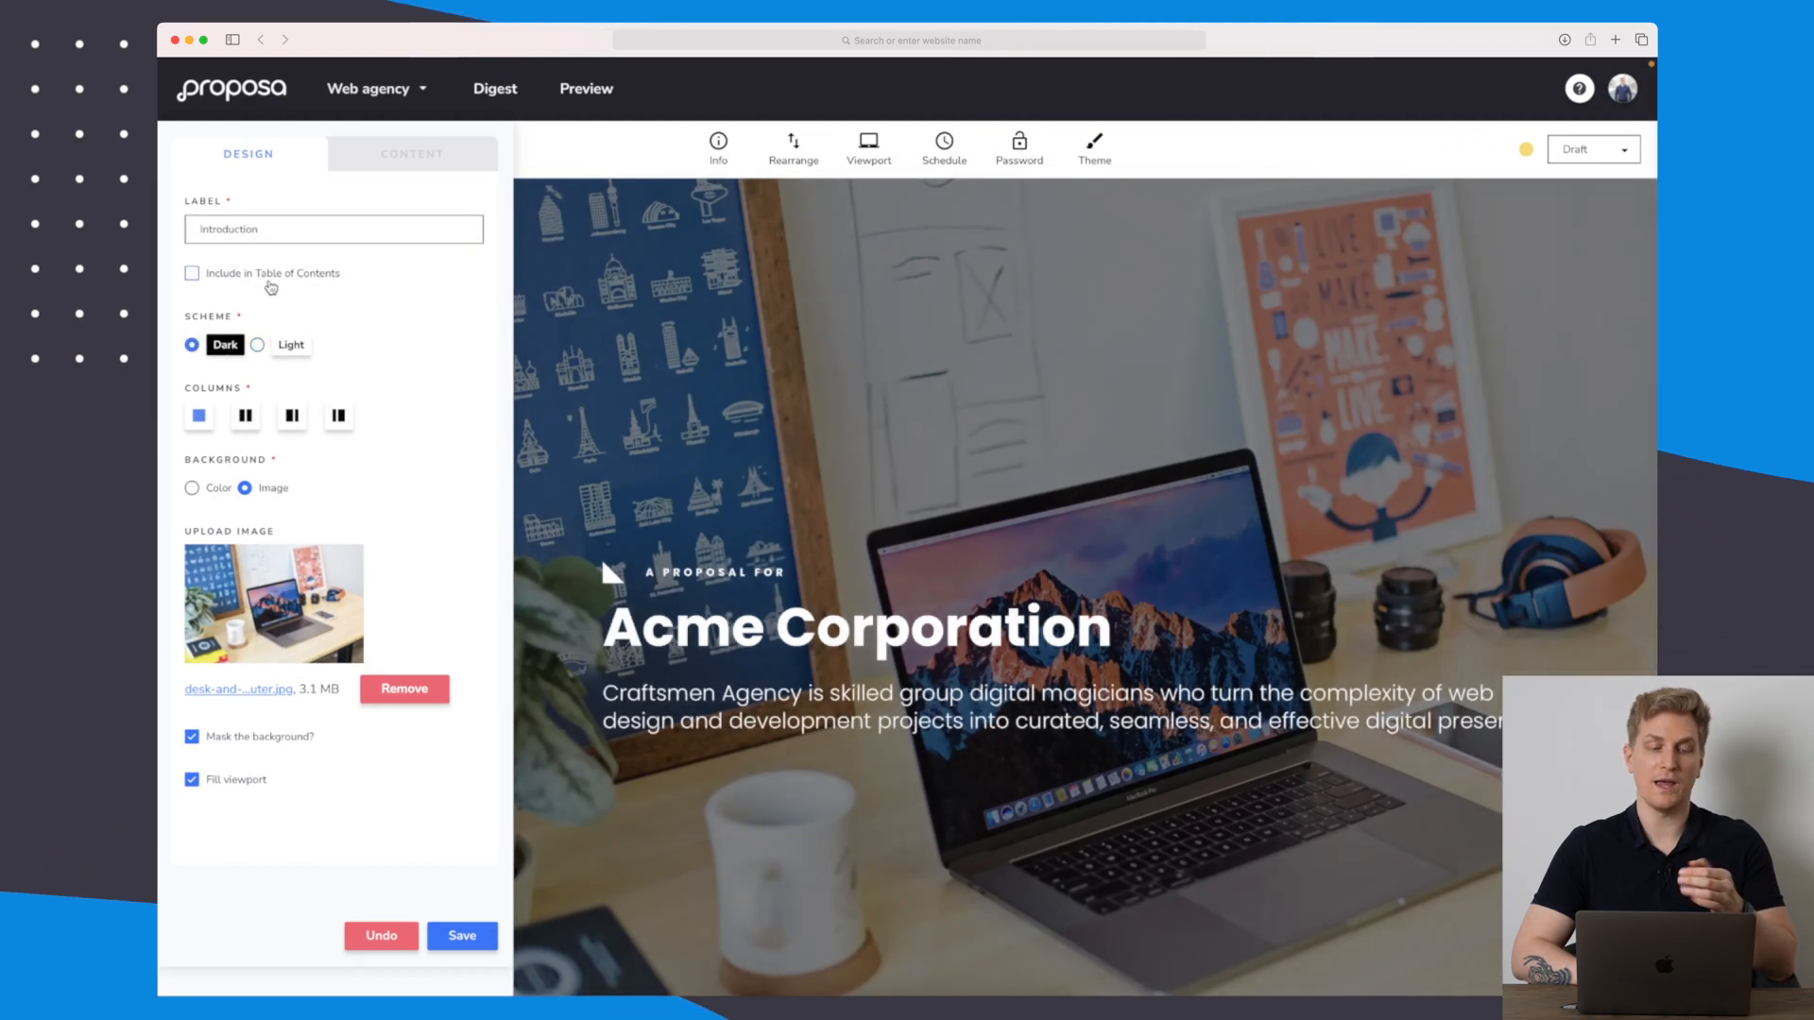
pyautogui.click(191, 272)
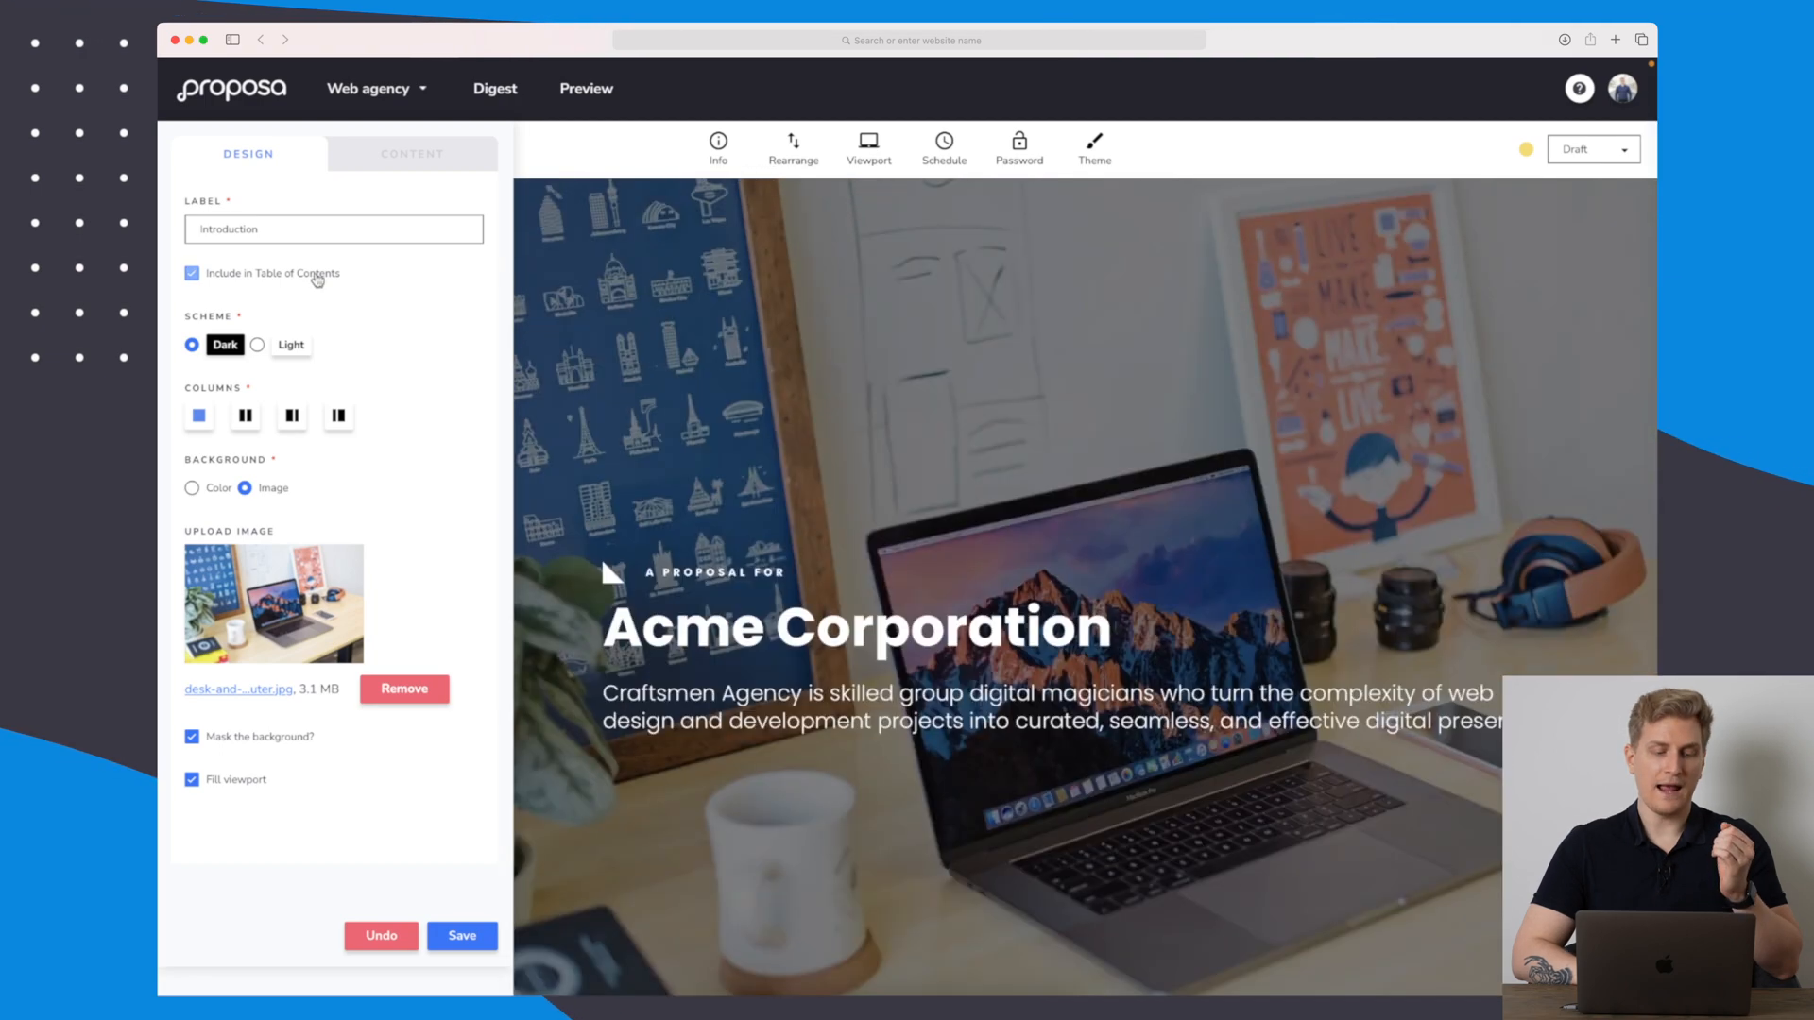
# Try a solid colour background and disabling fill viewport, restoring the photo and full height.
pyautogui.click(193, 487)
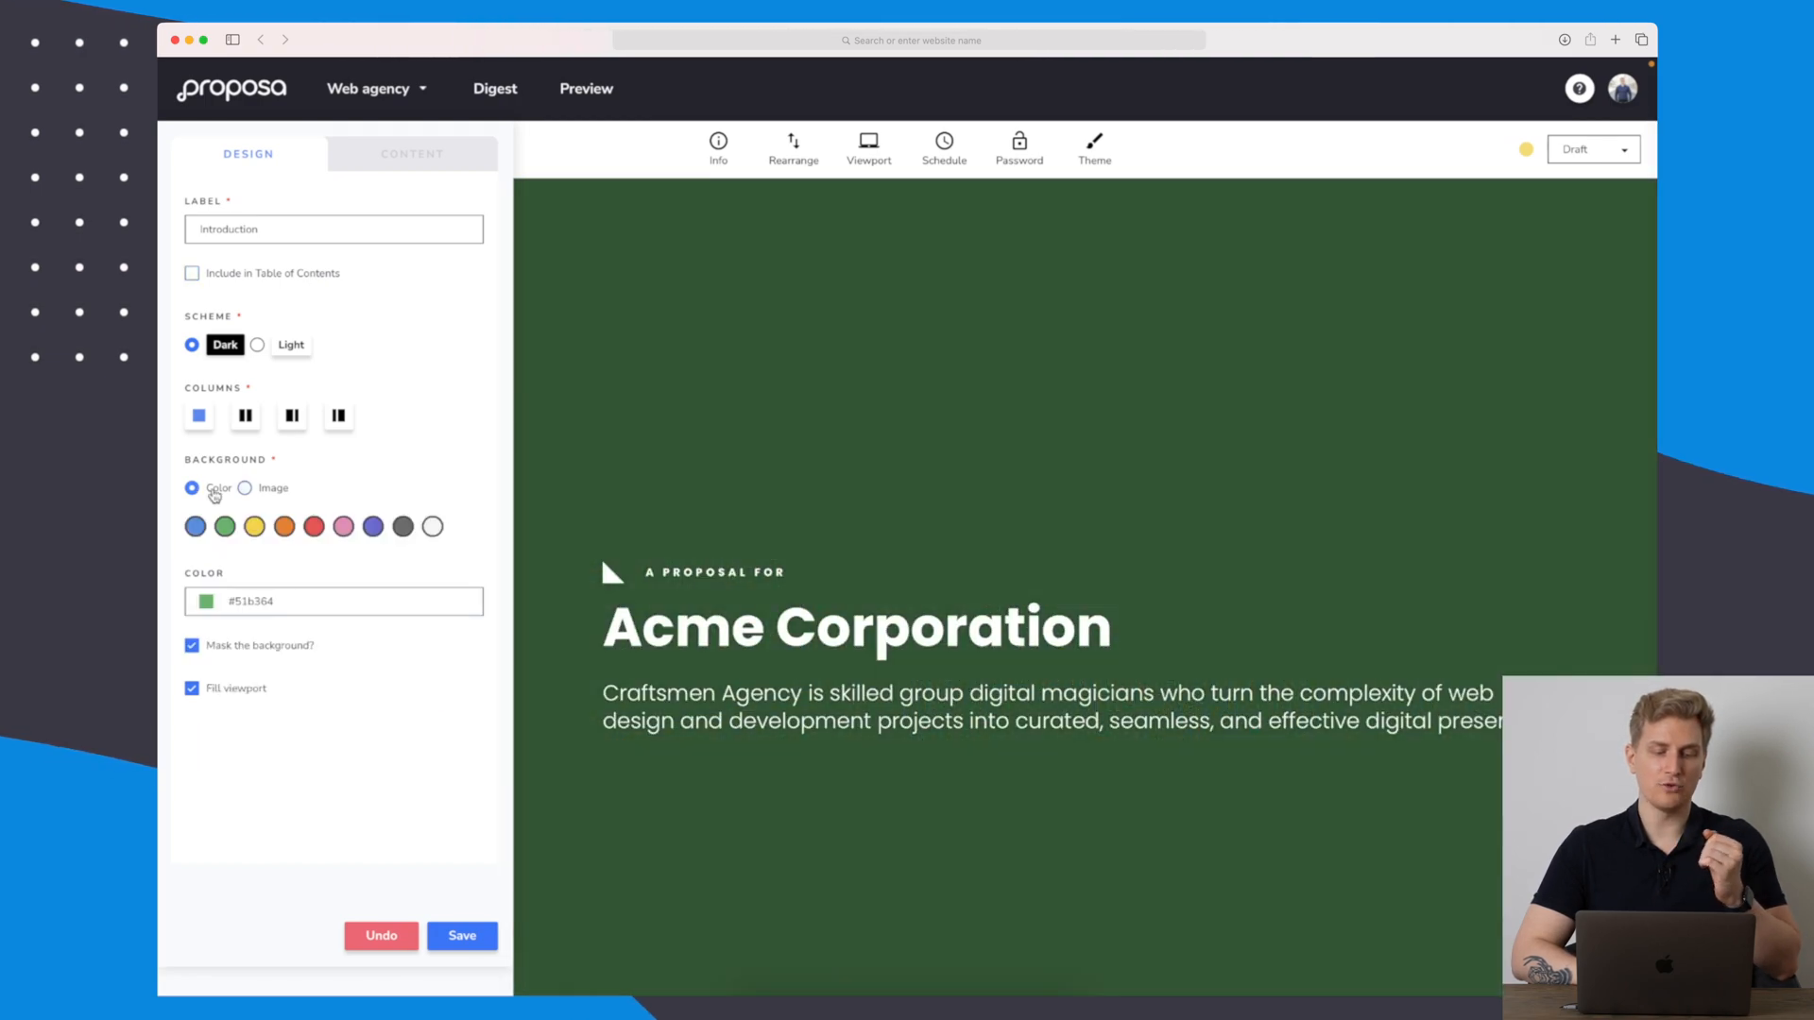
pyautogui.click(244, 487)
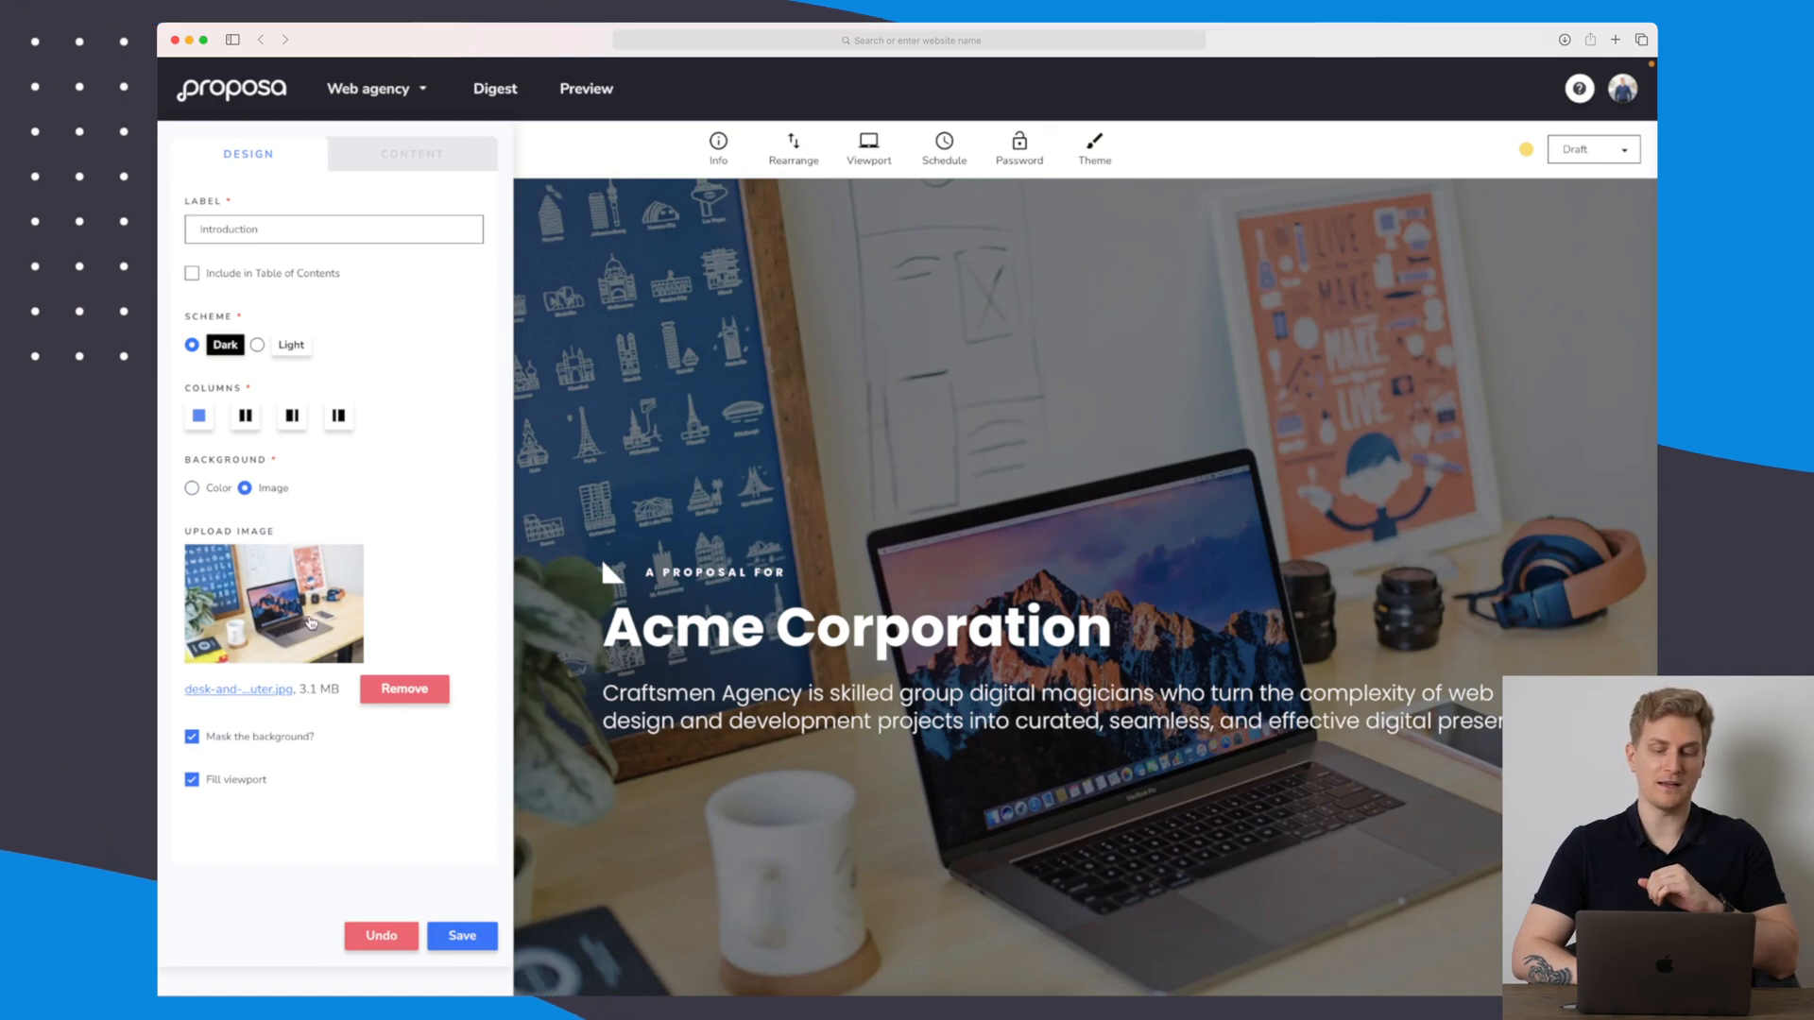
pyautogui.click(193, 779)
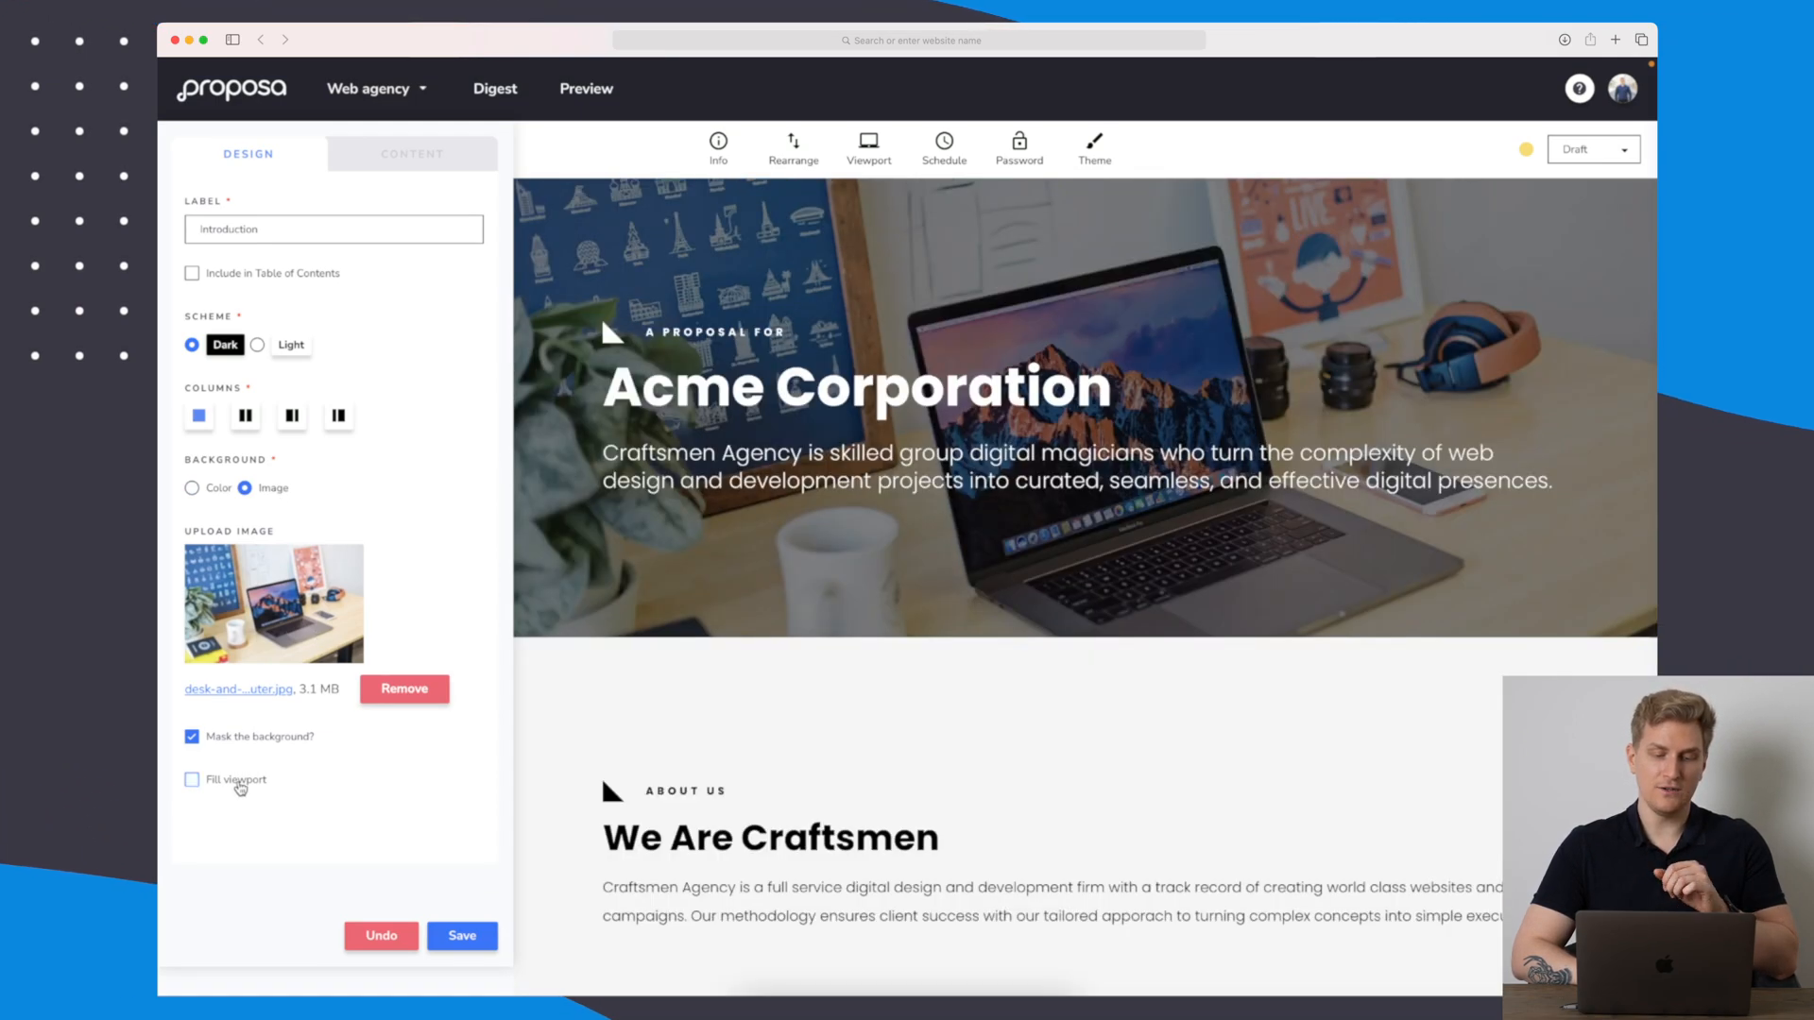
pyautogui.click(192, 781)
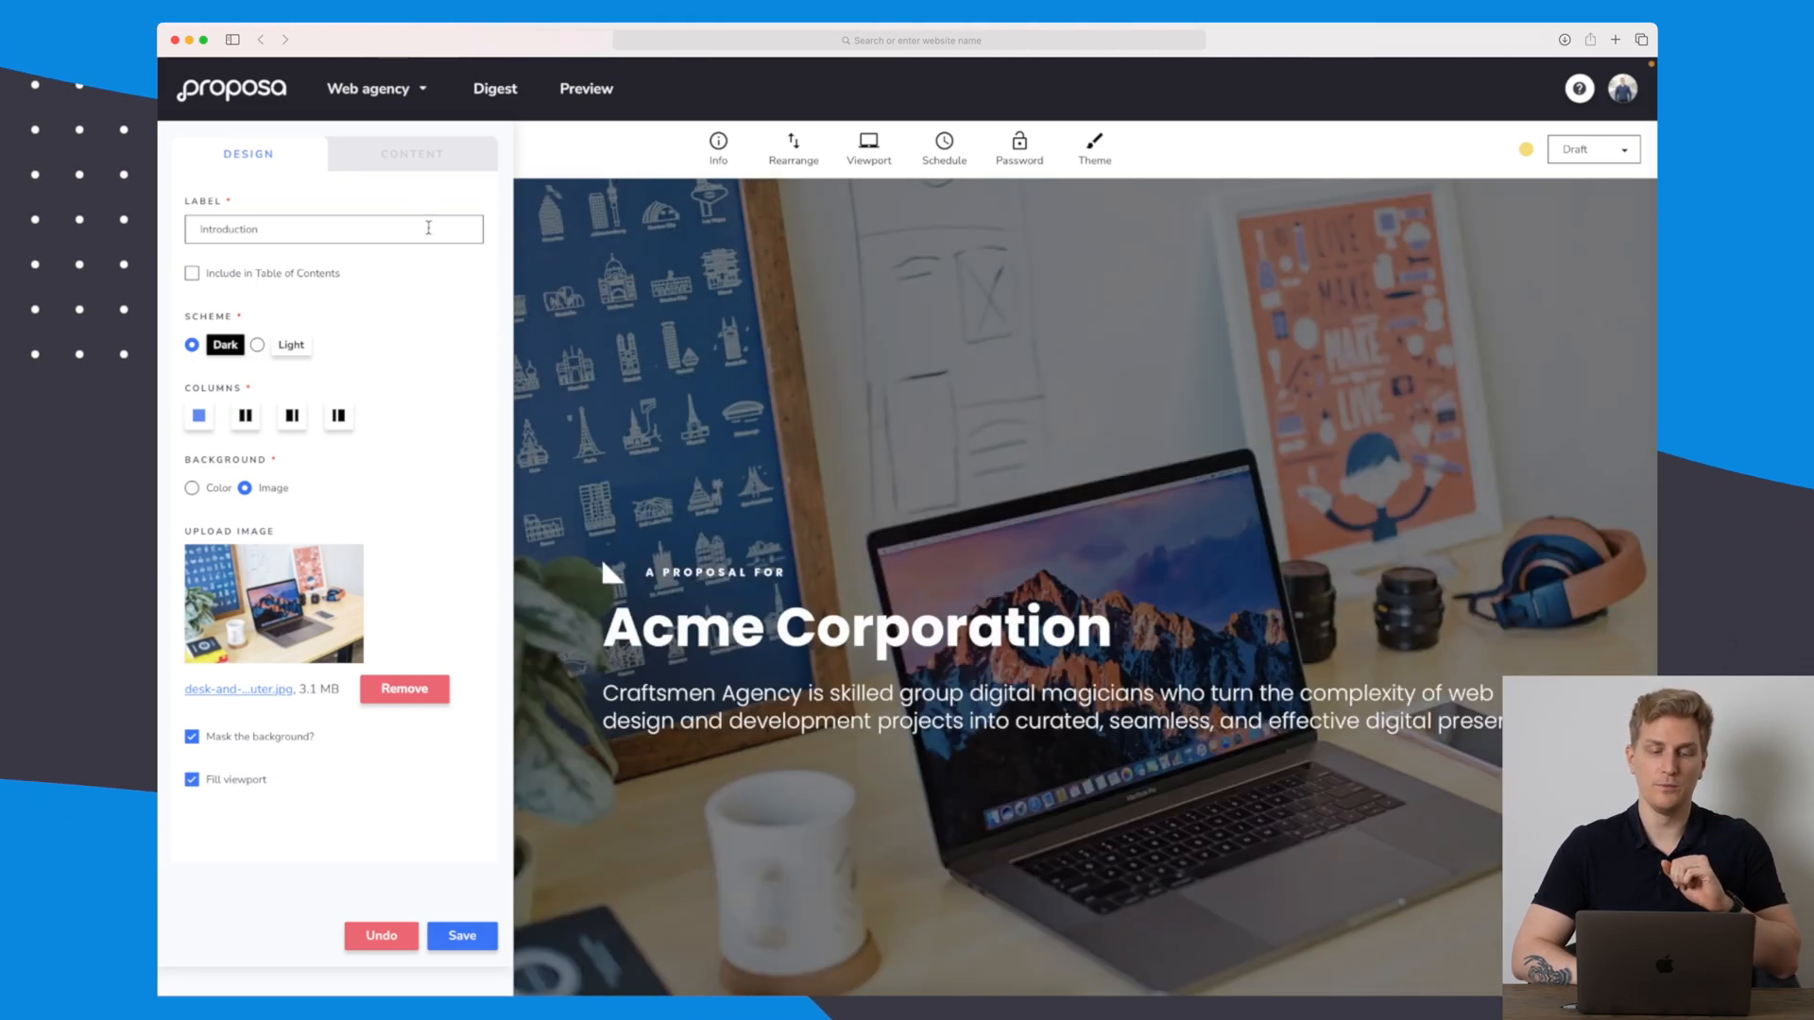
# Add test letters 'dsd' and 'dsds' to the Introduction's tag and heading content.
pyautogui.click(412, 154)
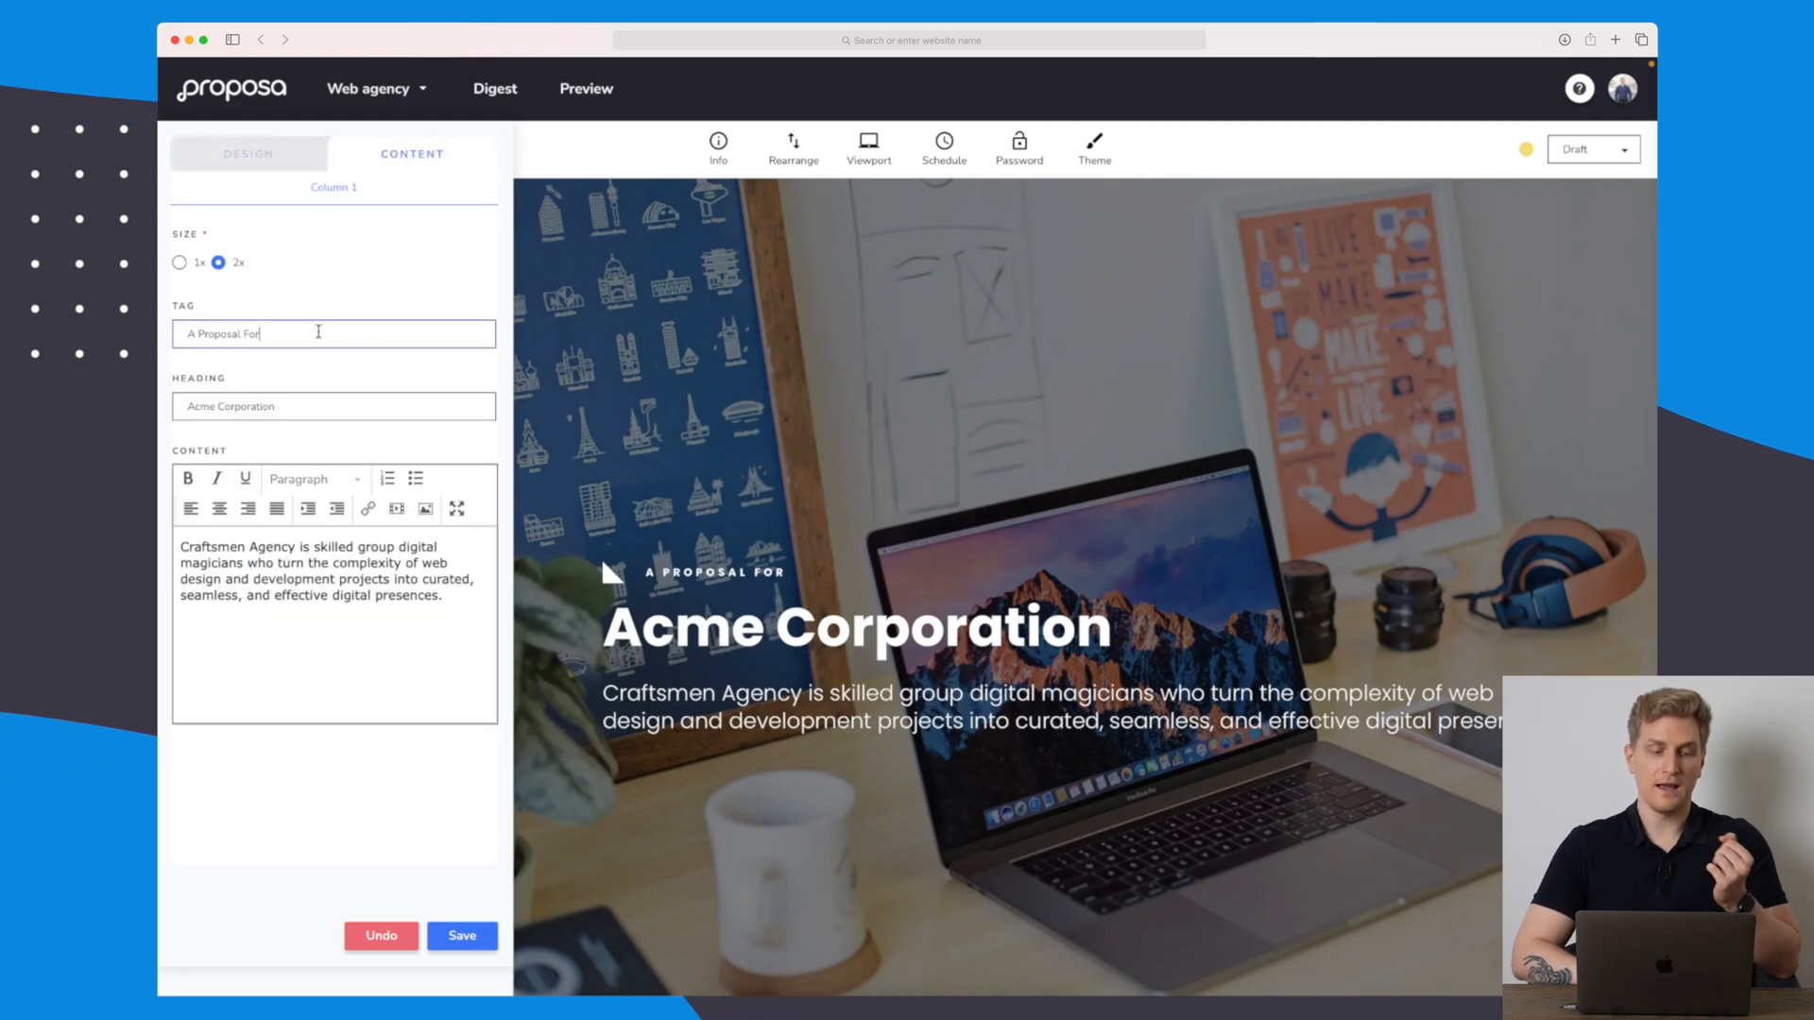
pyautogui.write('dsd')
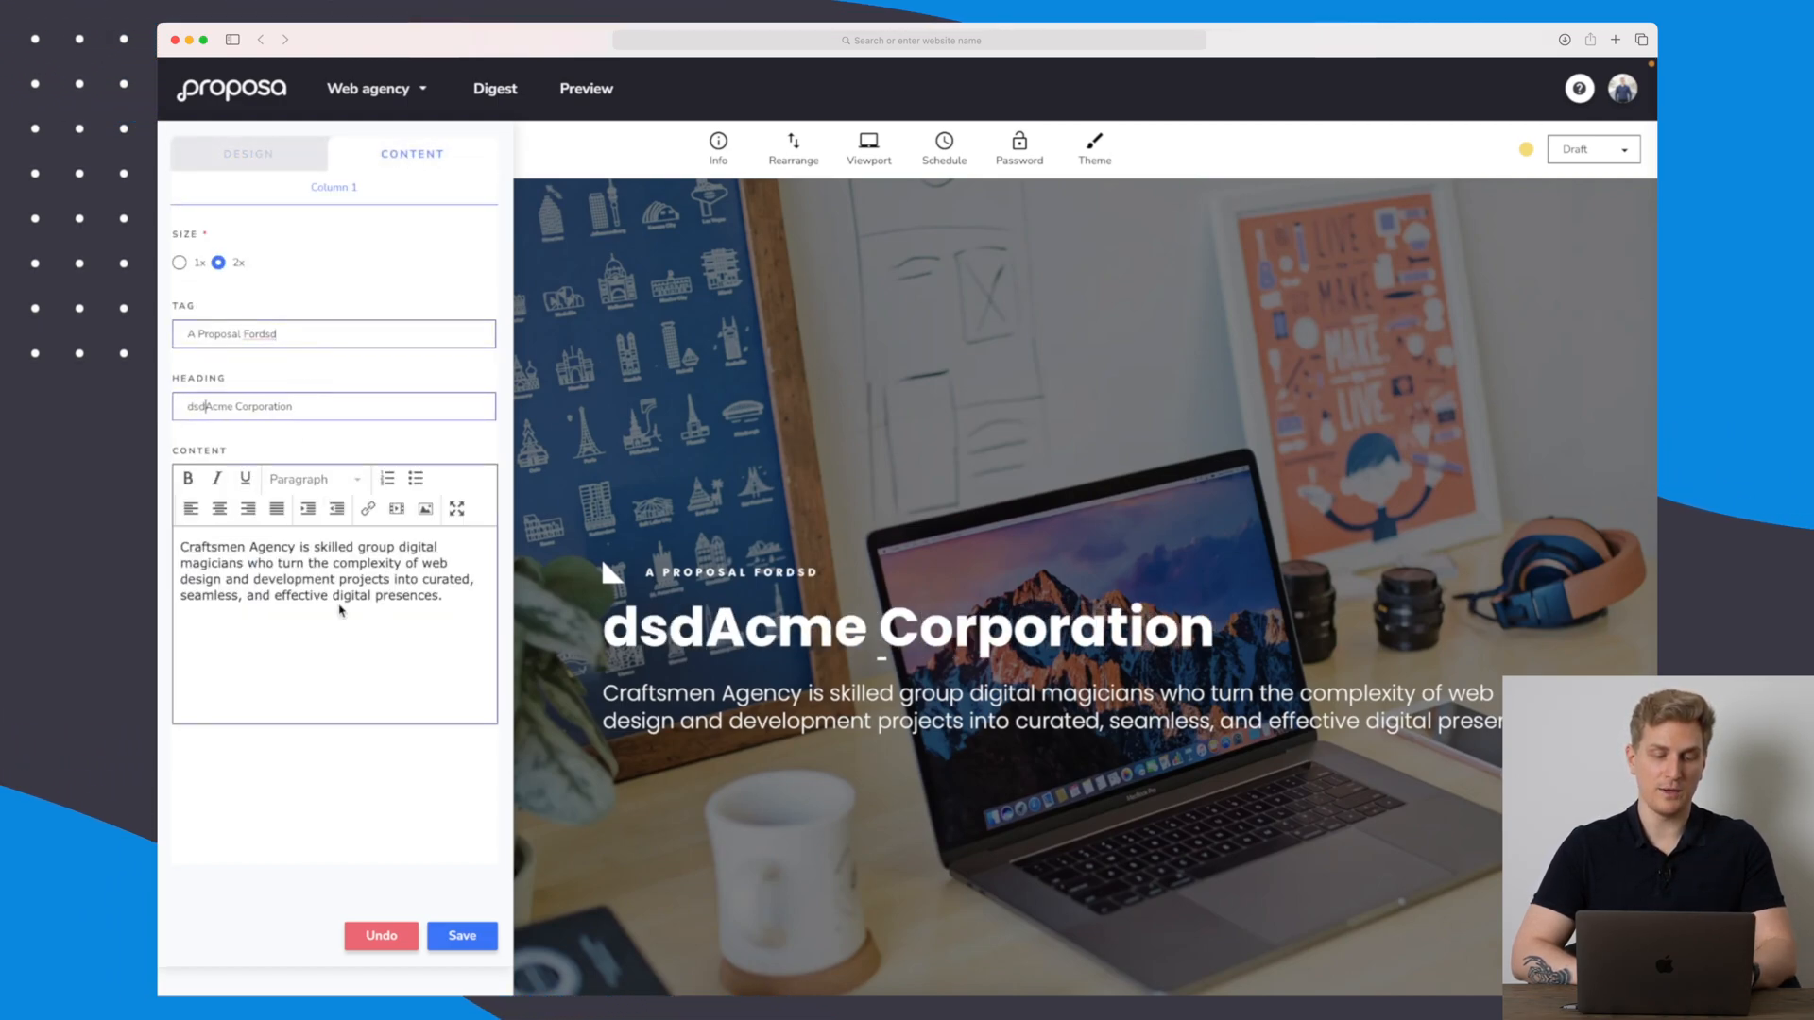
pyautogui.write('dsds')
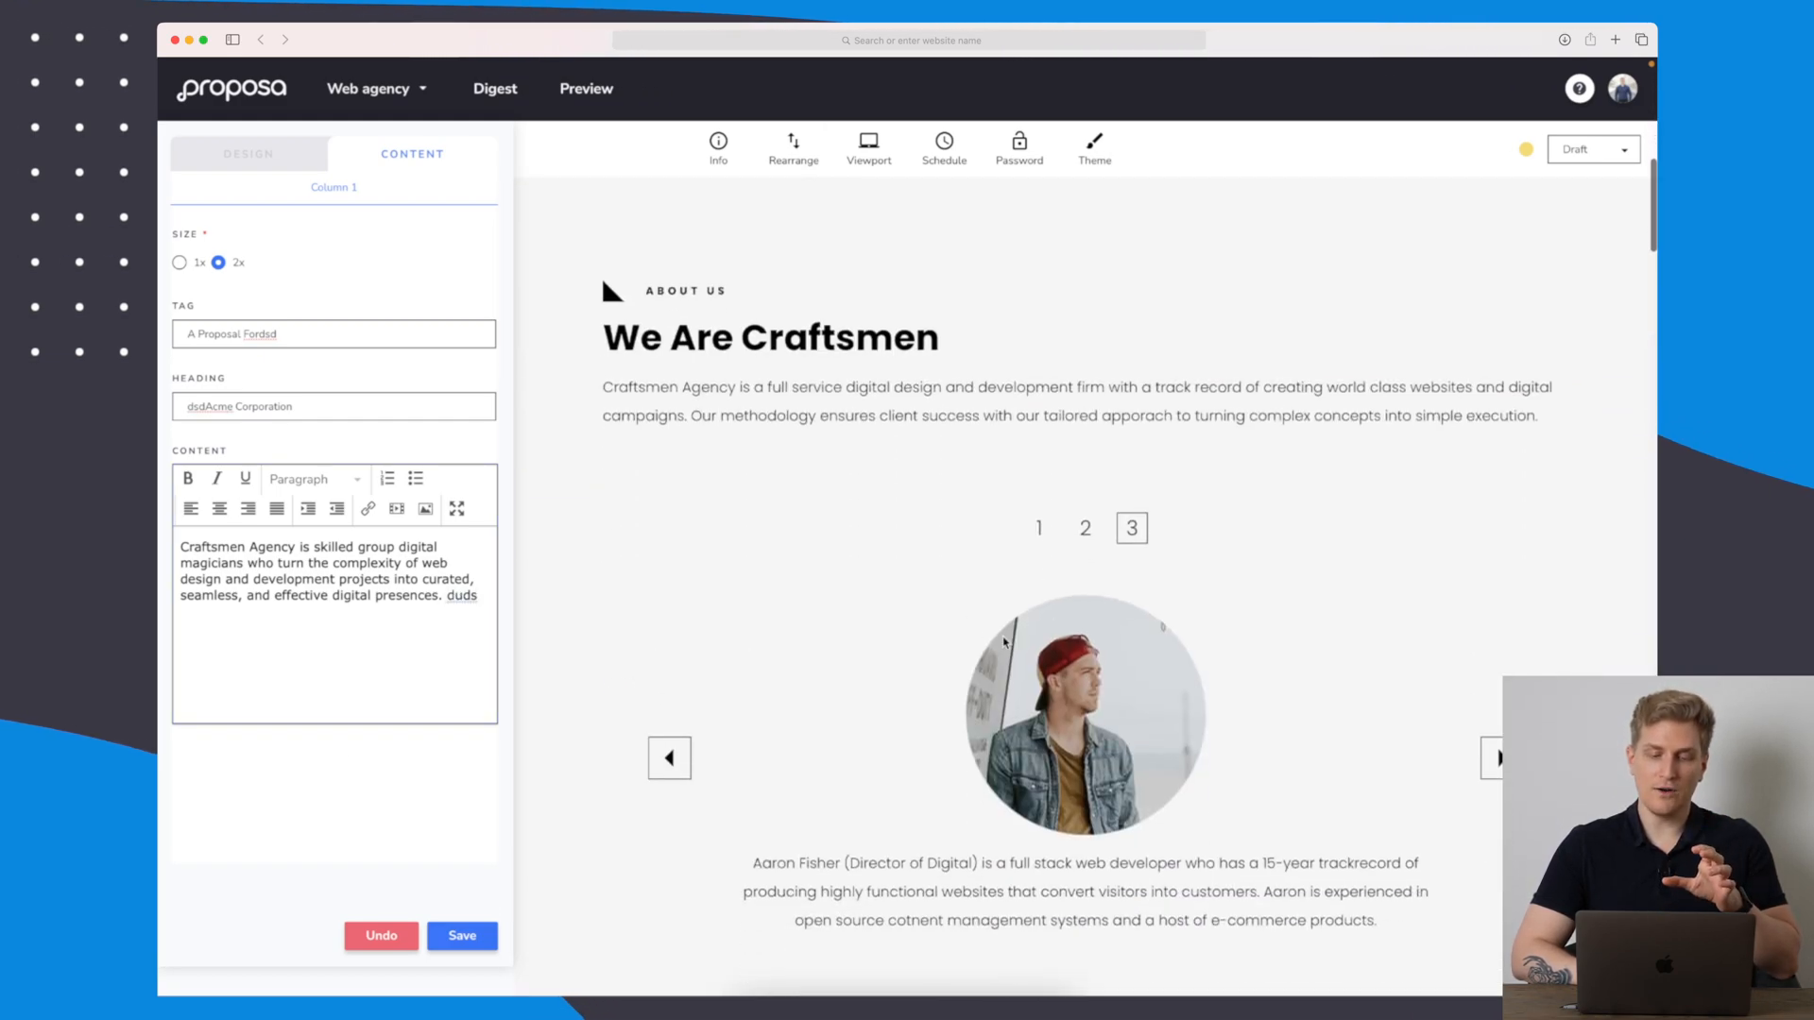
# Look over the preview and save the Introduction section's changes.
pyautogui.scroll(-3)
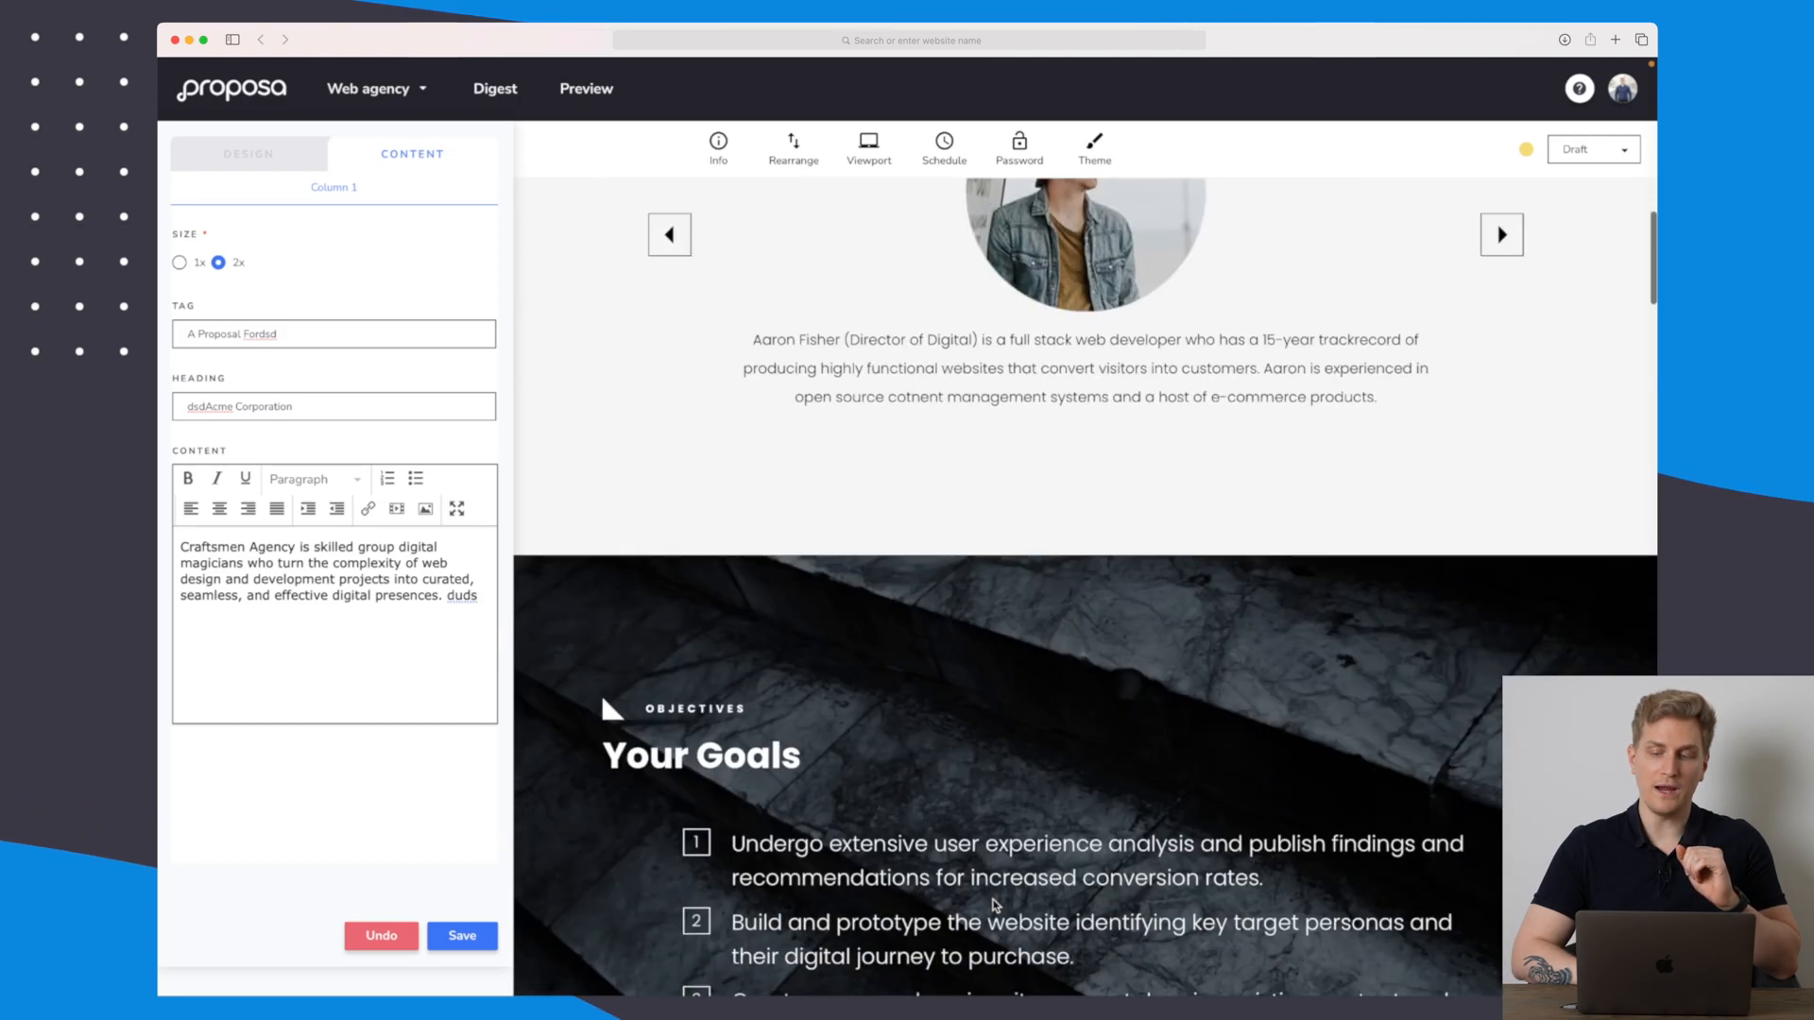
pyautogui.scroll(-3)
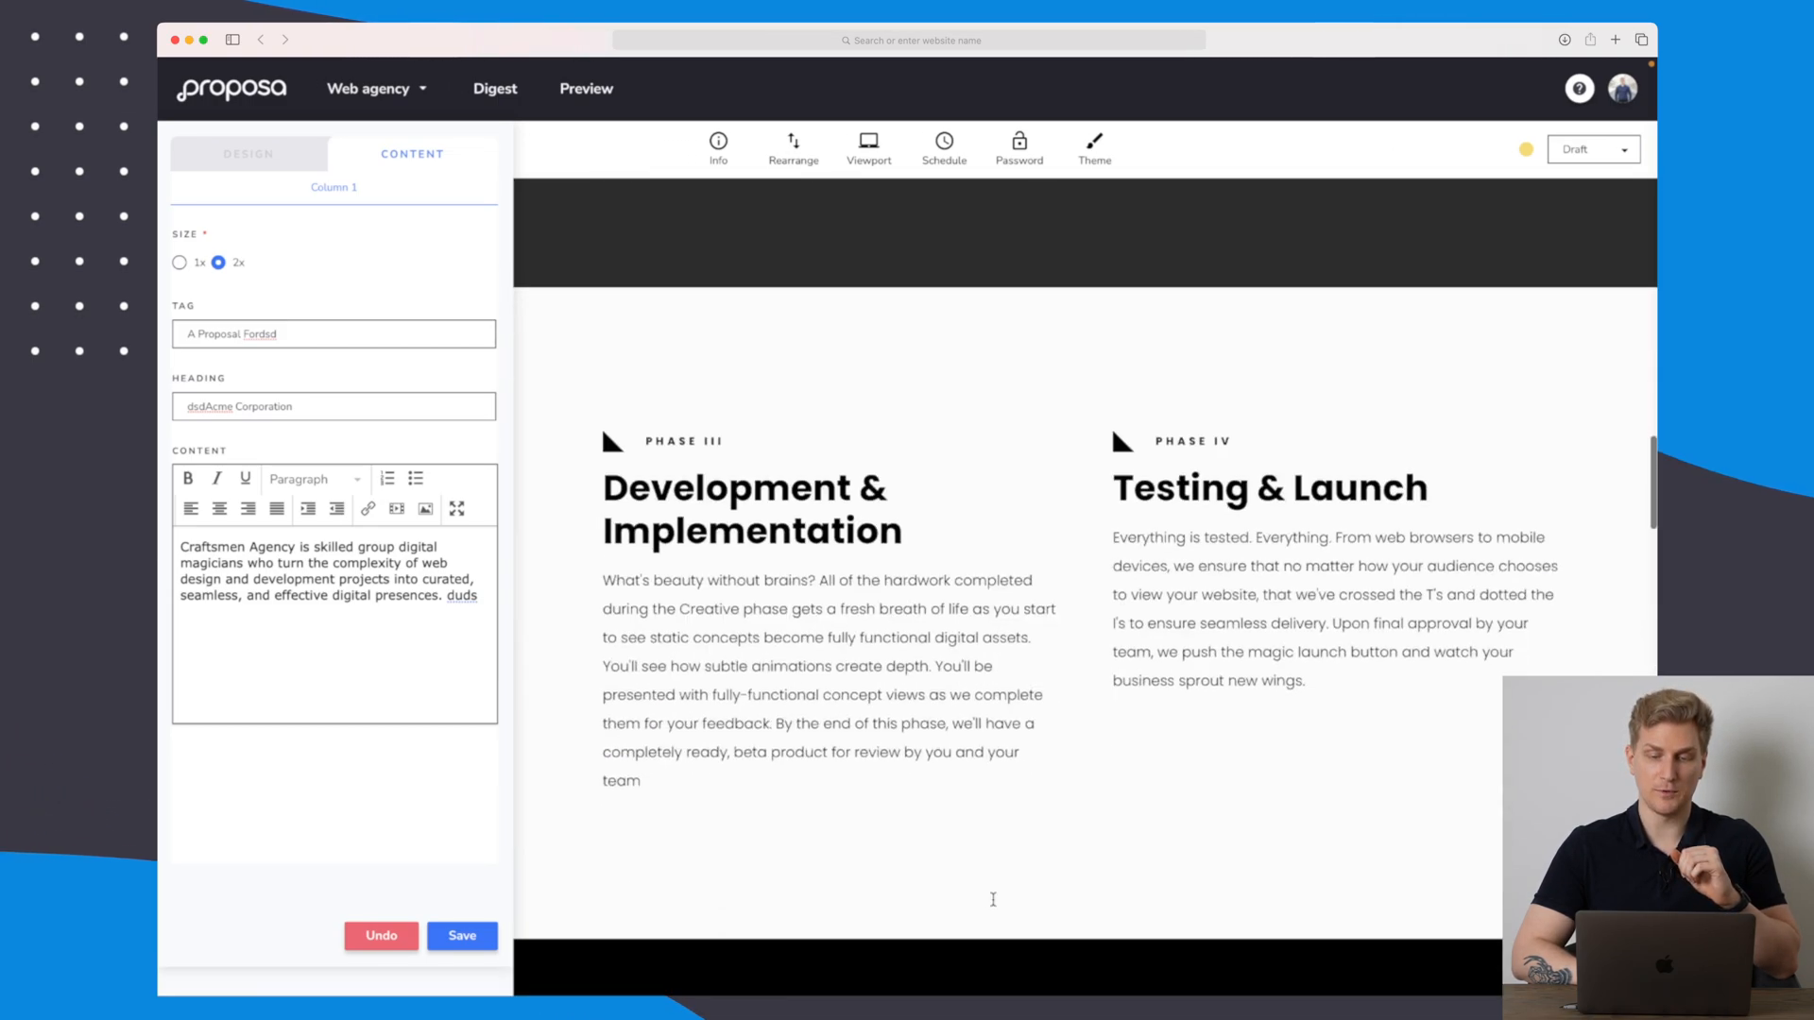
pyautogui.scroll(-3)
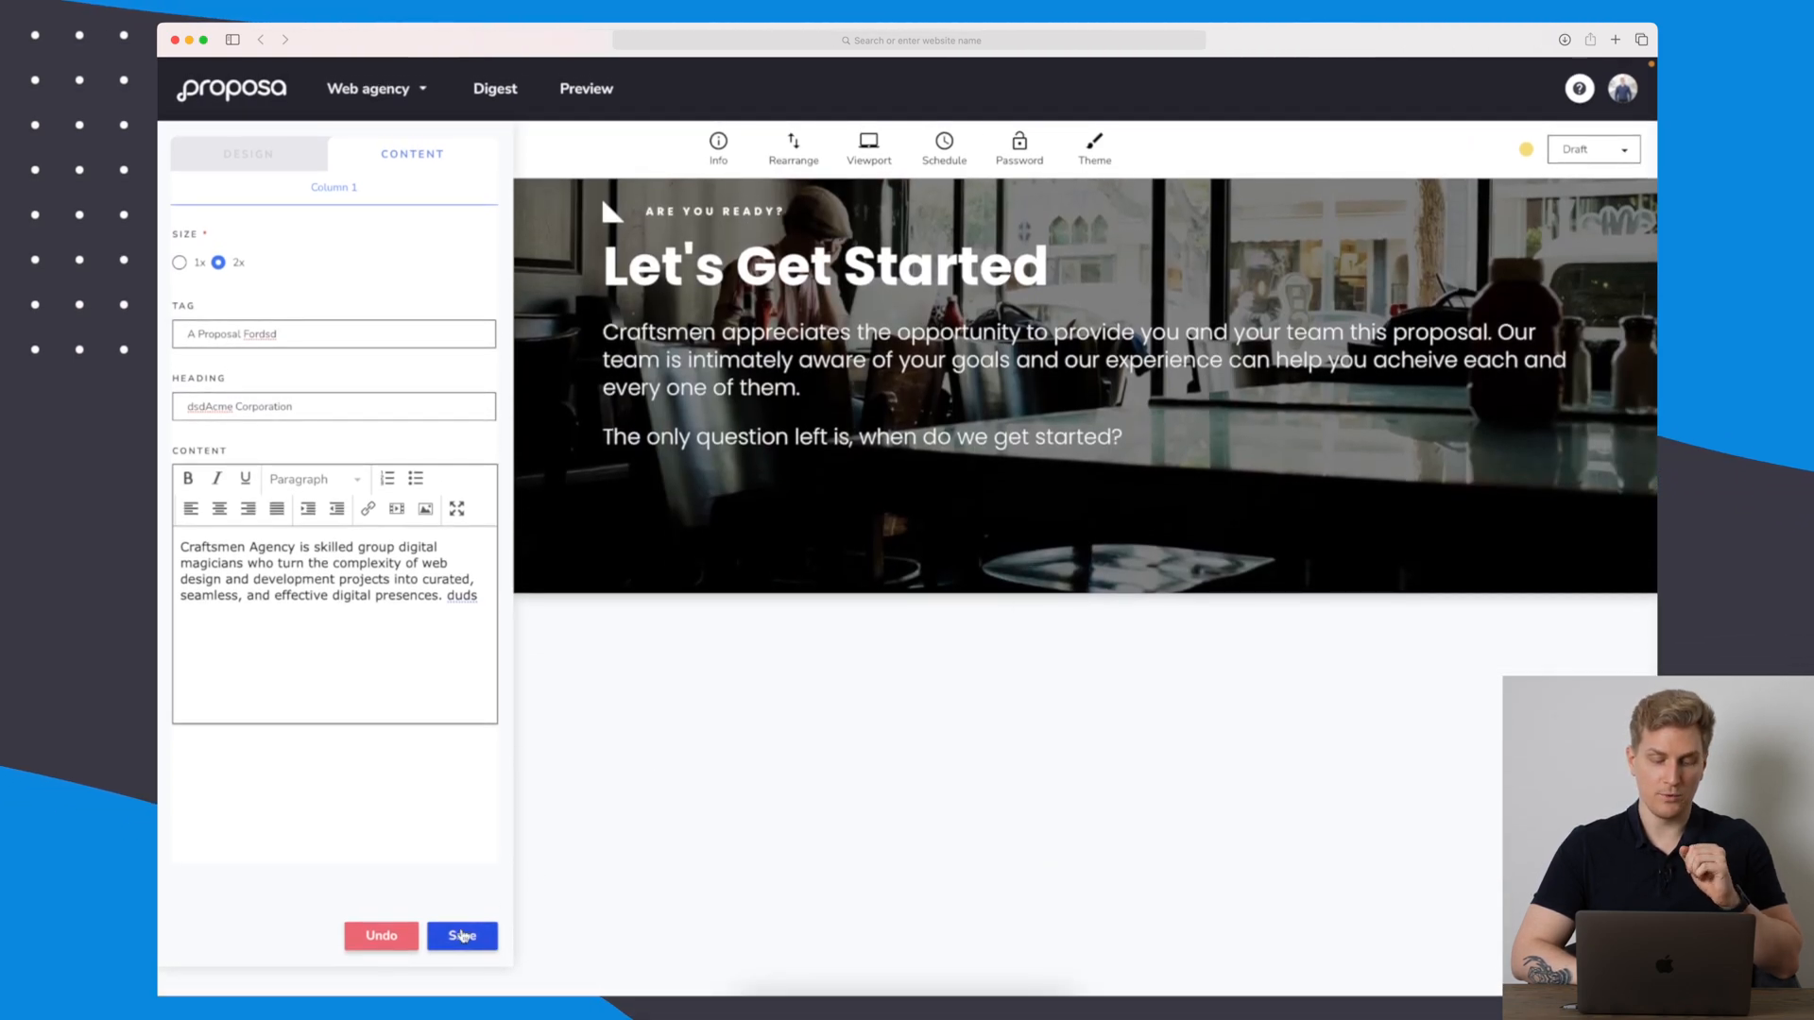
pyautogui.click(461, 935)
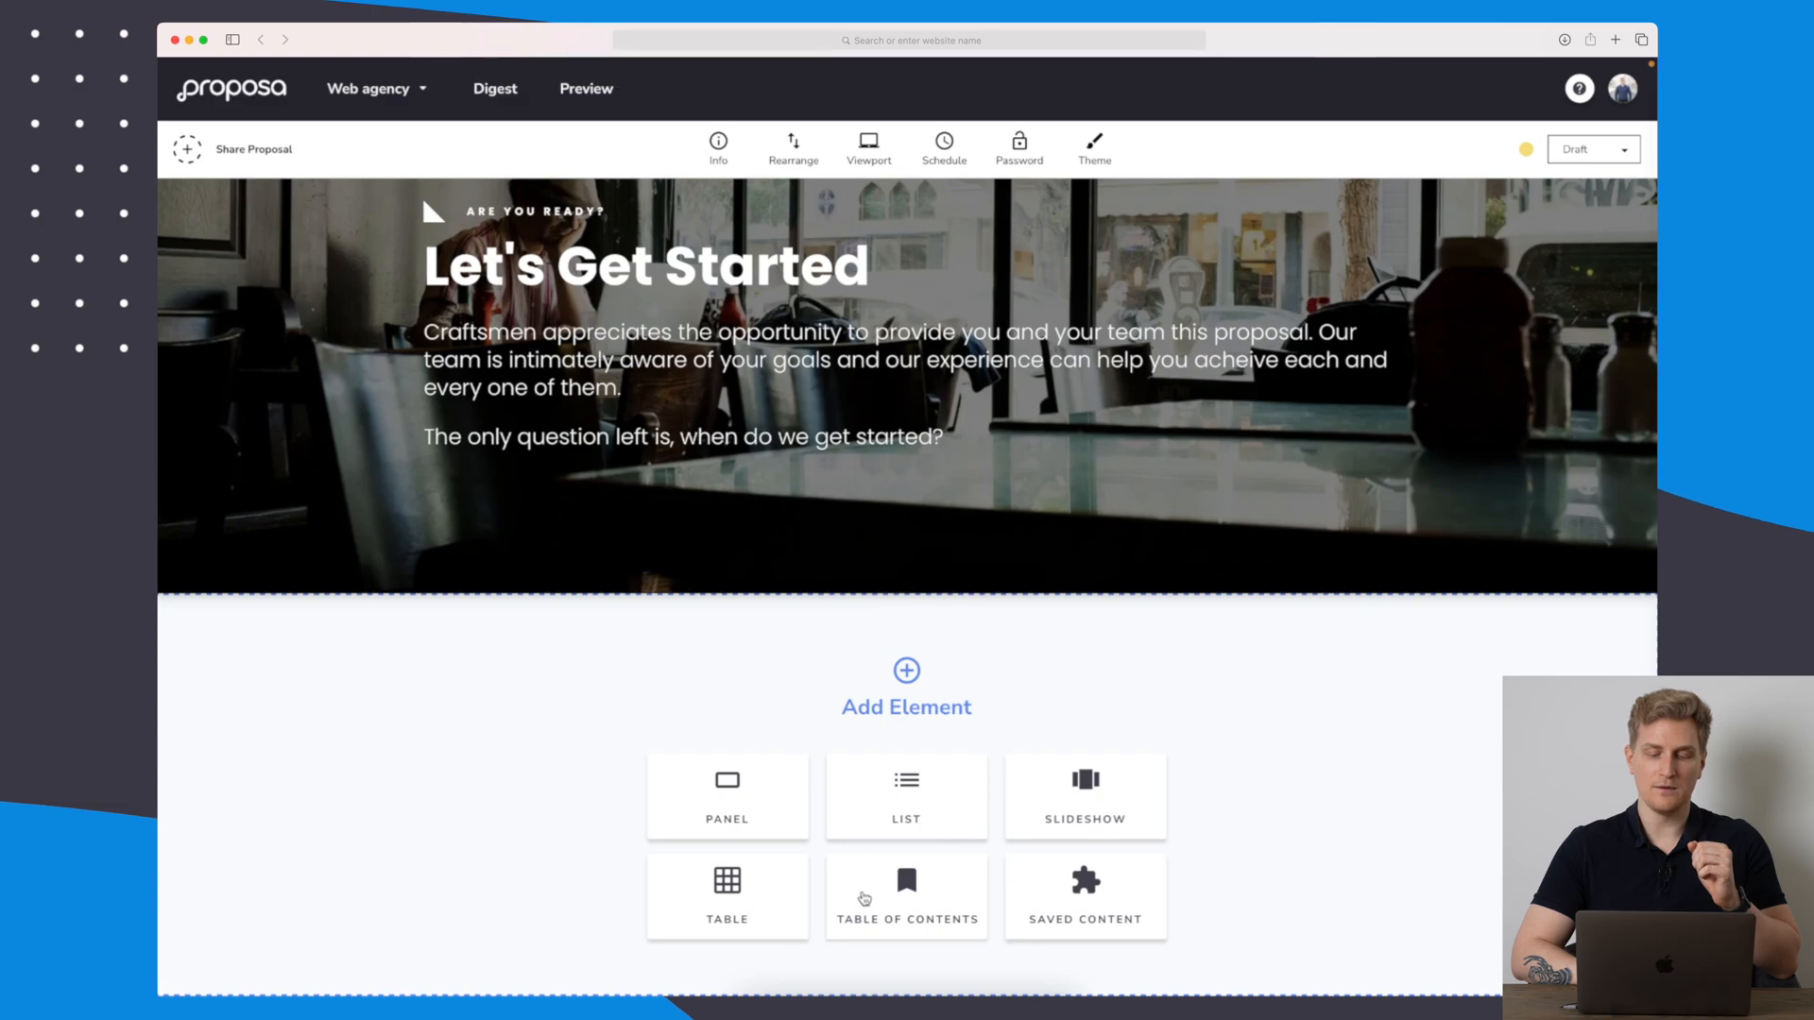
pyautogui.click(1084, 895)
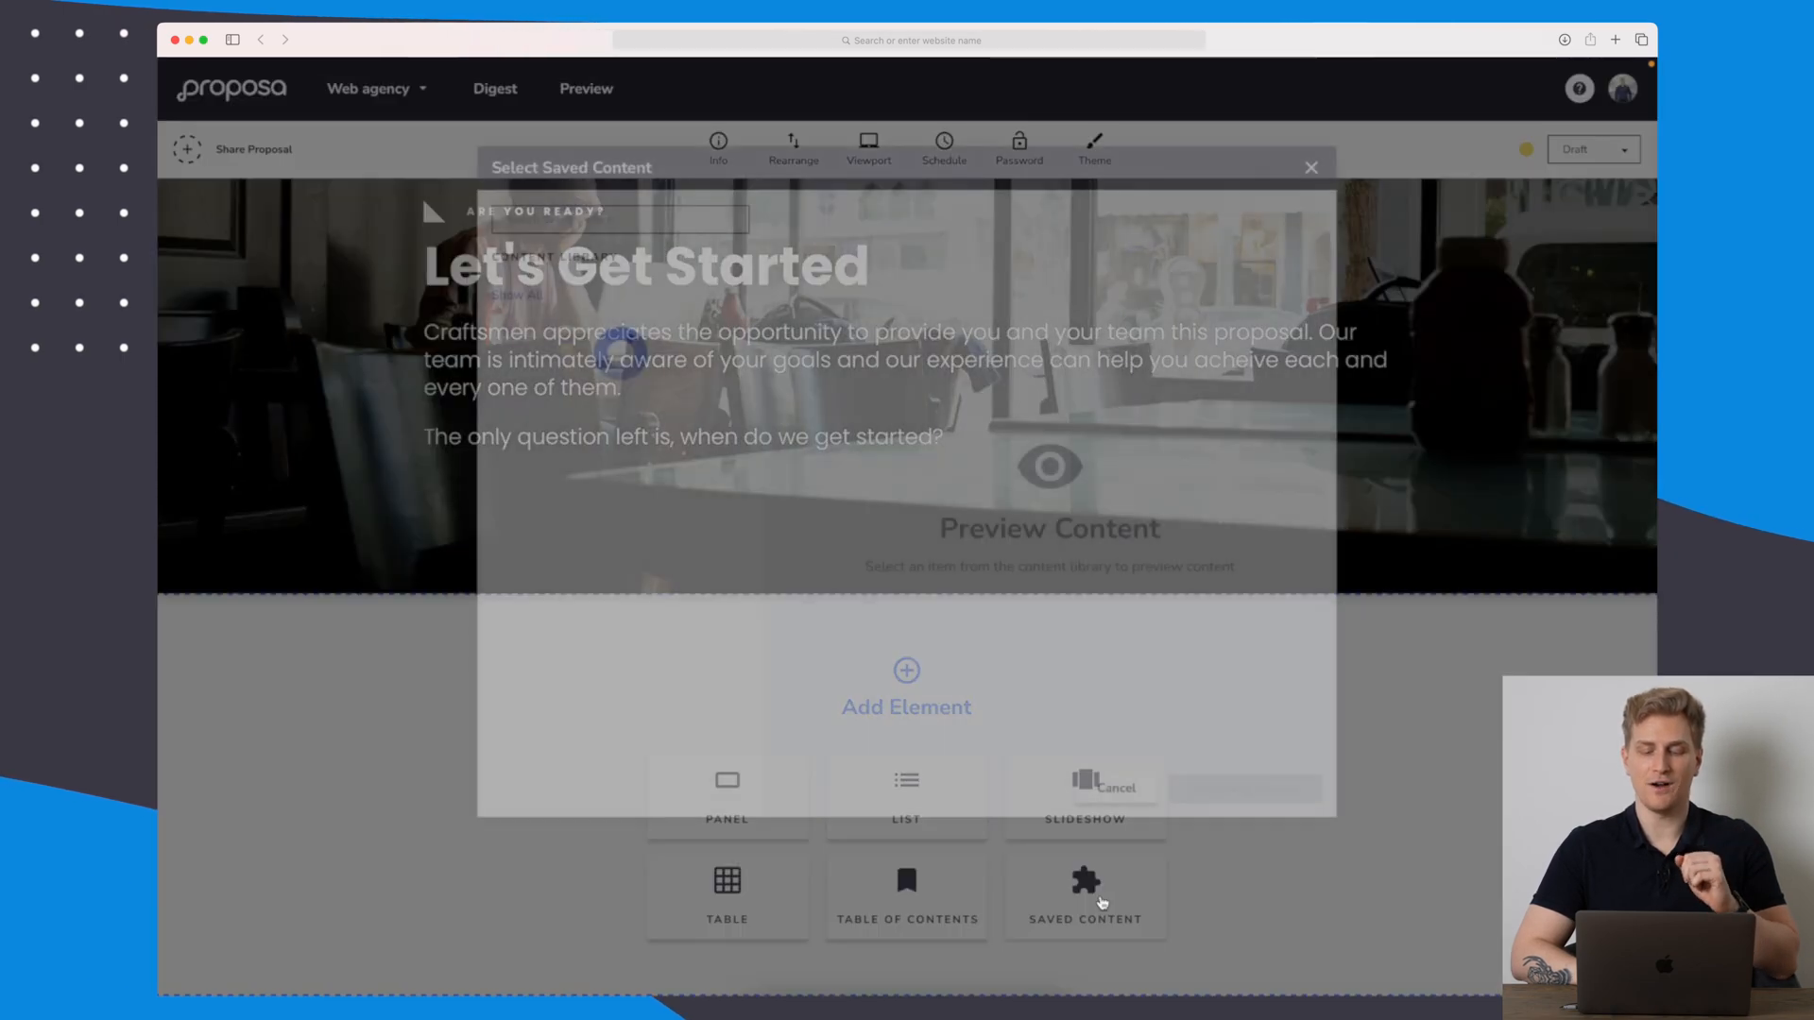
pyautogui.click(1085, 896)
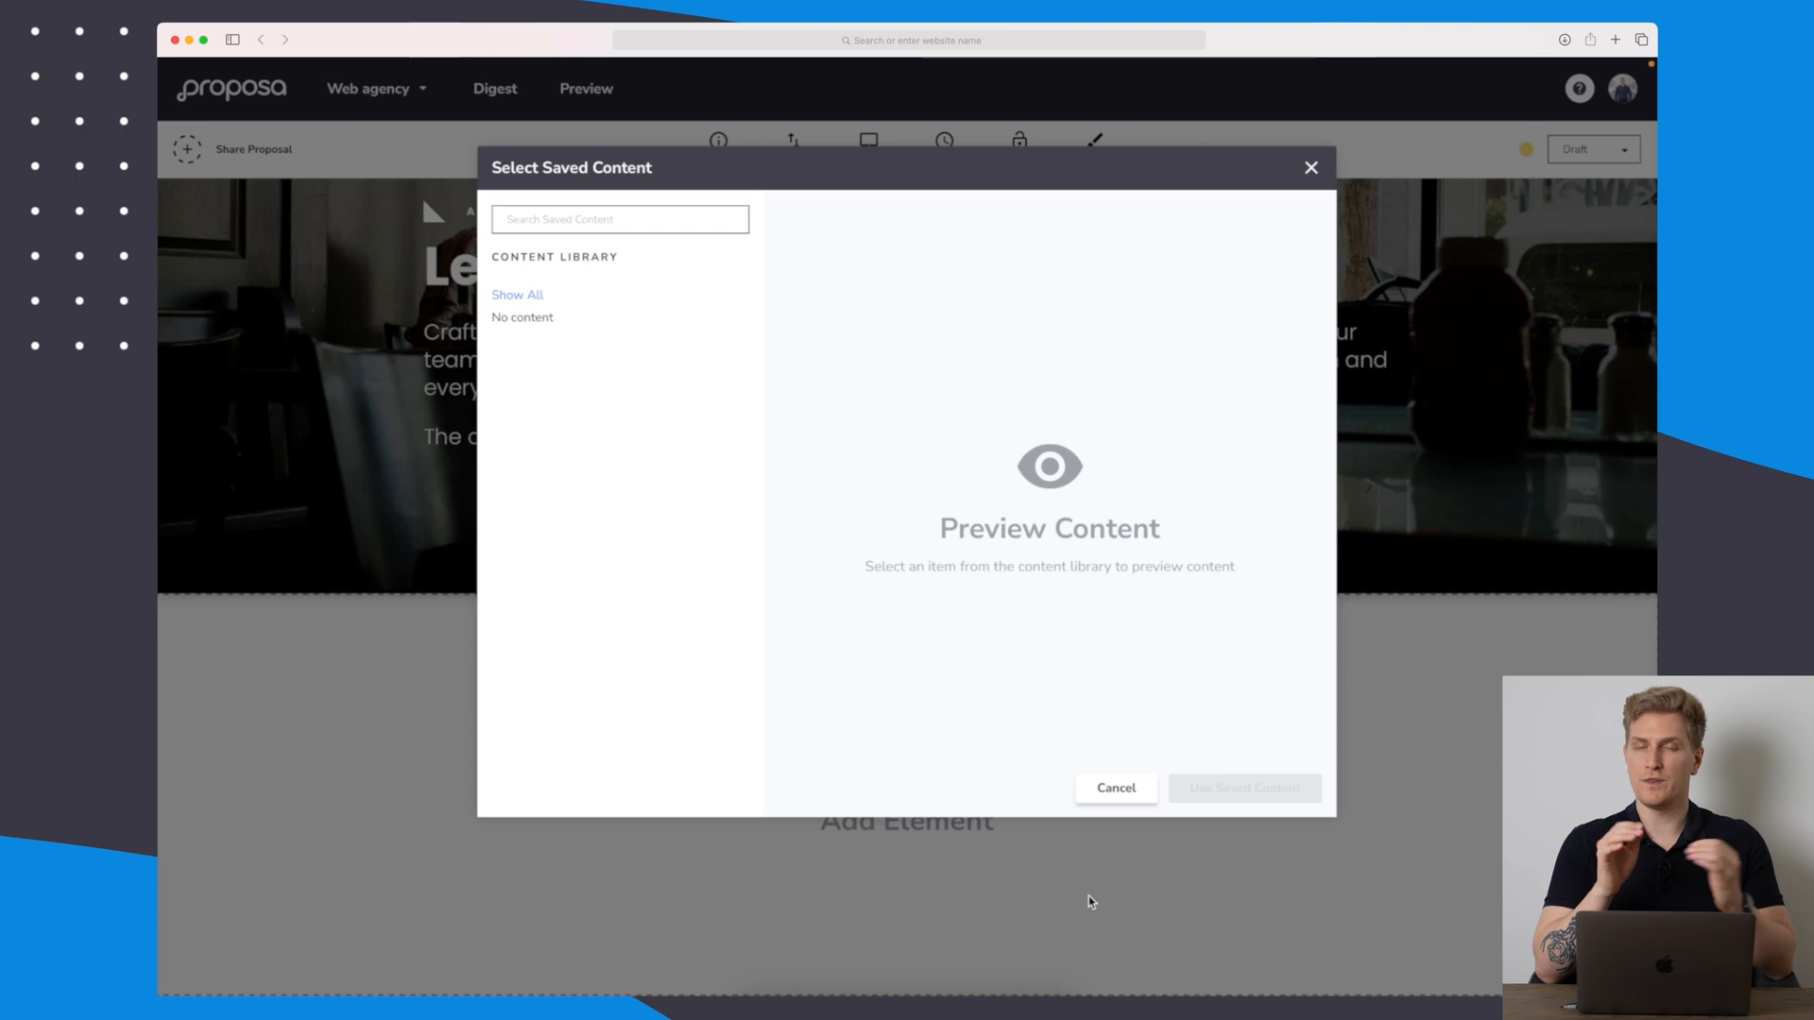
pyautogui.moveTo(514, 769)
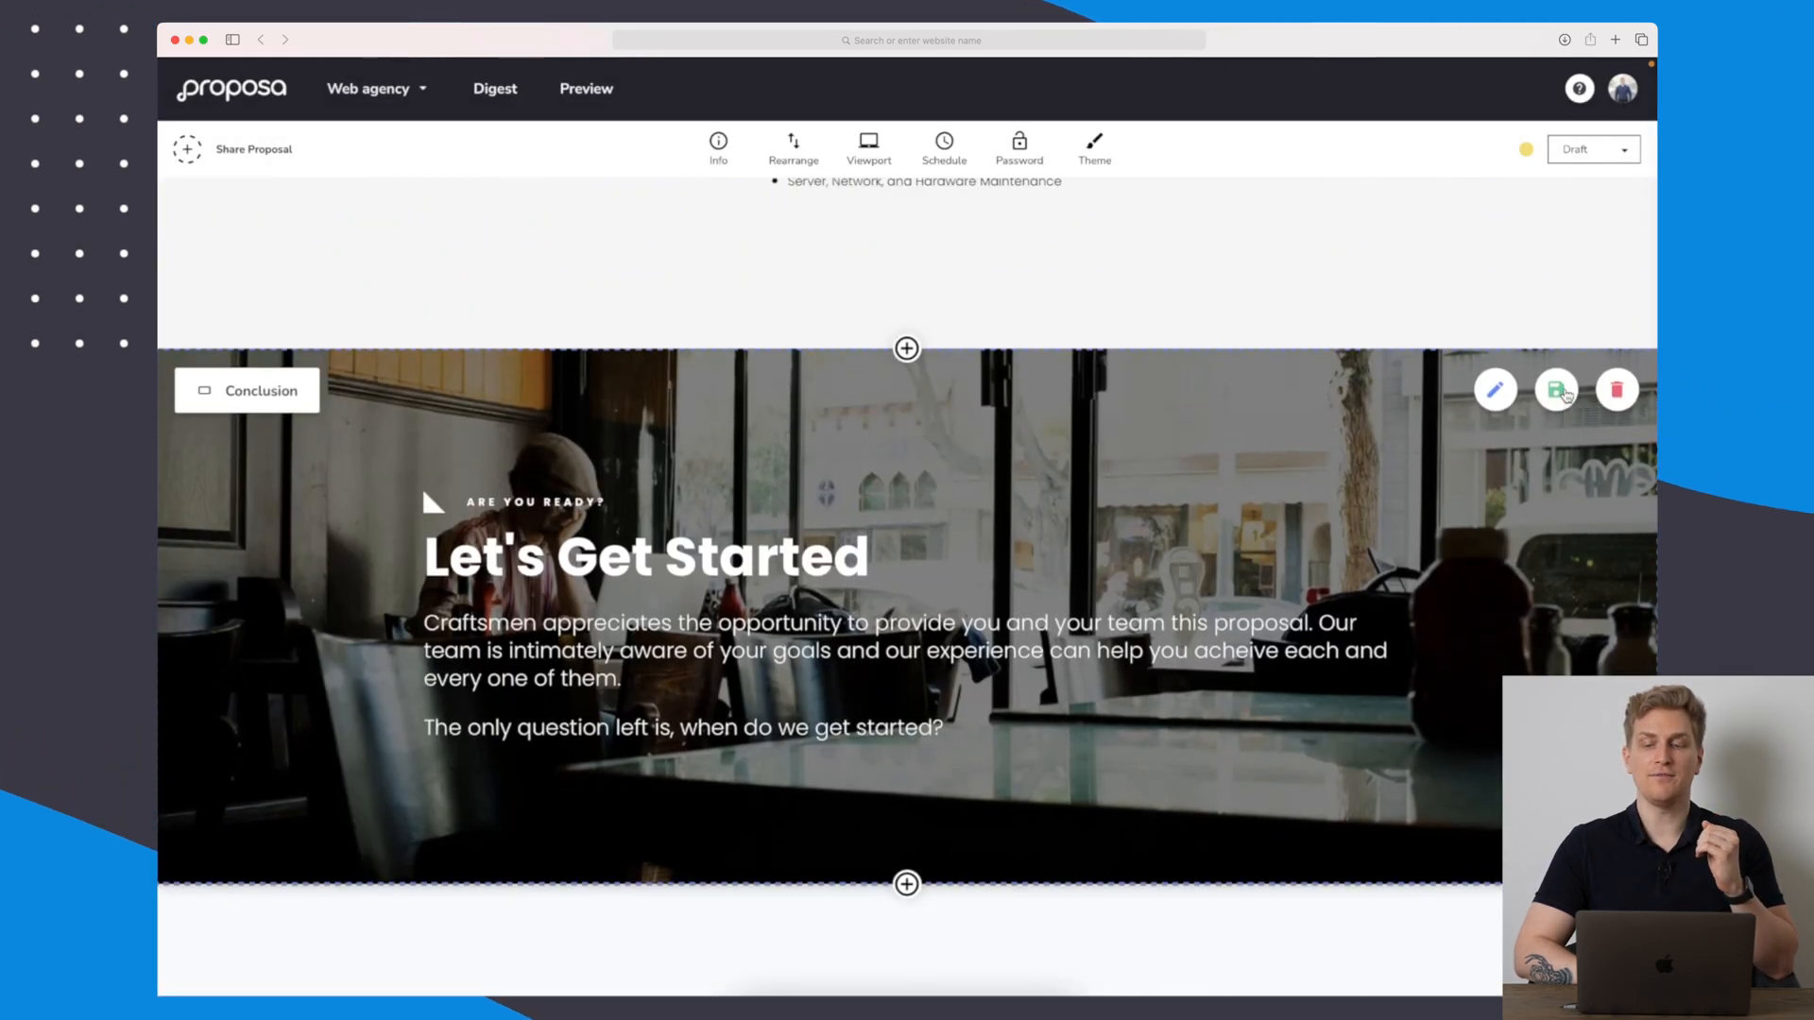
# Save the Conclusion as reusable content, then preview it in the Saved Content library.
pyautogui.click(1555, 389)
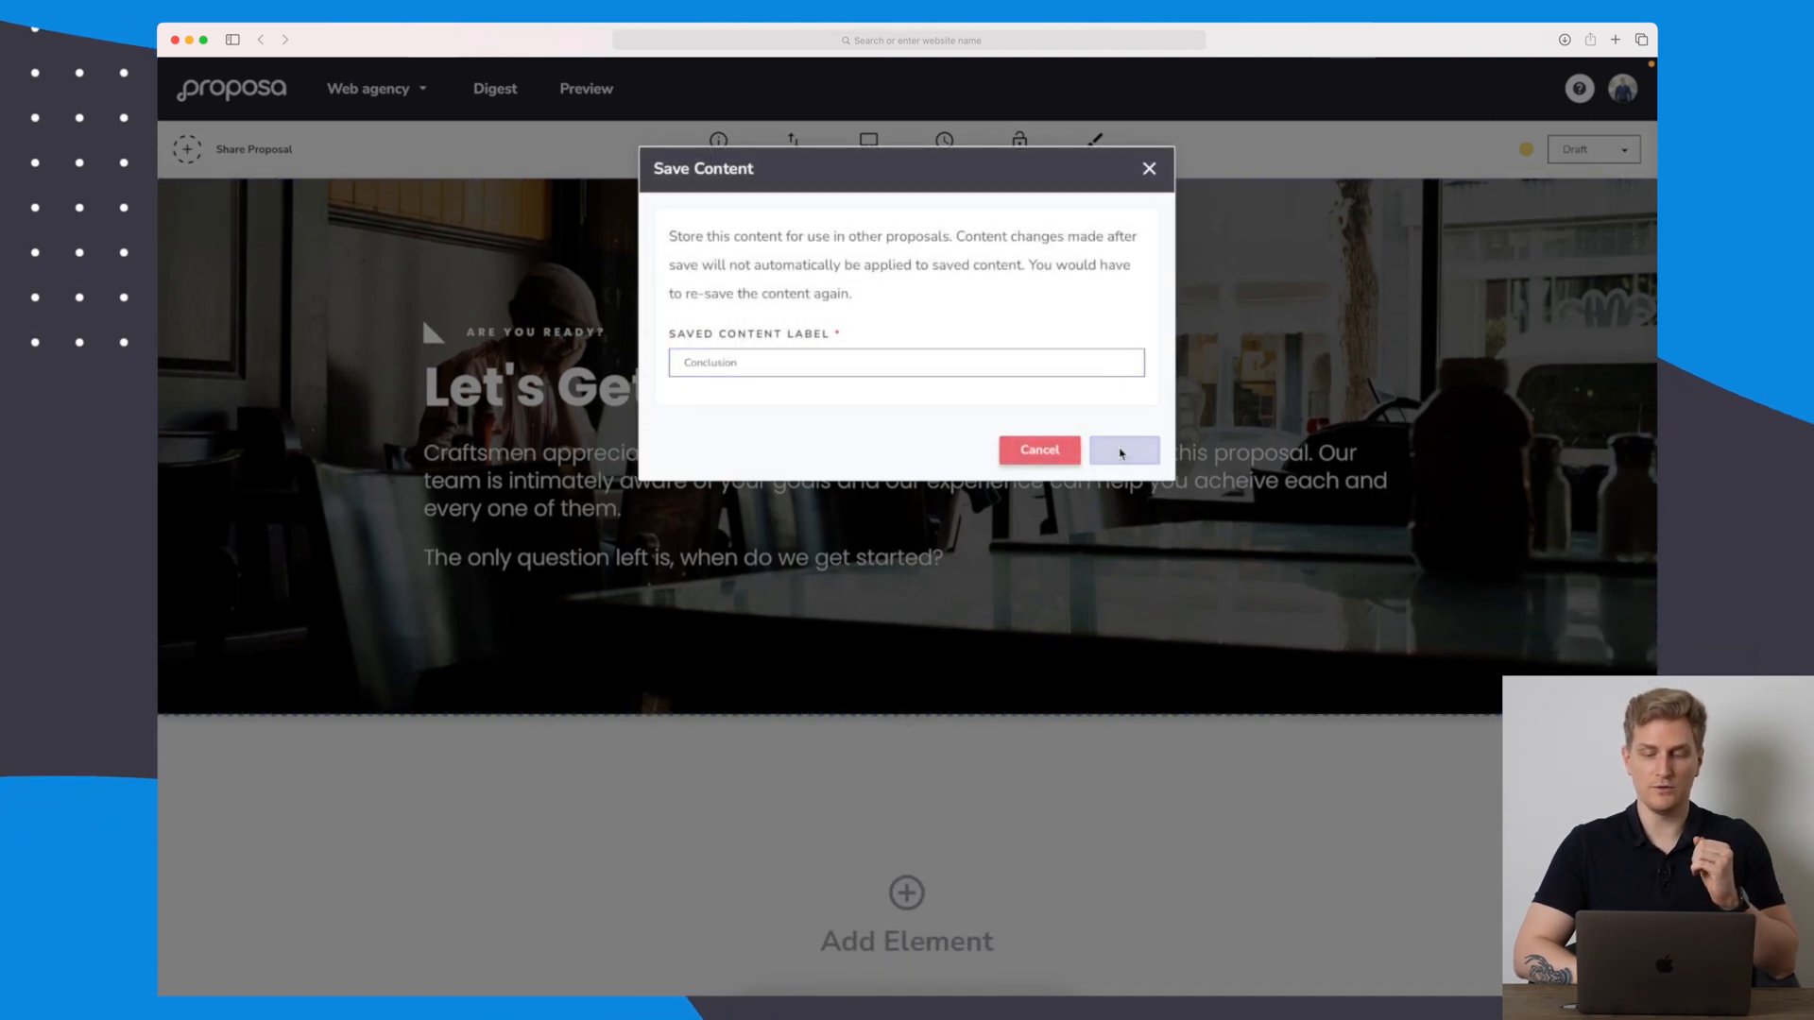
pyautogui.click(1122, 450)
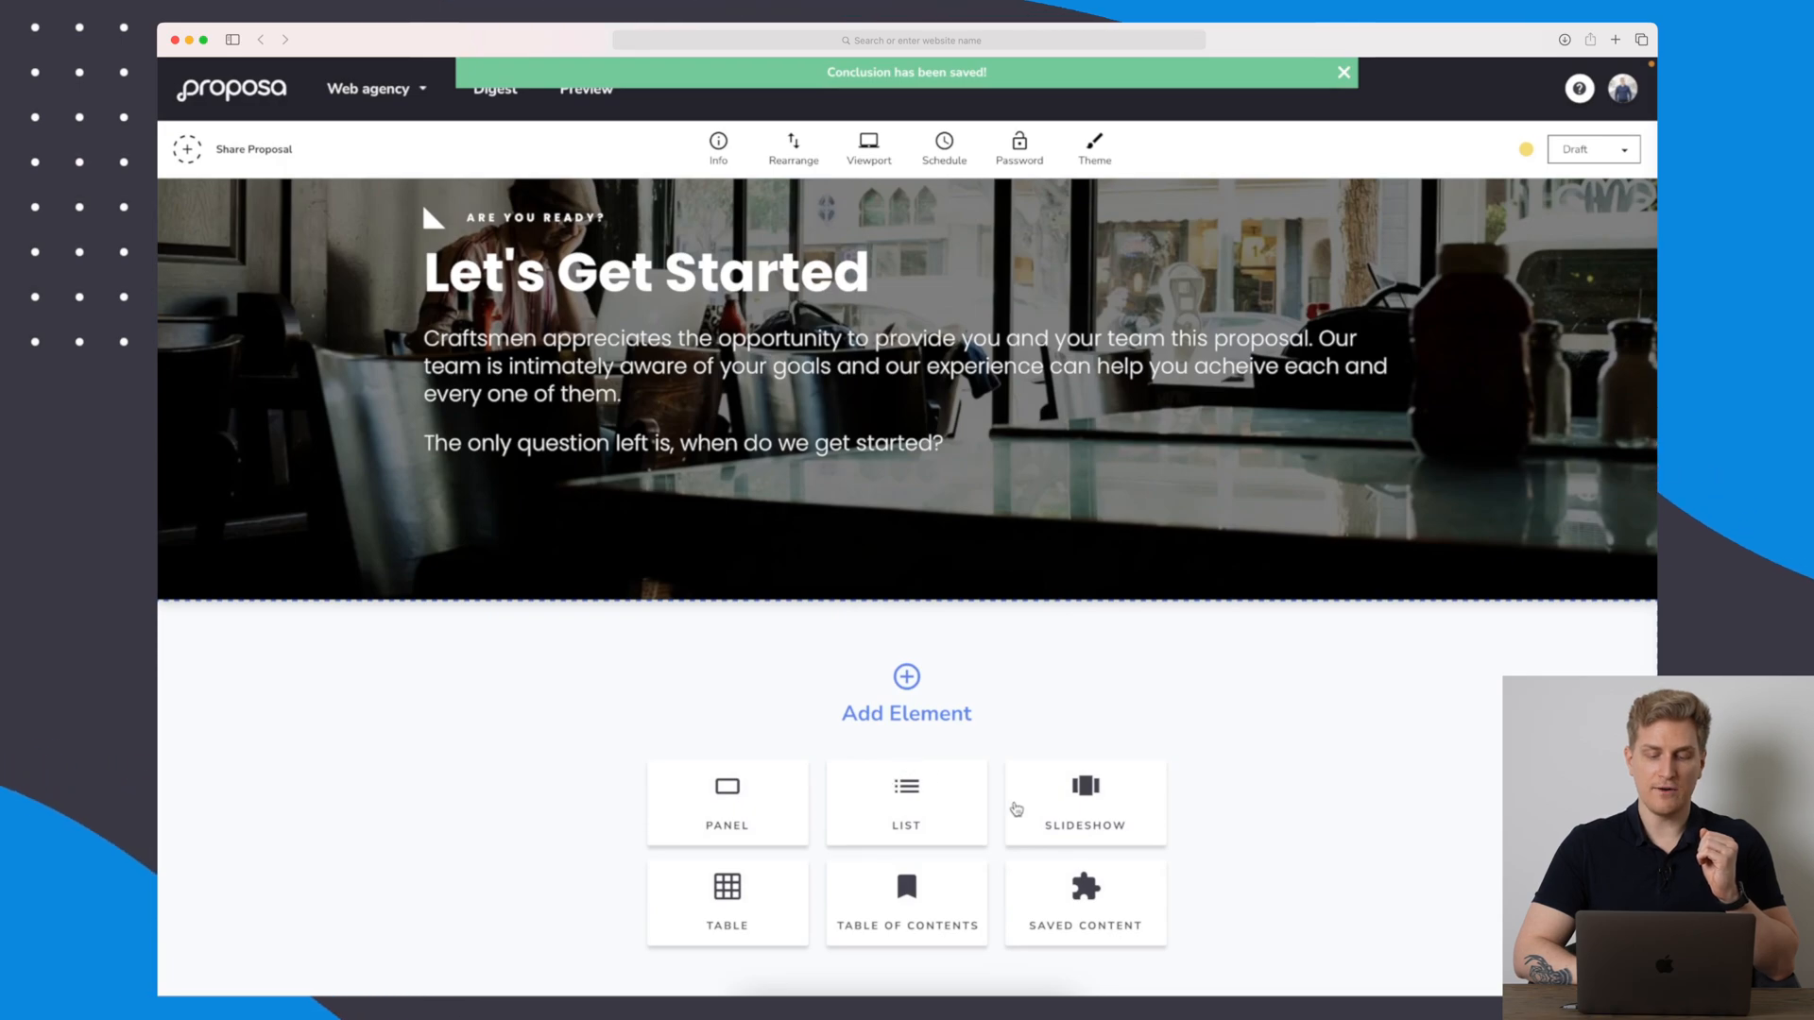
pyautogui.click(1084, 904)
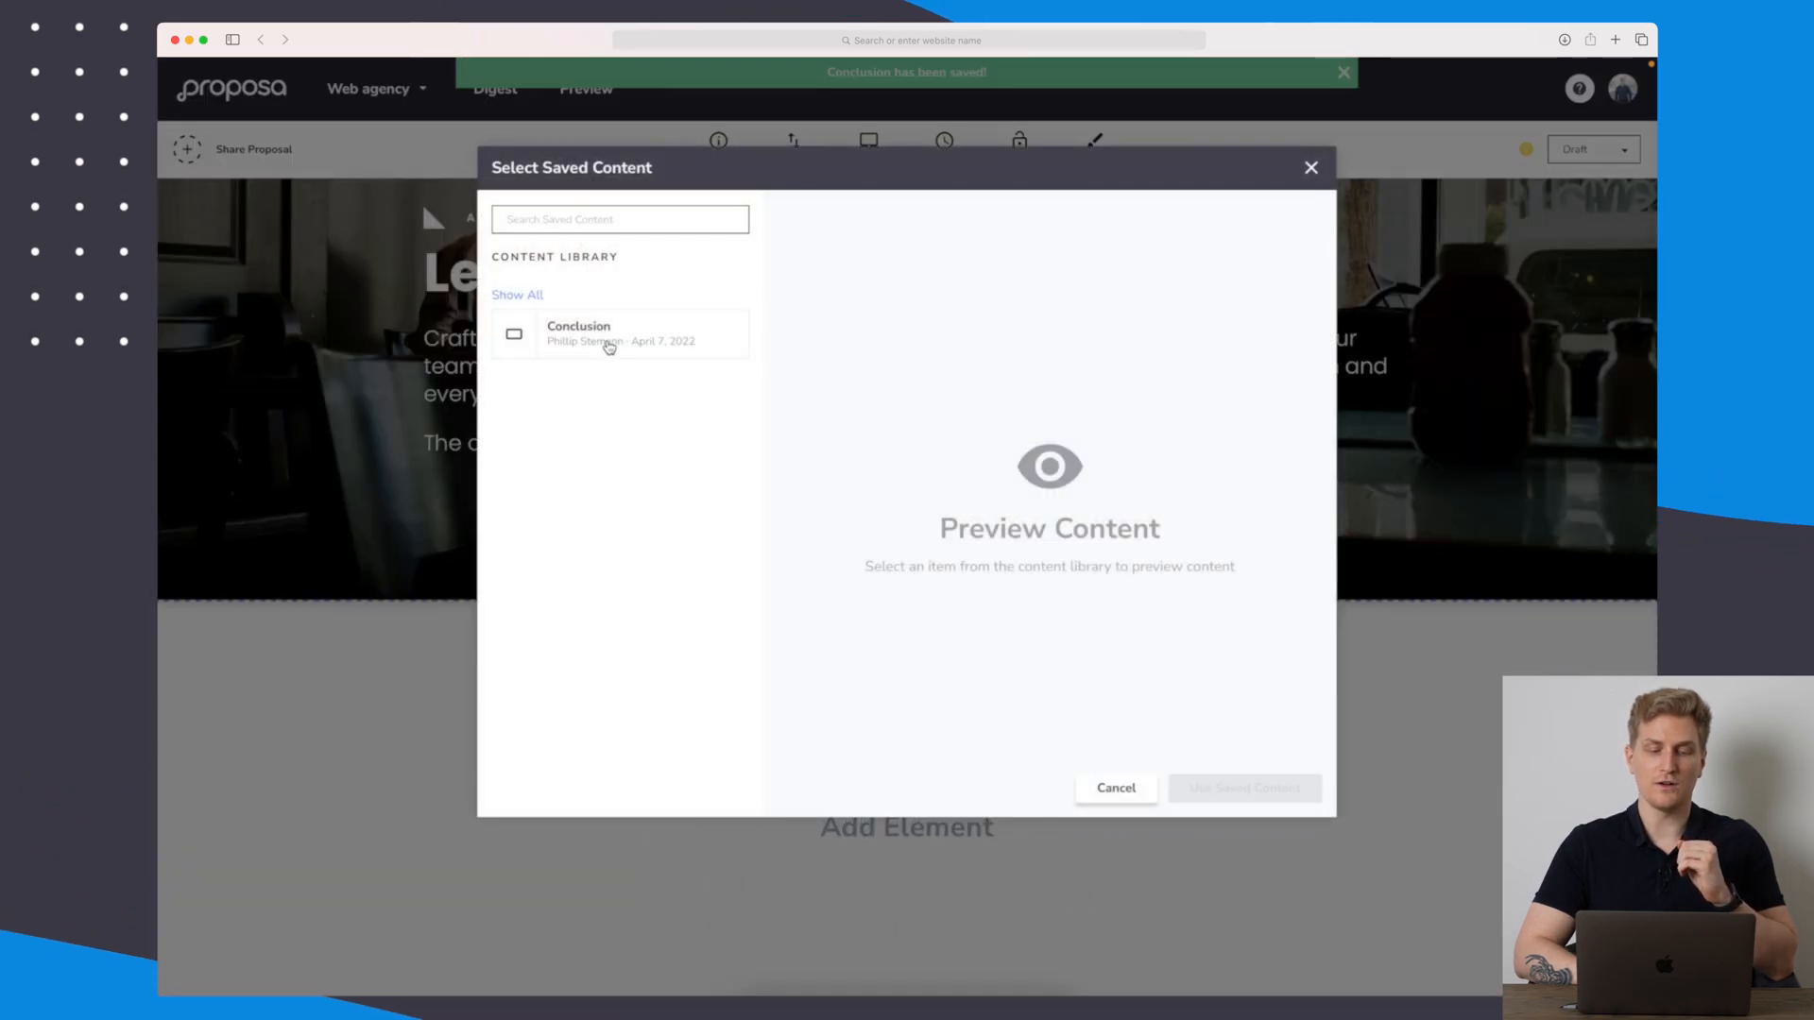
pyautogui.click(620, 334)
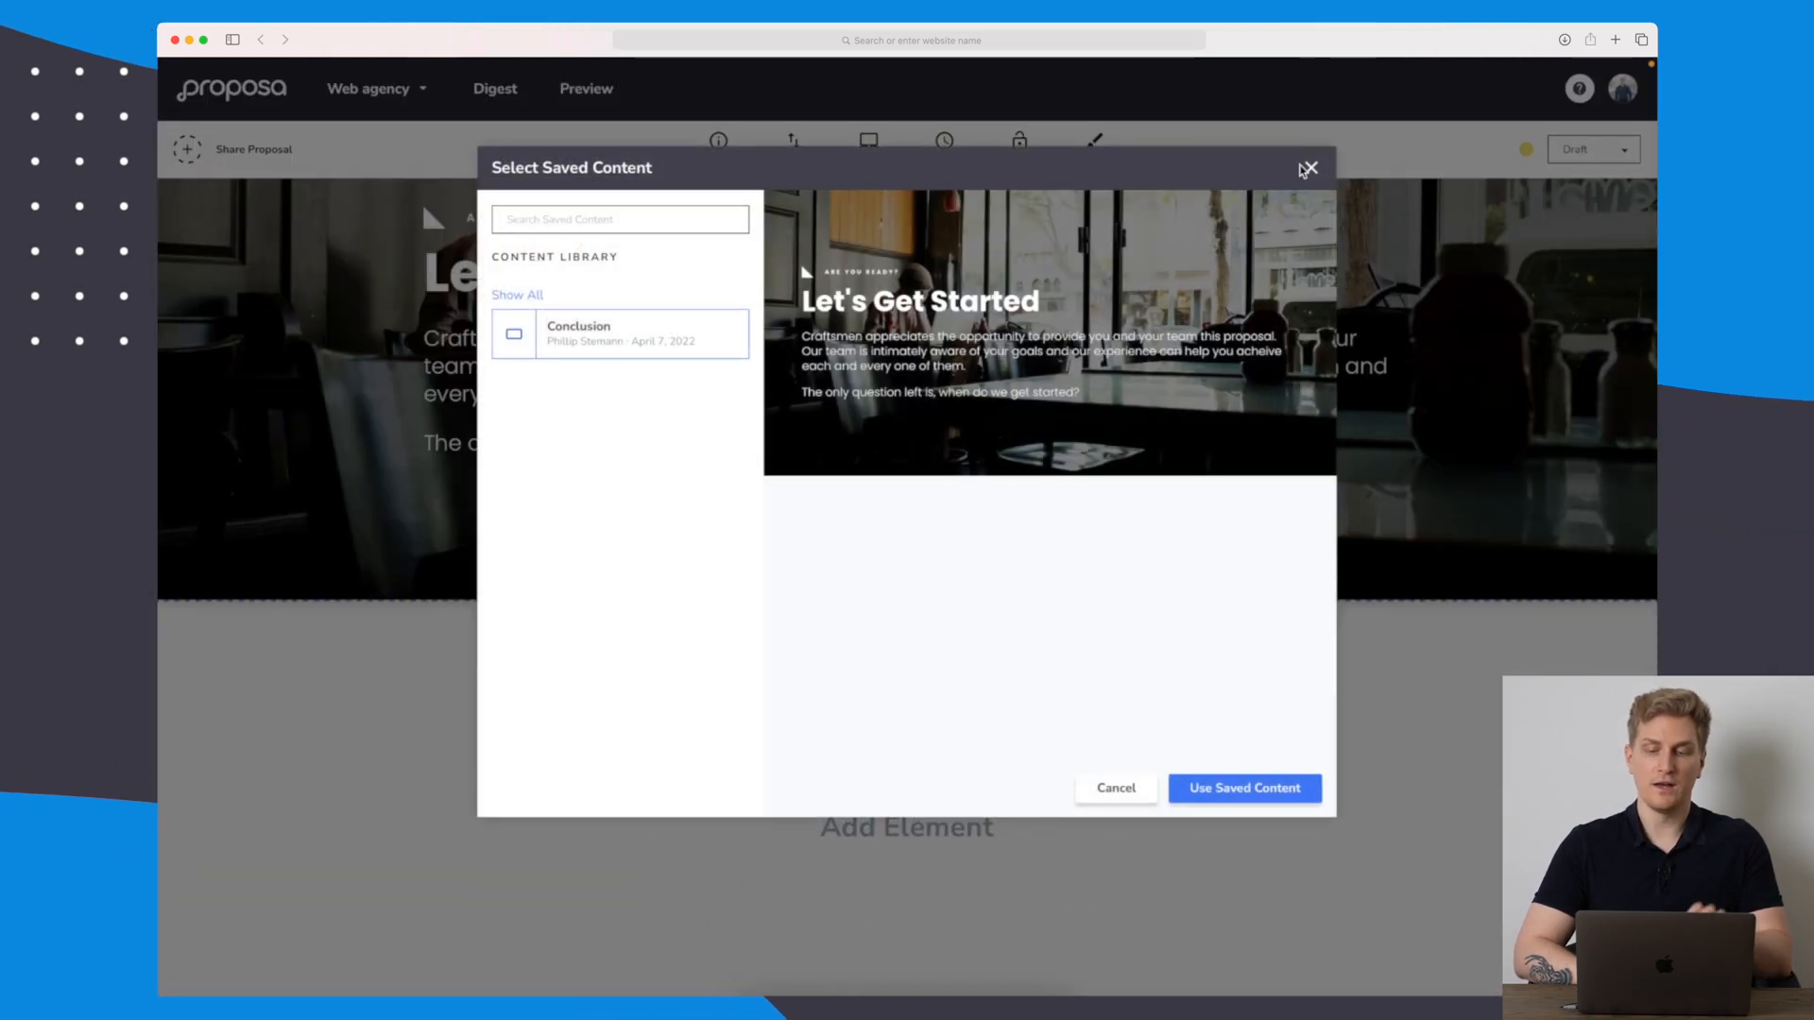
pyautogui.click(1308, 168)
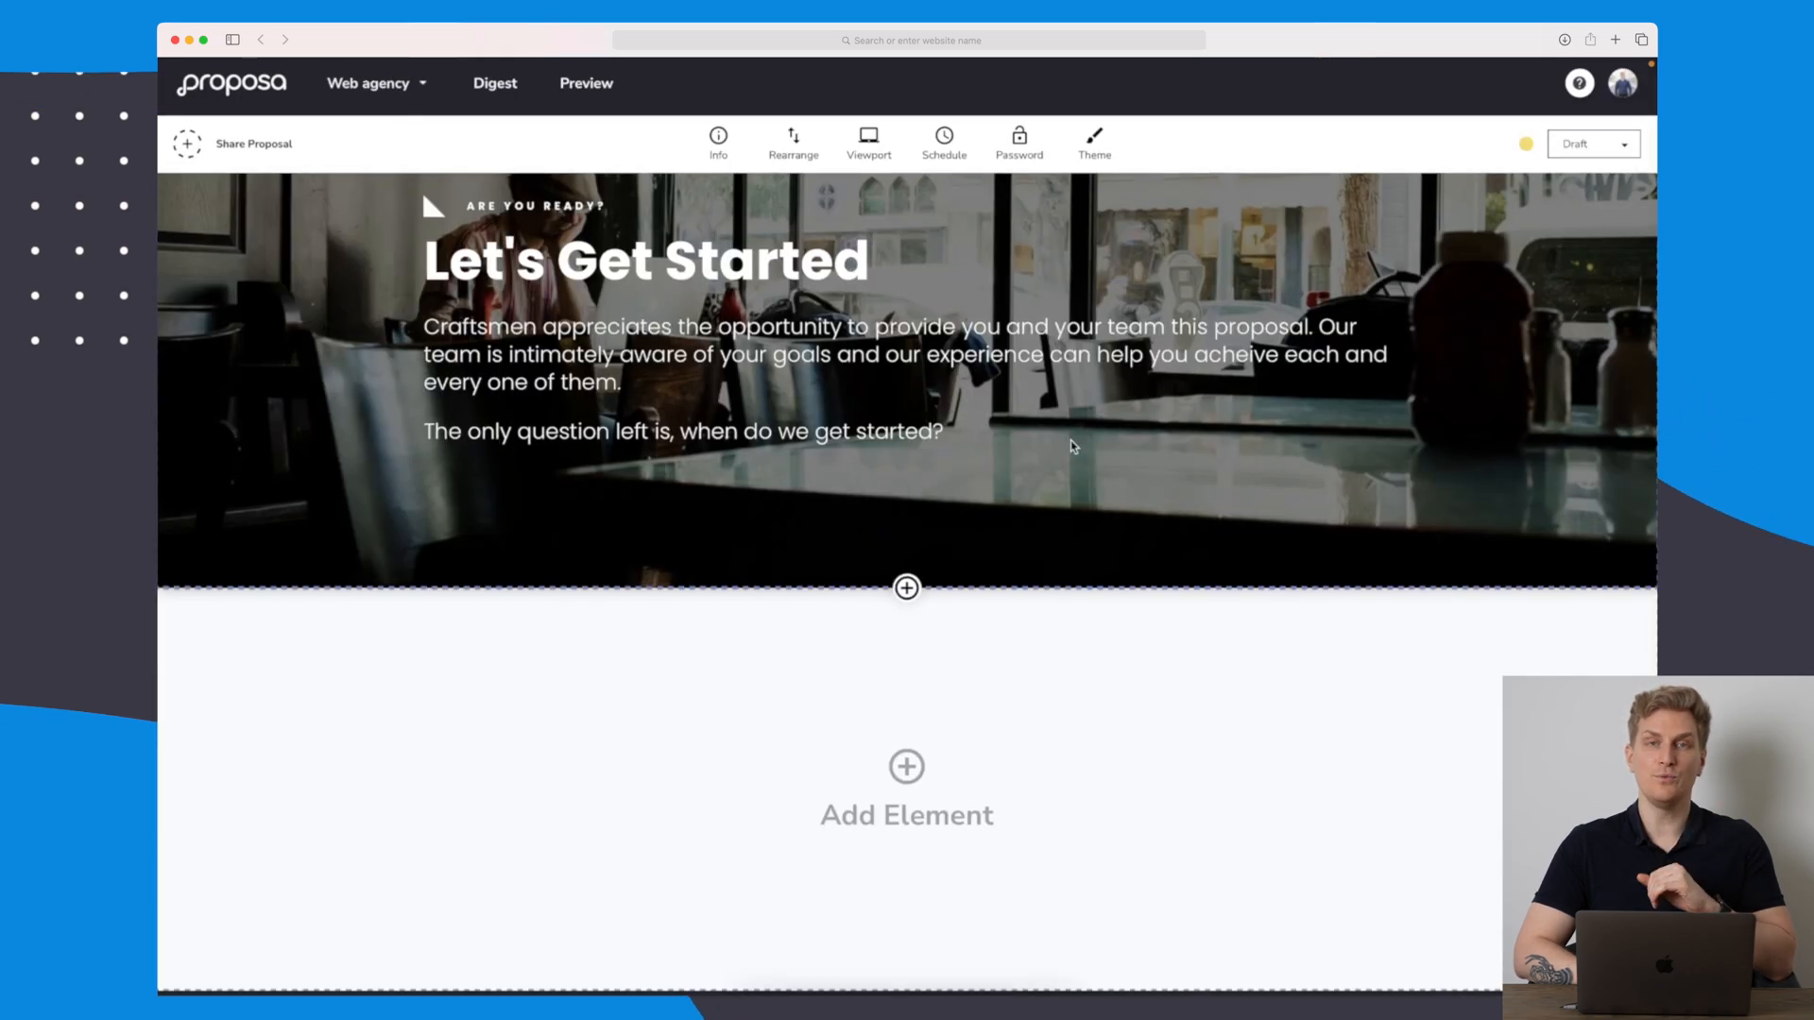
# Add a new panel section below the Conclusion labelled 'Test'.
pyautogui.click(905, 790)
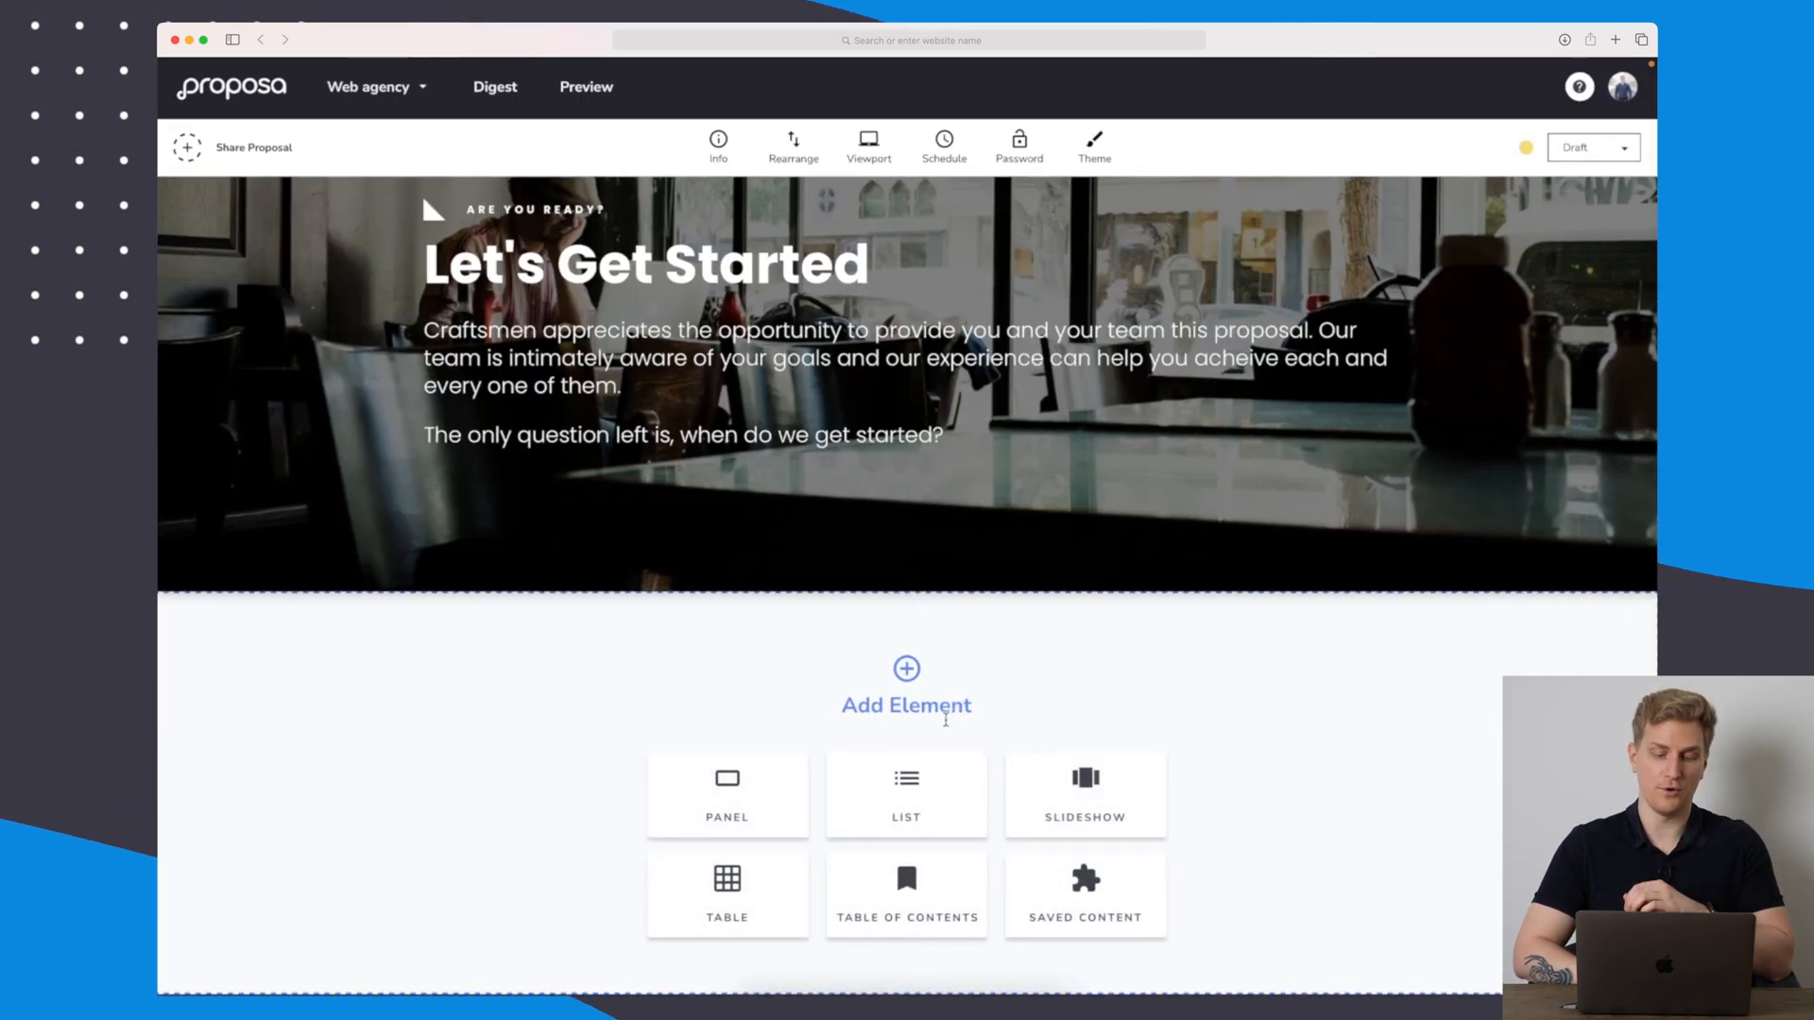
pyautogui.click(725, 795)
pyautogui.write('T')
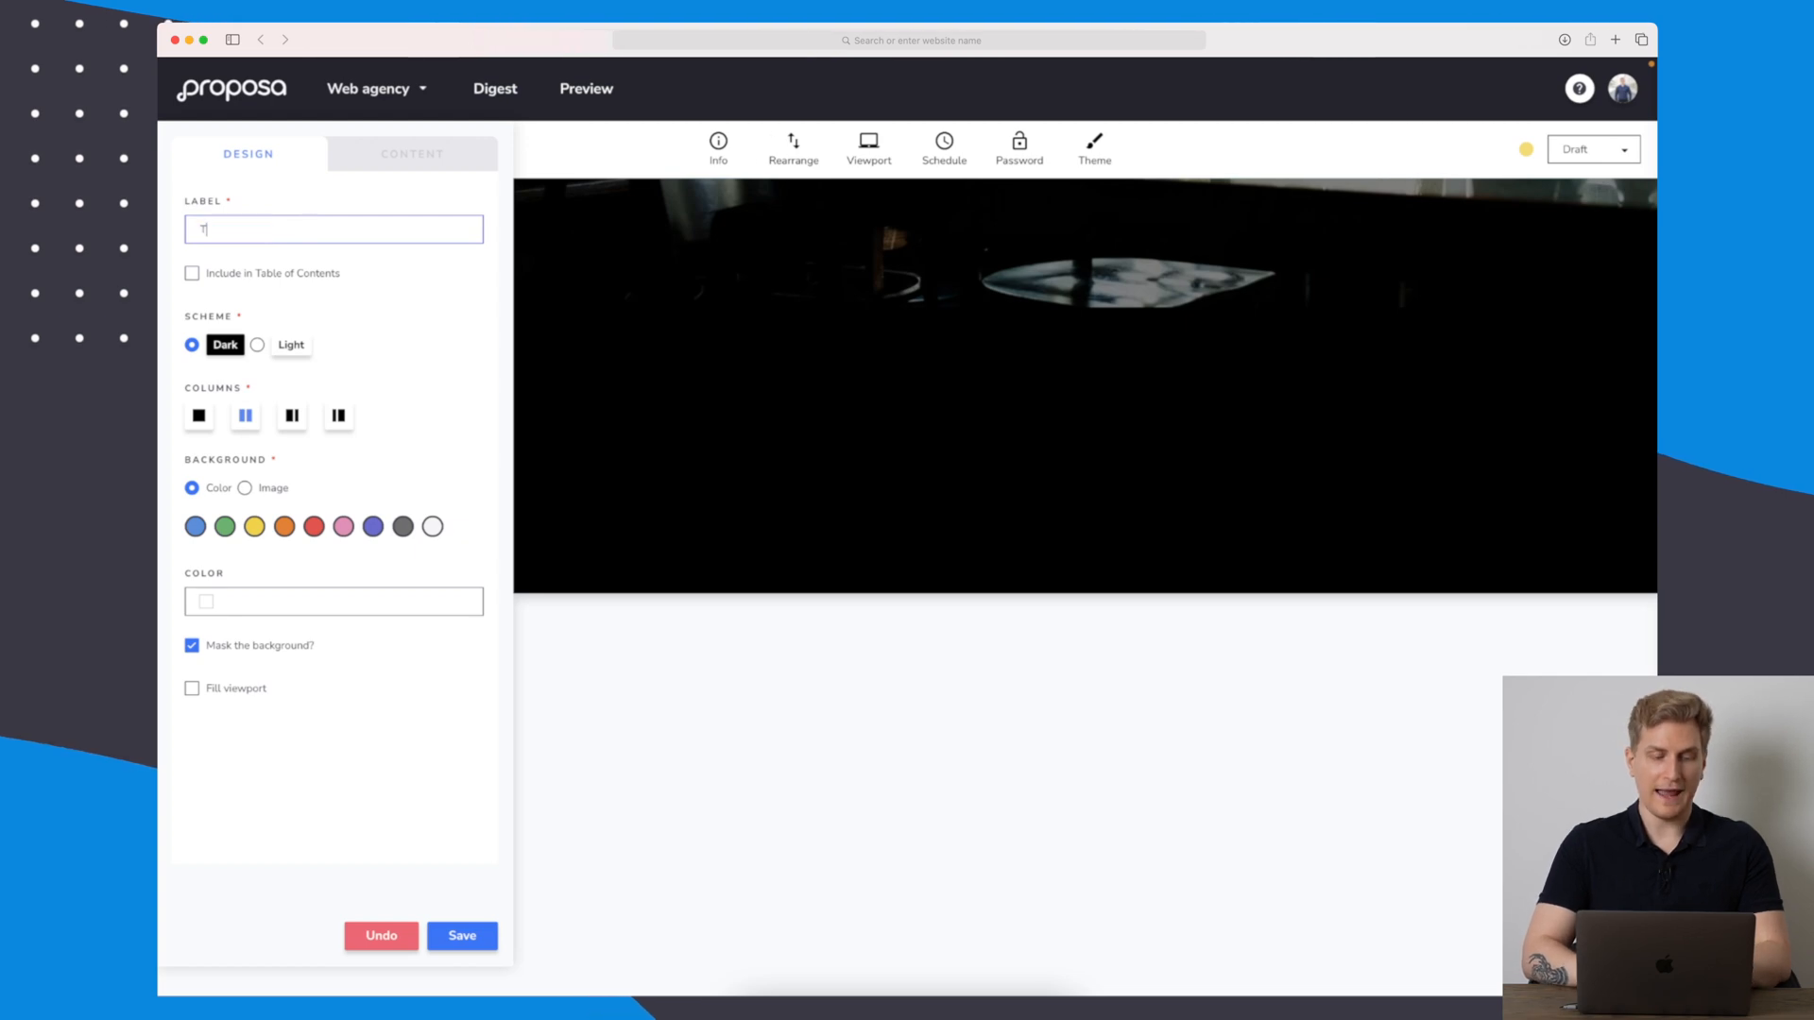
pyautogui.write('est')
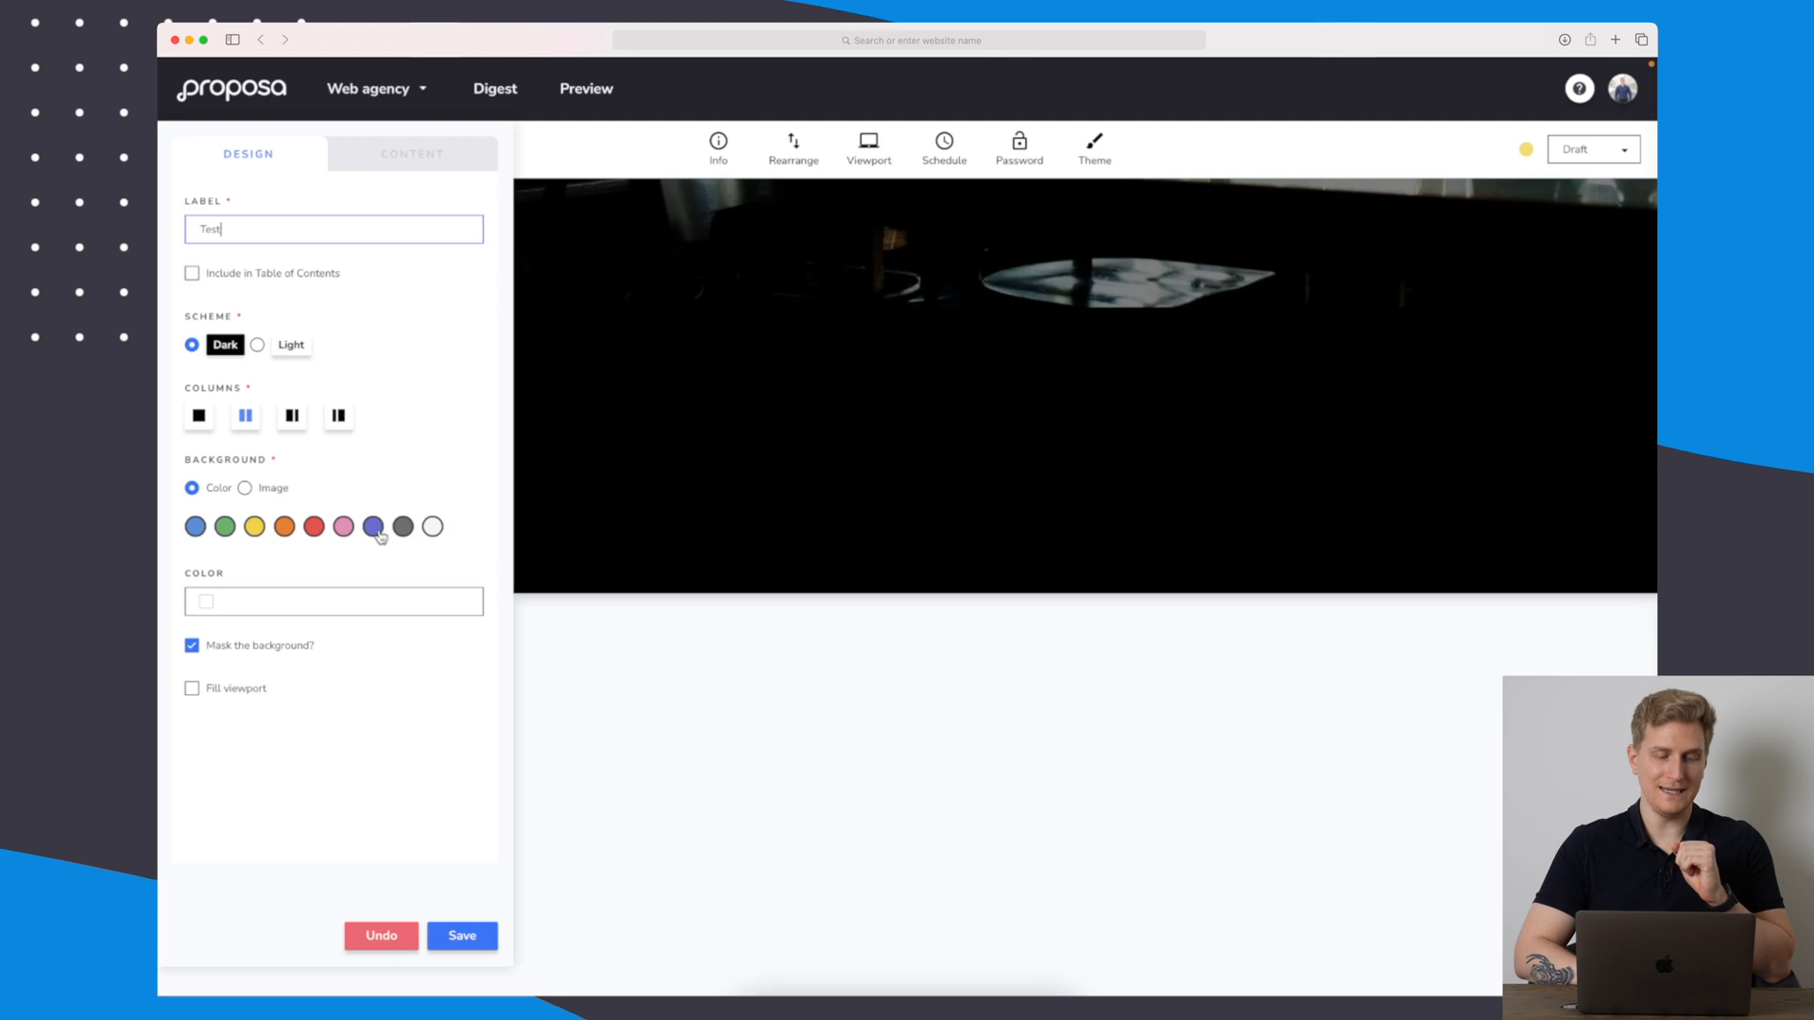
# Give the Test section the light background colour with masking kept on.
pyautogui.click(433, 527)
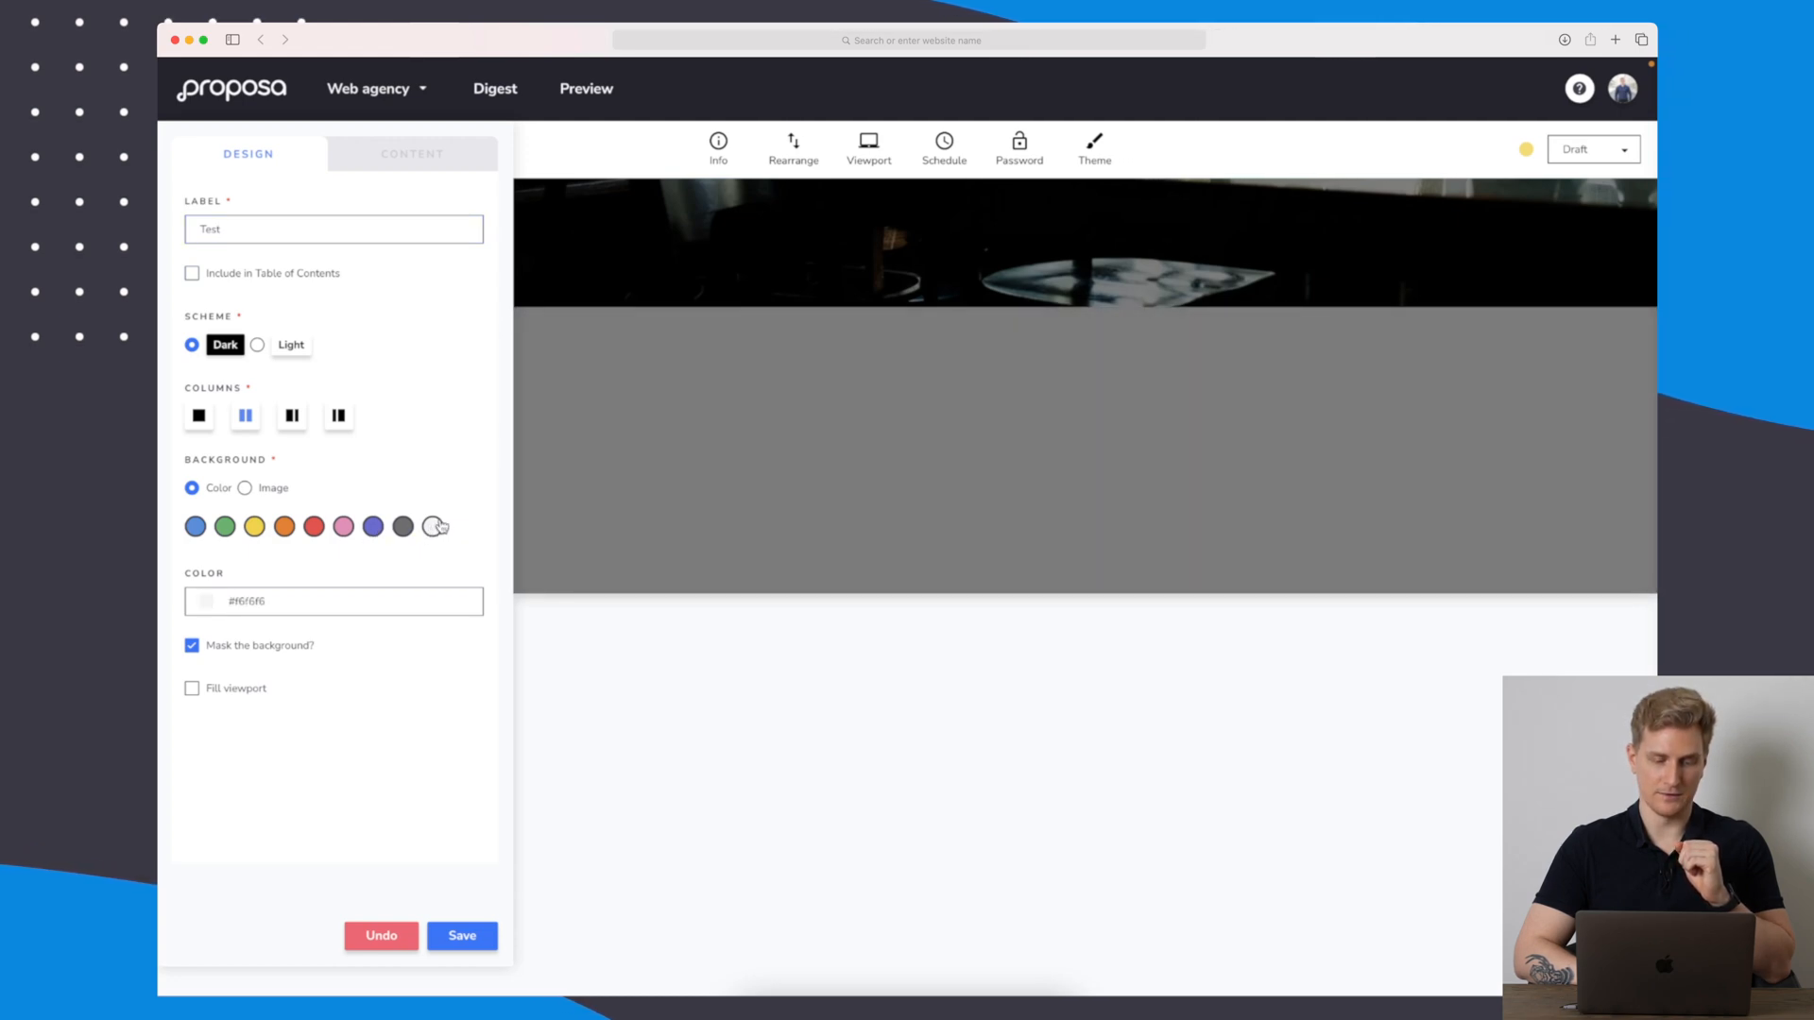
pyautogui.click(193, 646)
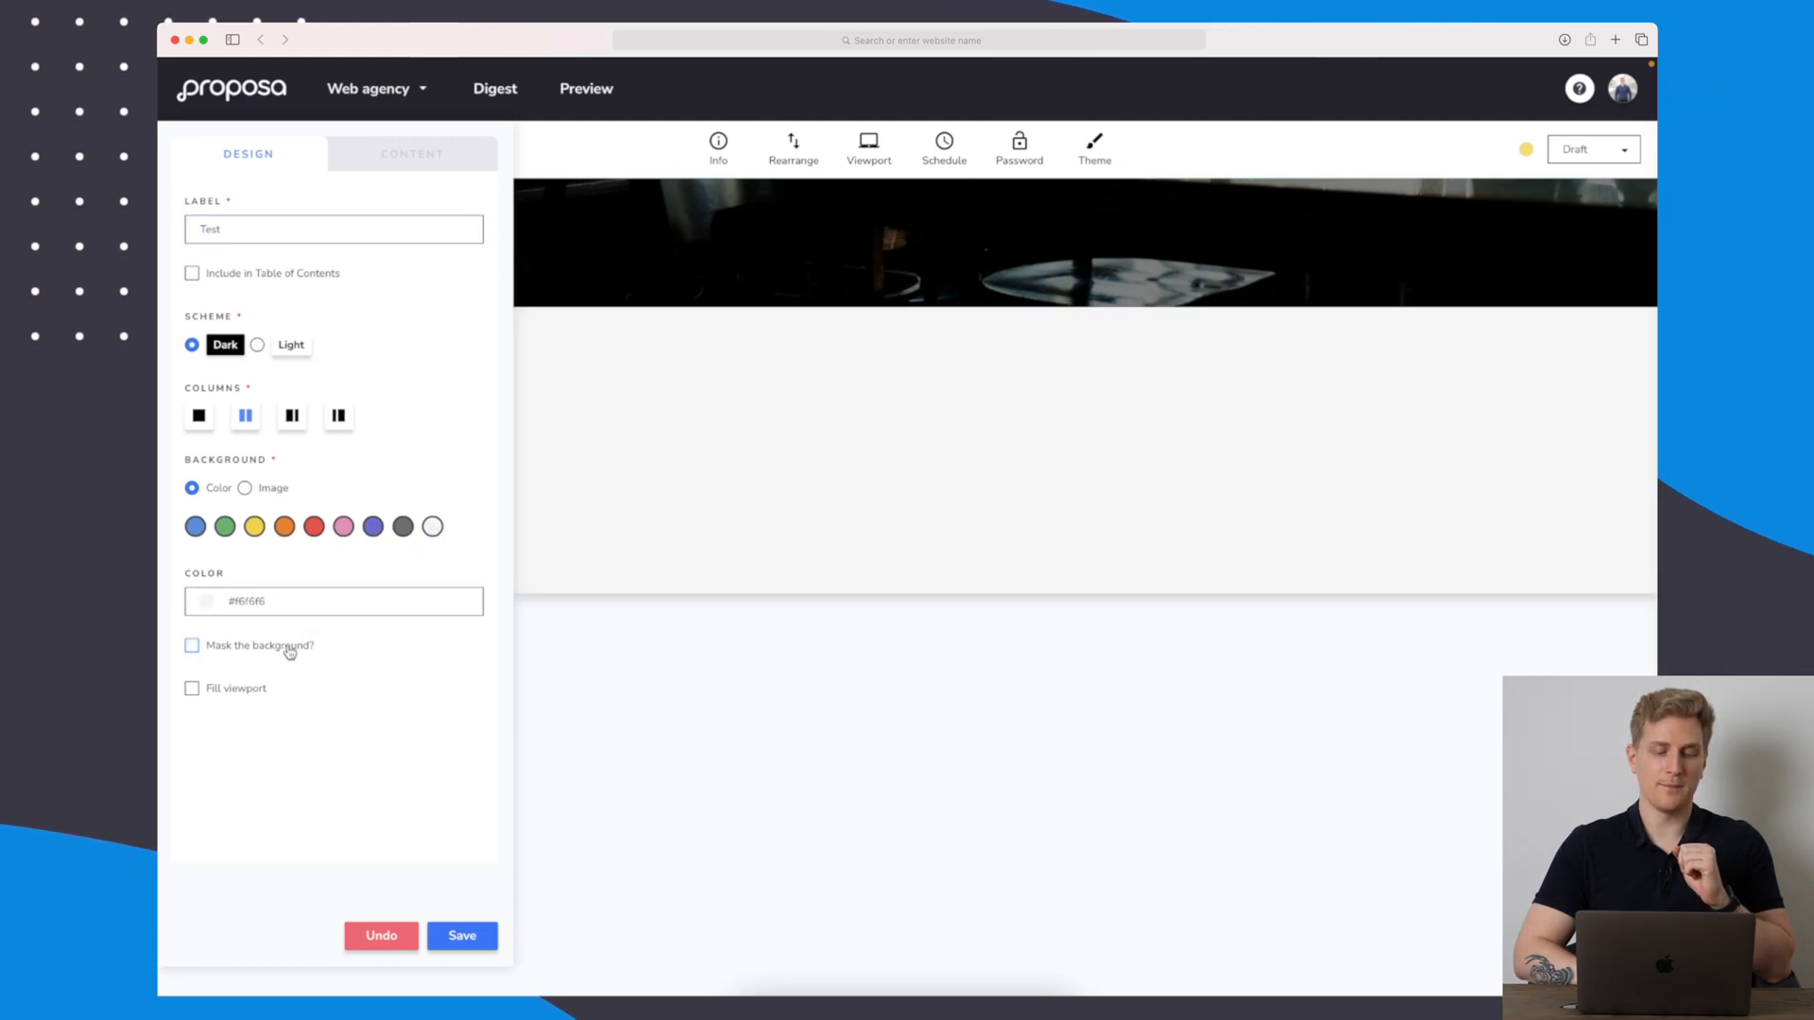
pyautogui.click(192, 646)
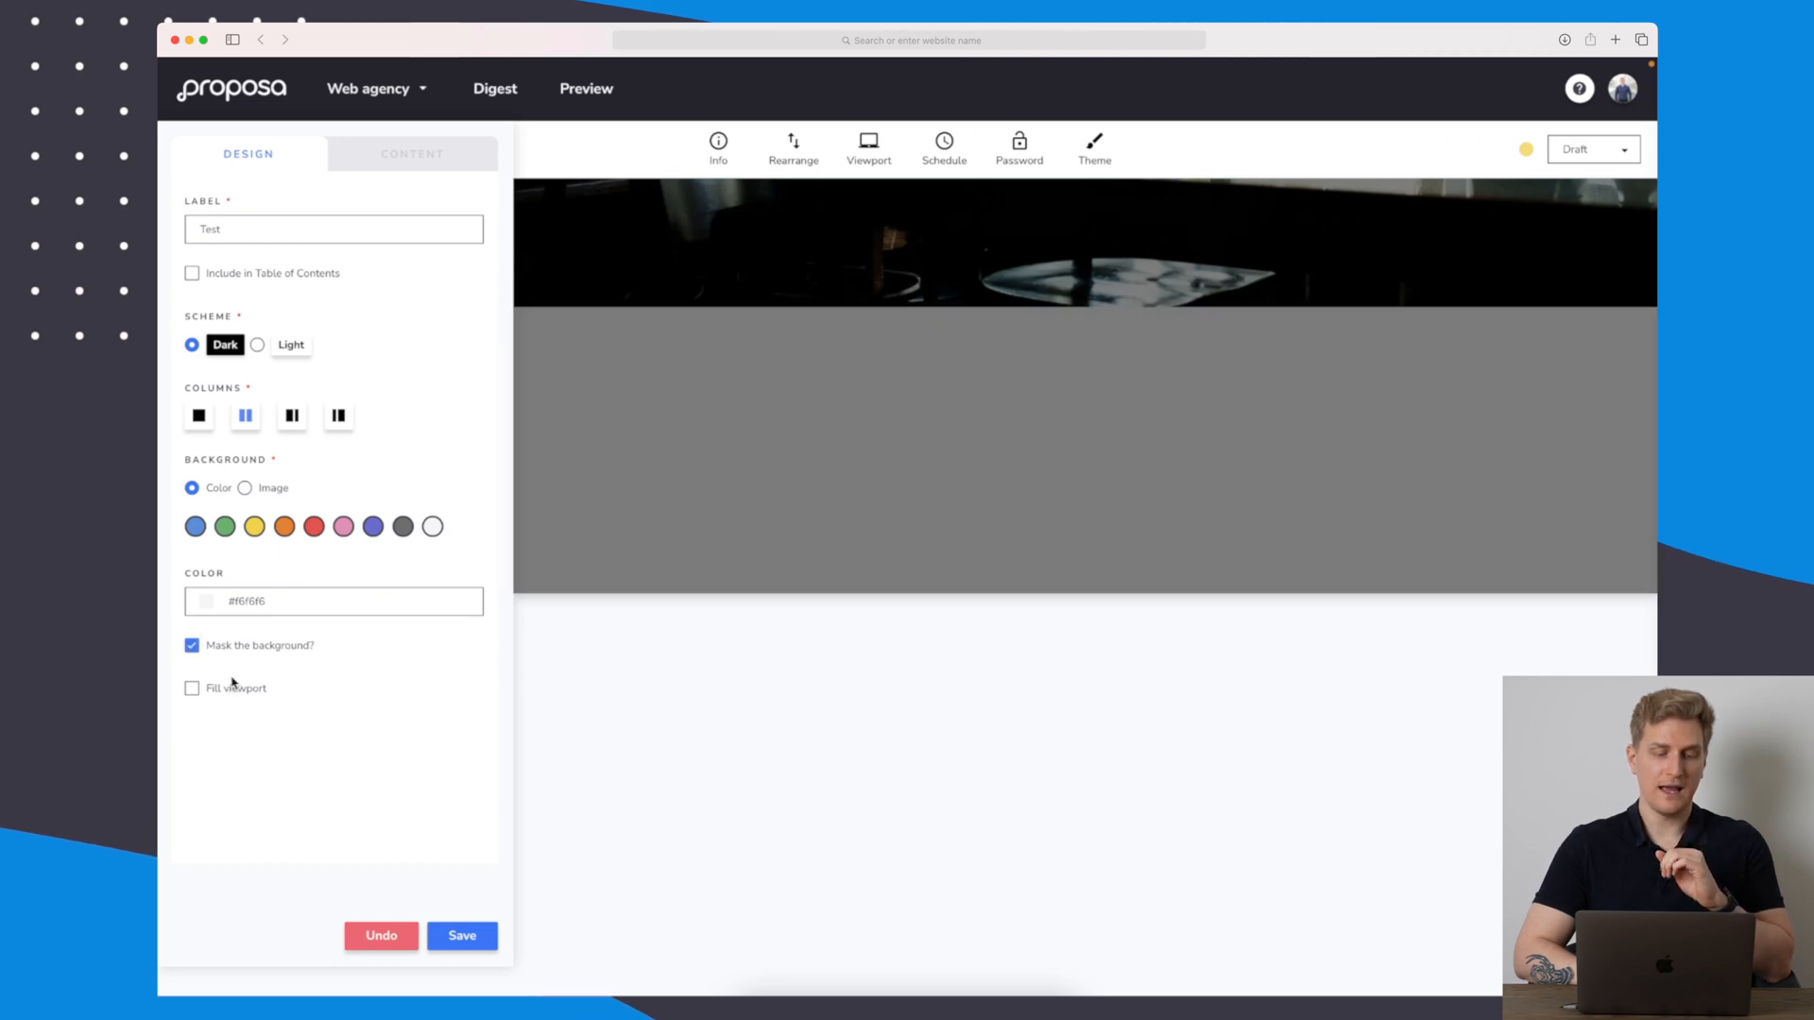
pyautogui.click(412, 153)
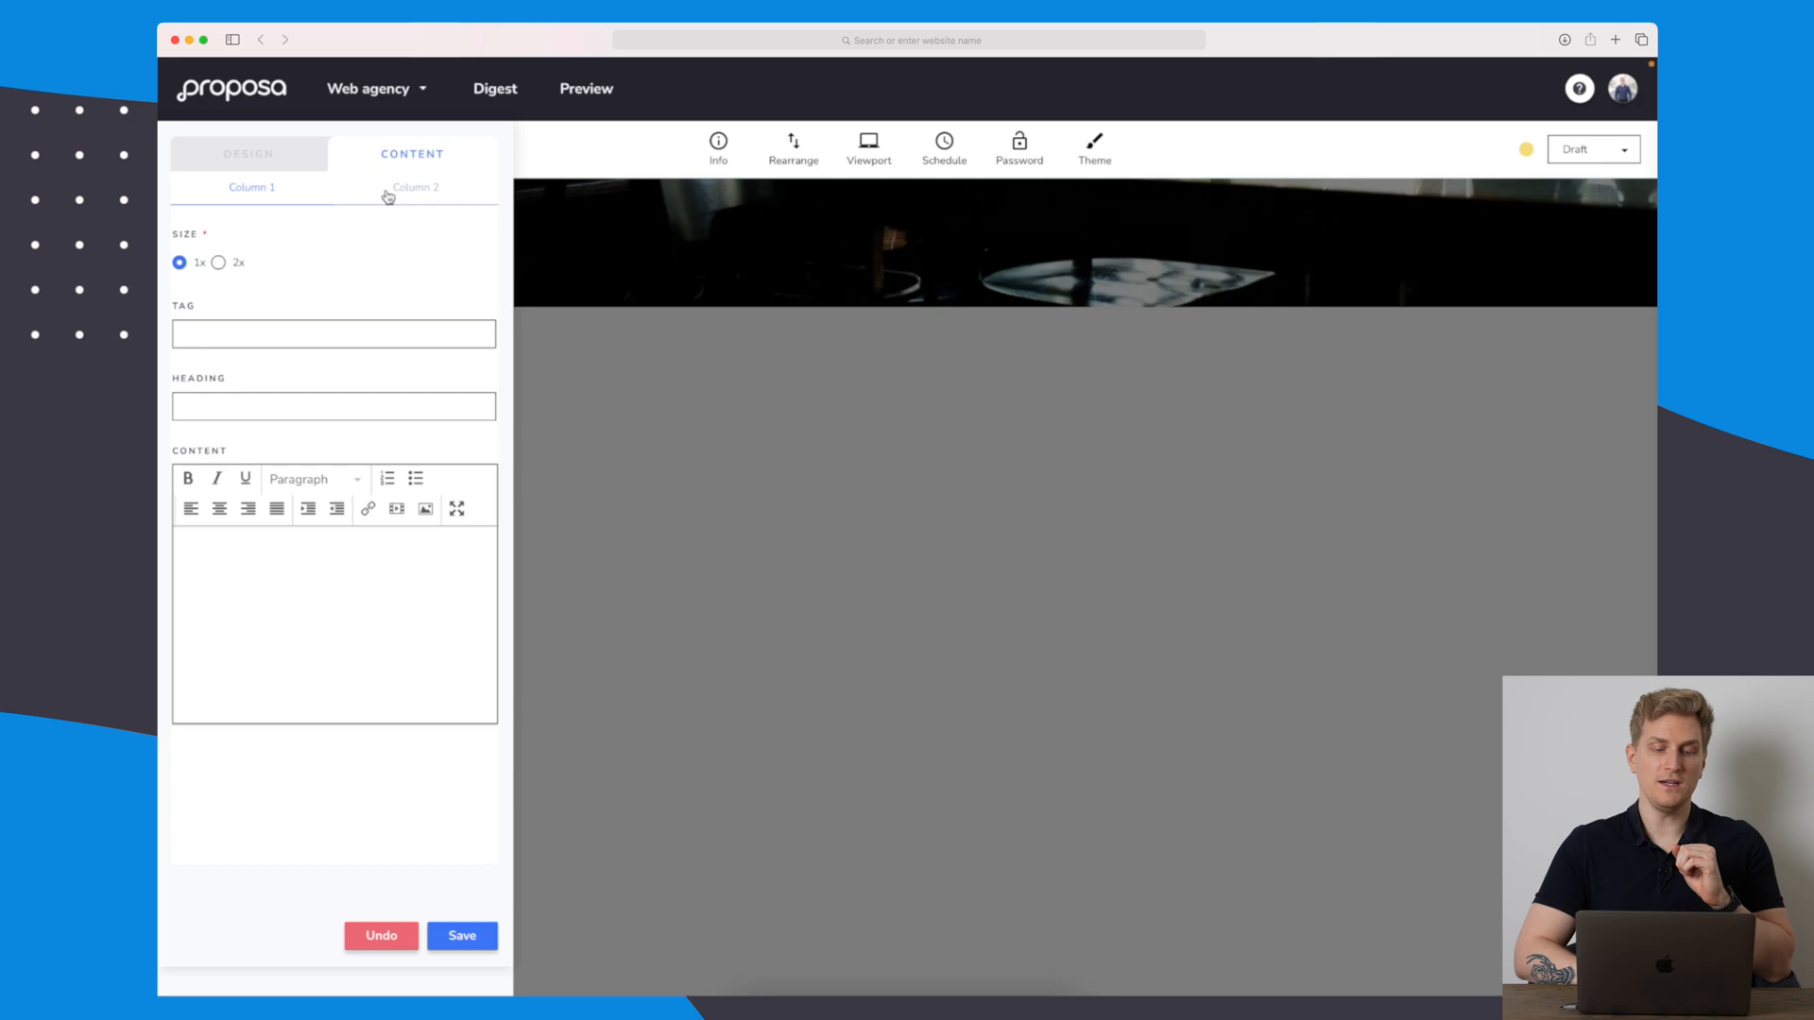
# Fill Column 1 with 'fd' and 'fdsfdsfd' and Column 2 with 'fdsfds' placeholder text.
pyautogui.write('fd')
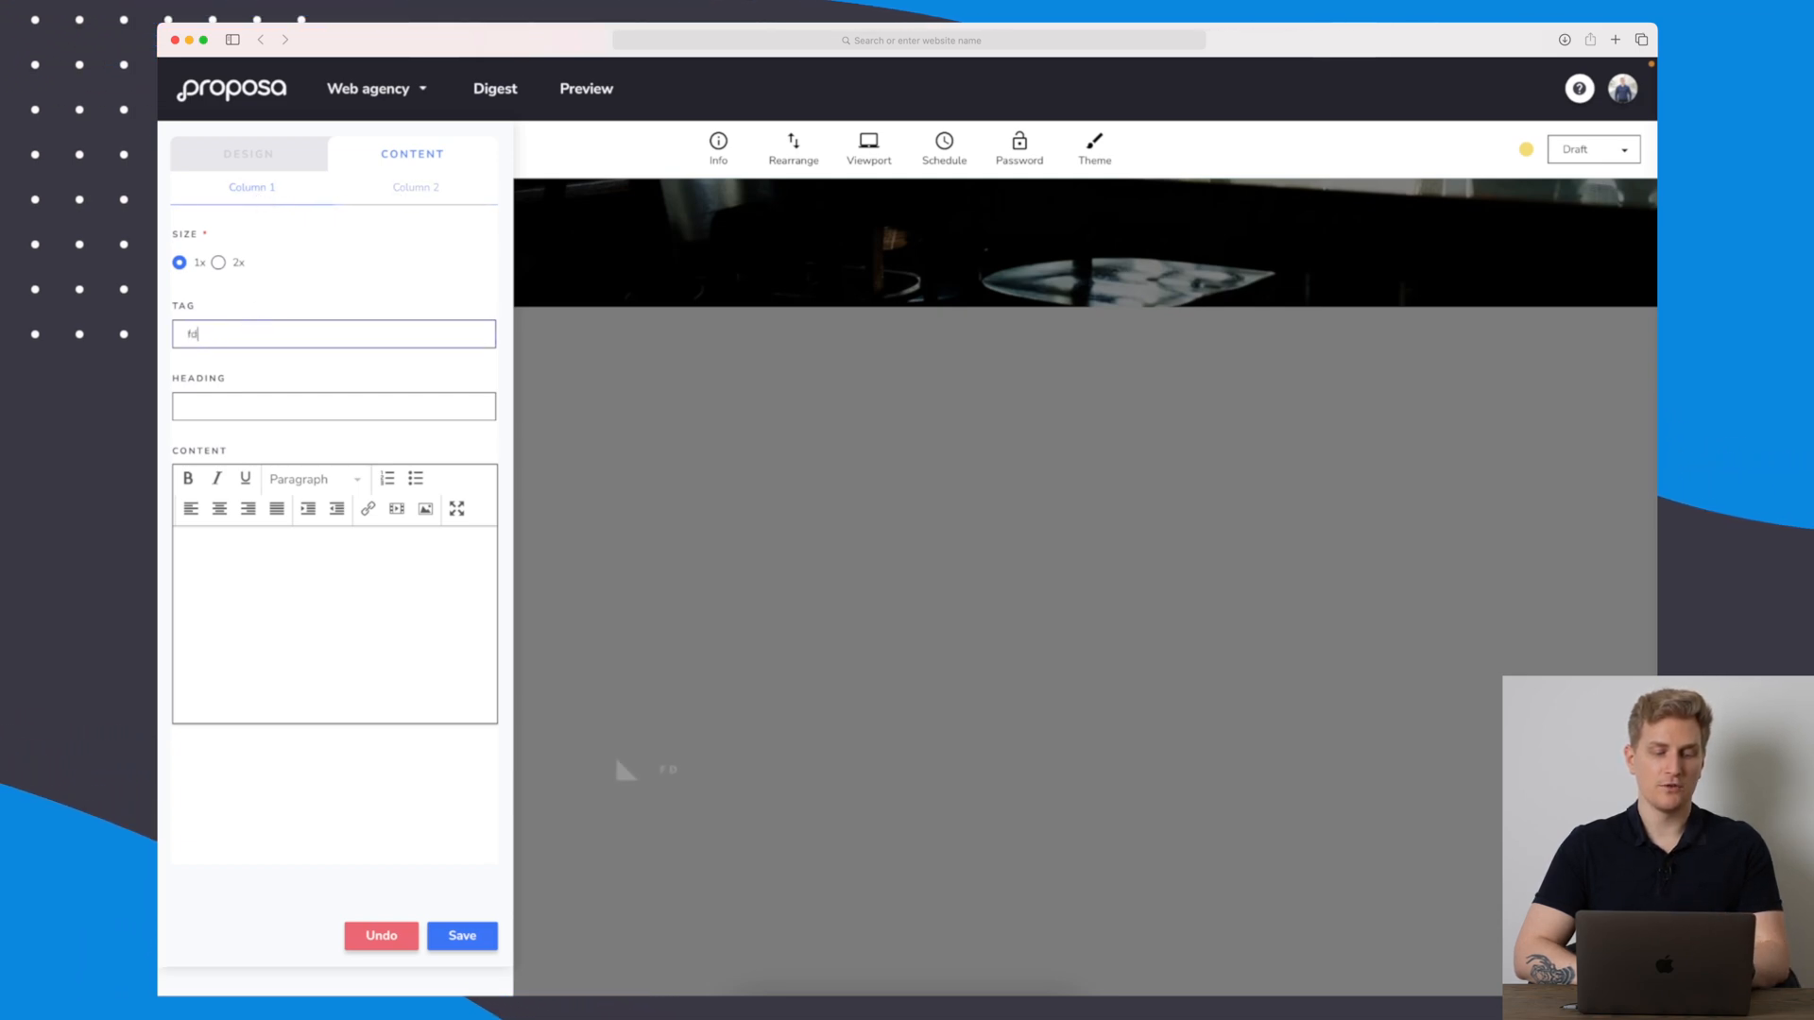
pyautogui.write('fdsfdsfd')
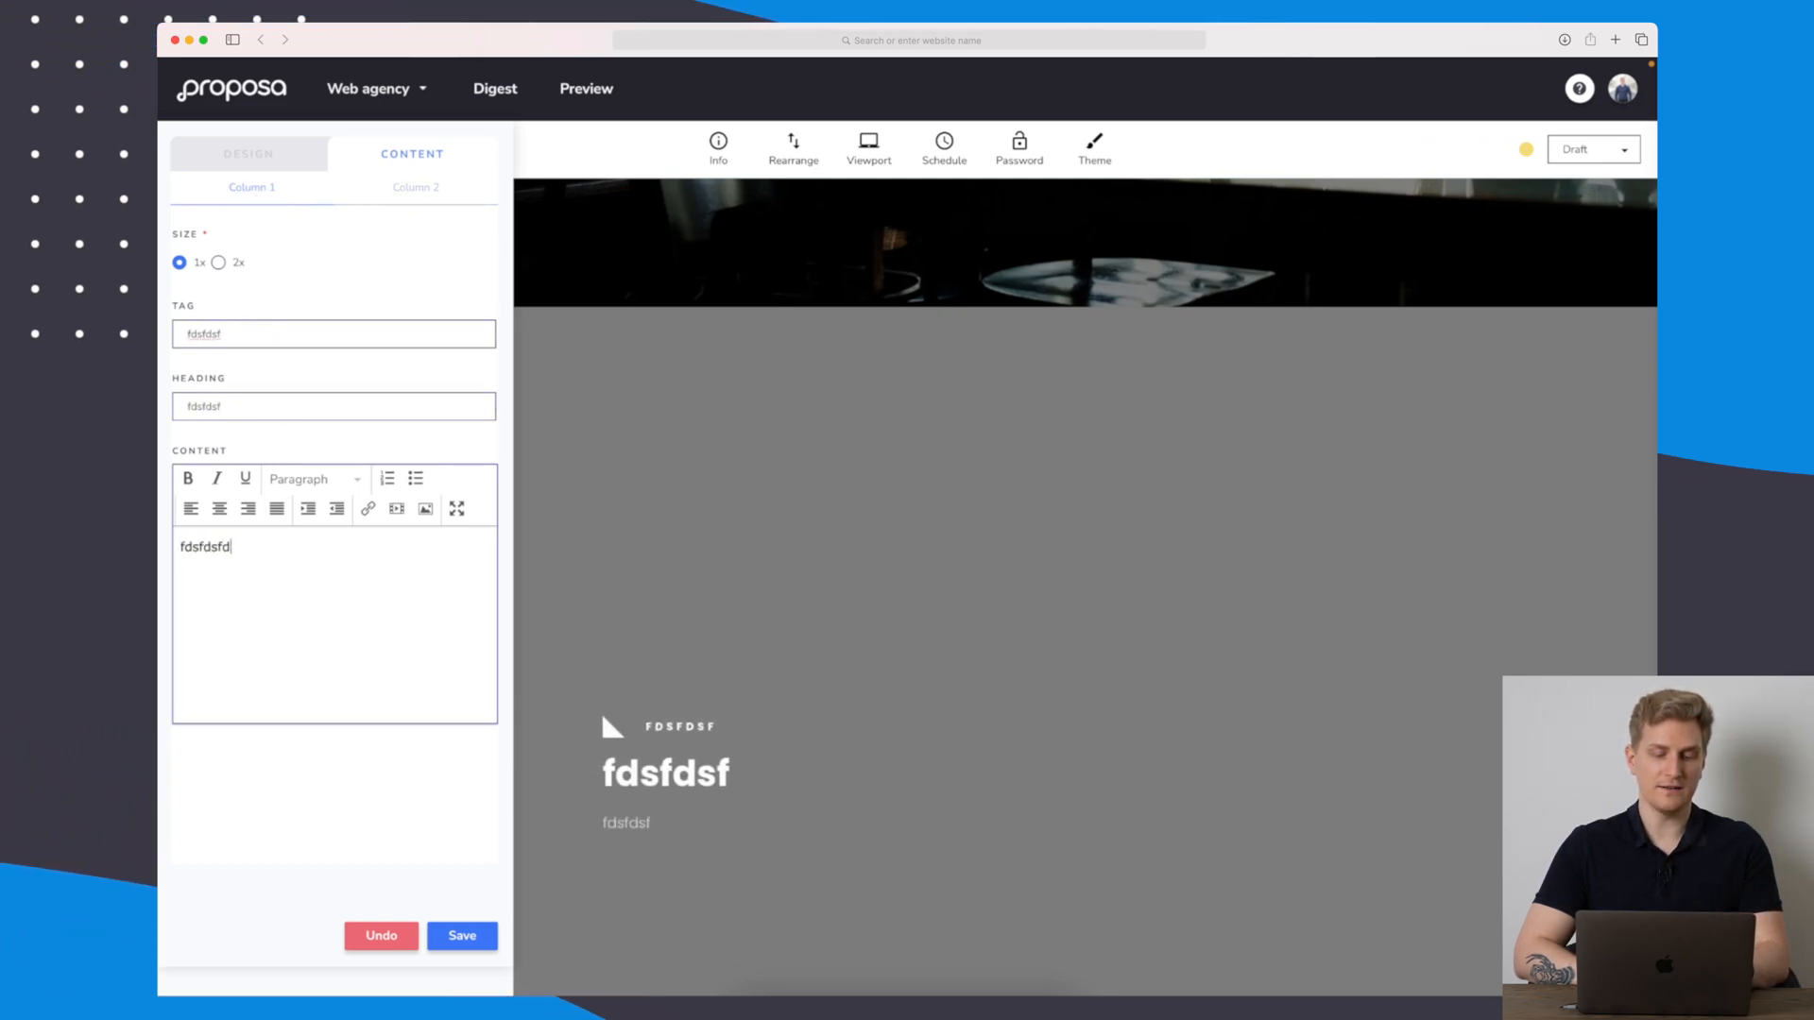
pyautogui.click(415, 187)
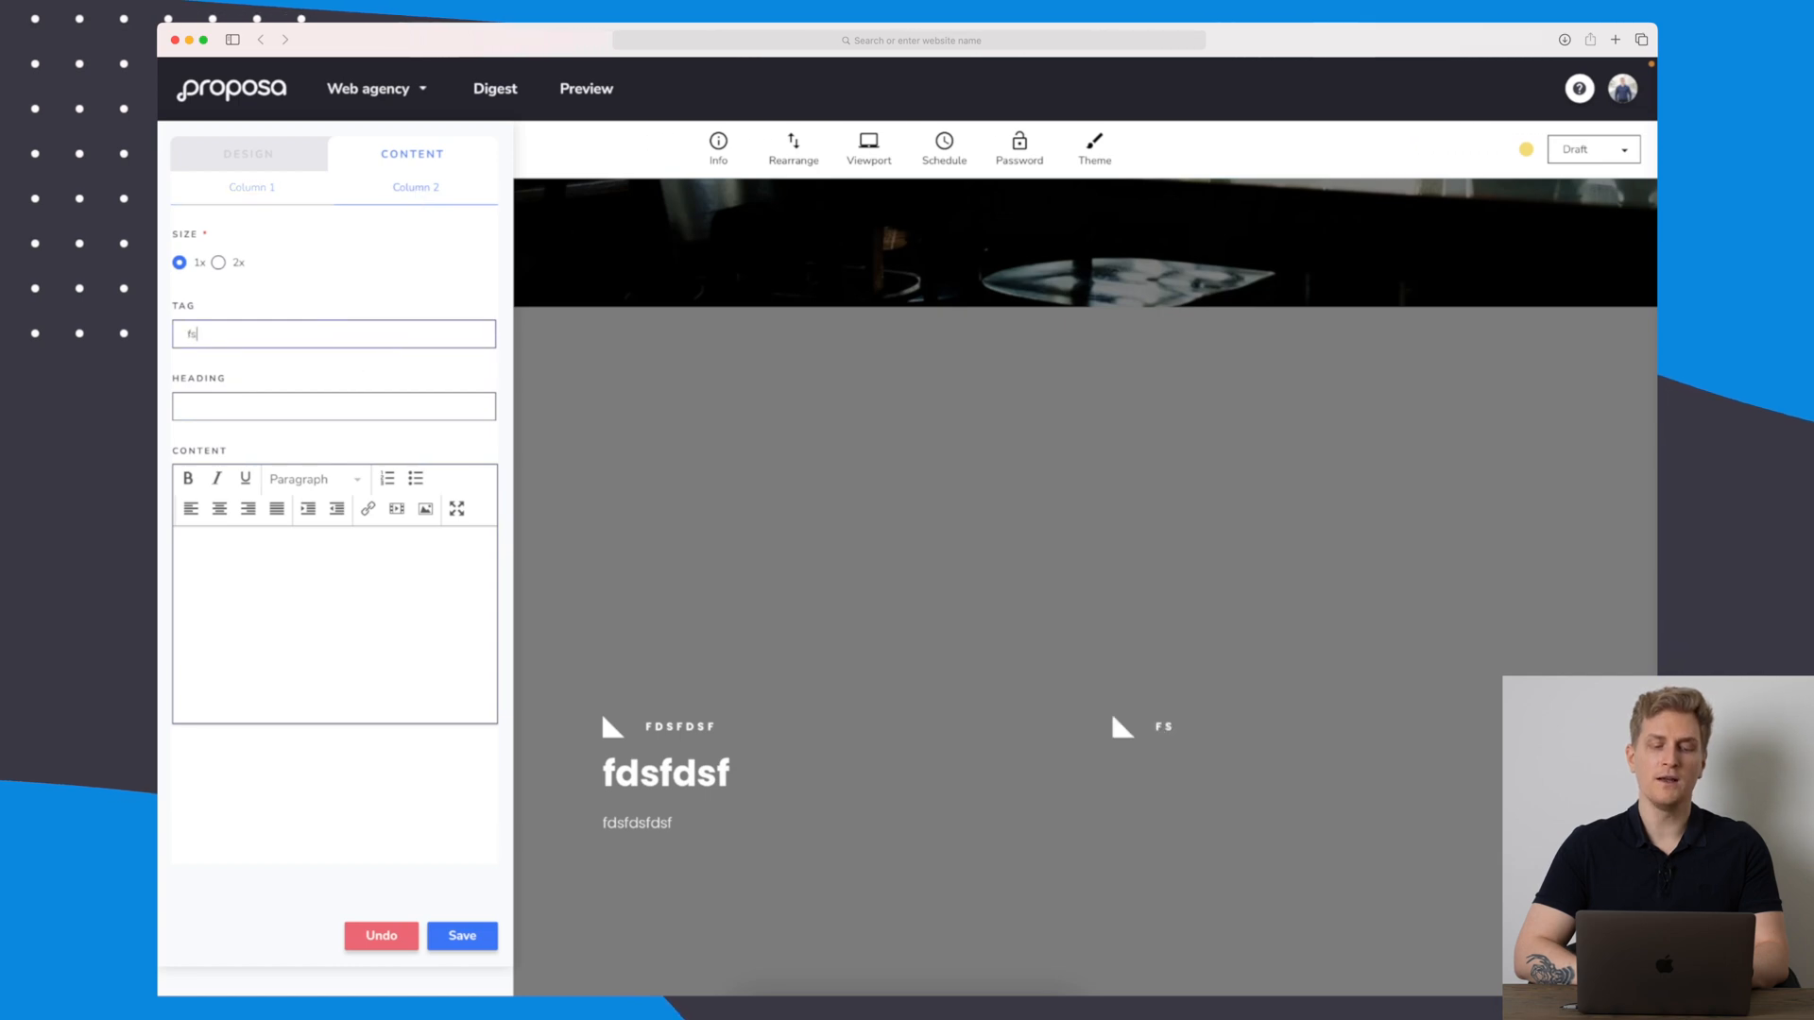
pyautogui.write('fdsfdsf')
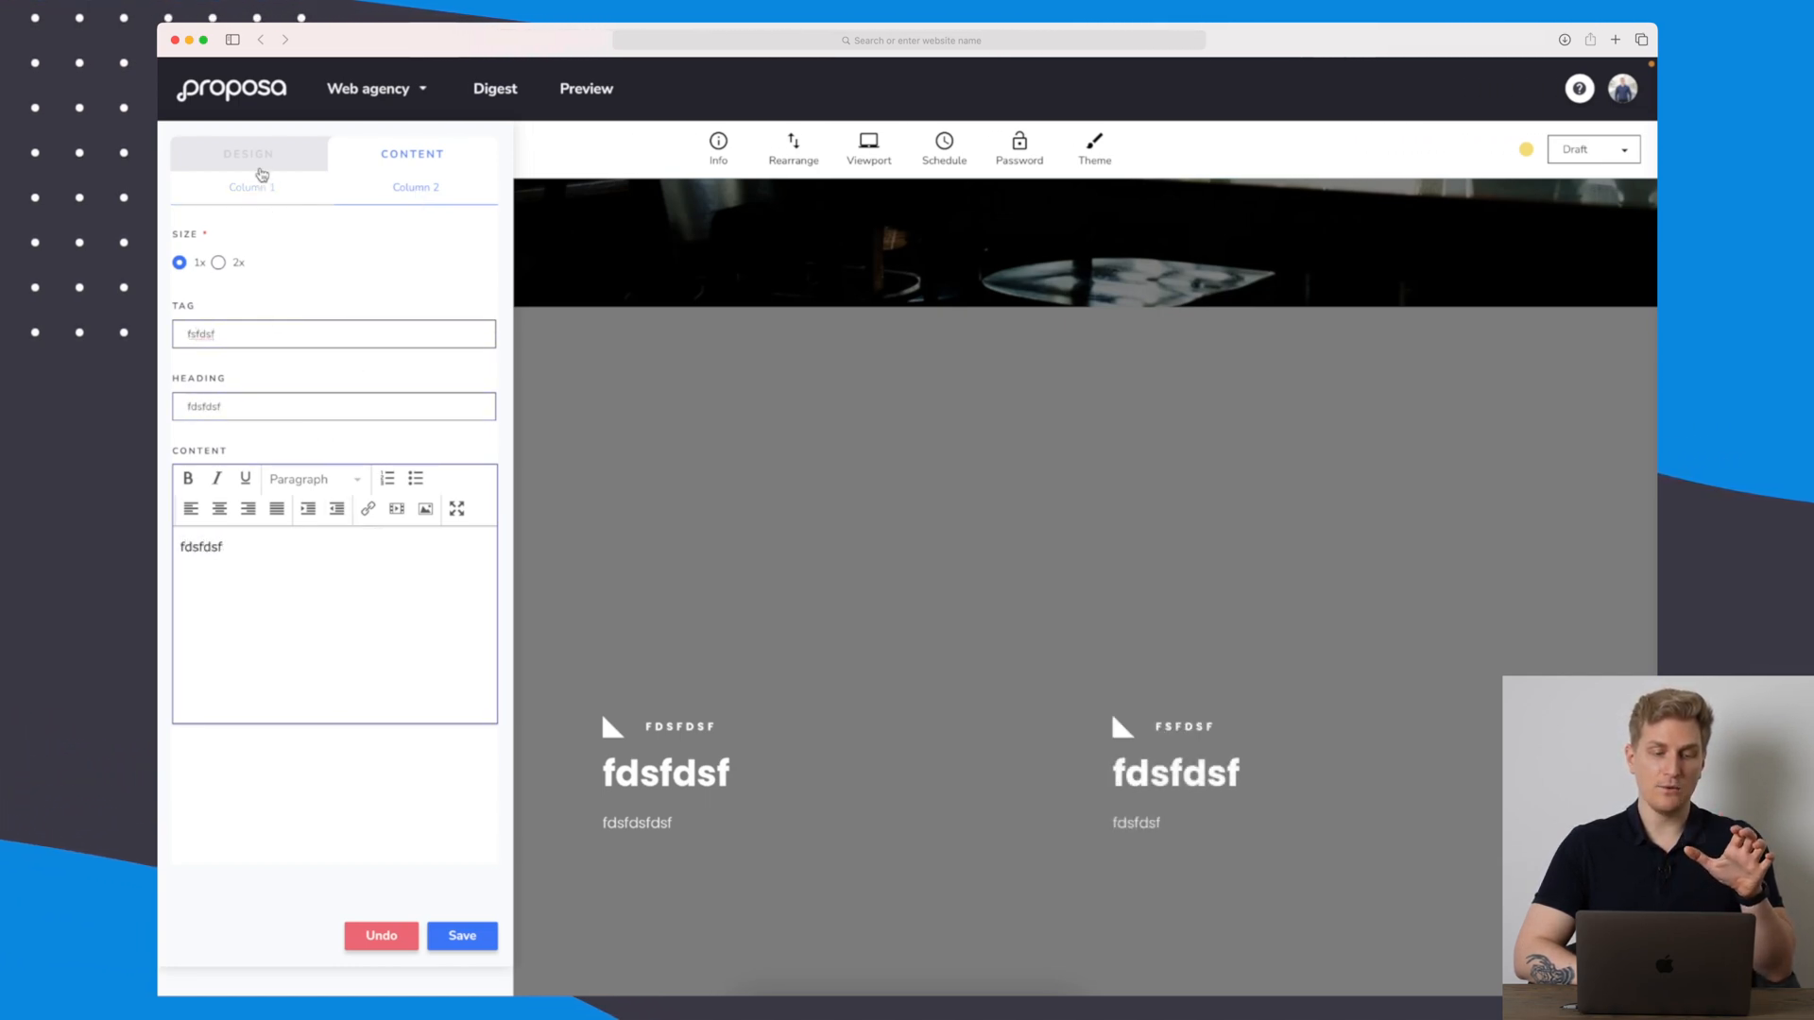
pyautogui.click(248, 153)
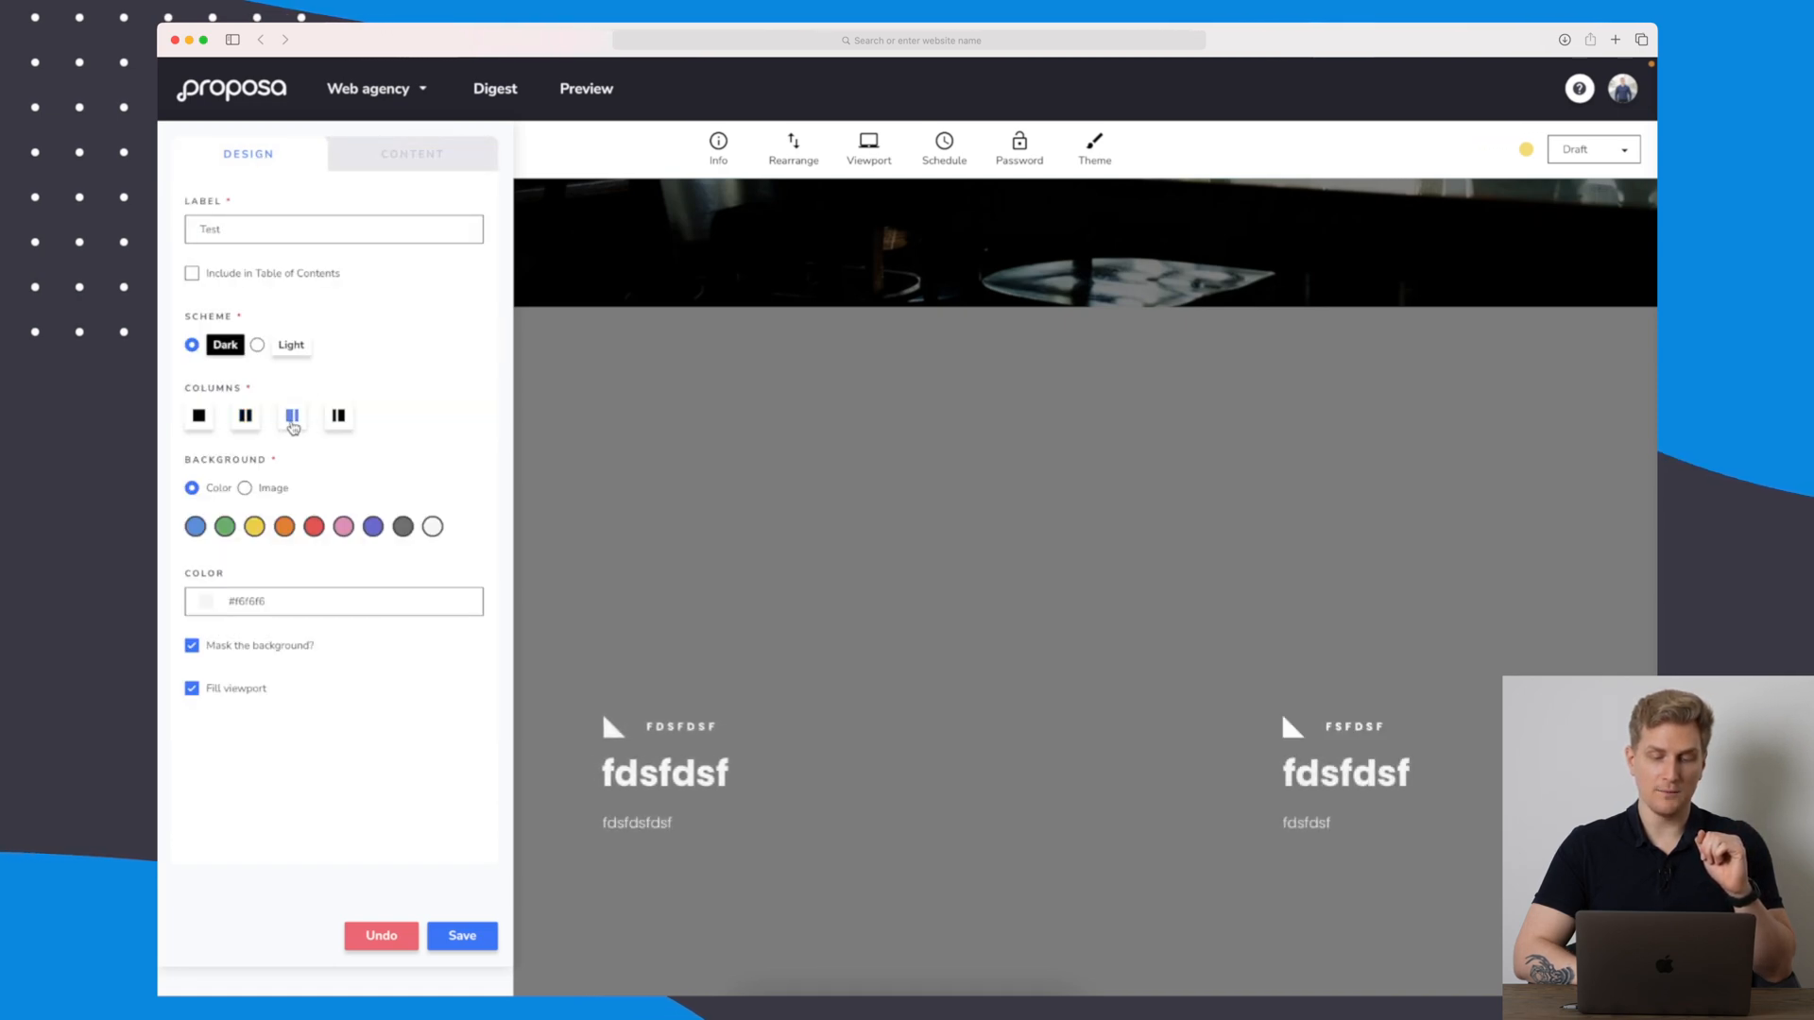
pyautogui.click(411, 153)
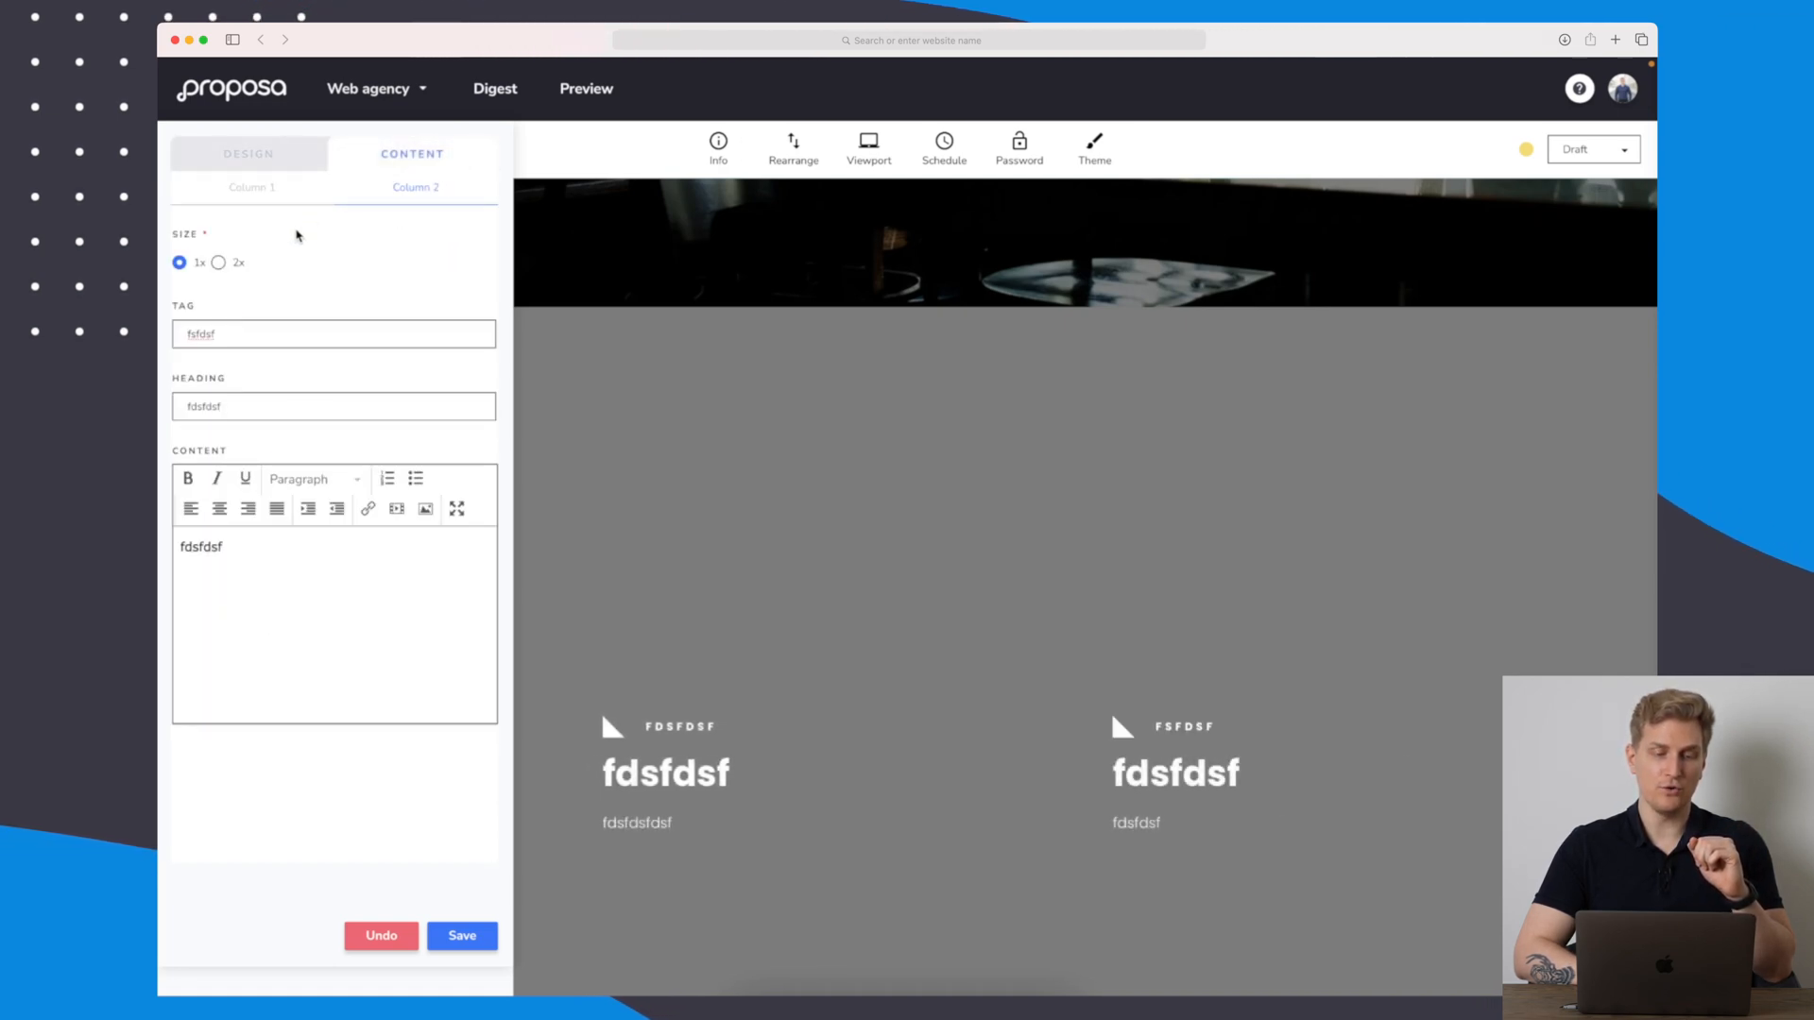
pyautogui.click(219, 263)
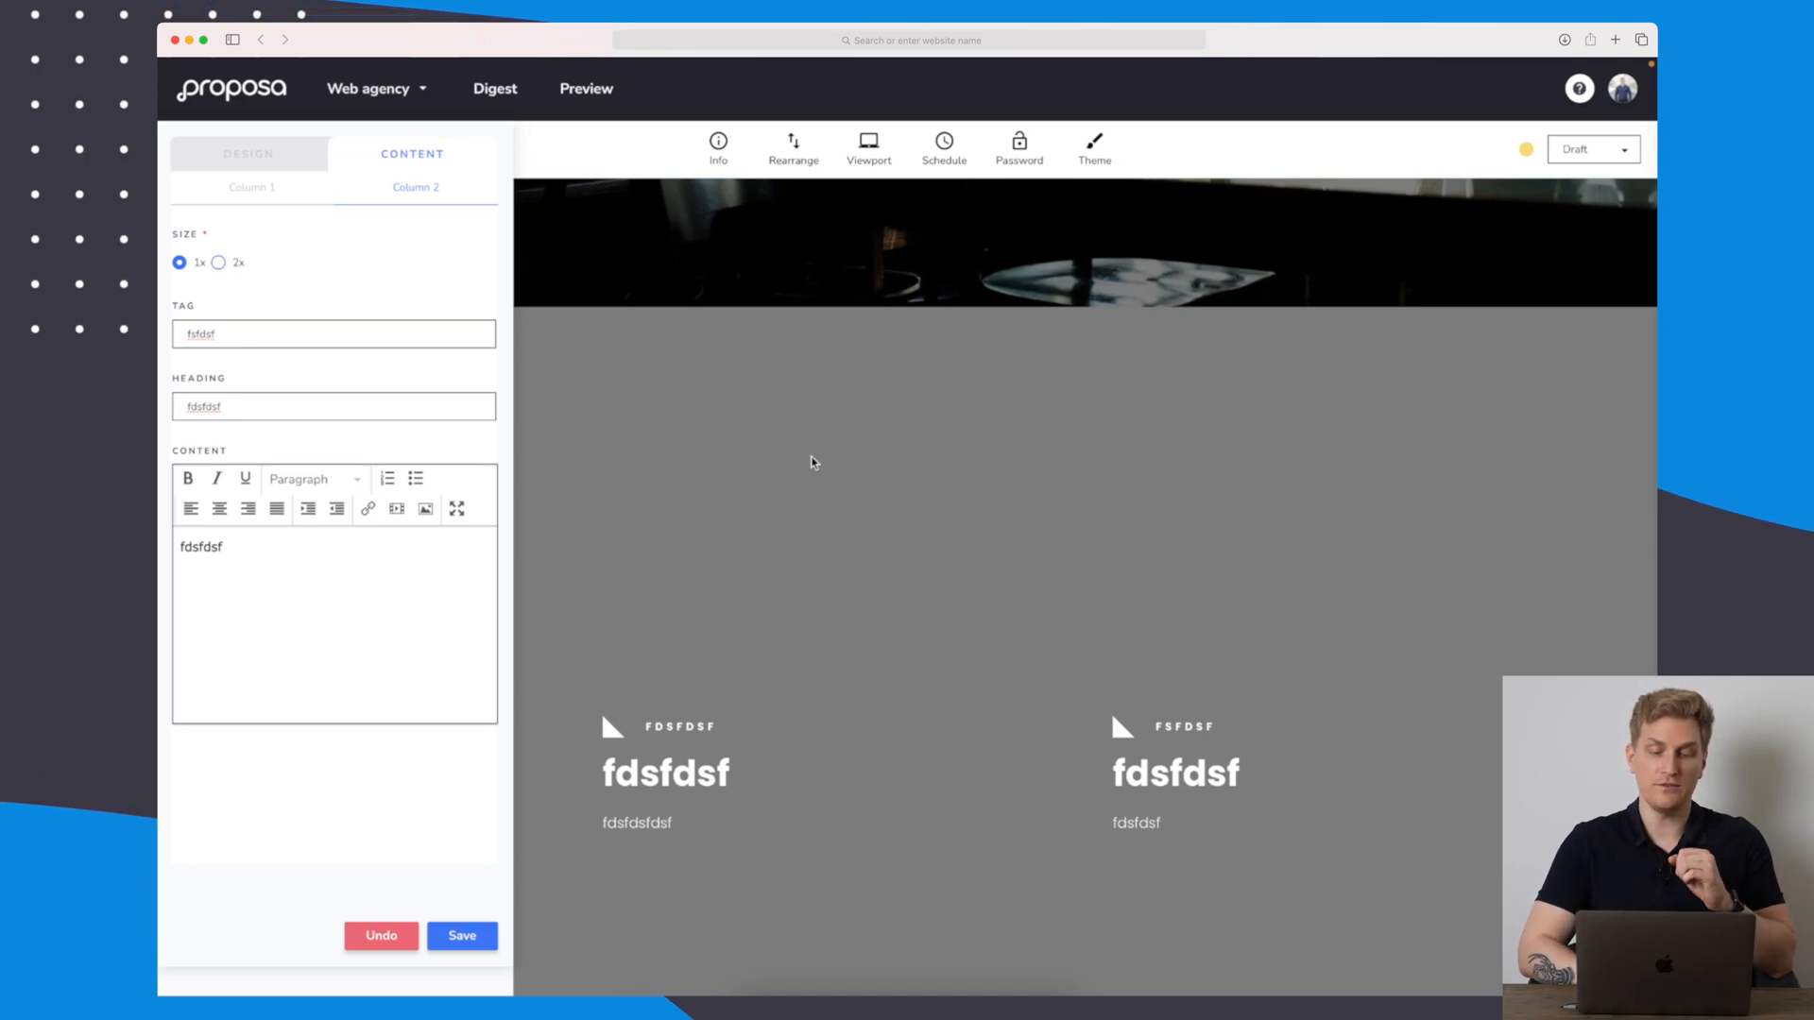
pyautogui.scroll(-3)
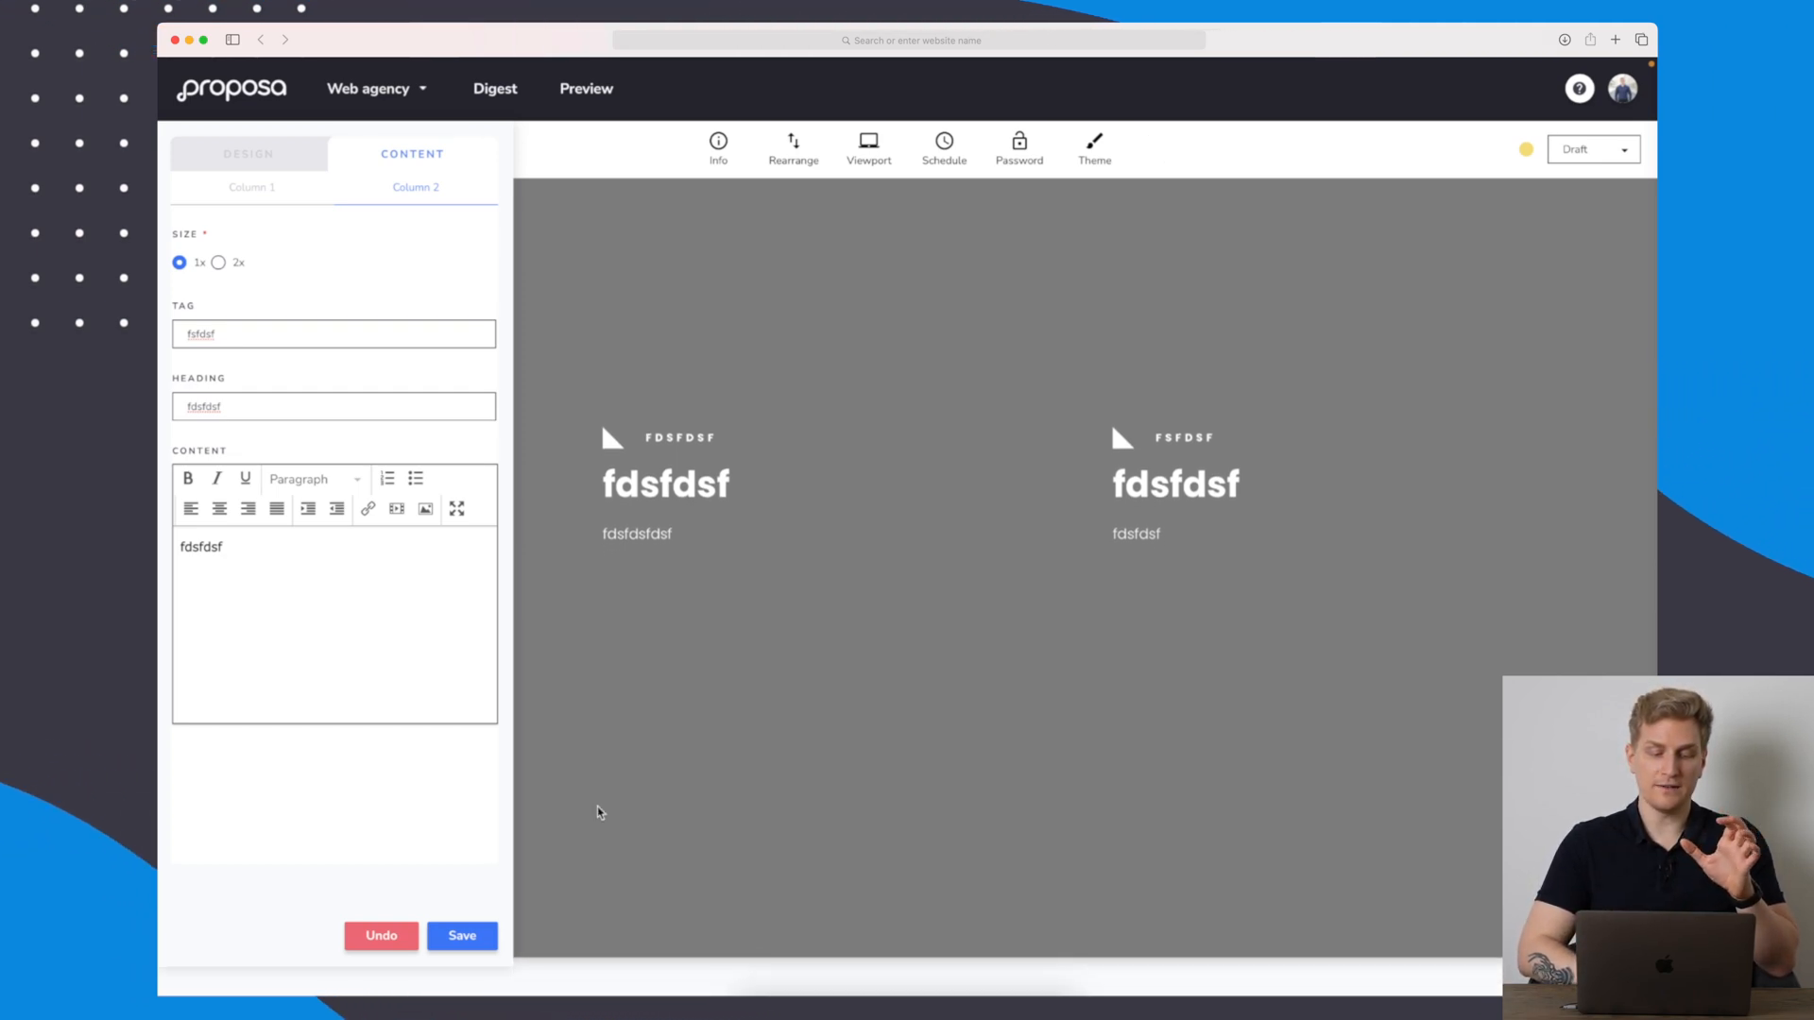
# Save the Test section and set the proposal's status to Published.
pyautogui.click(461, 935)
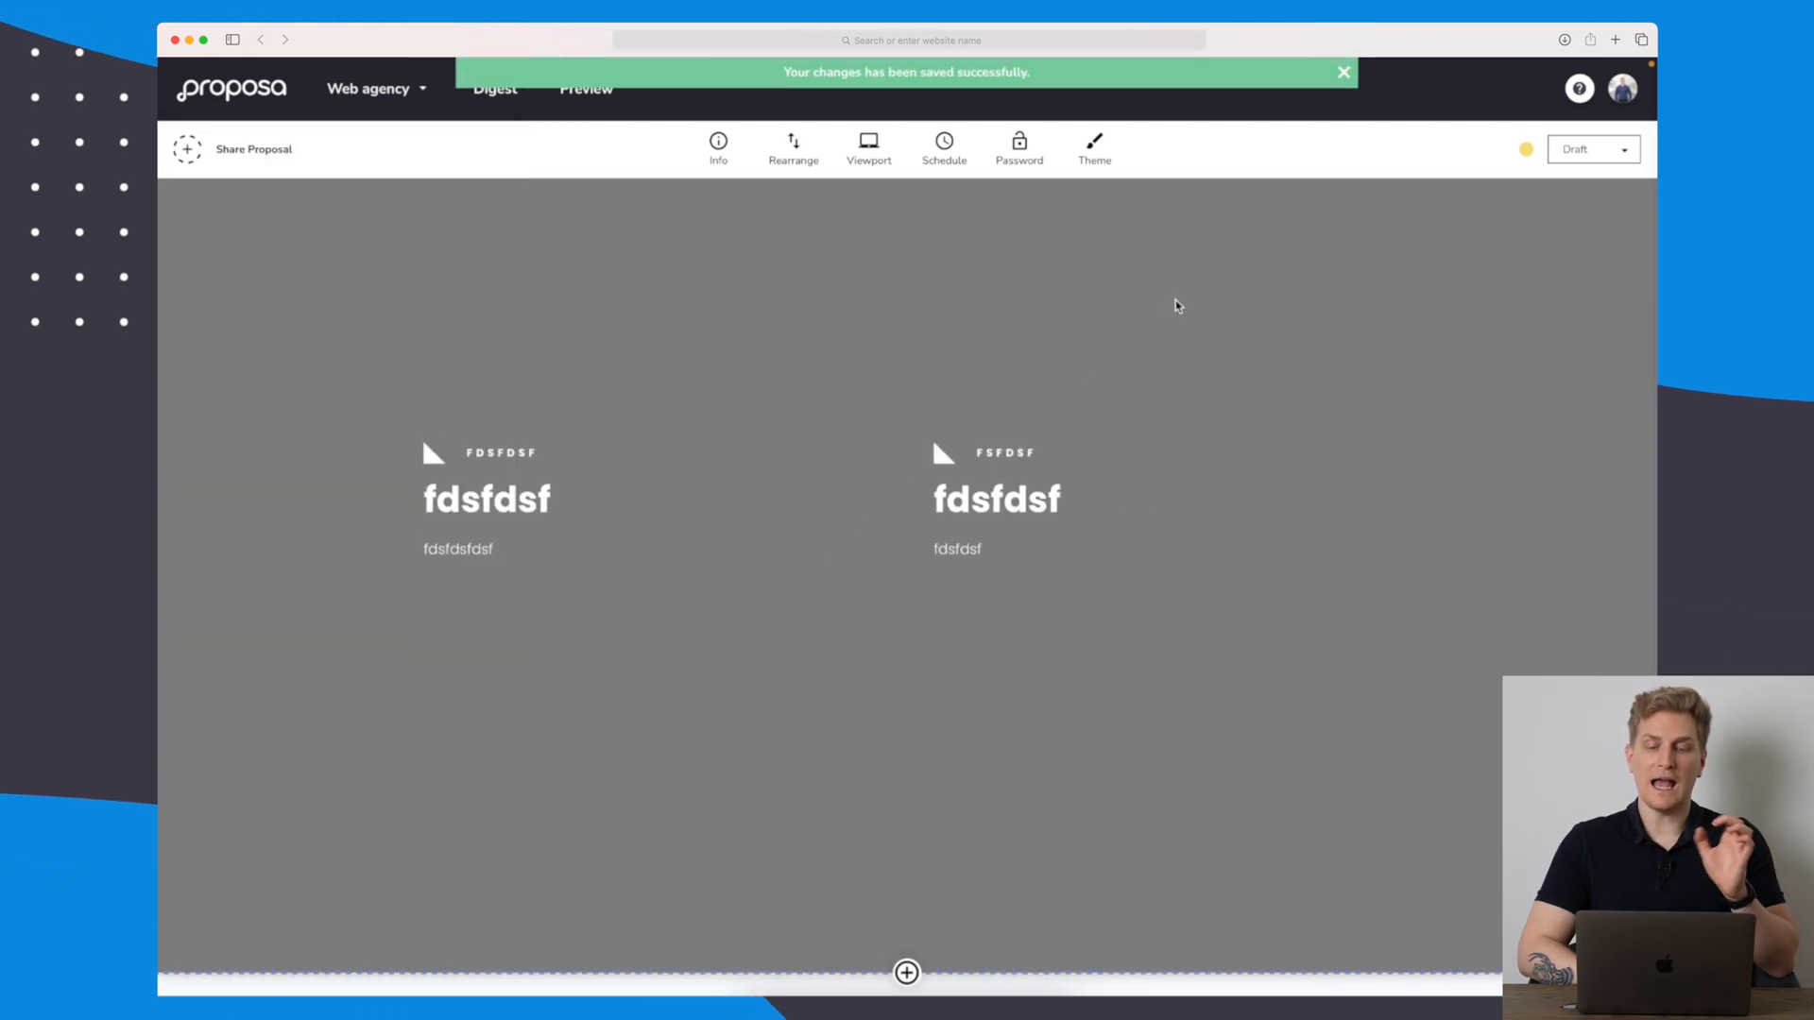
pyautogui.click(1595, 147)
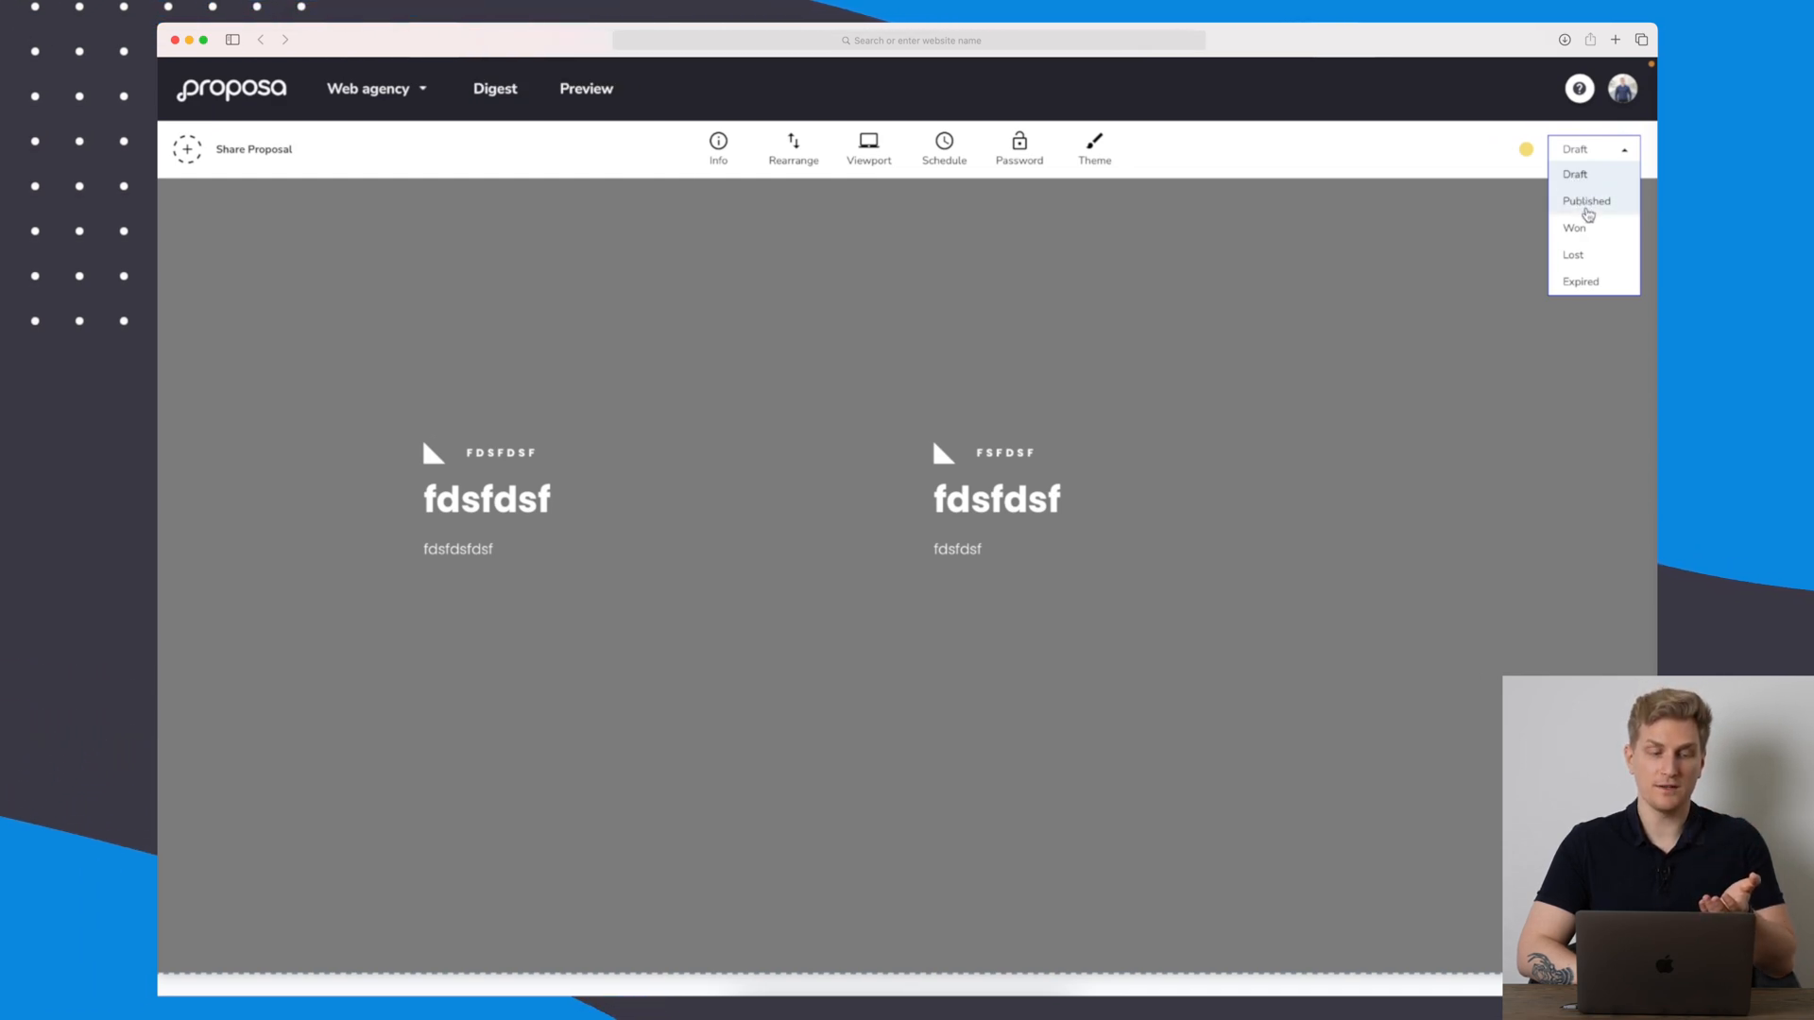
pyautogui.click(1585, 201)
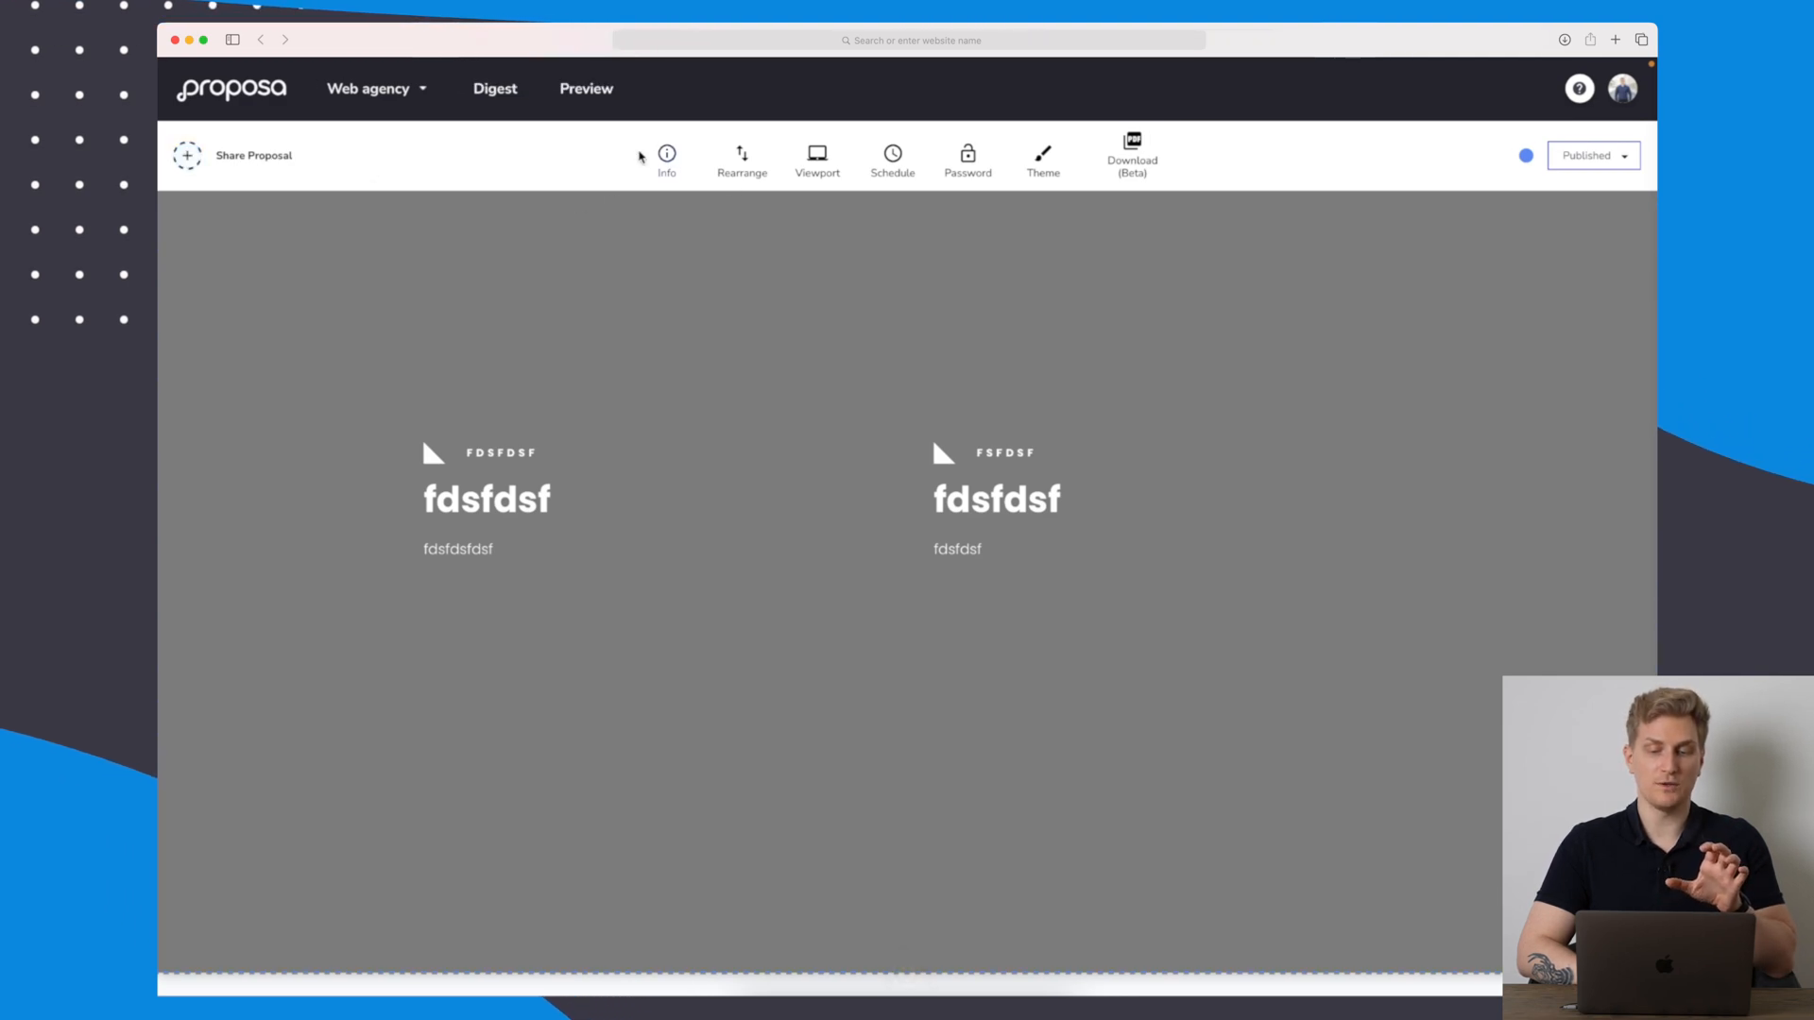
# In Edit Details tick 'Is Signature Required?' and save the proposal details.
pyautogui.click(667, 151)
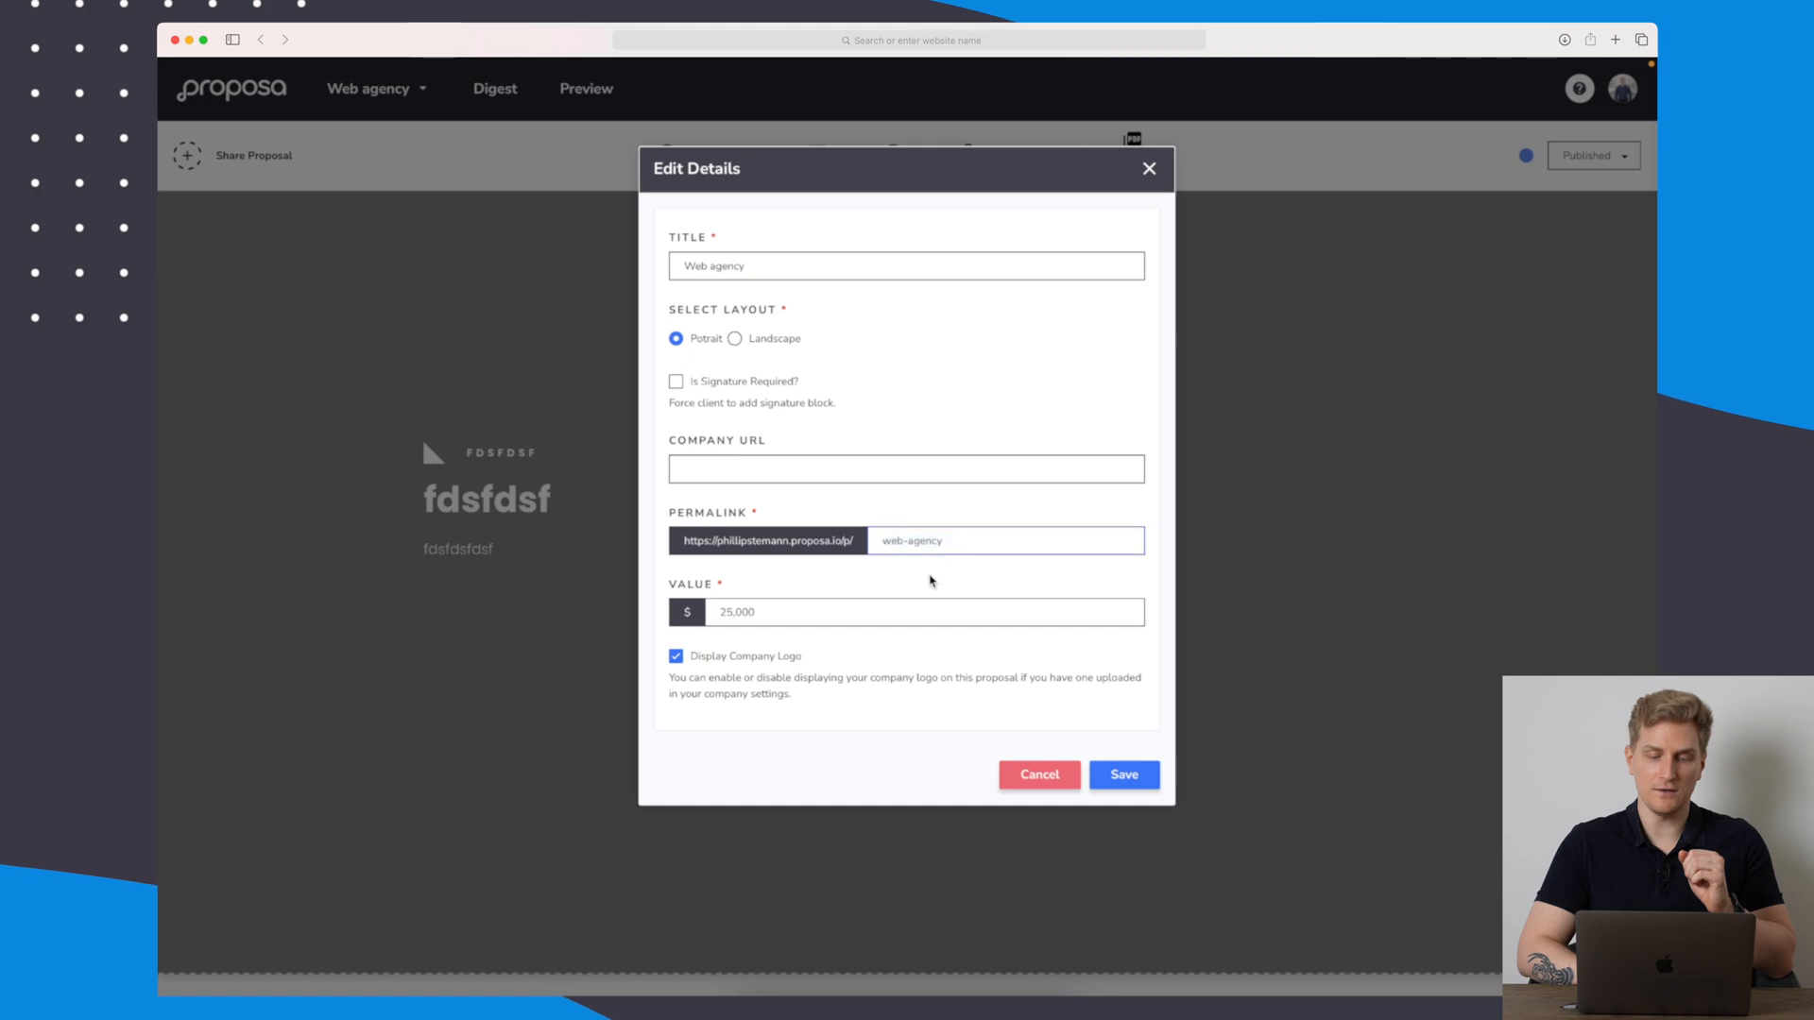
pyautogui.click(905, 469)
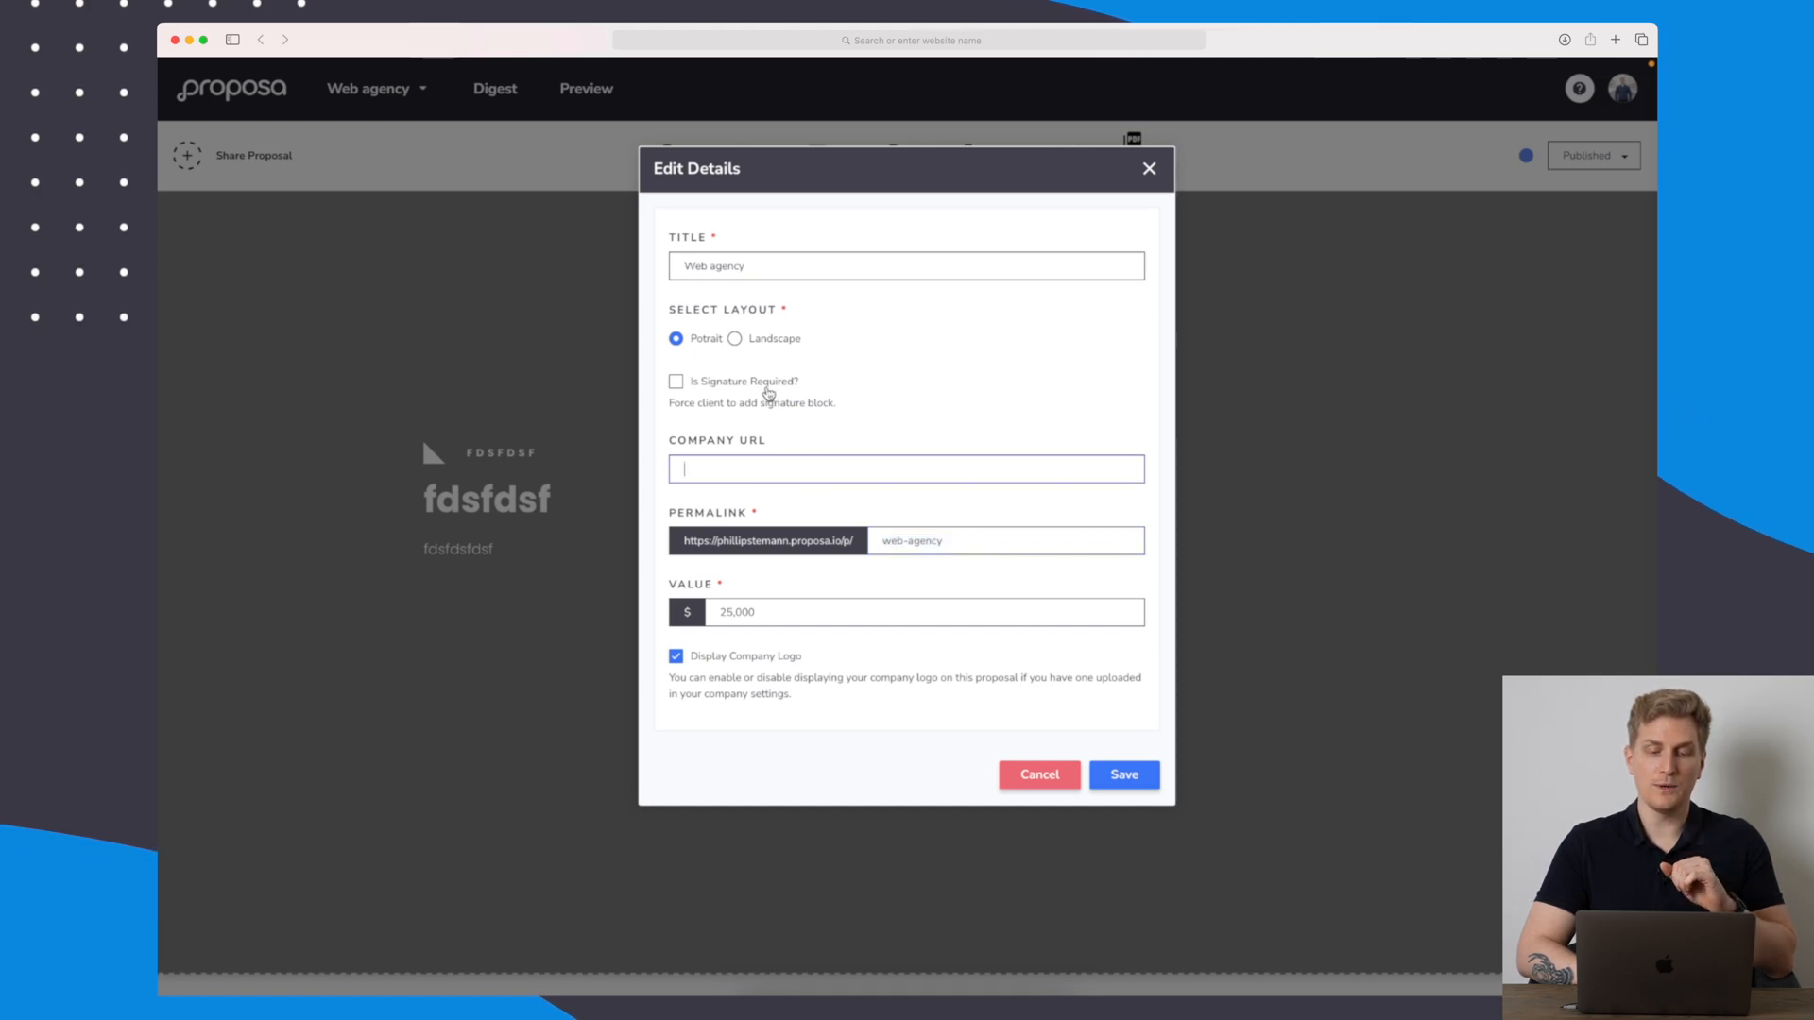
pyautogui.click(676, 382)
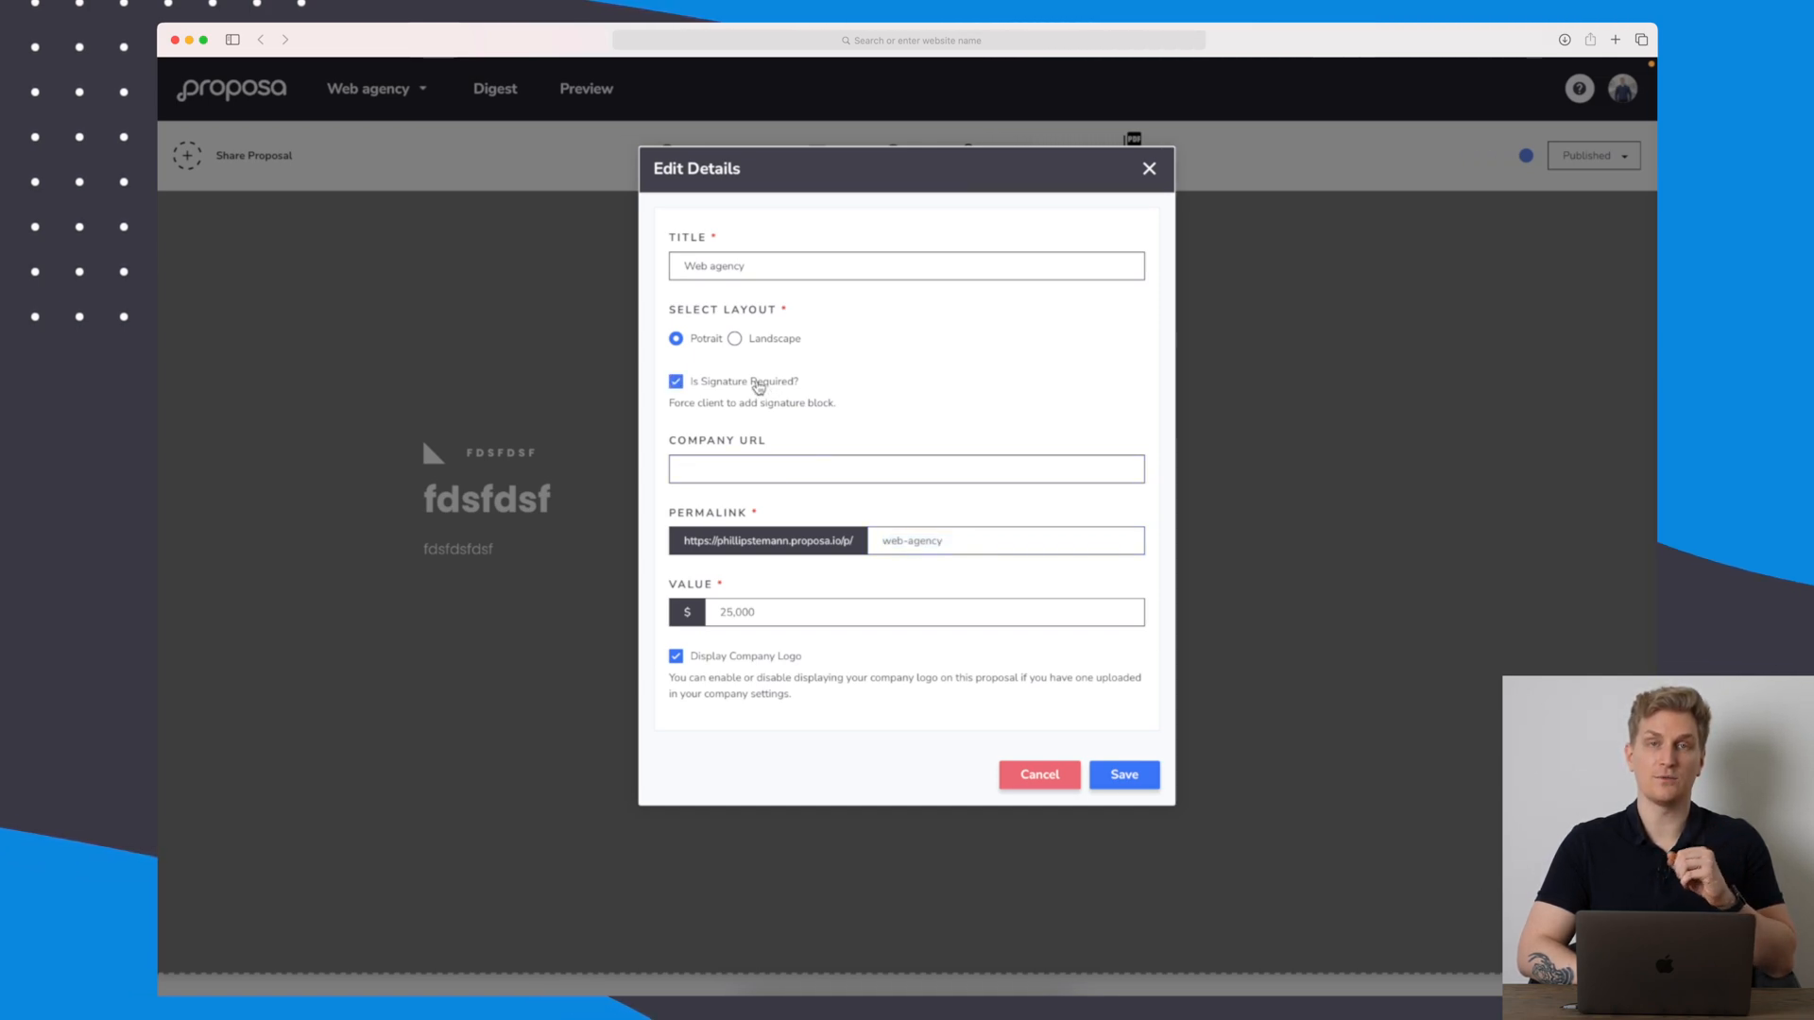
pyautogui.click(1120, 775)
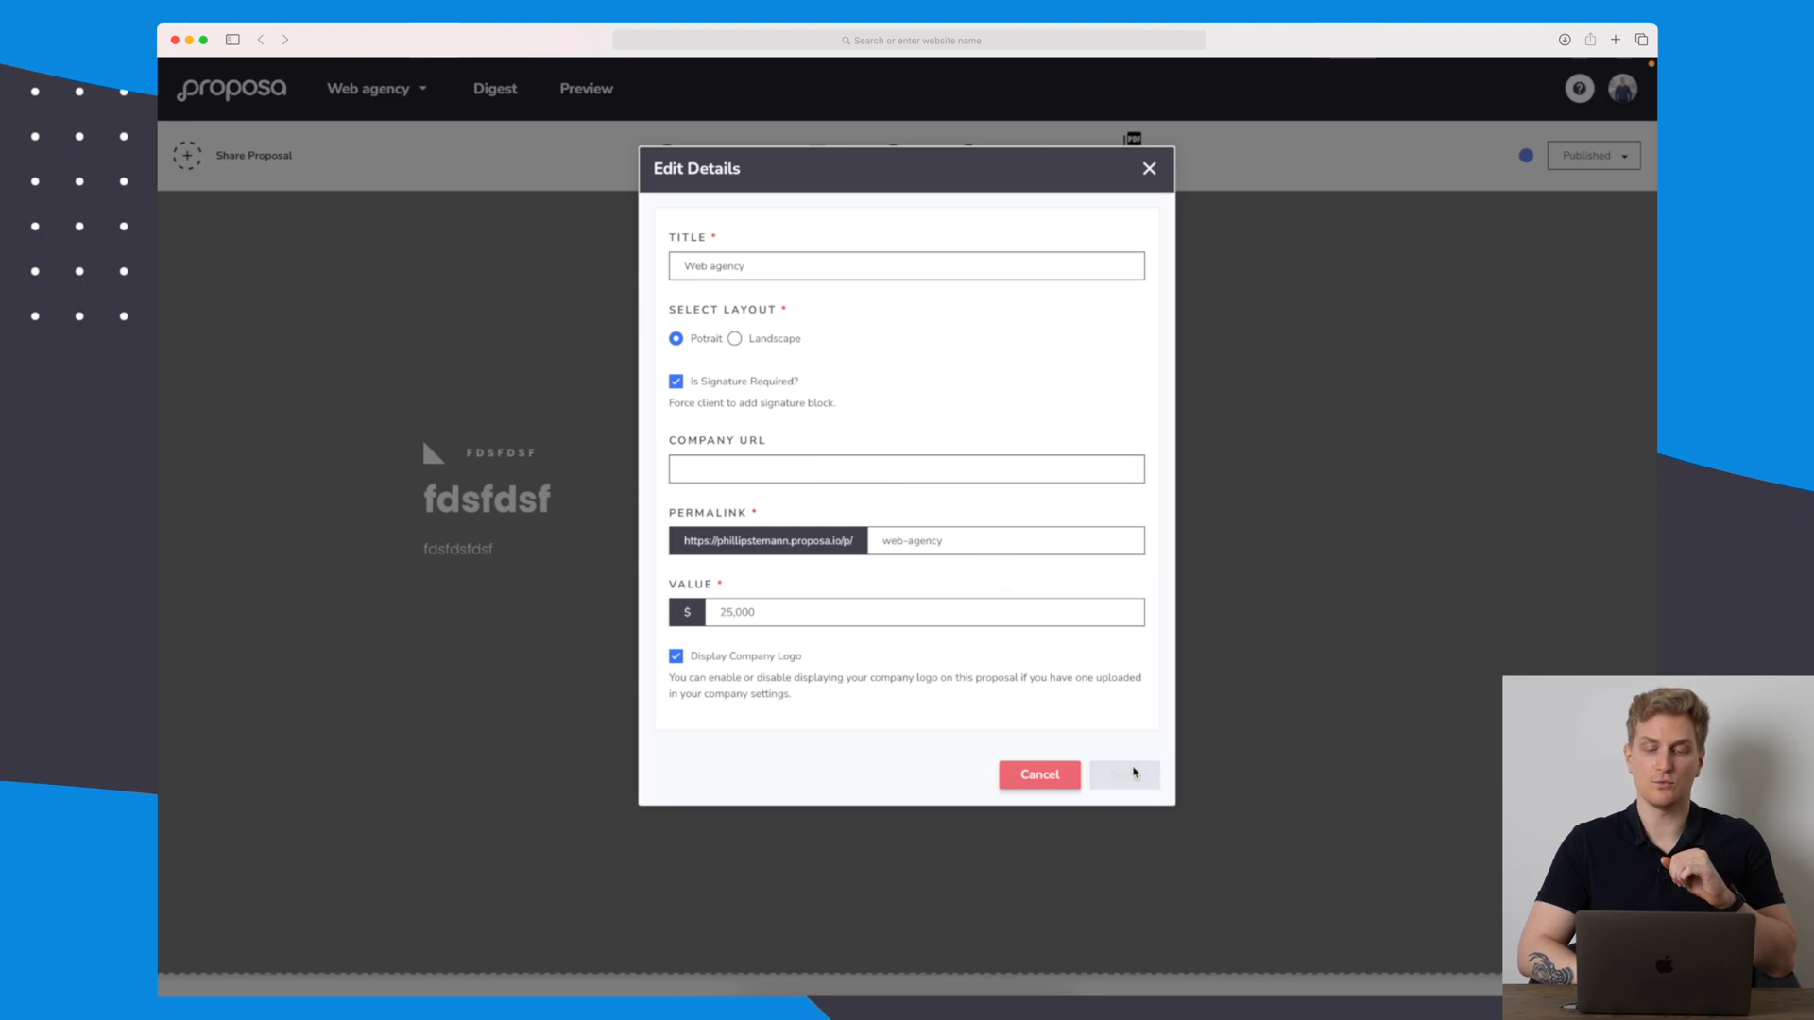
pyautogui.click(1123, 774)
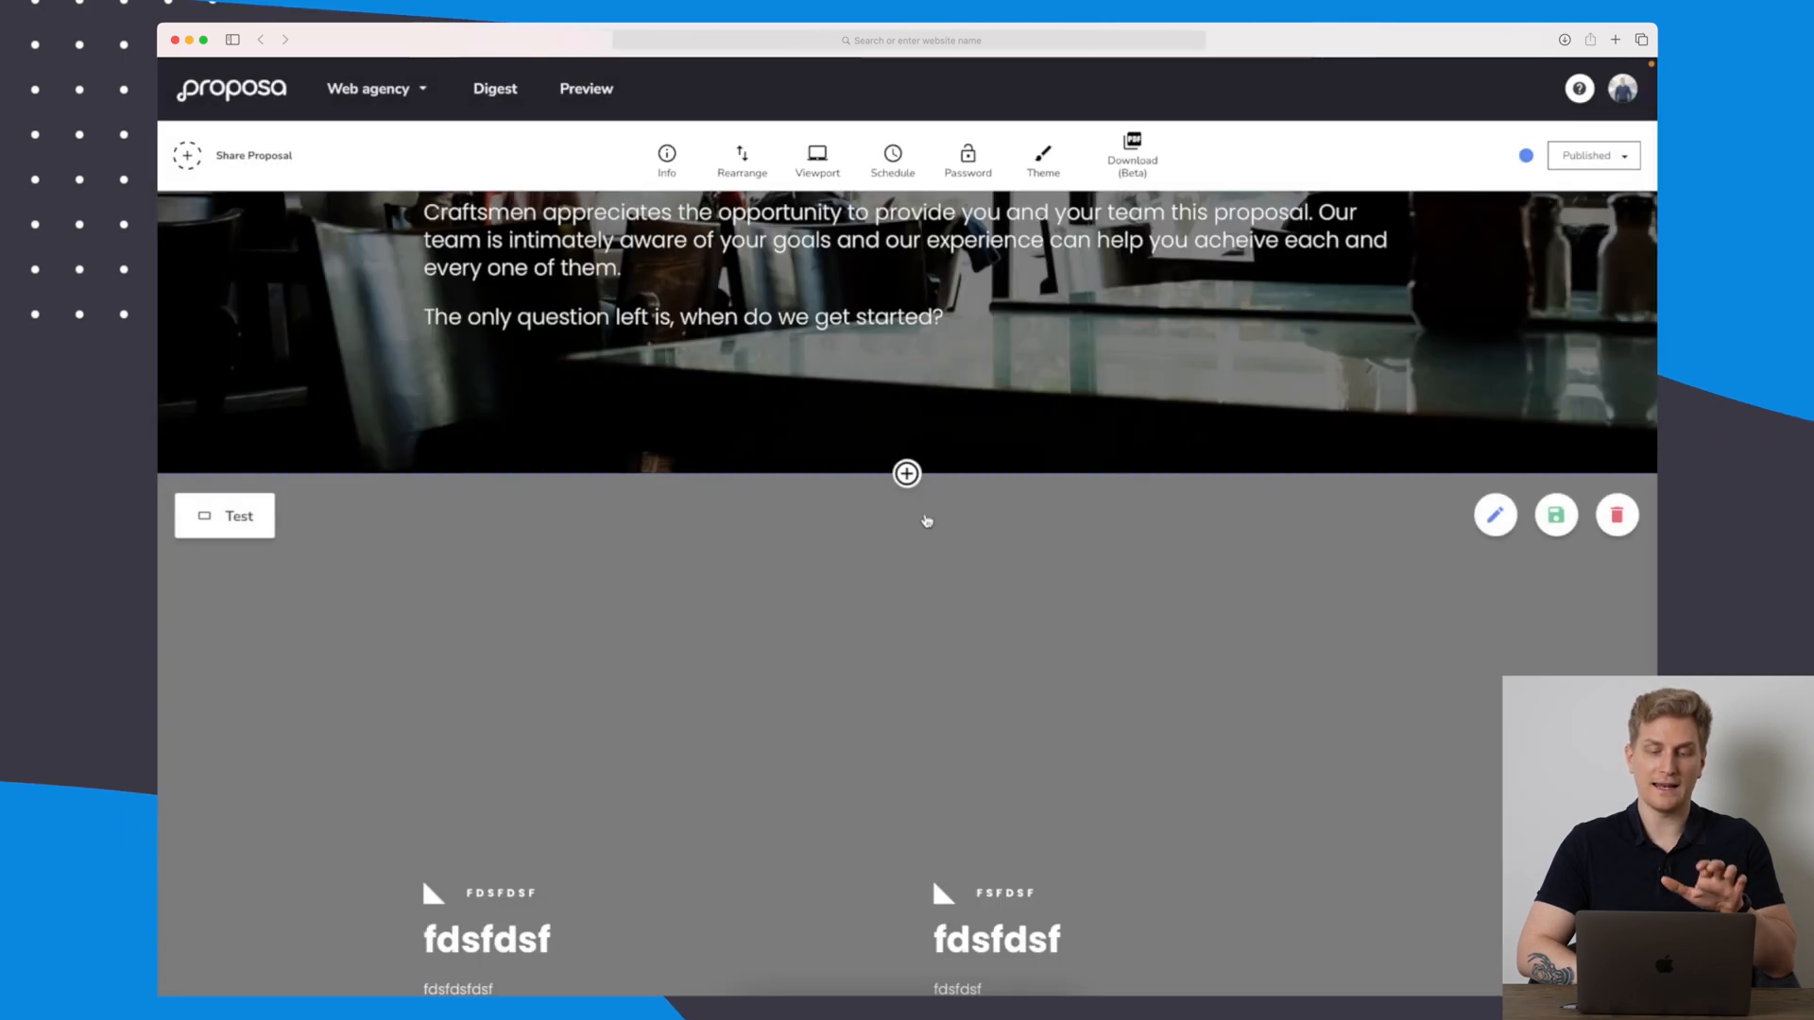
pyautogui.click(816, 157)
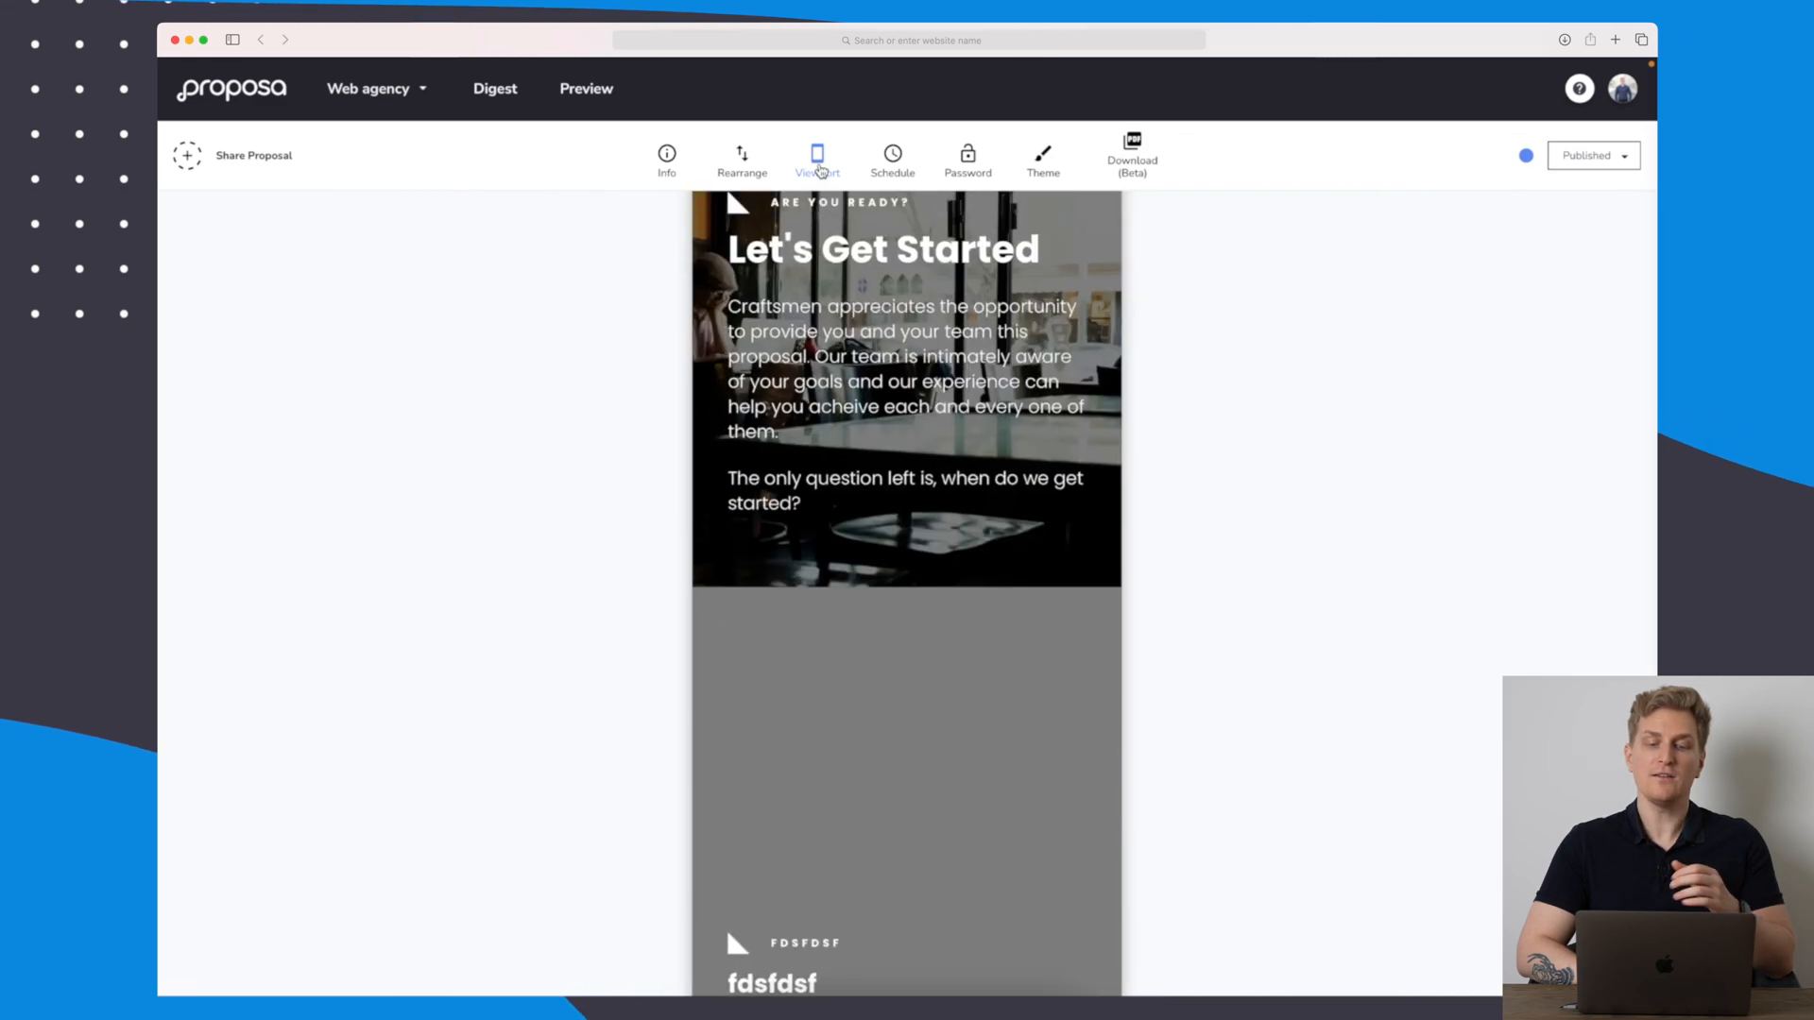
pyautogui.click(816, 153)
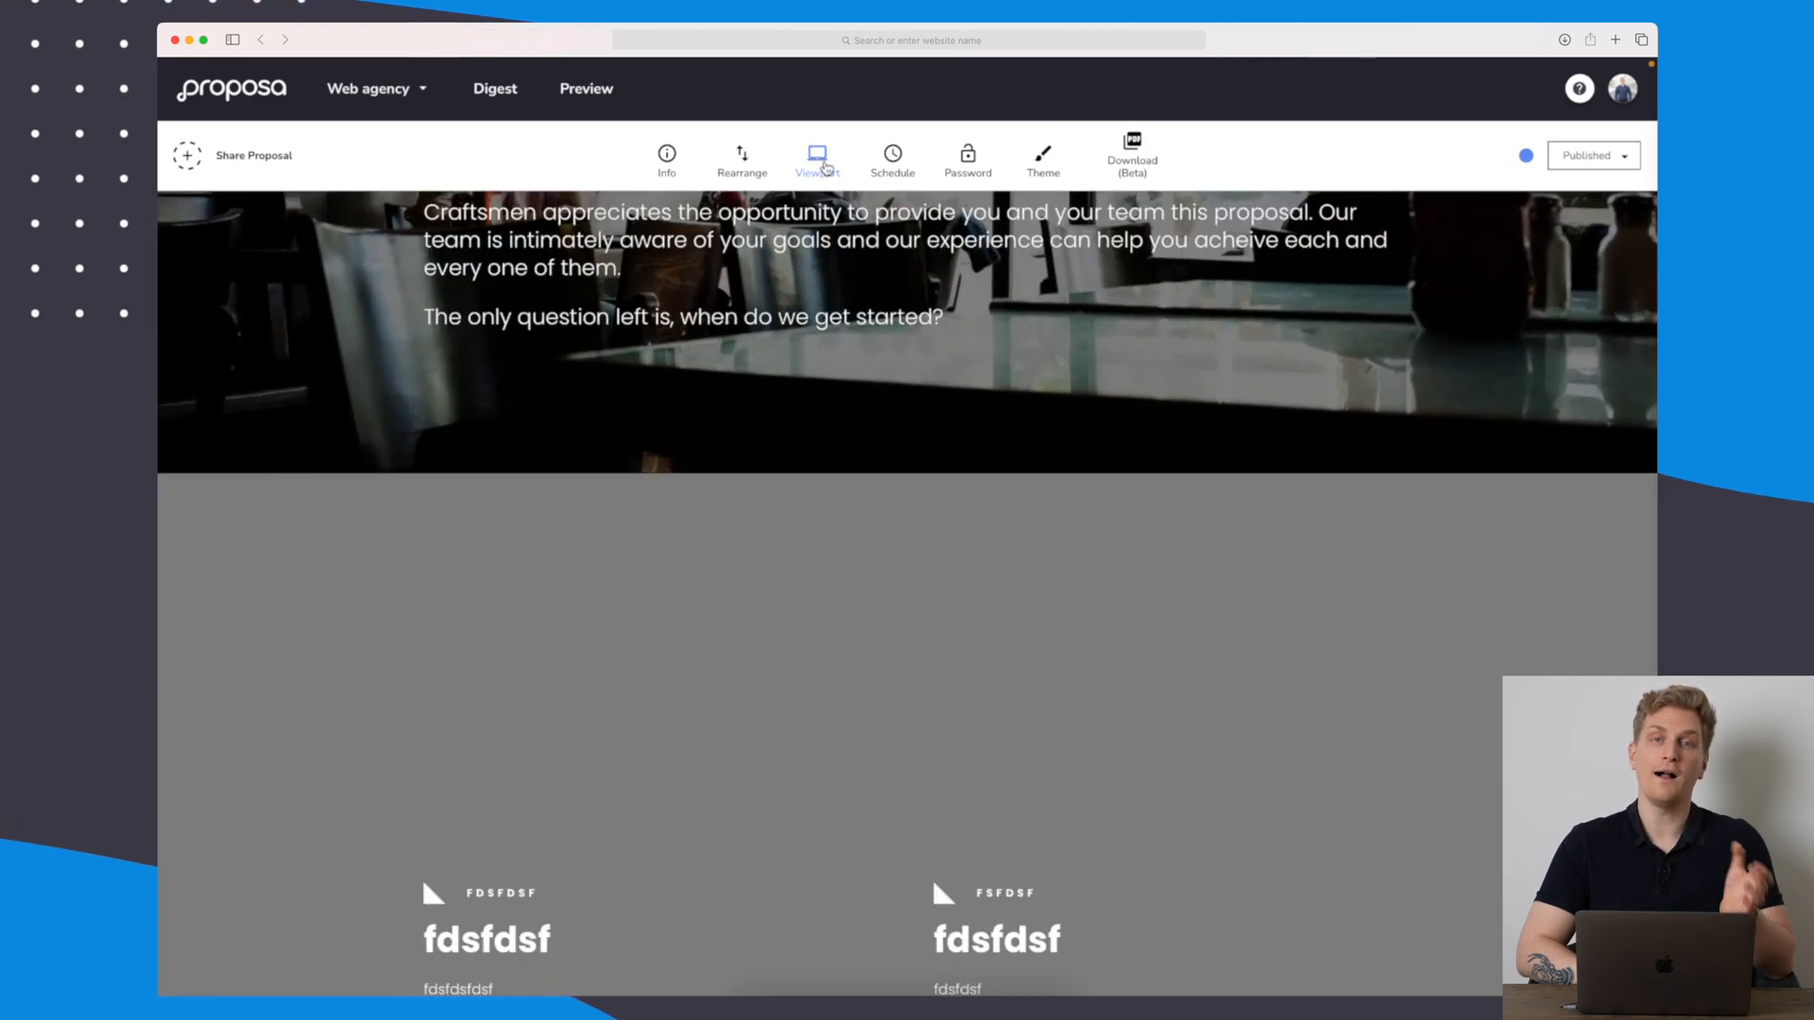
pyautogui.click(890, 159)
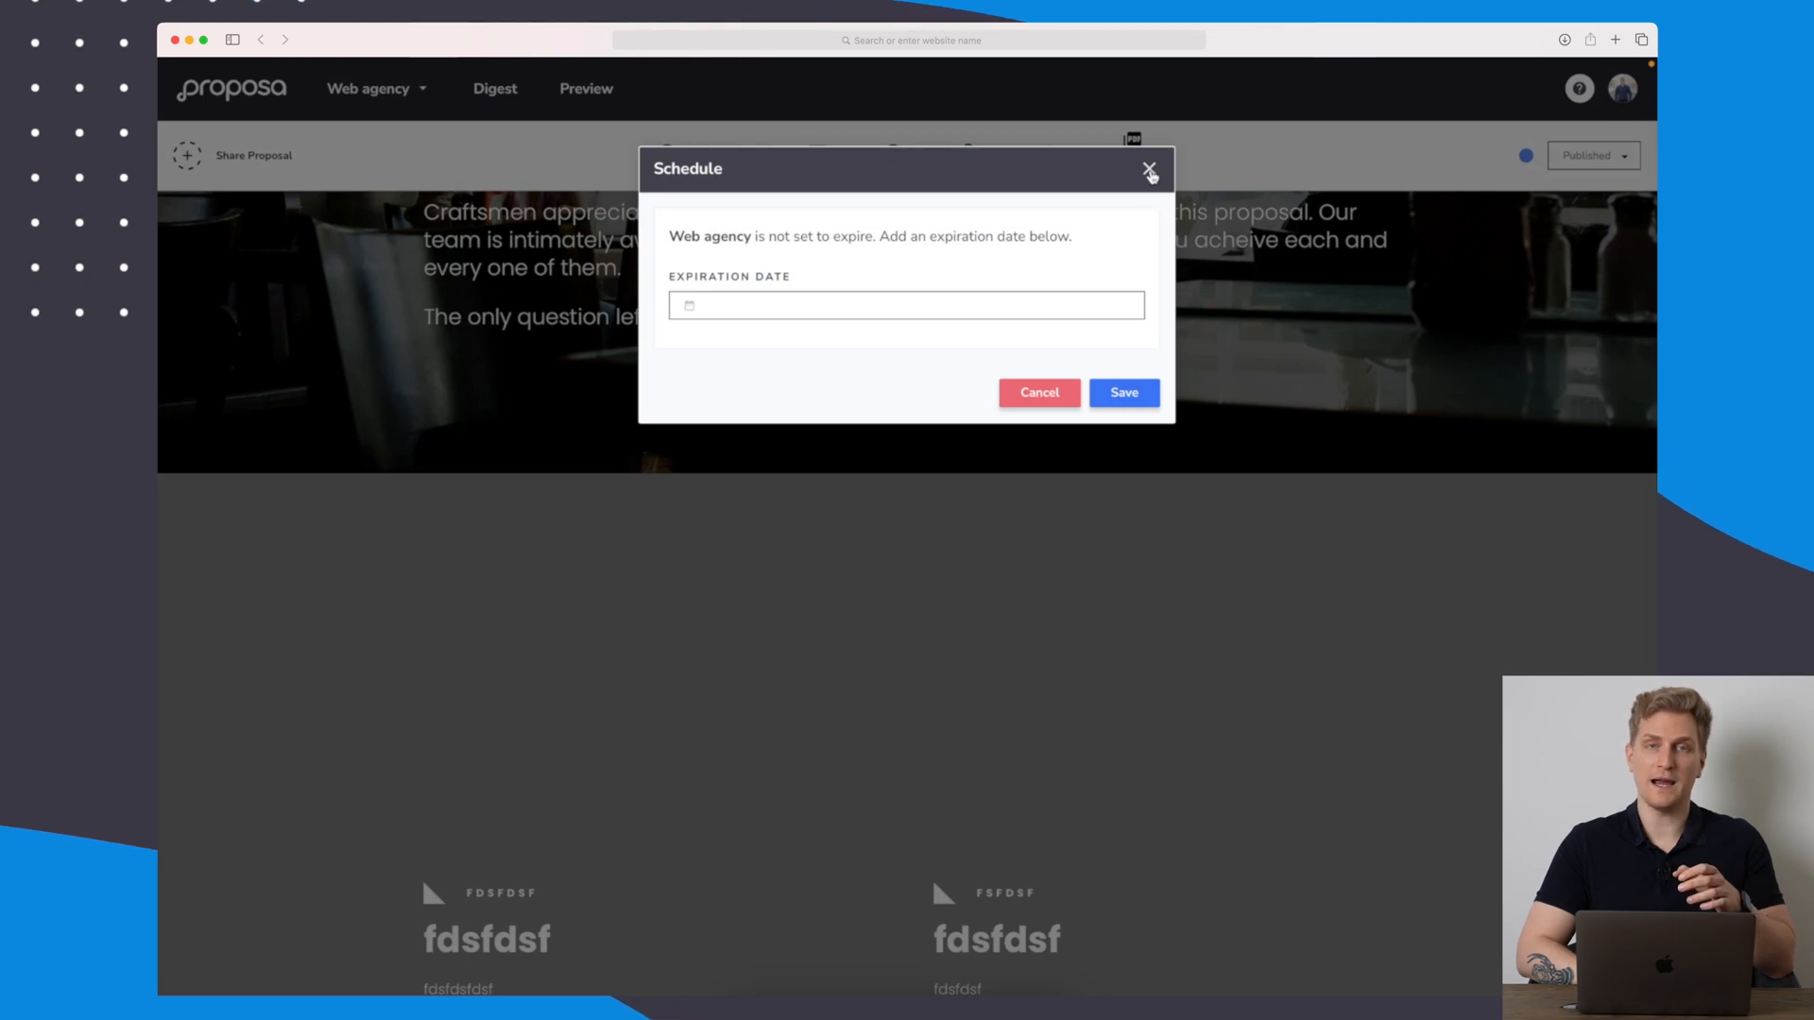
pyautogui.click(1149, 168)
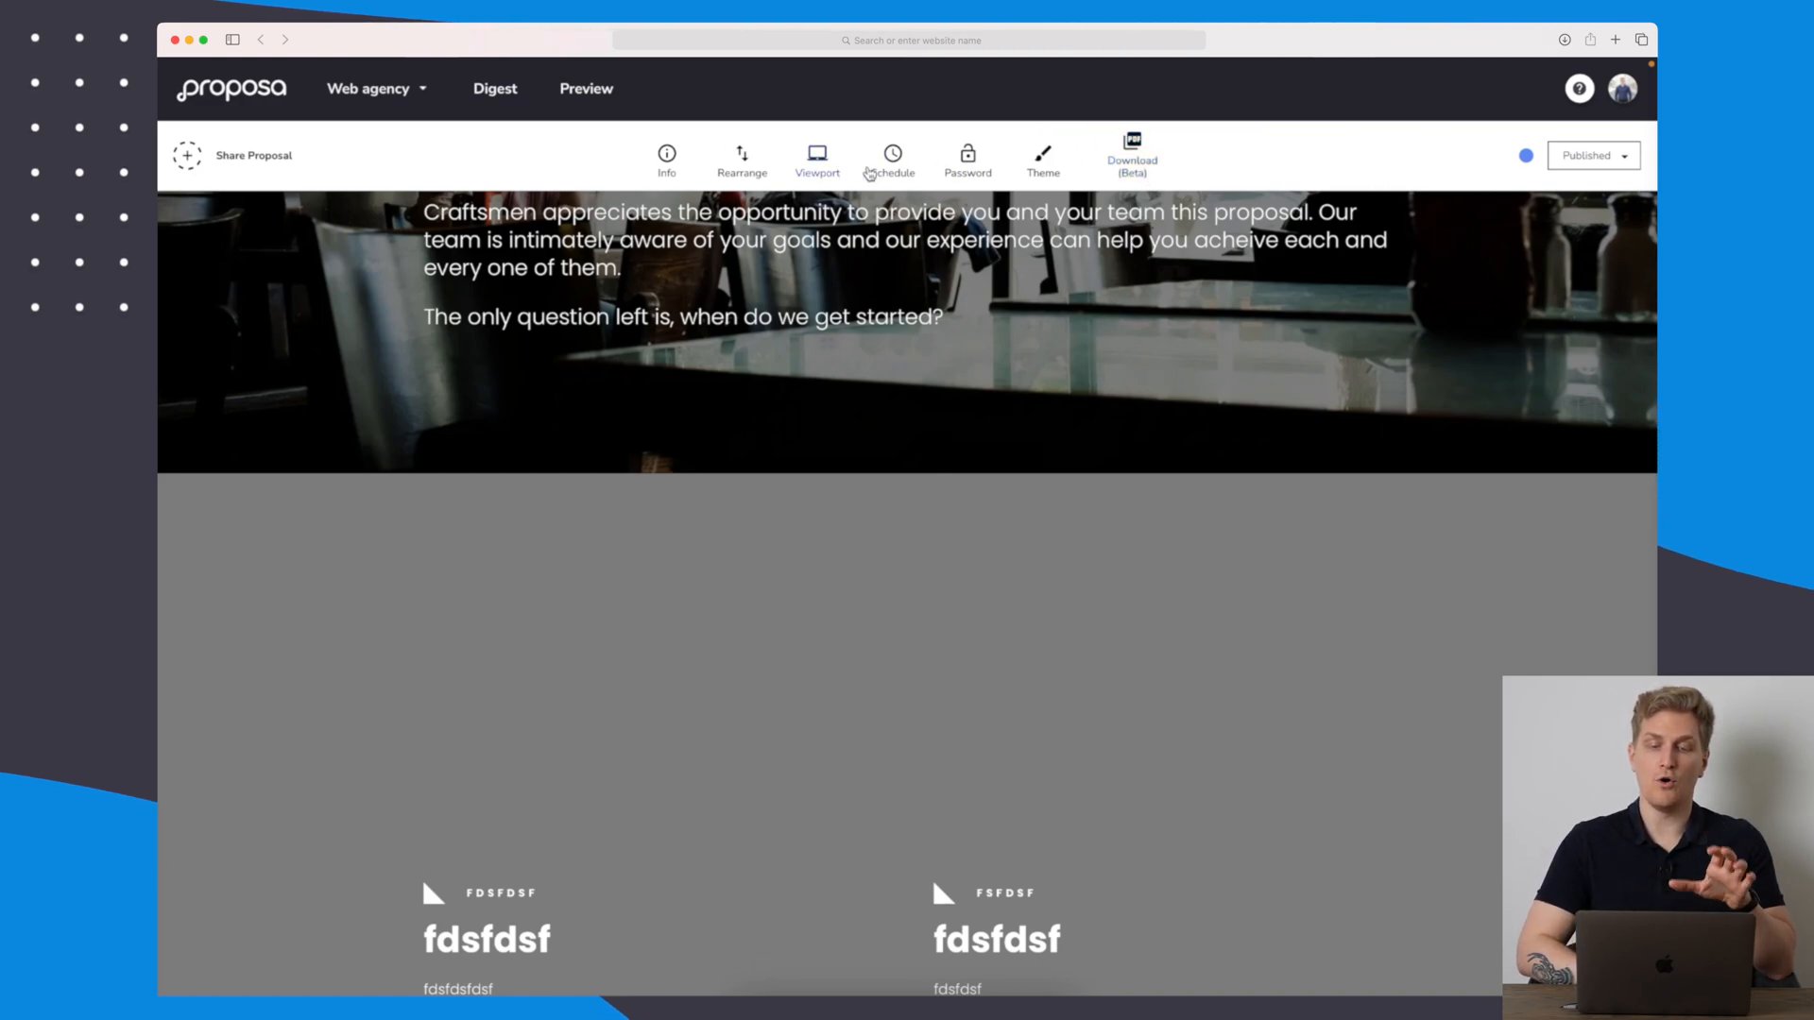
pyautogui.click(967, 157)
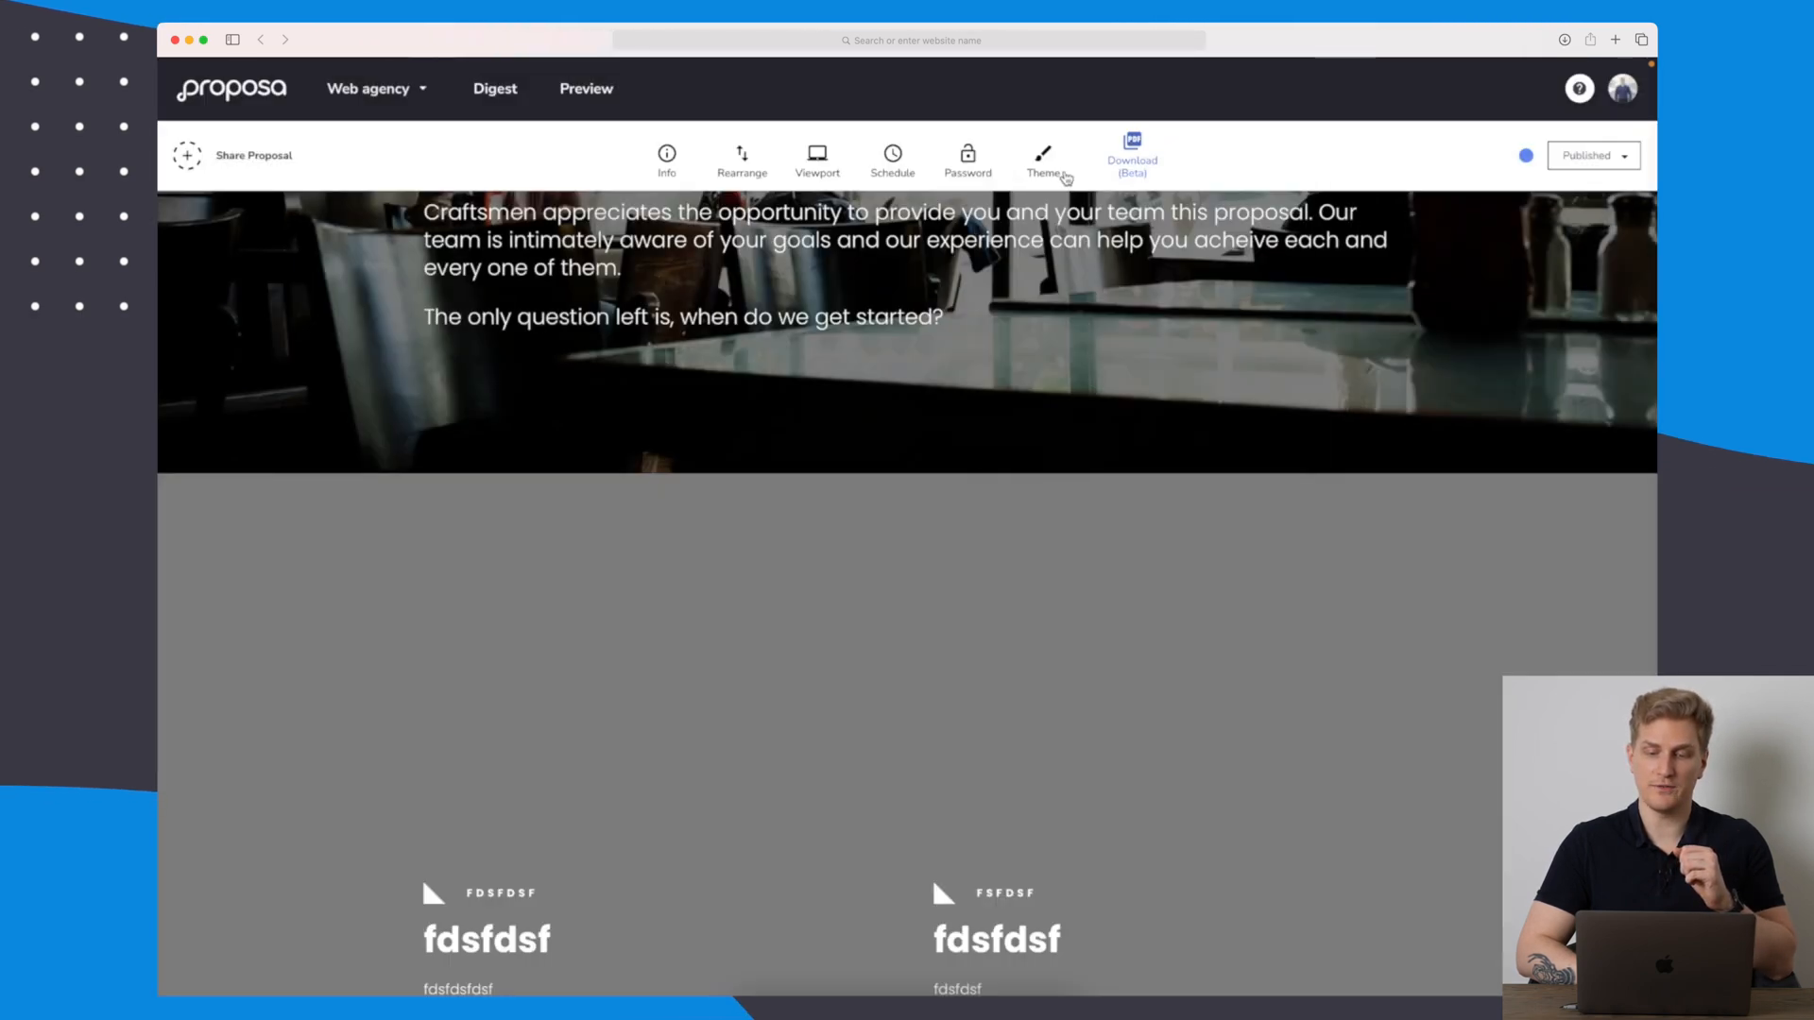
pyautogui.click(1043, 157)
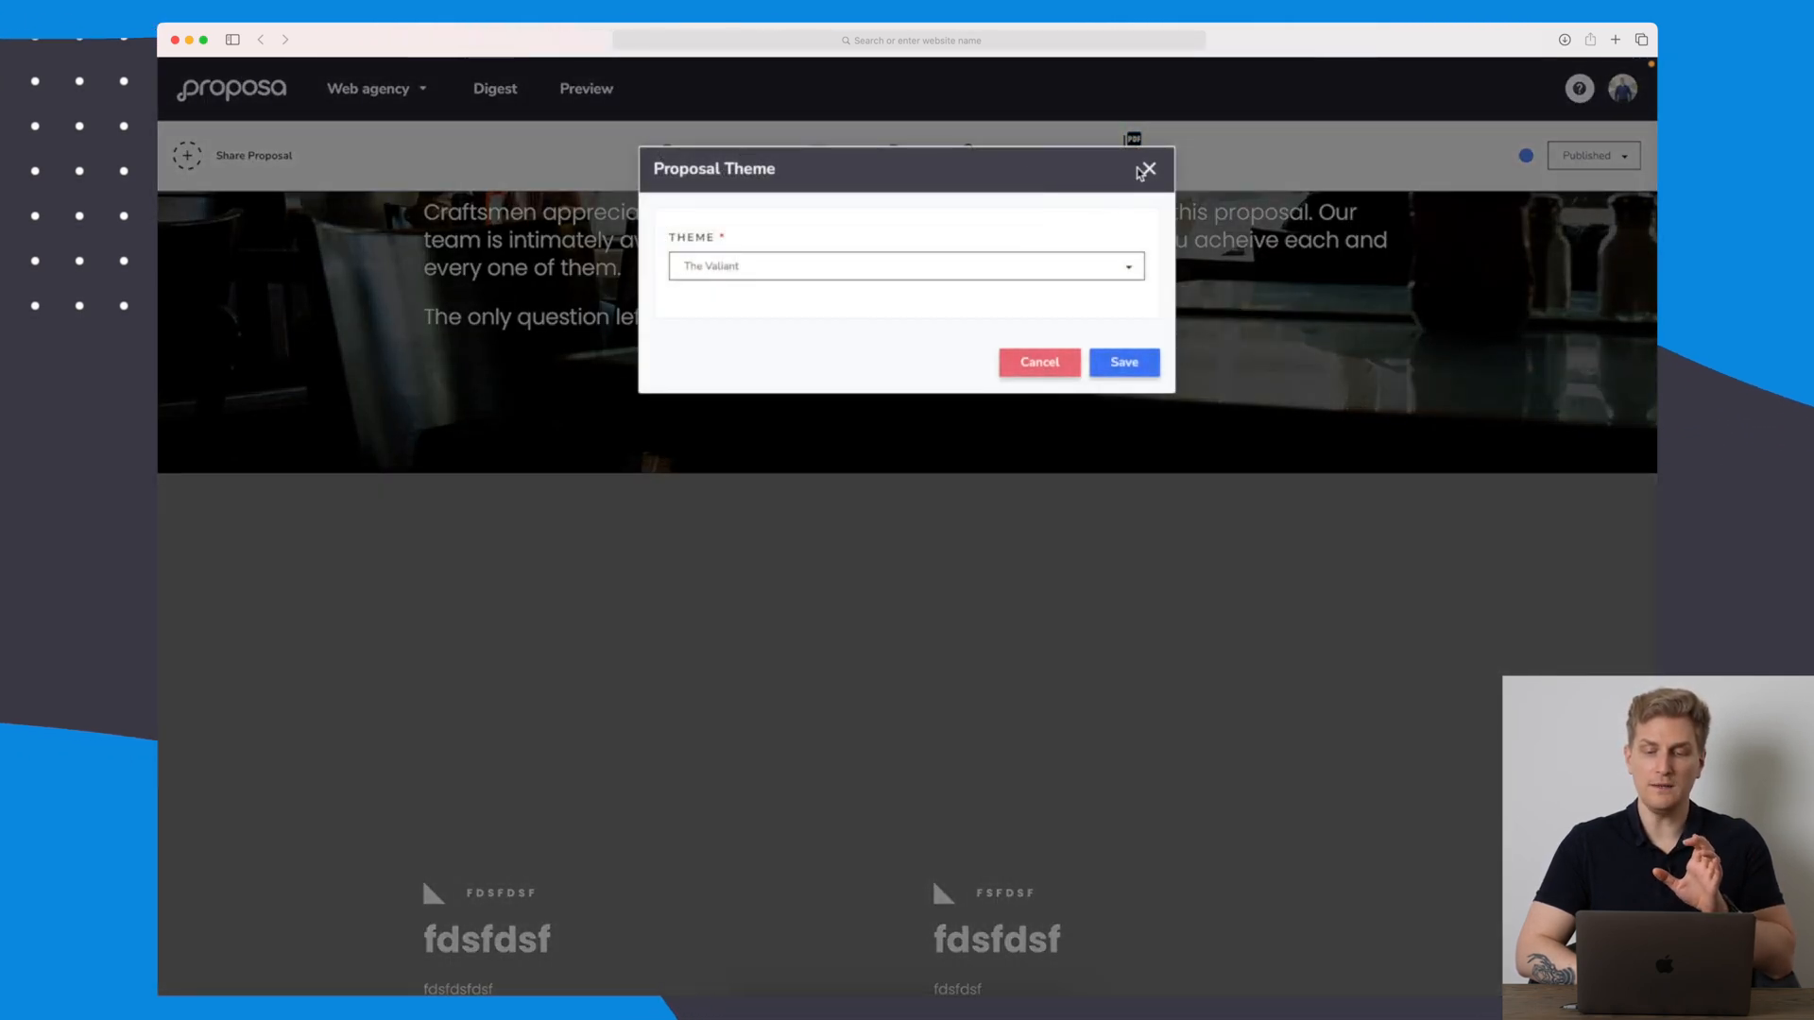
pyautogui.click(1147, 170)
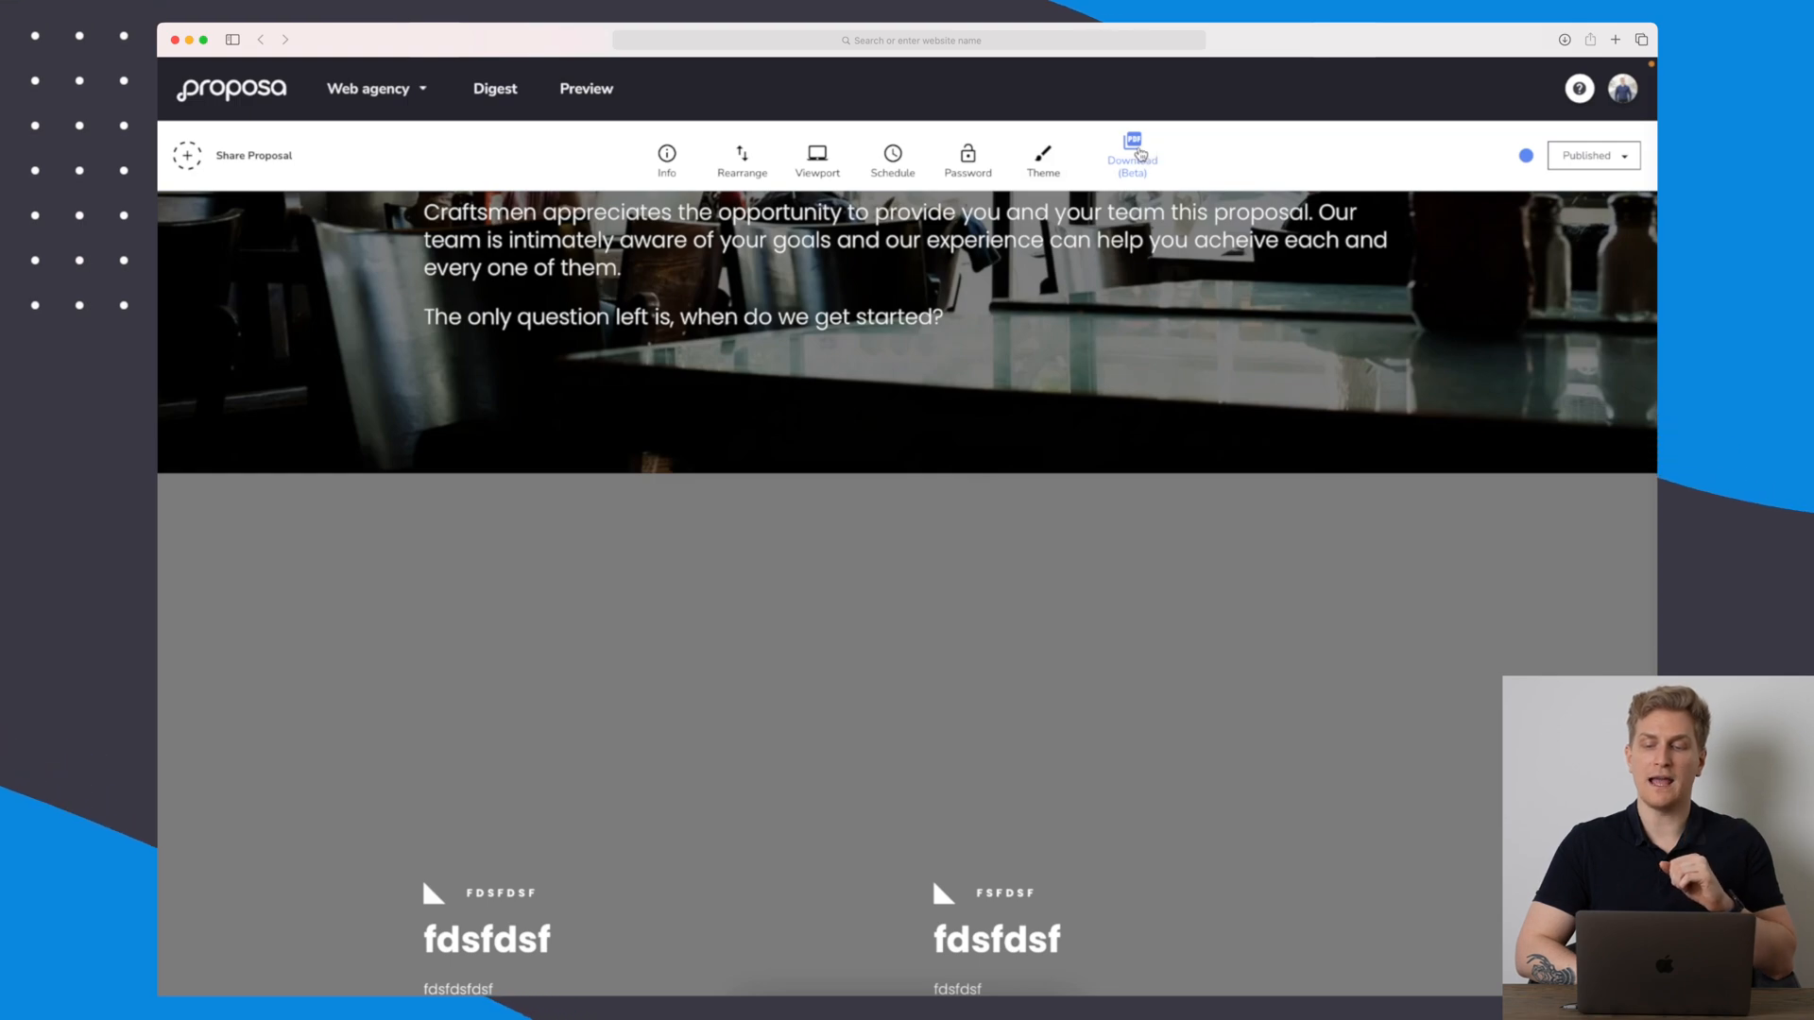
pyautogui.moveTo(904, 472)
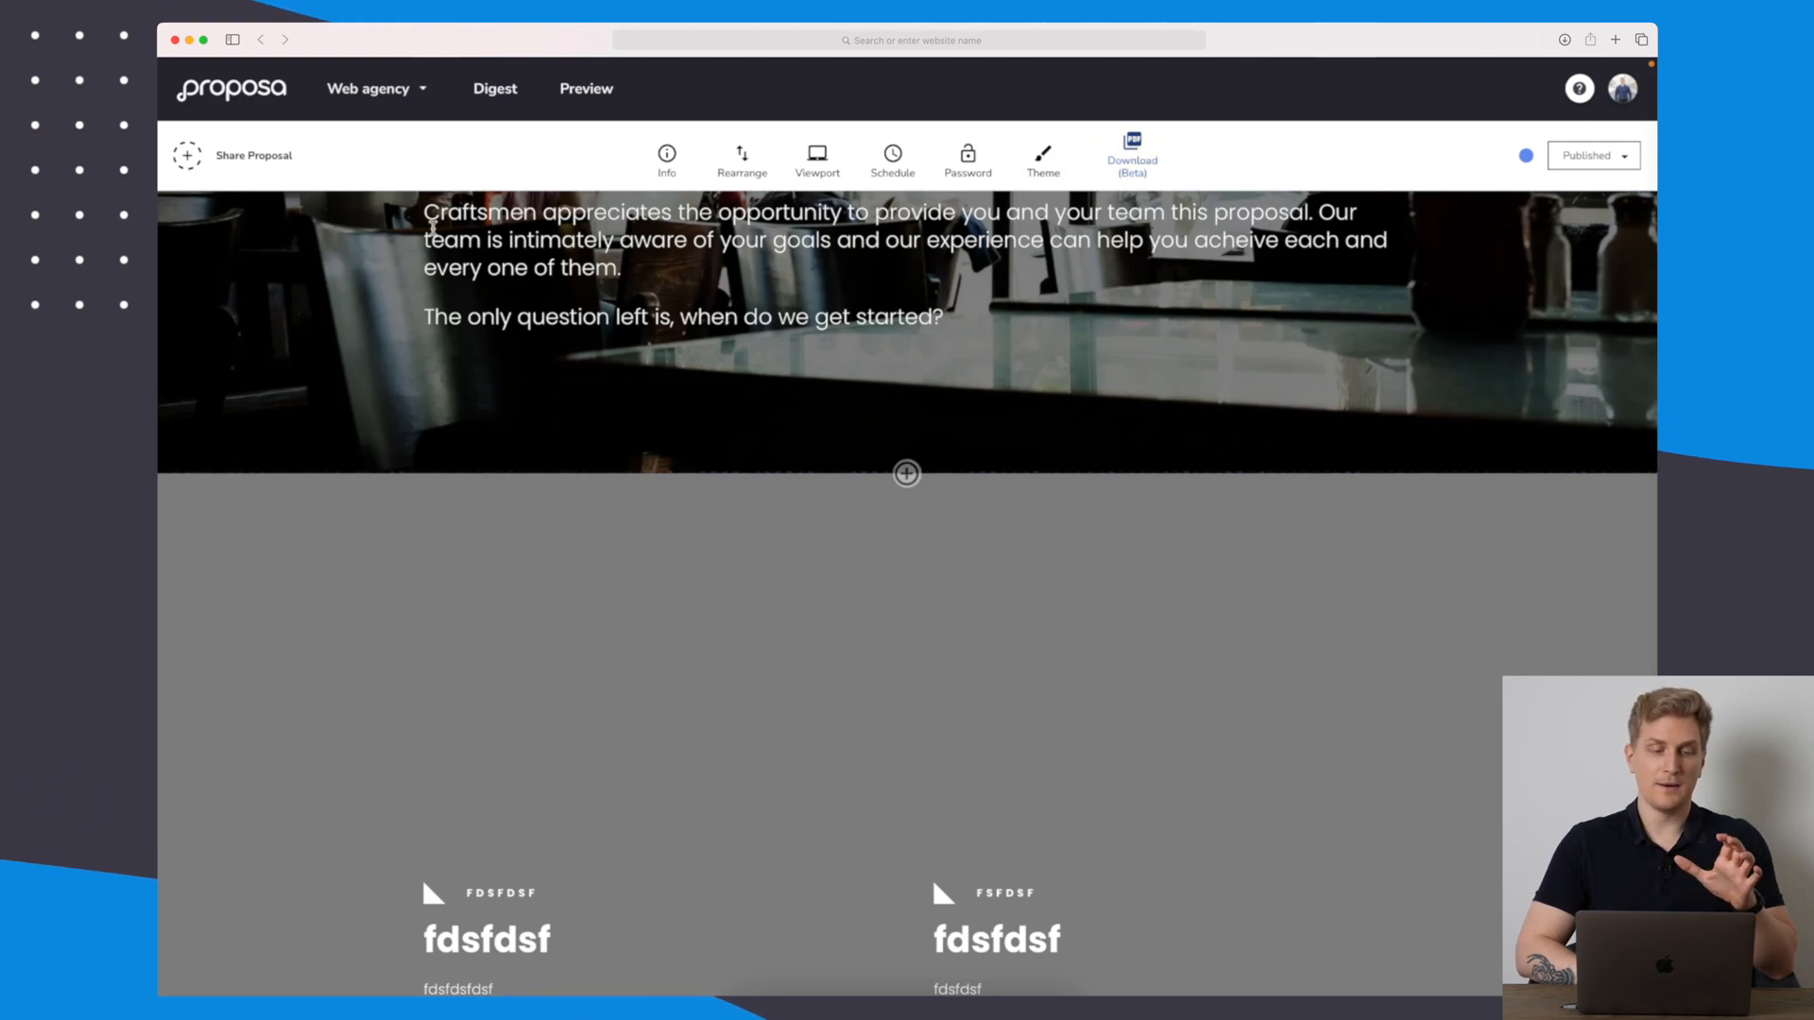
# Add a new recipient to the proposal's share list, starting the first name with 'P'.
pyautogui.click(253, 155)
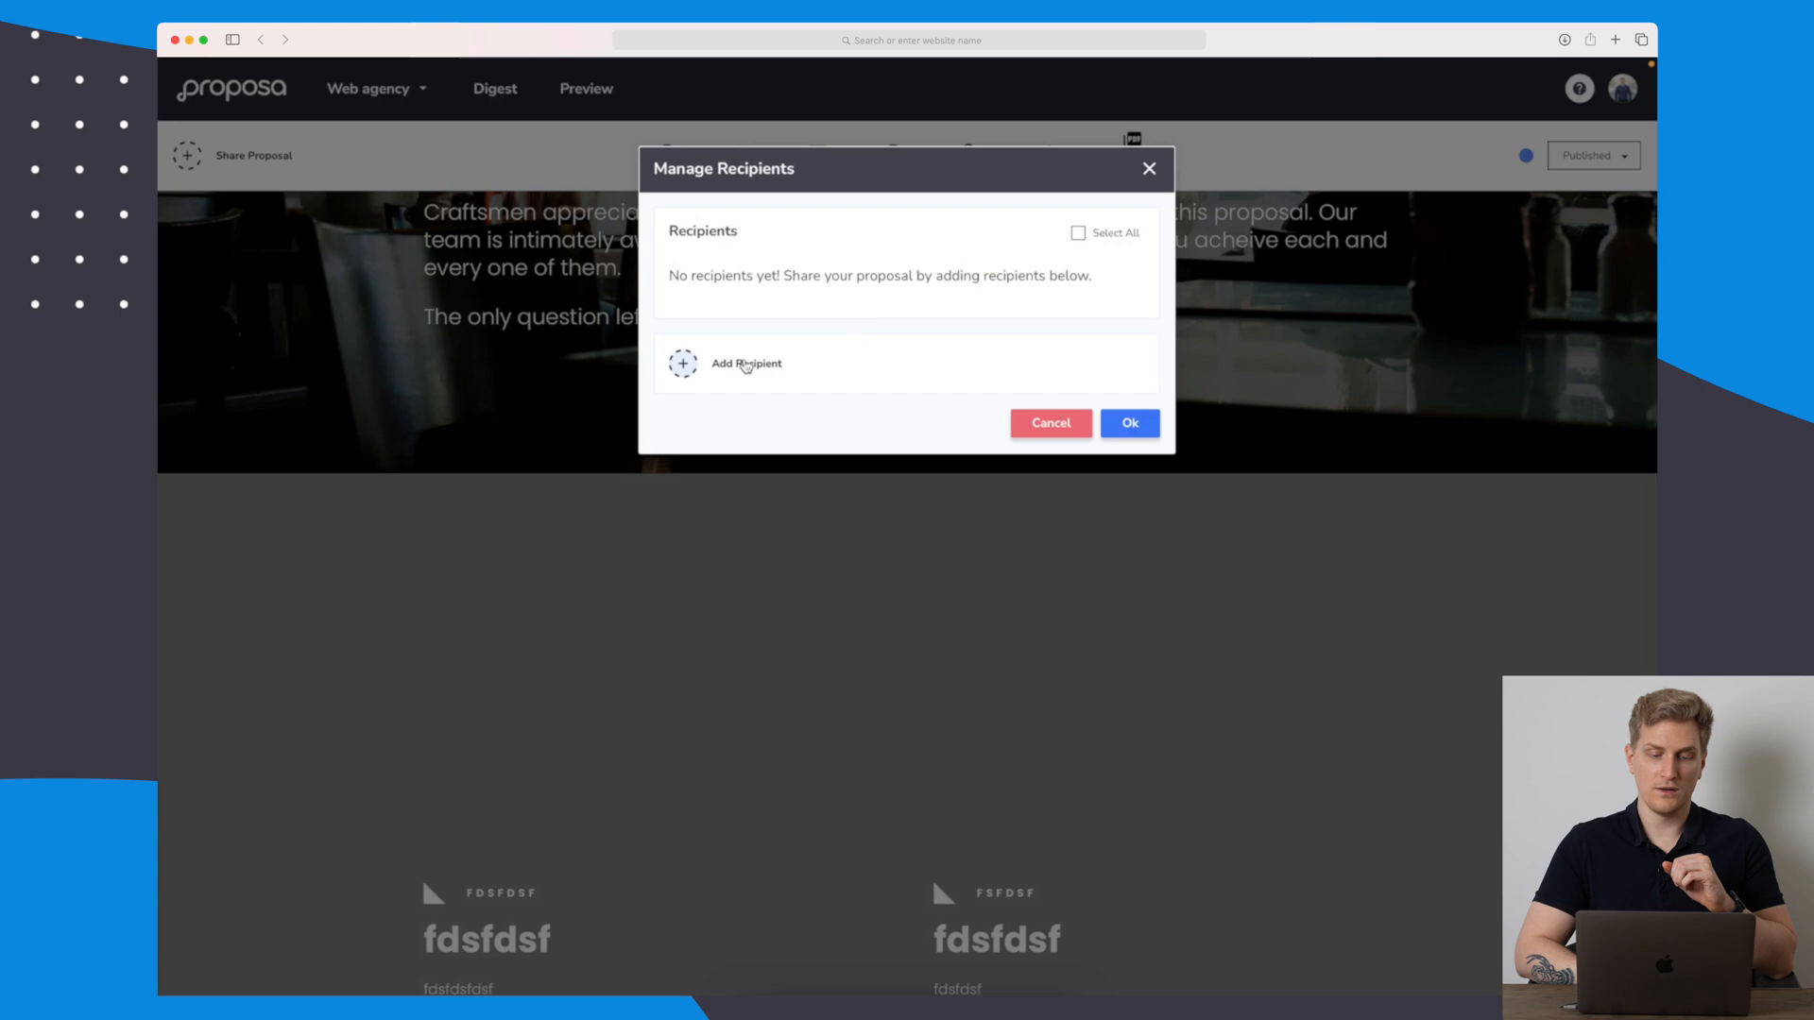
pyautogui.write('P')
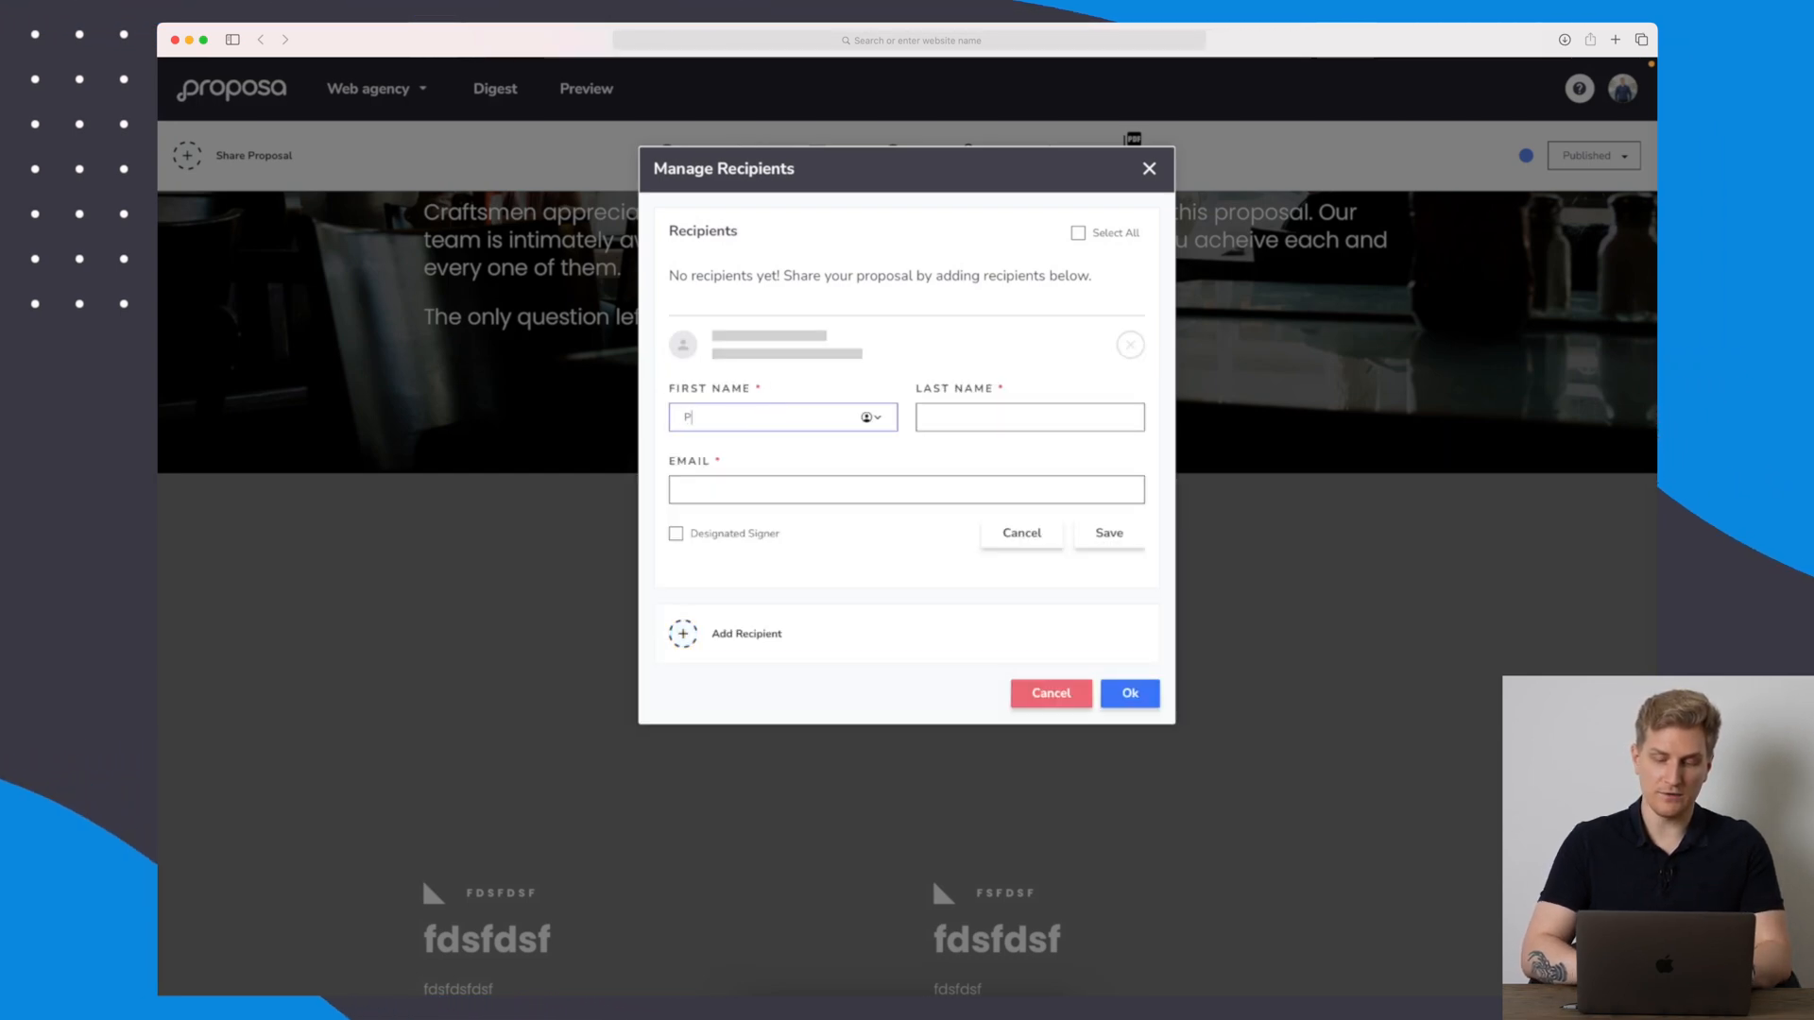
pyautogui.click(904, 488)
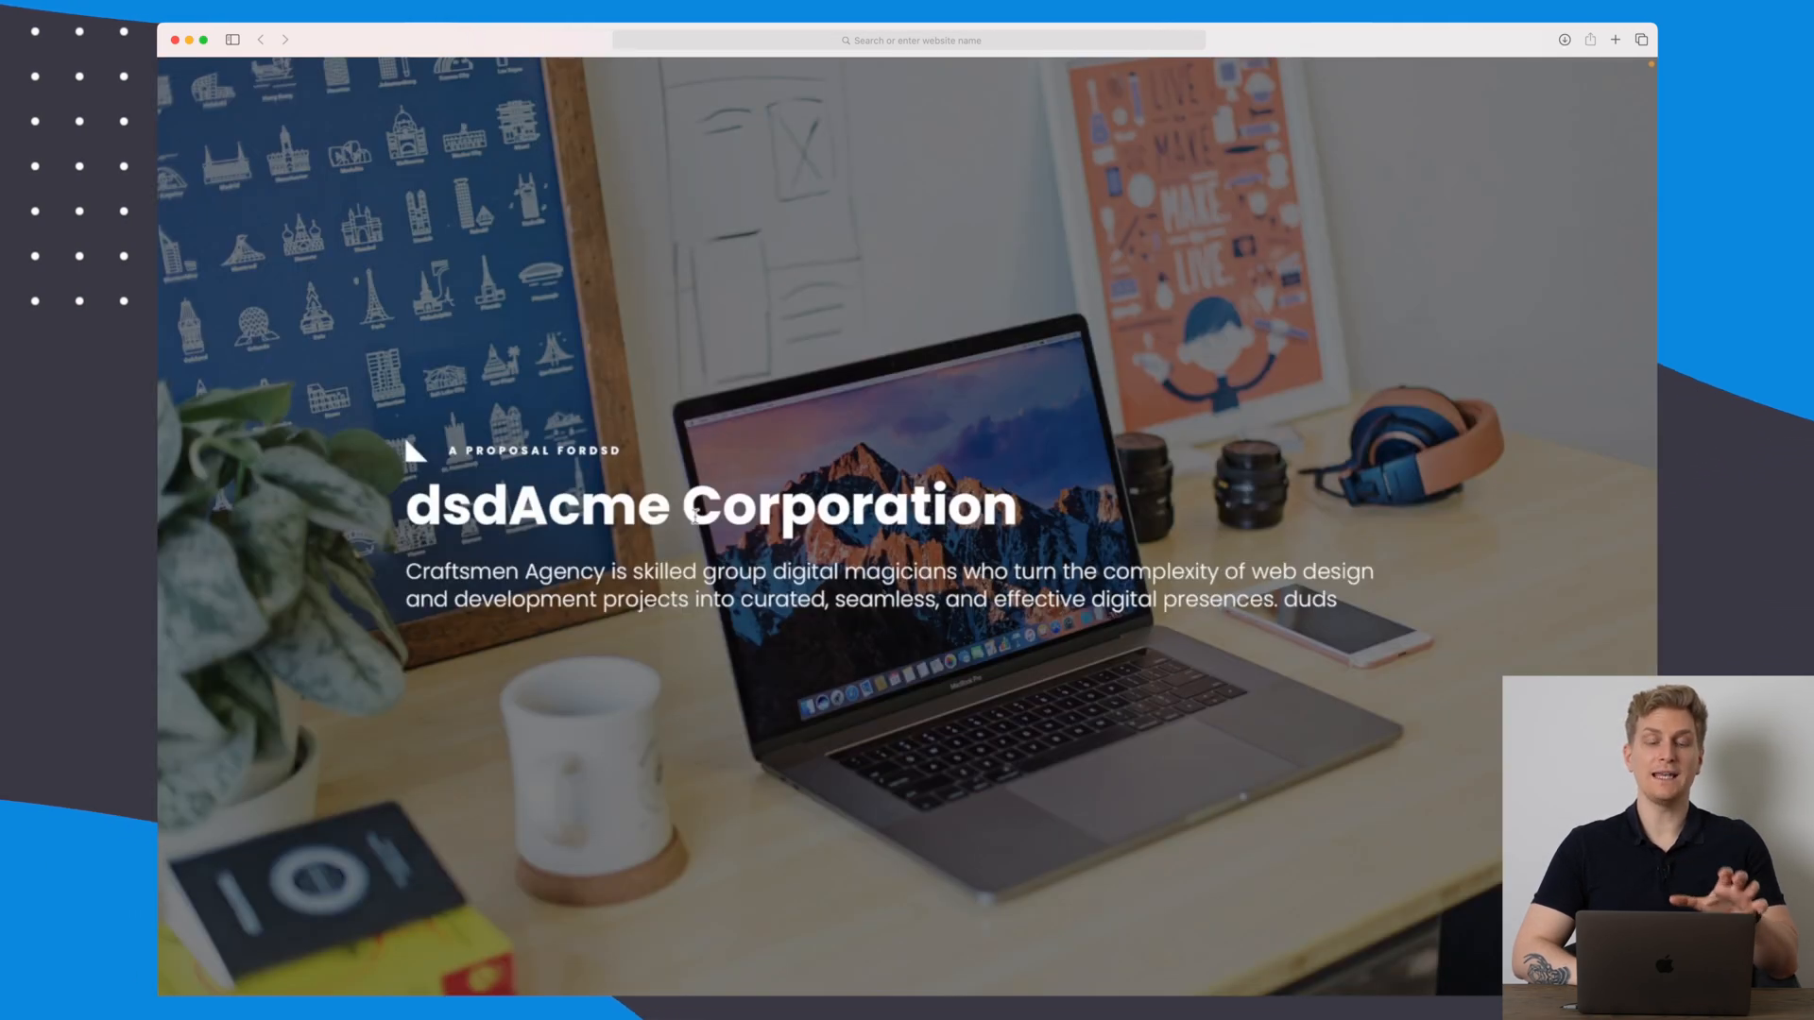
# Scroll the shared proposal as the client, viewing the next team profile, down to the Accept area.
pyautogui.scroll(-3)
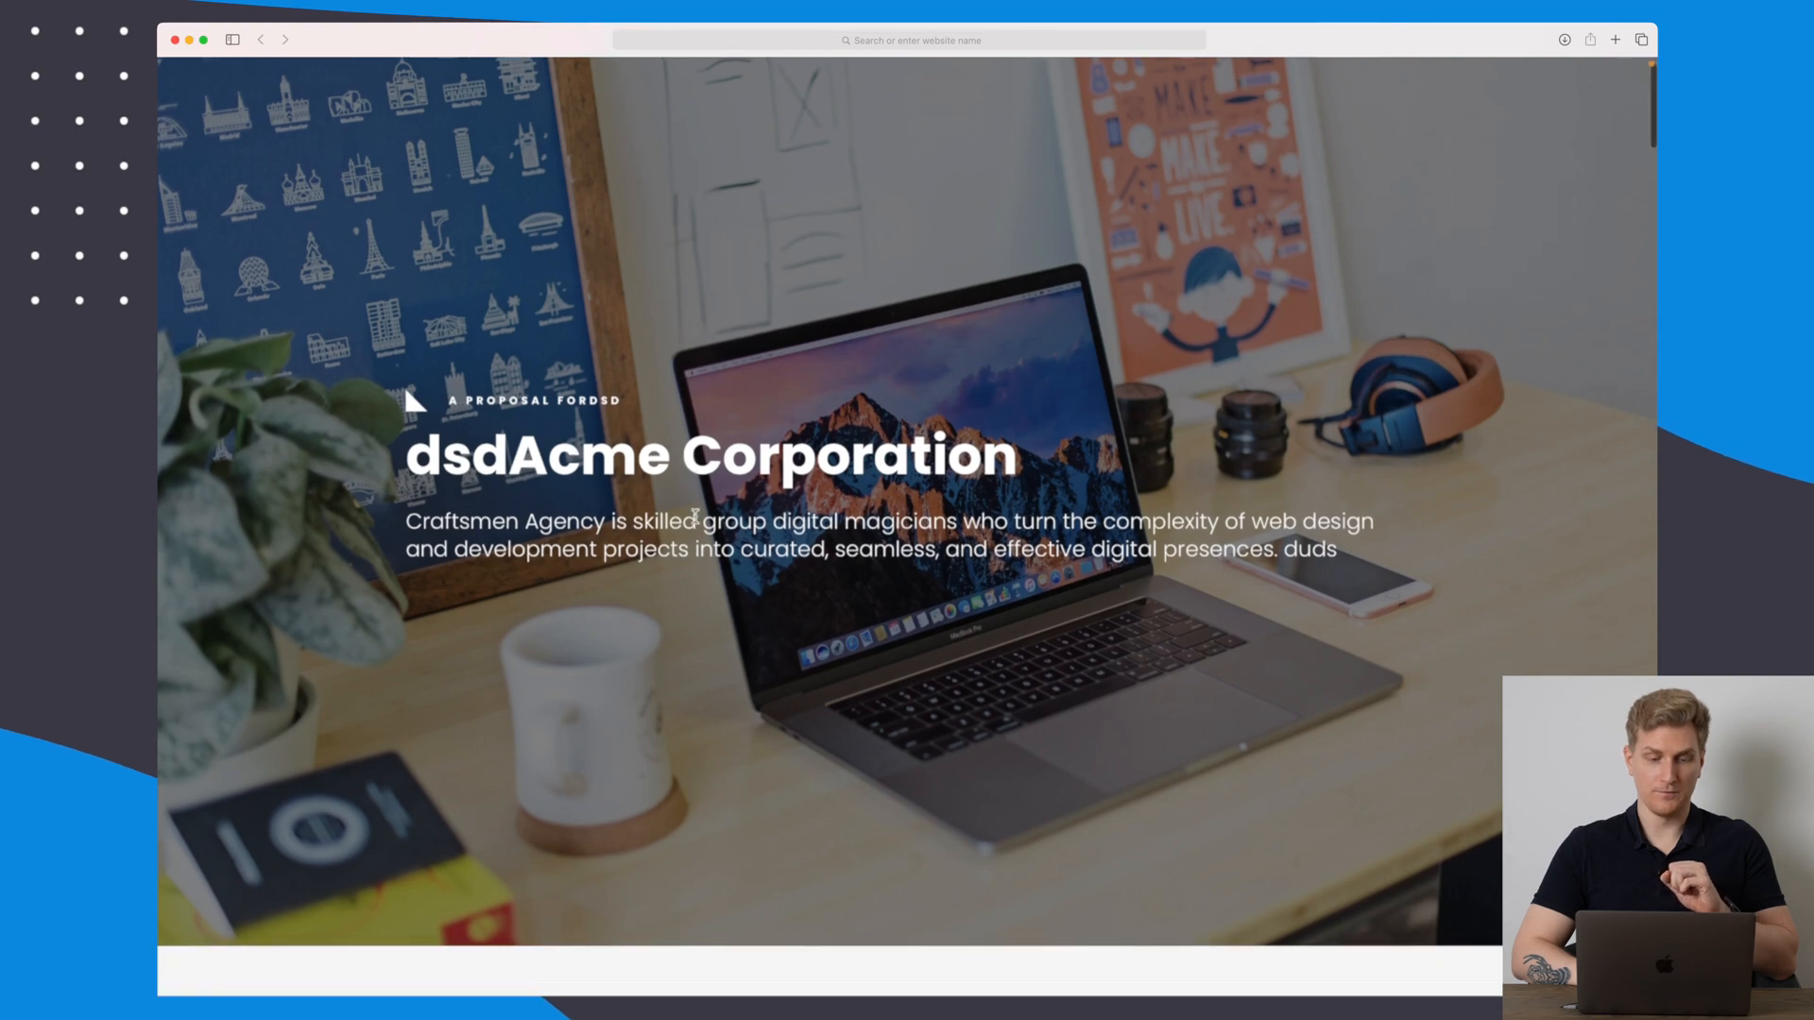
pyautogui.scroll(-3)
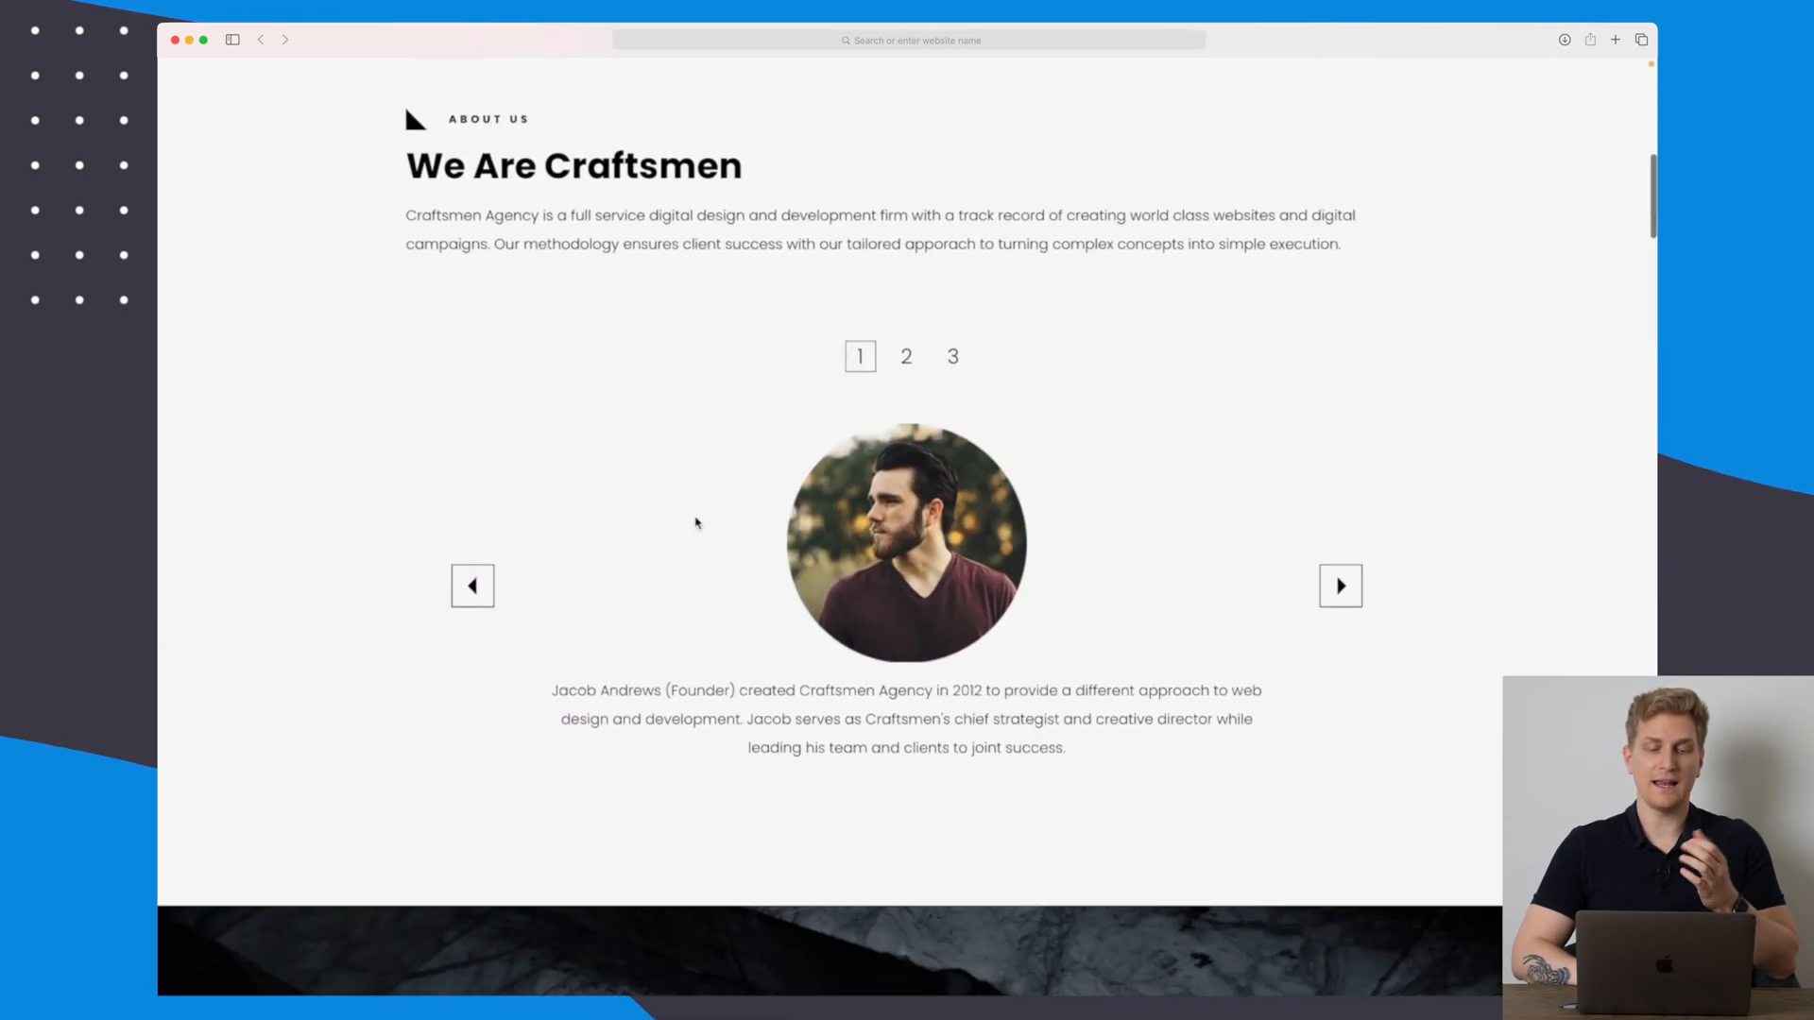
pyautogui.click(1340, 586)
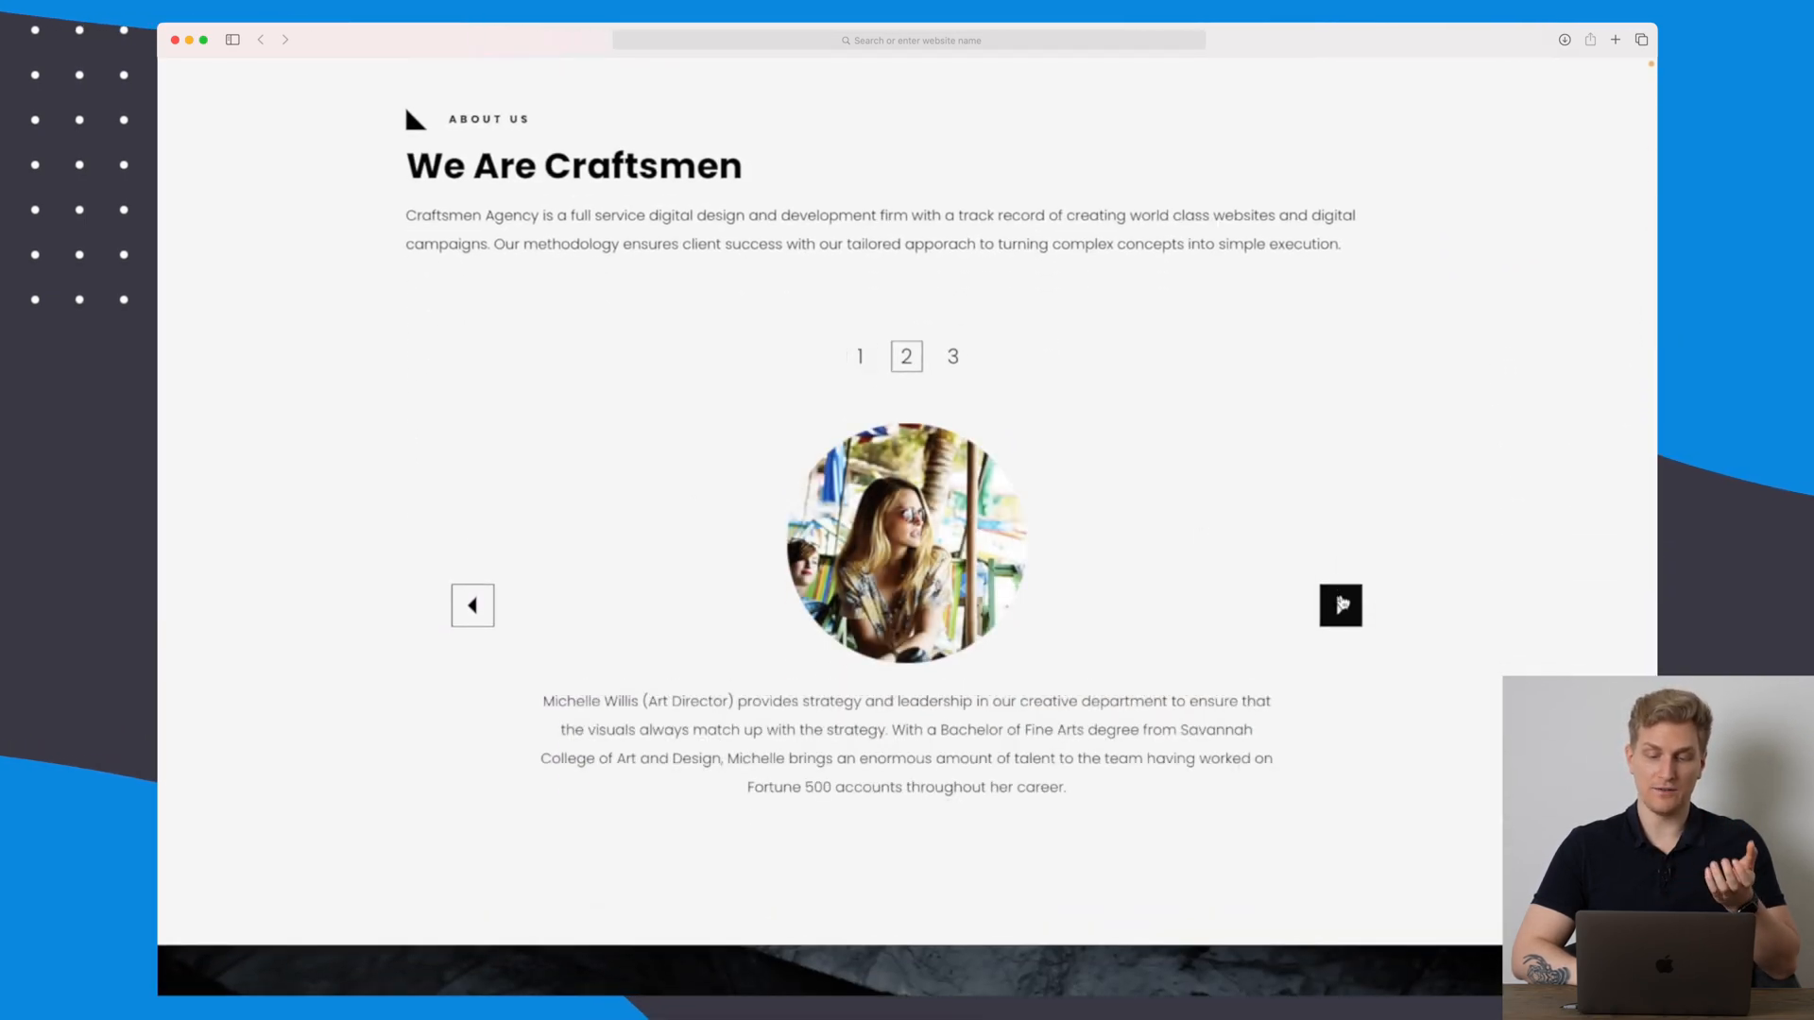
pyautogui.scroll(-3)
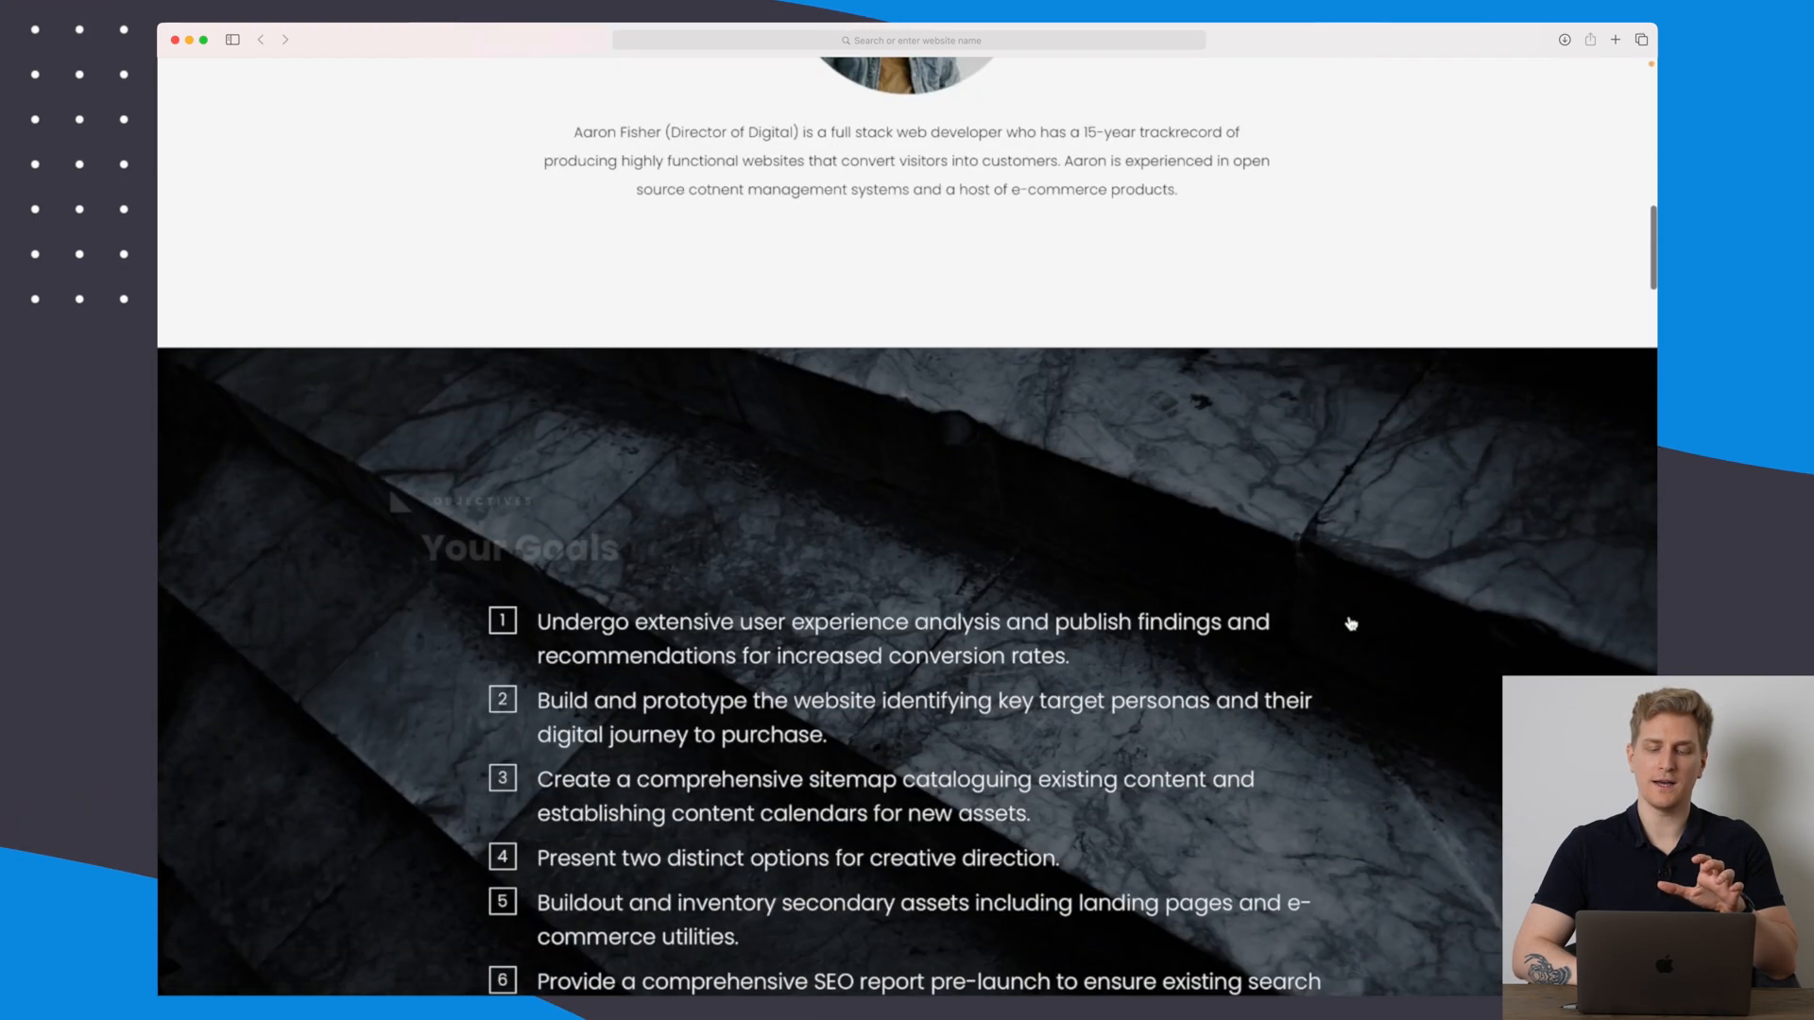
pyautogui.scroll(-3)
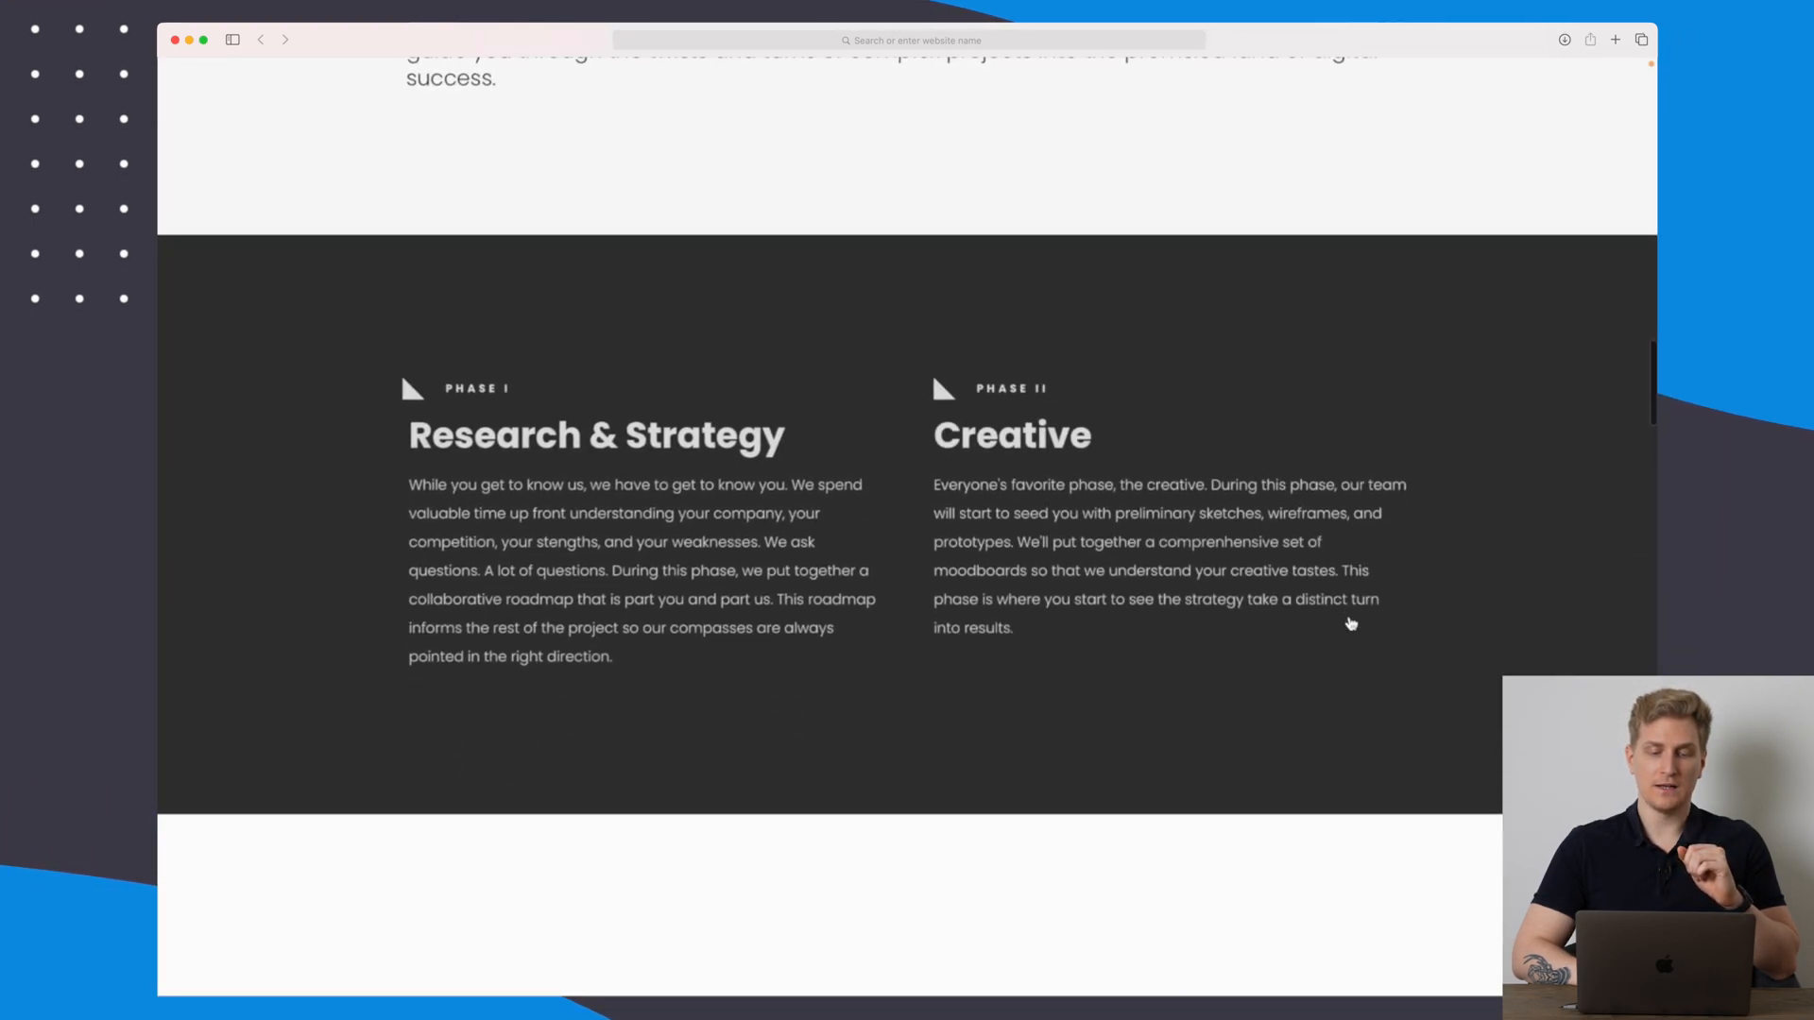
pyautogui.scroll(-3)
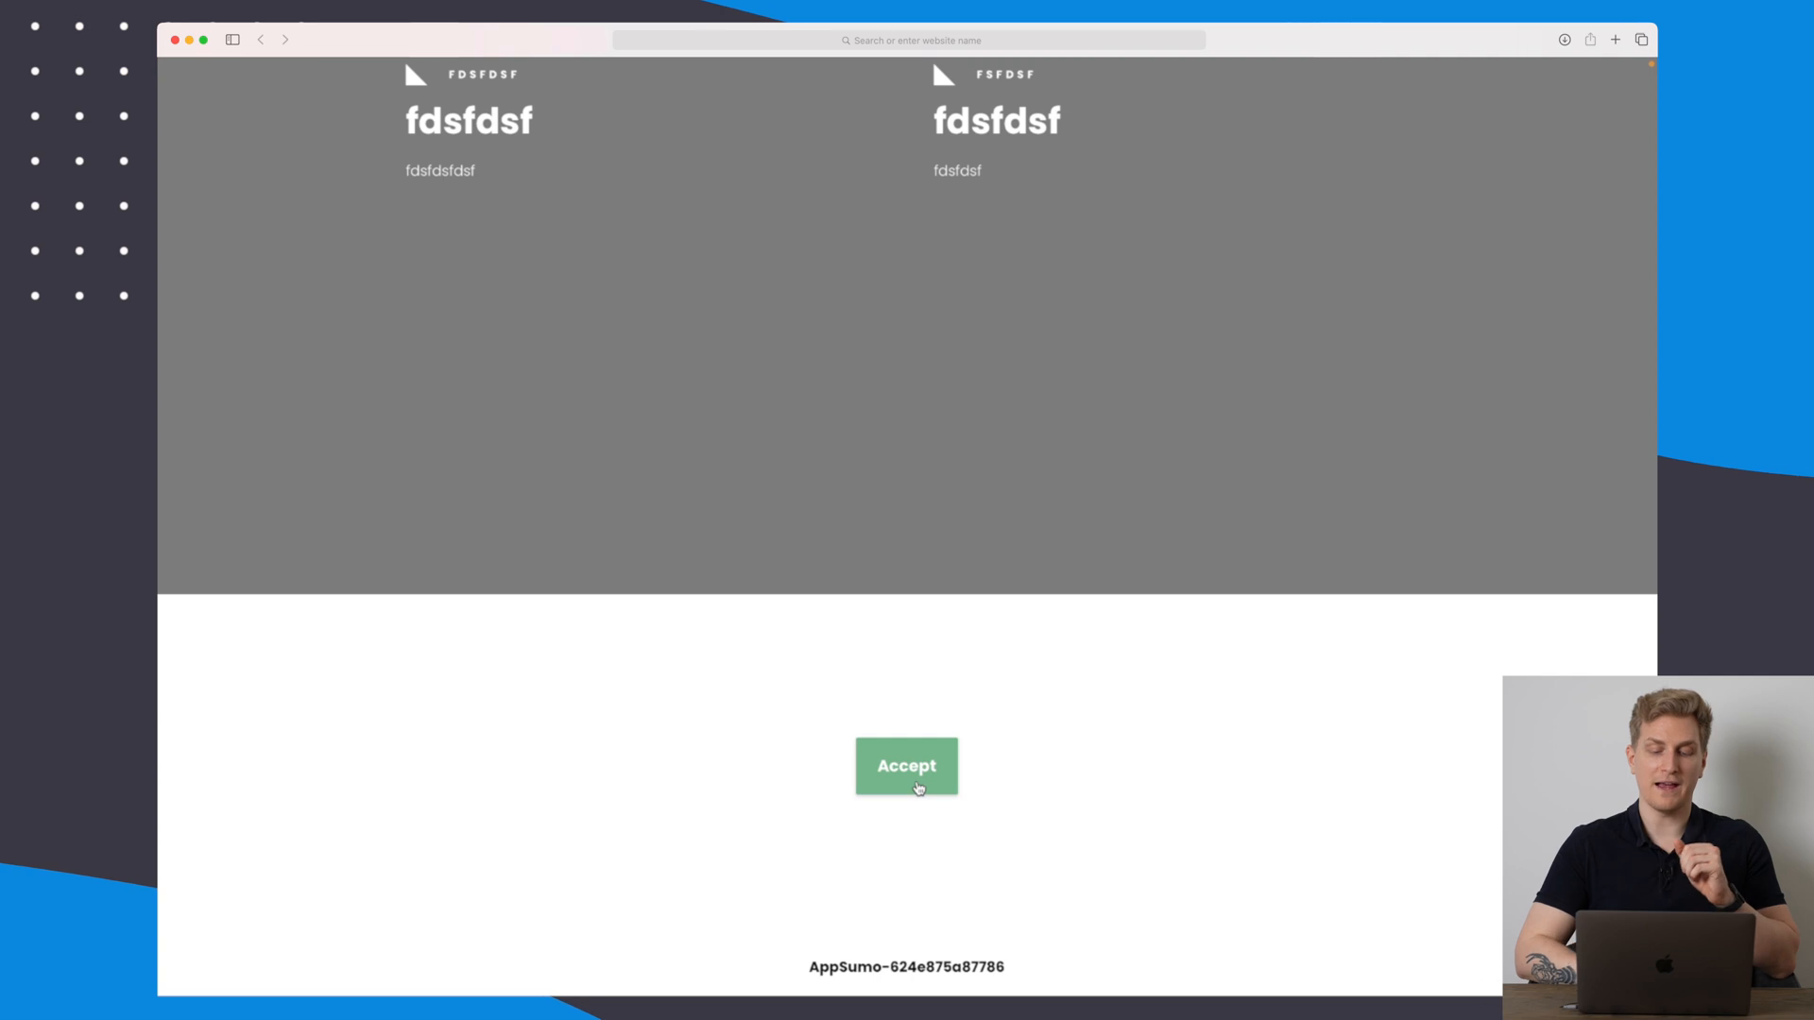
# Accept and sign the proposal with company 'Philli' and title 'Fr' (Freelancer).
pyautogui.click(905, 765)
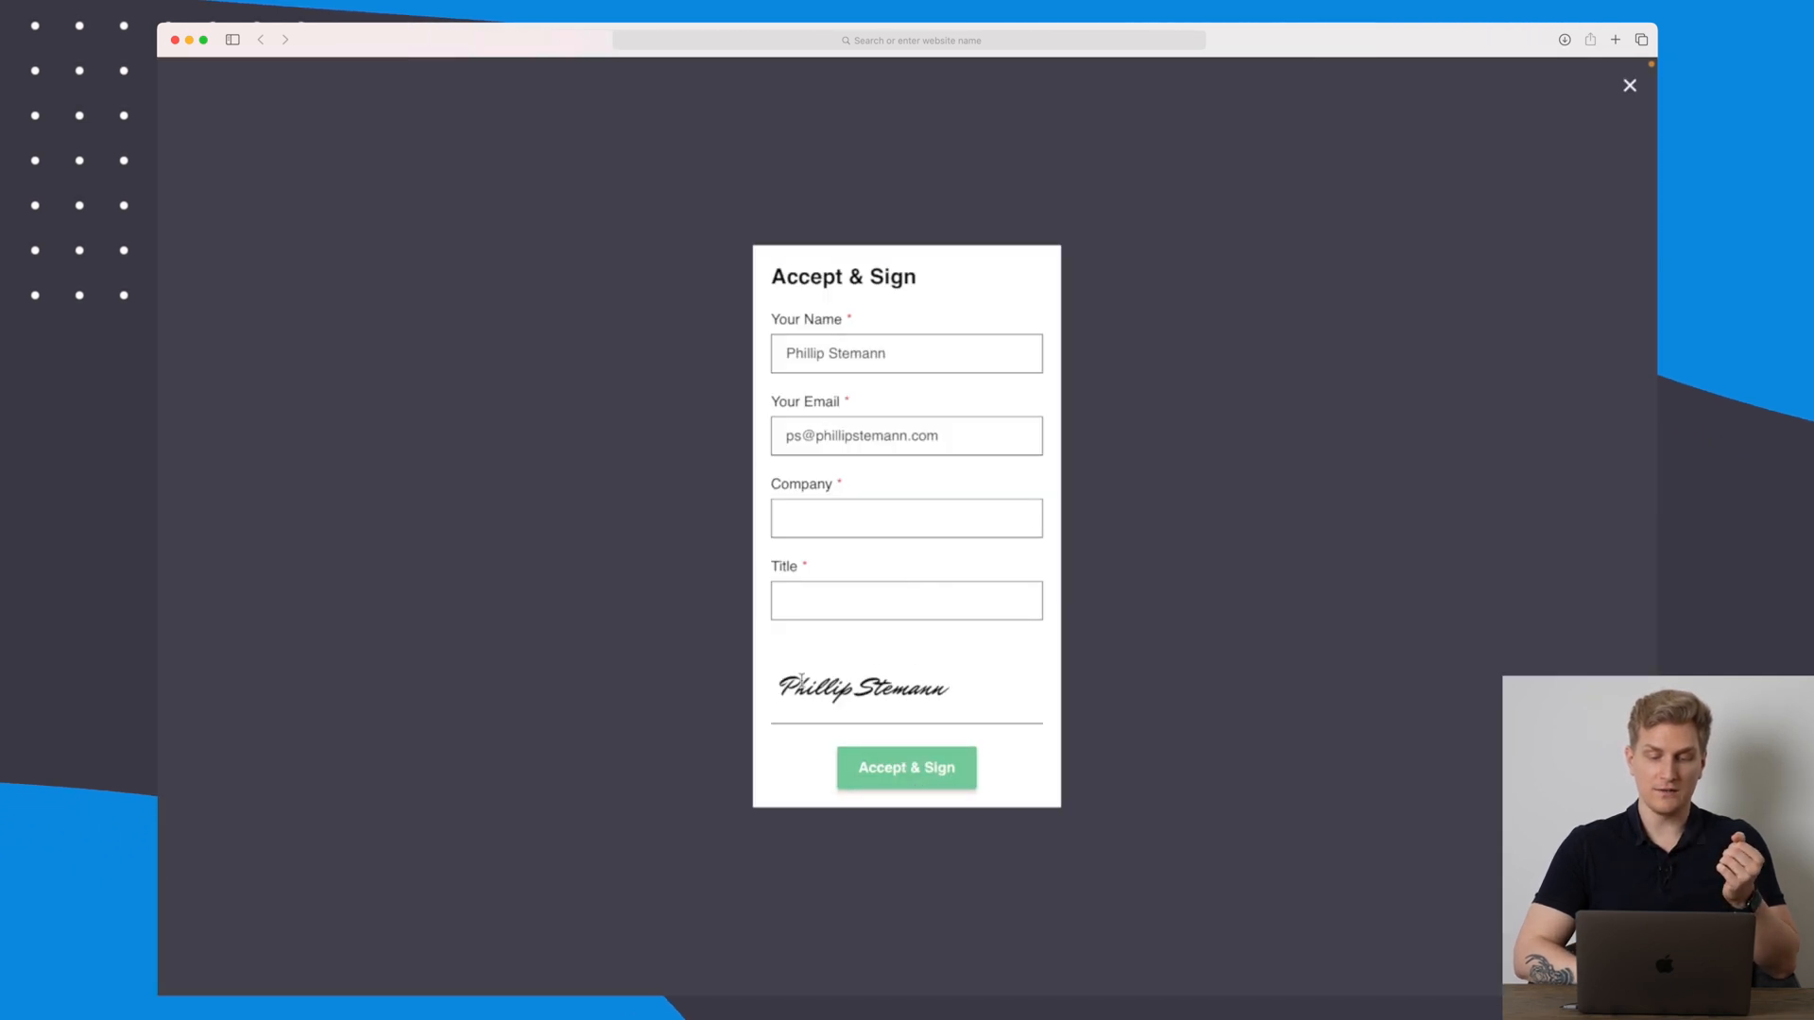
pyautogui.click(905, 517)
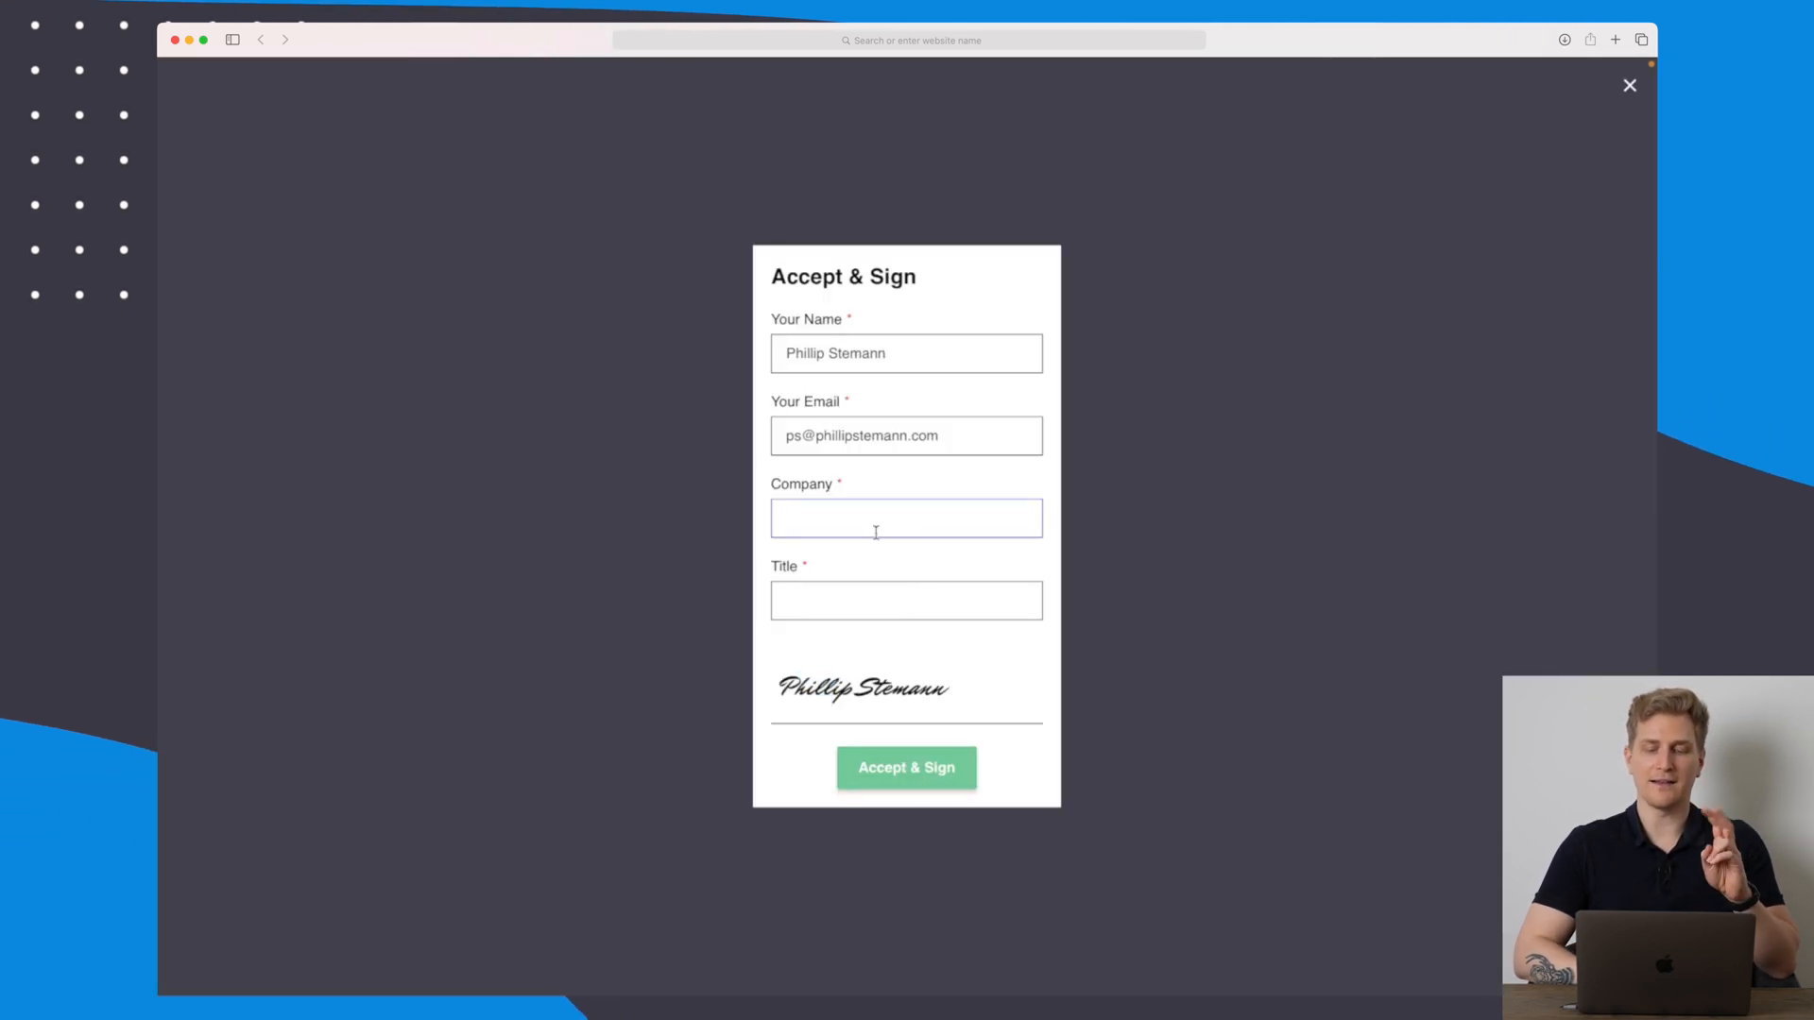
pyautogui.write('Philli')
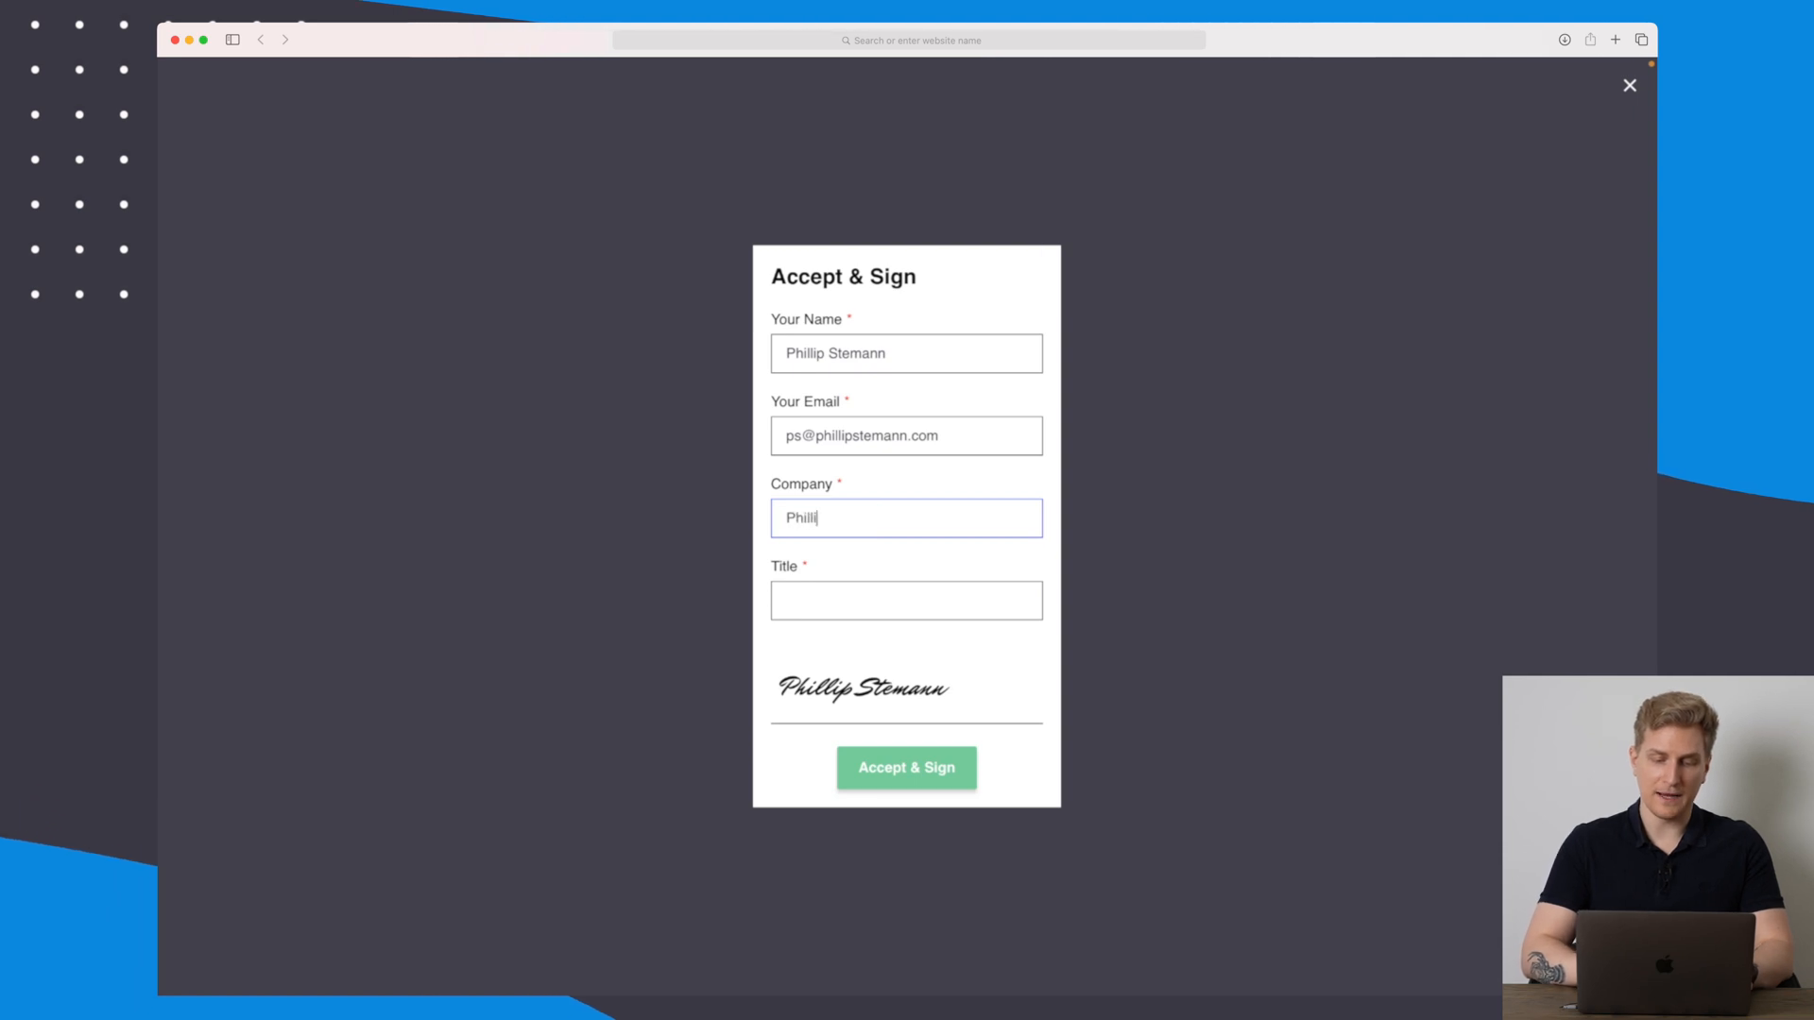
pyautogui.write('Freelancer')
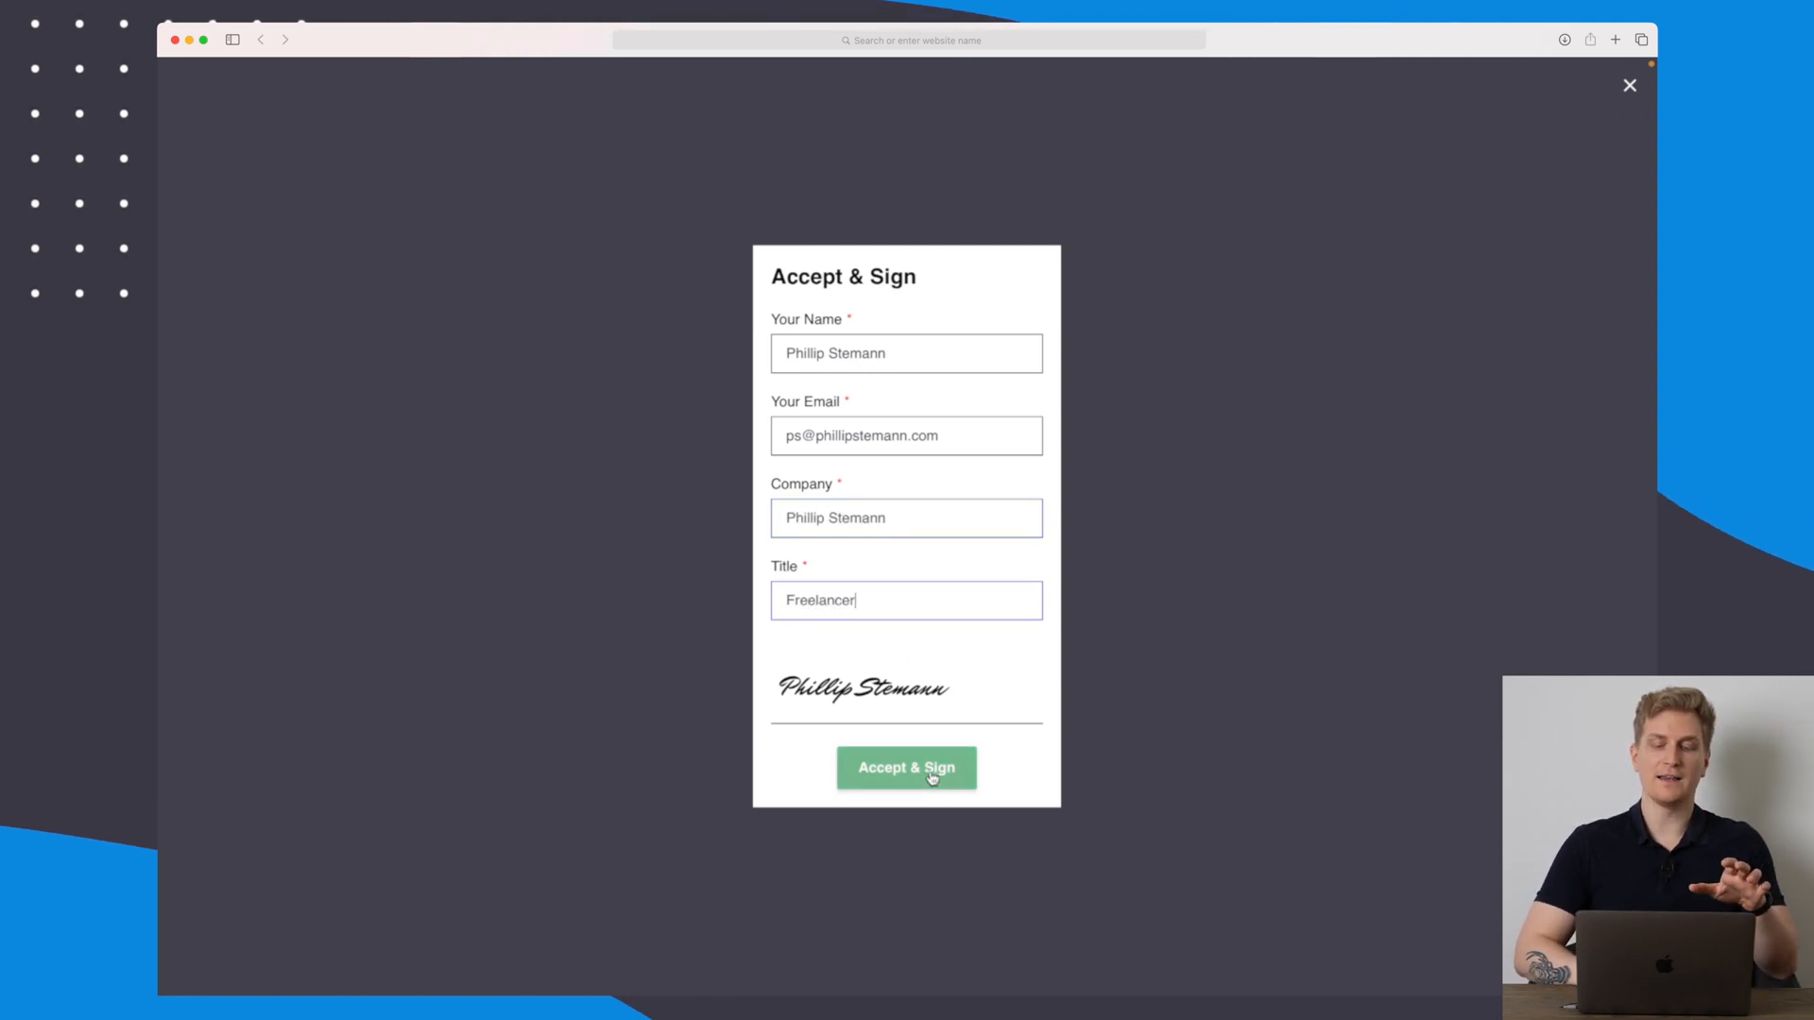
pyautogui.click(905, 767)
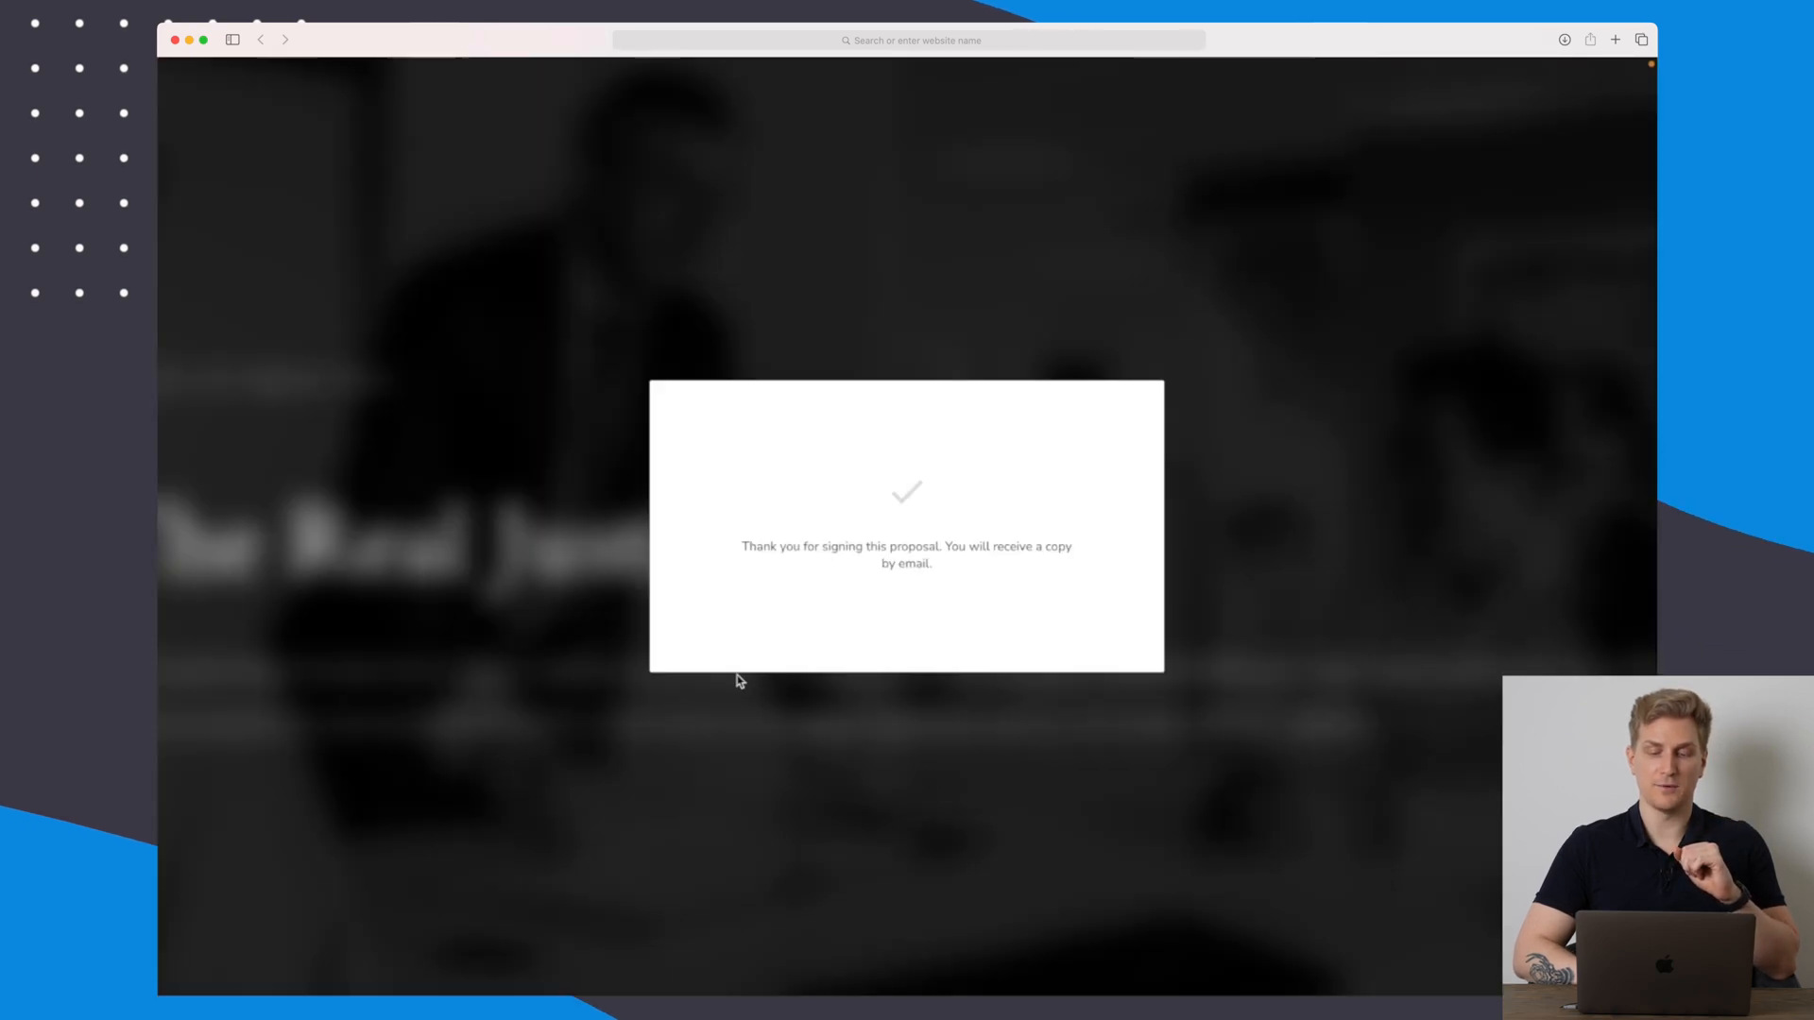
pyautogui.moveTo(708, 662)
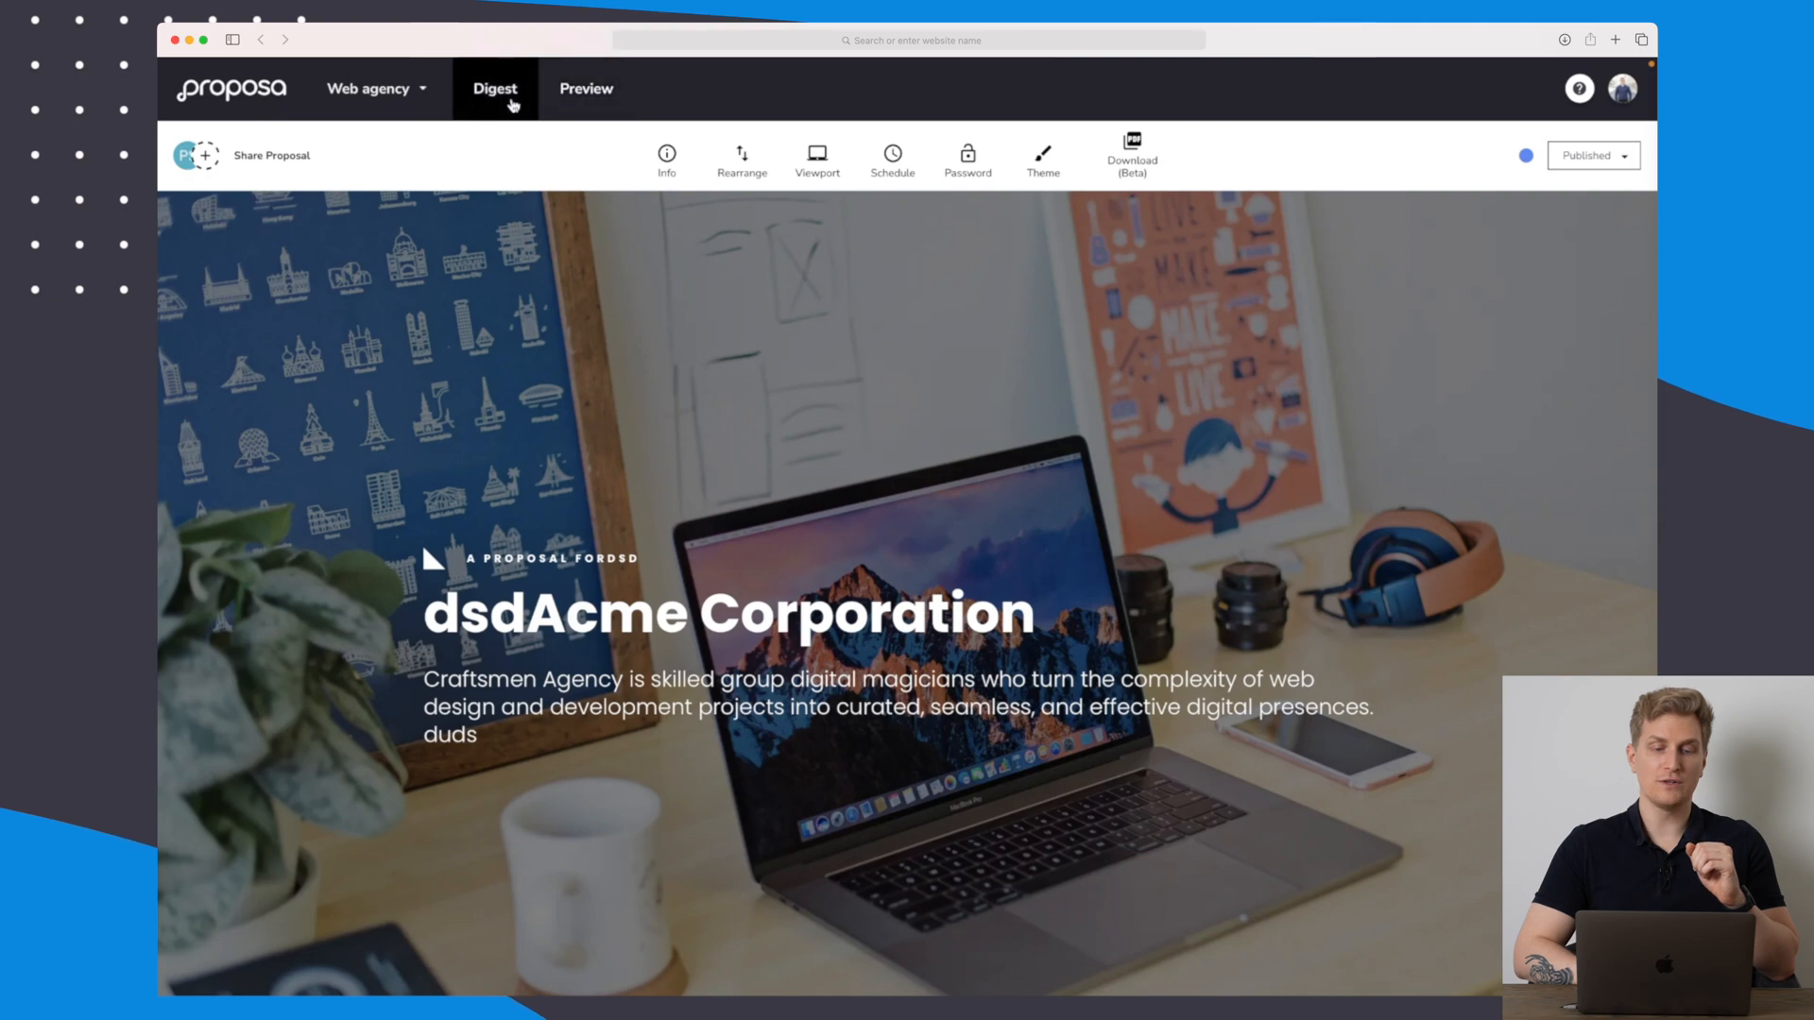
# View the Web agency proposal's Digest and scroll through its activity.
pyautogui.click(493, 89)
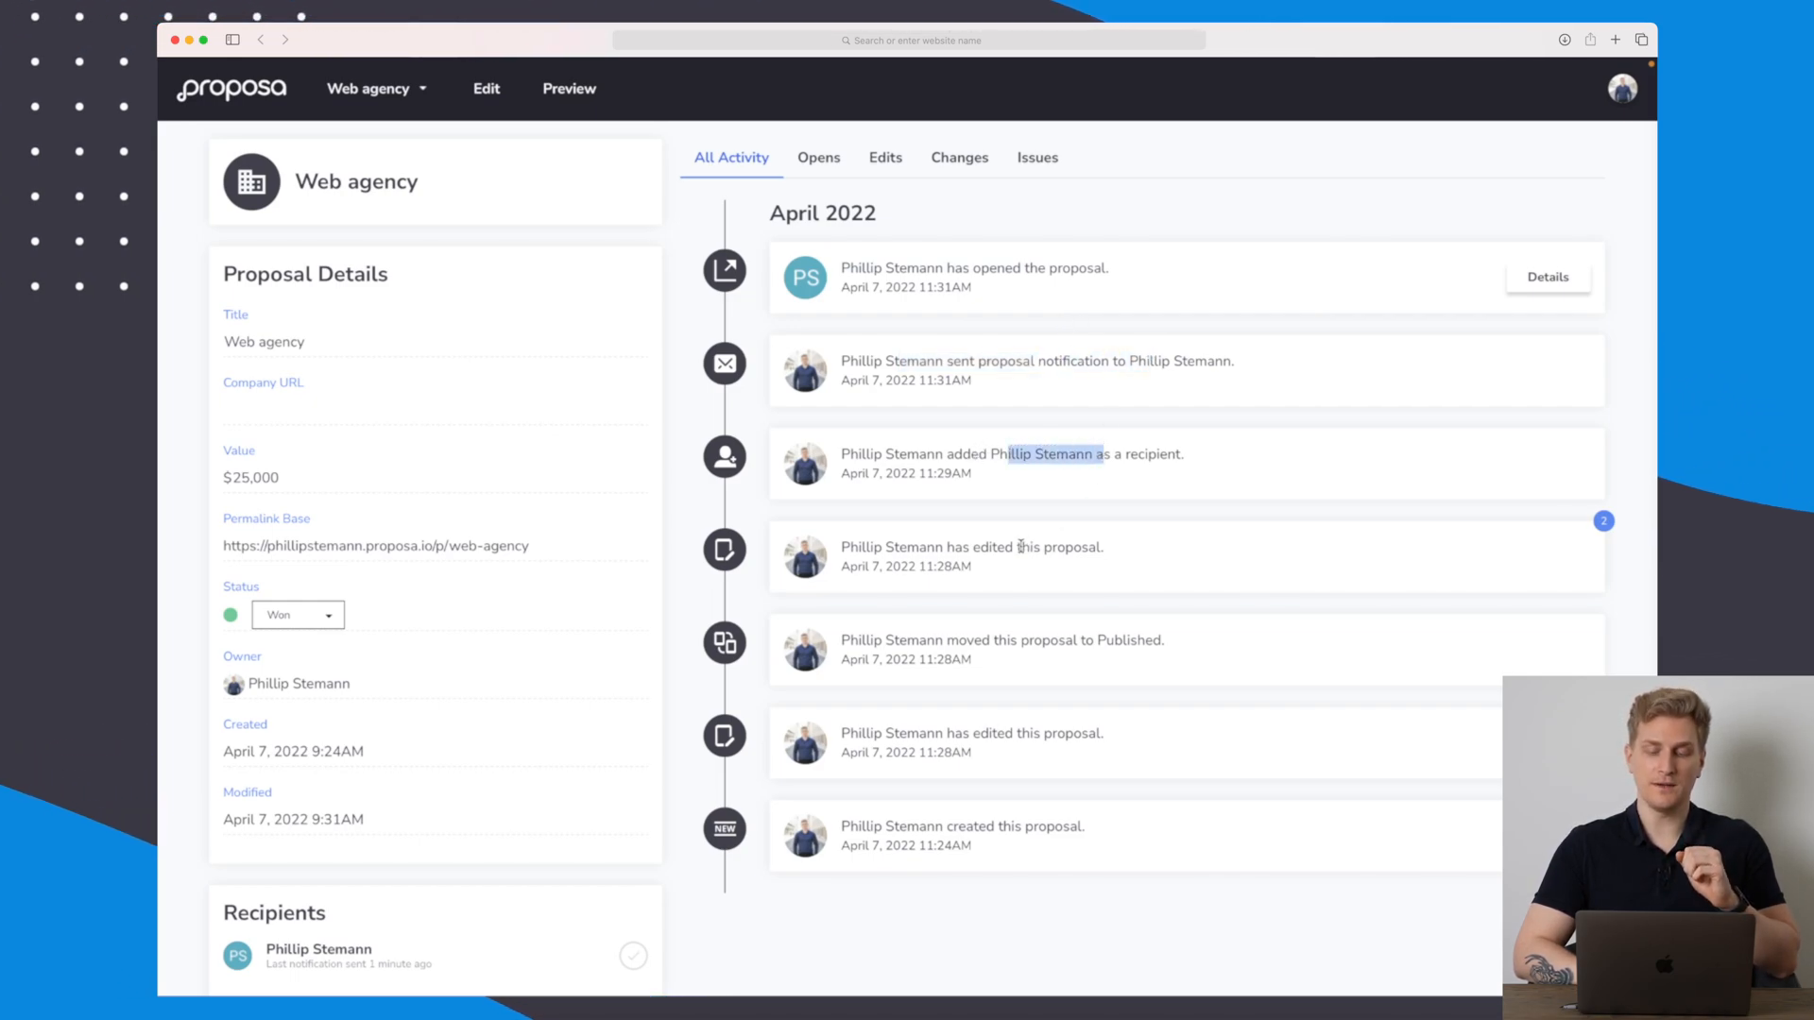
pyautogui.scroll(-3)
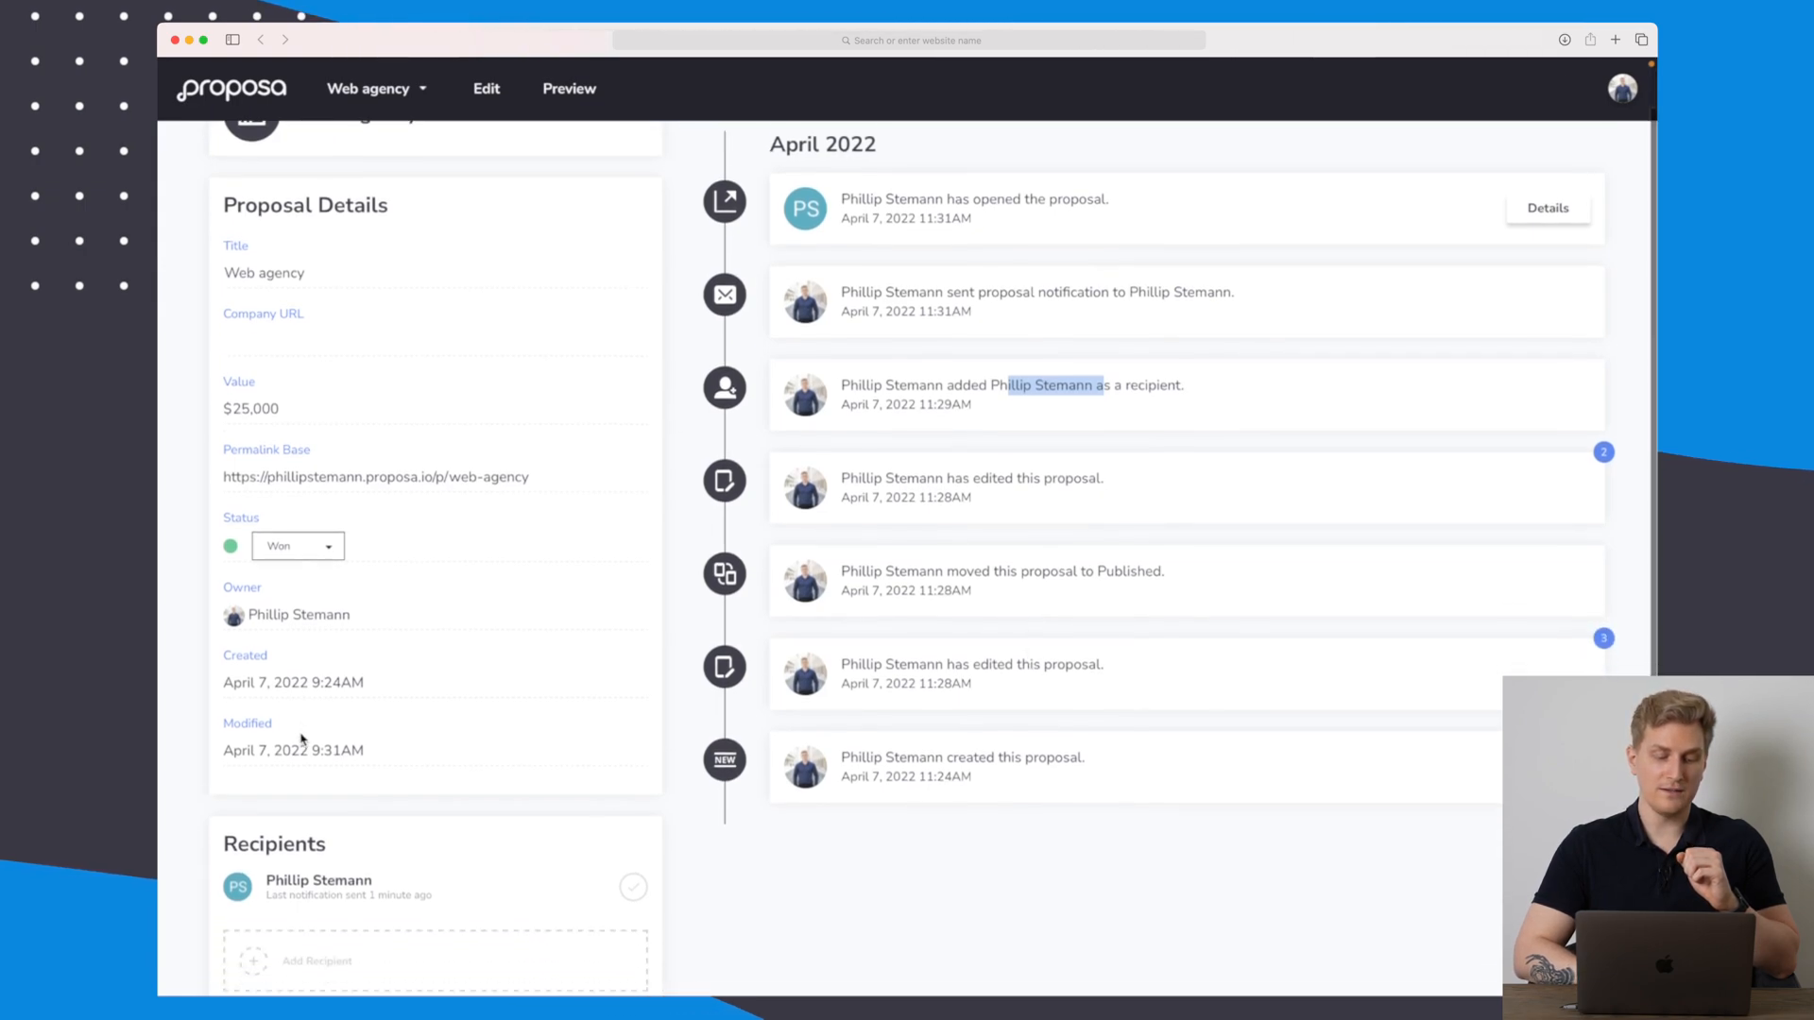
pyautogui.scroll(-3)
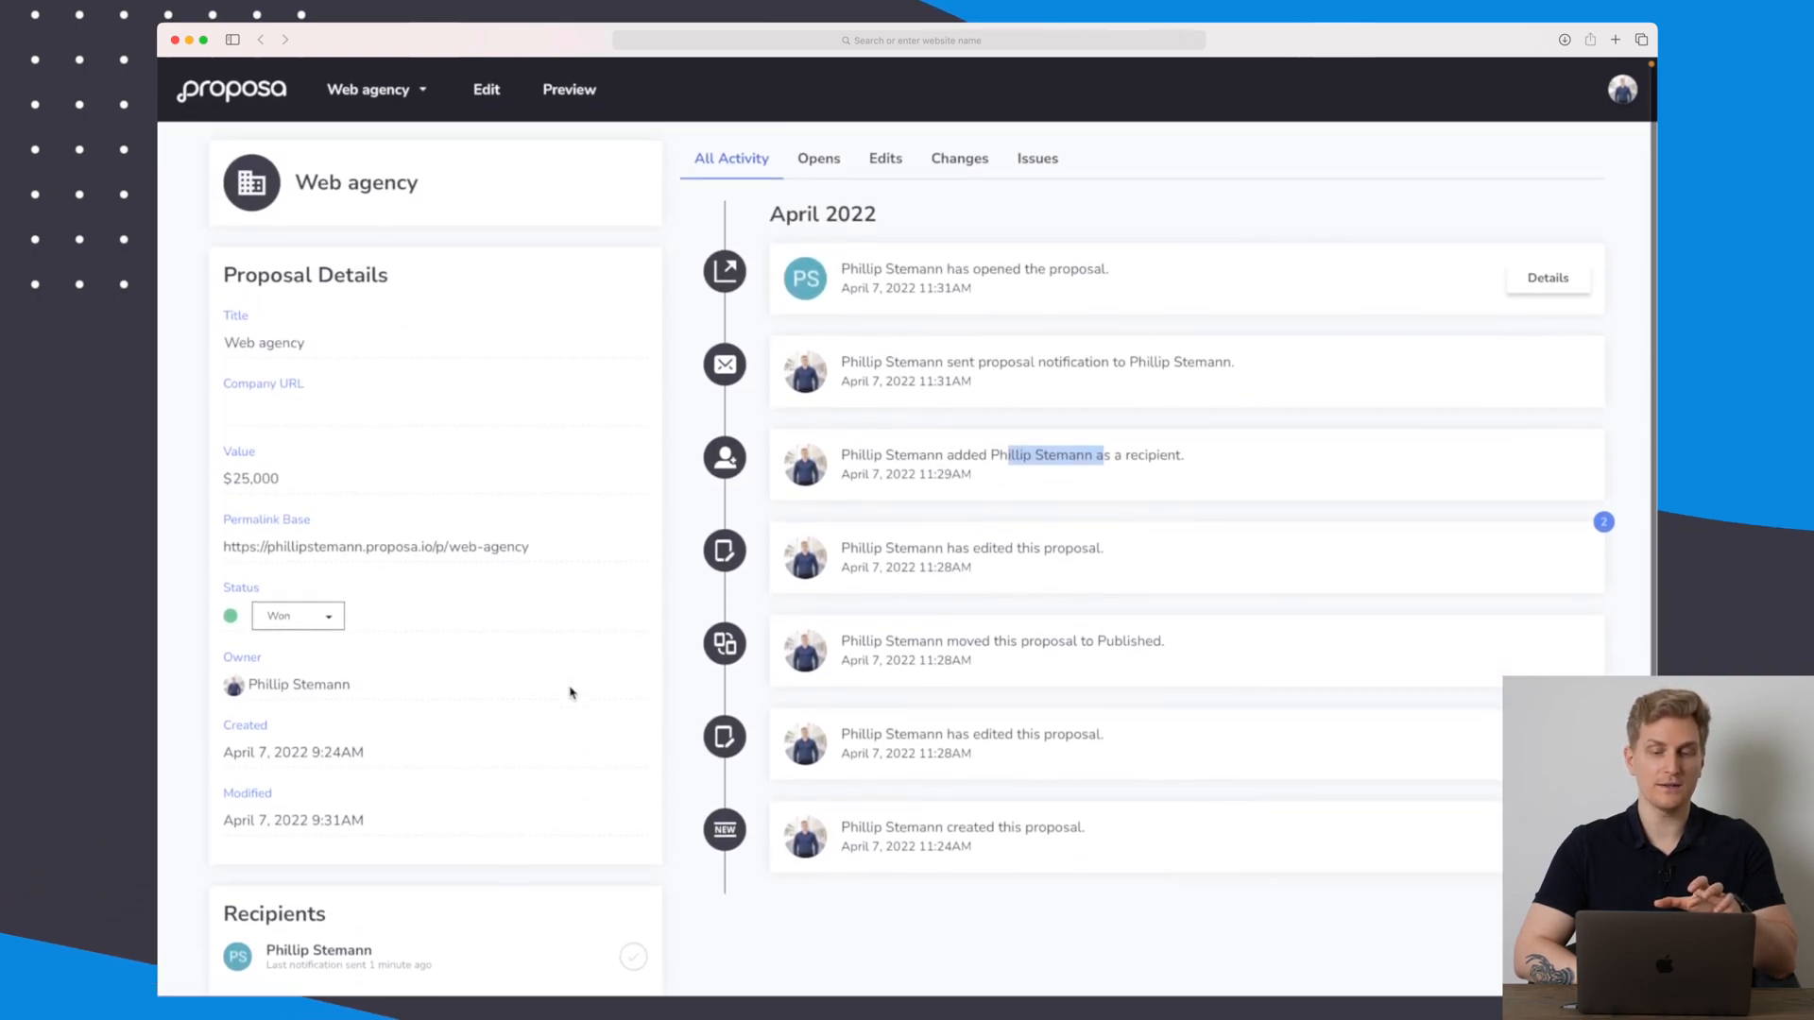
# Switch the activity filter through Opens, Changes and Issues, ending on Opens only.
pyautogui.click(818, 157)
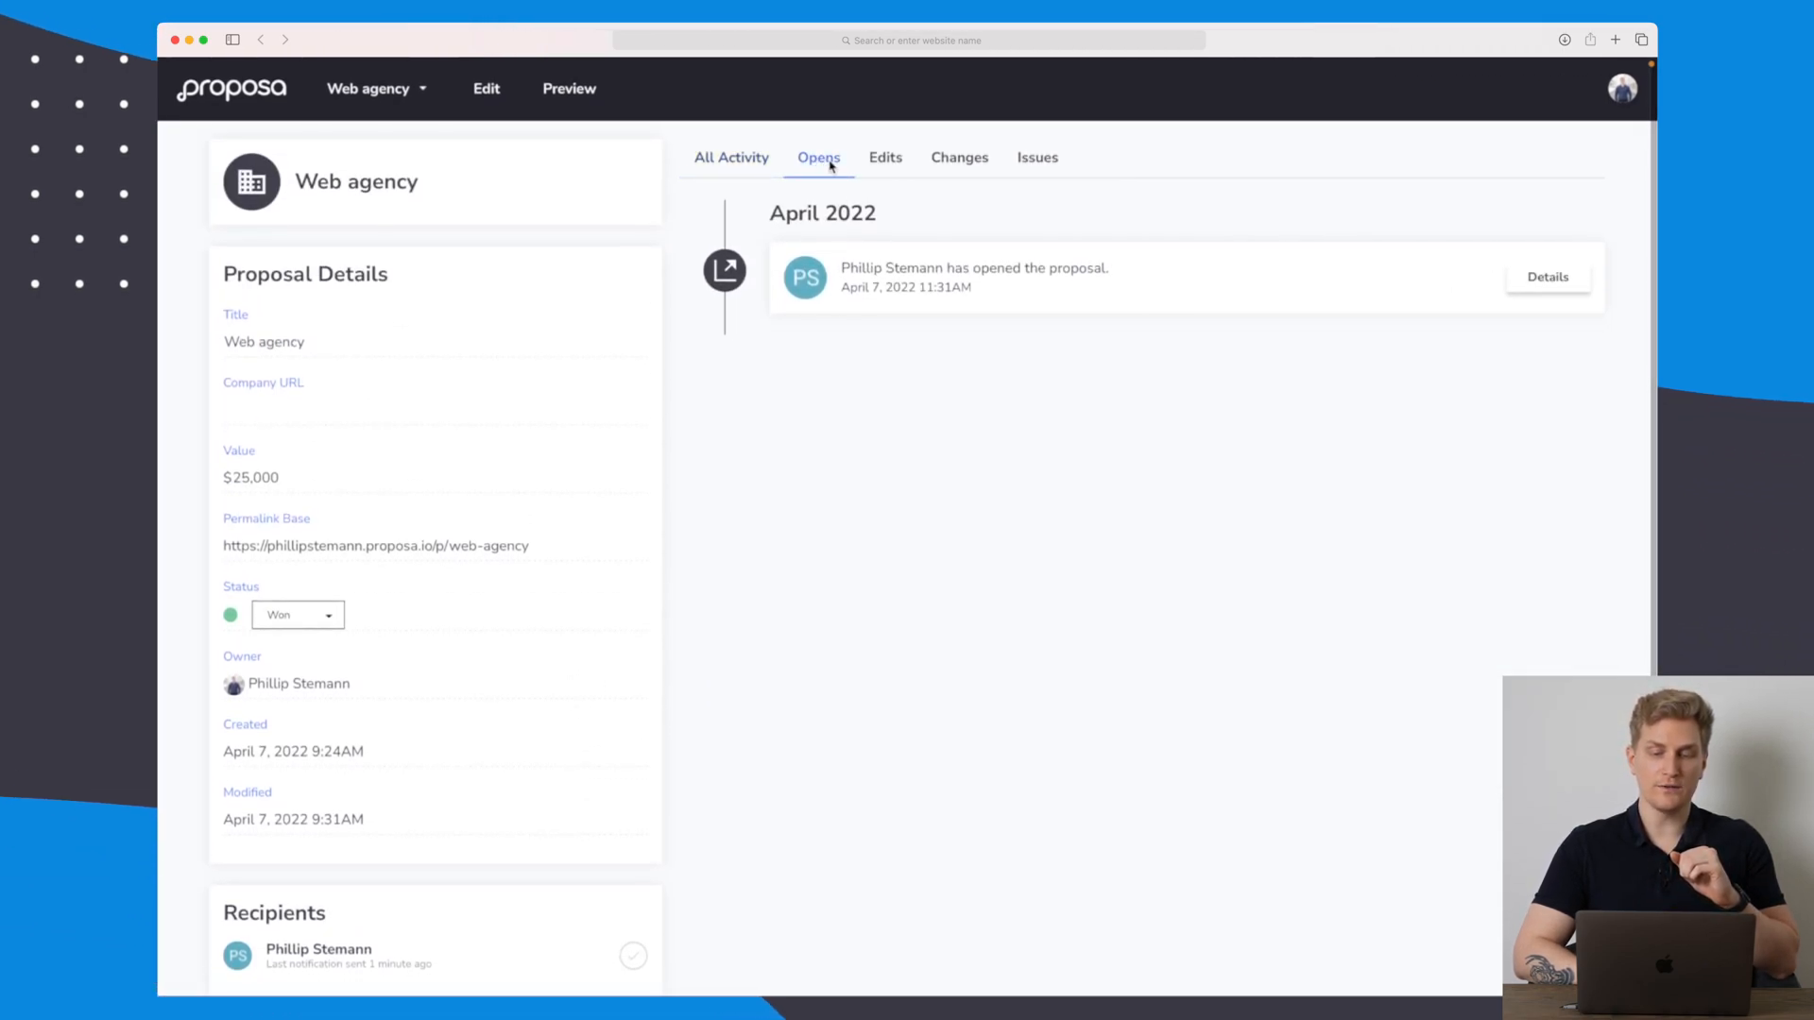
pyautogui.click(960, 157)
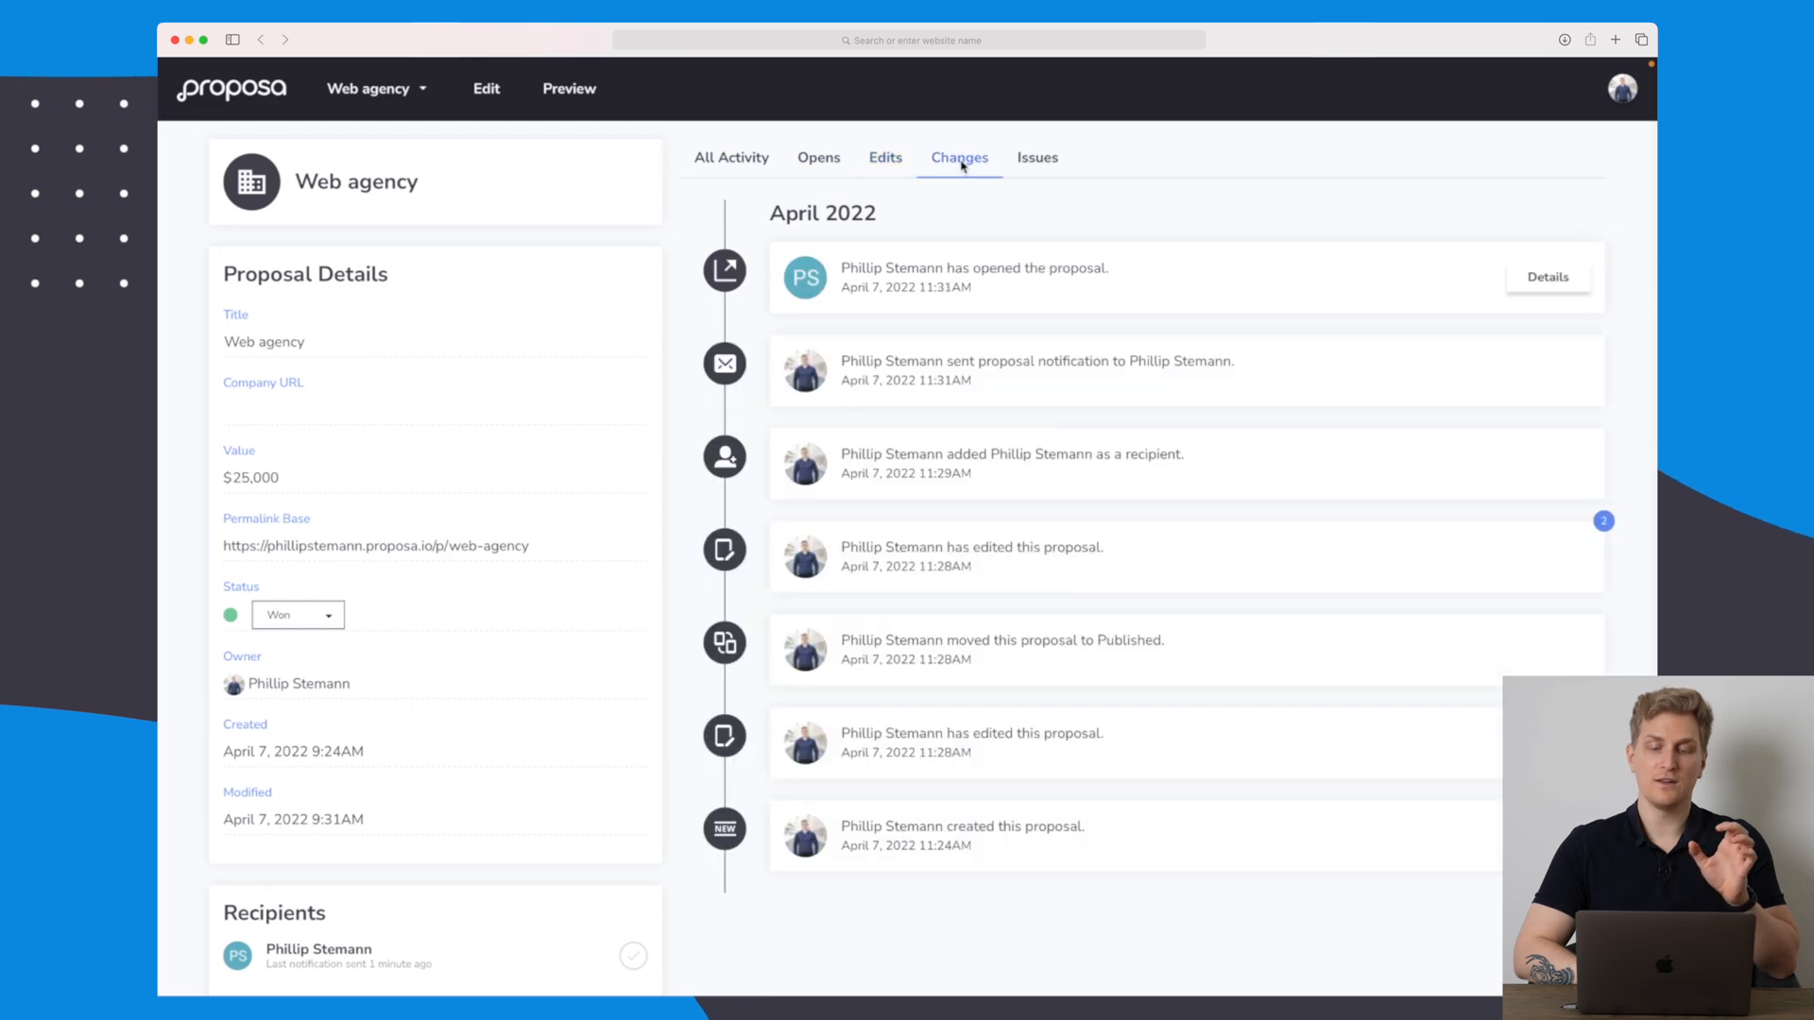
pyautogui.click(818, 156)
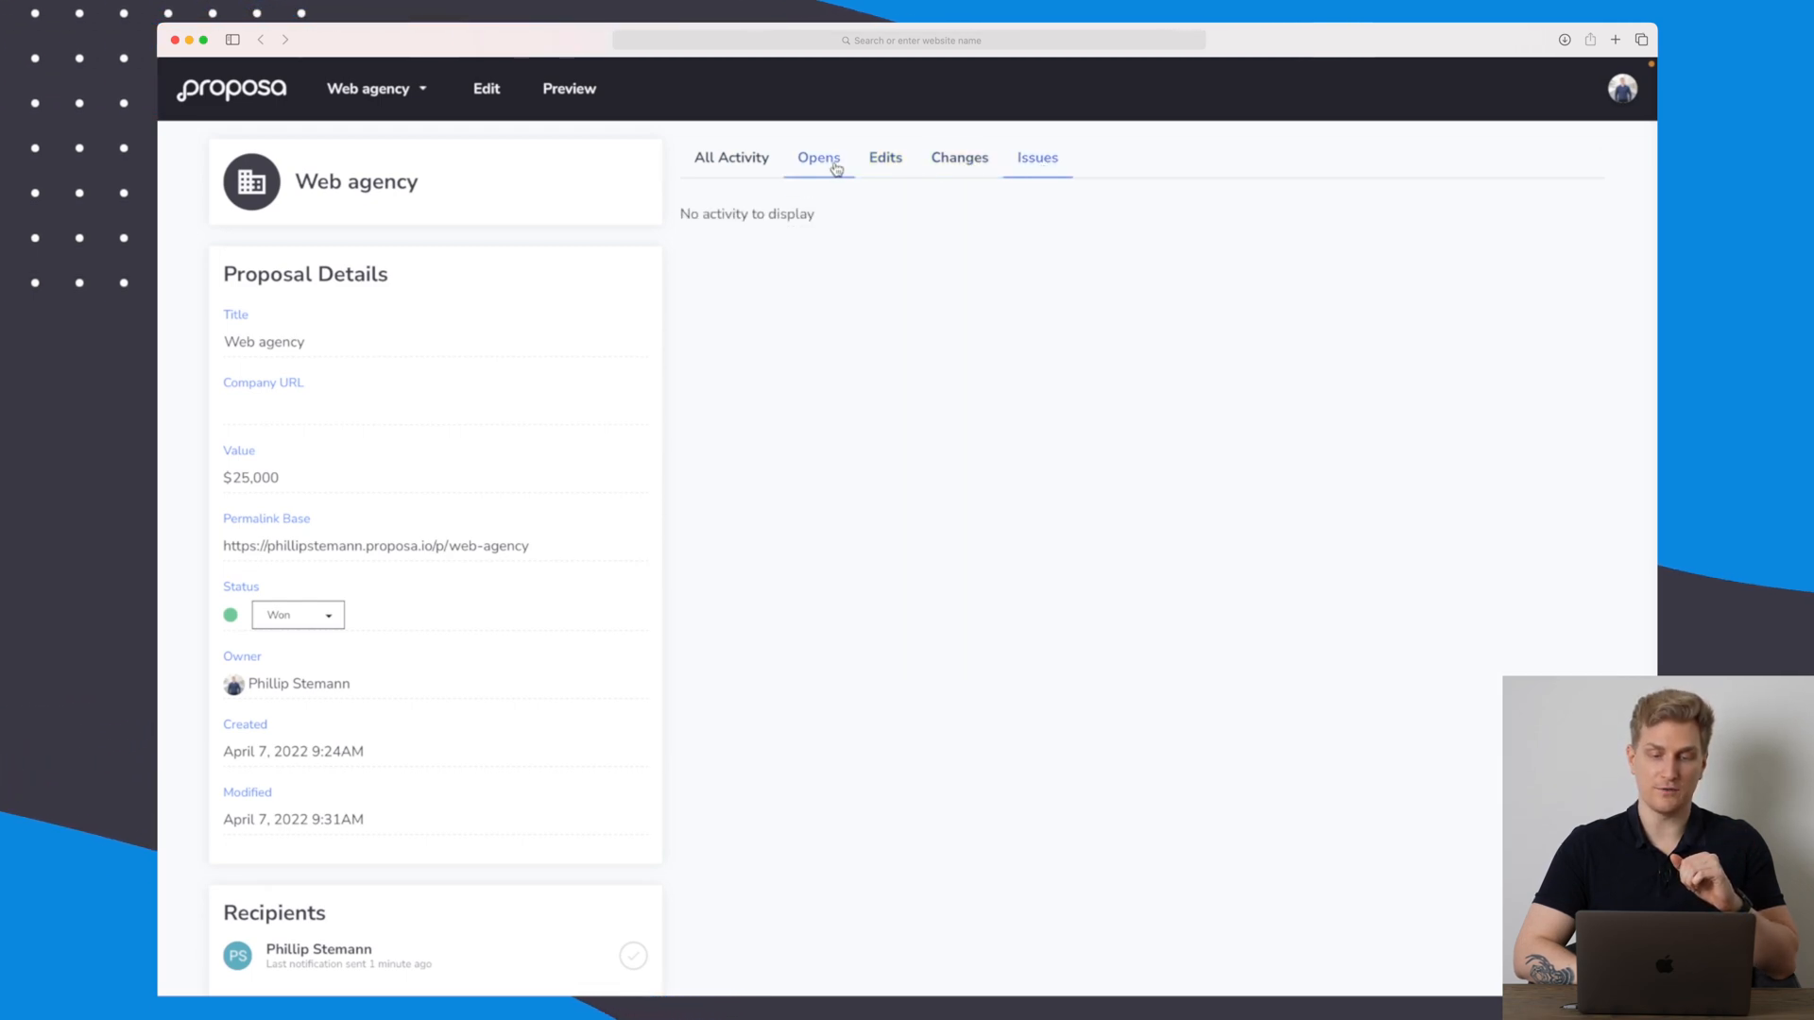
pyautogui.click(818, 157)
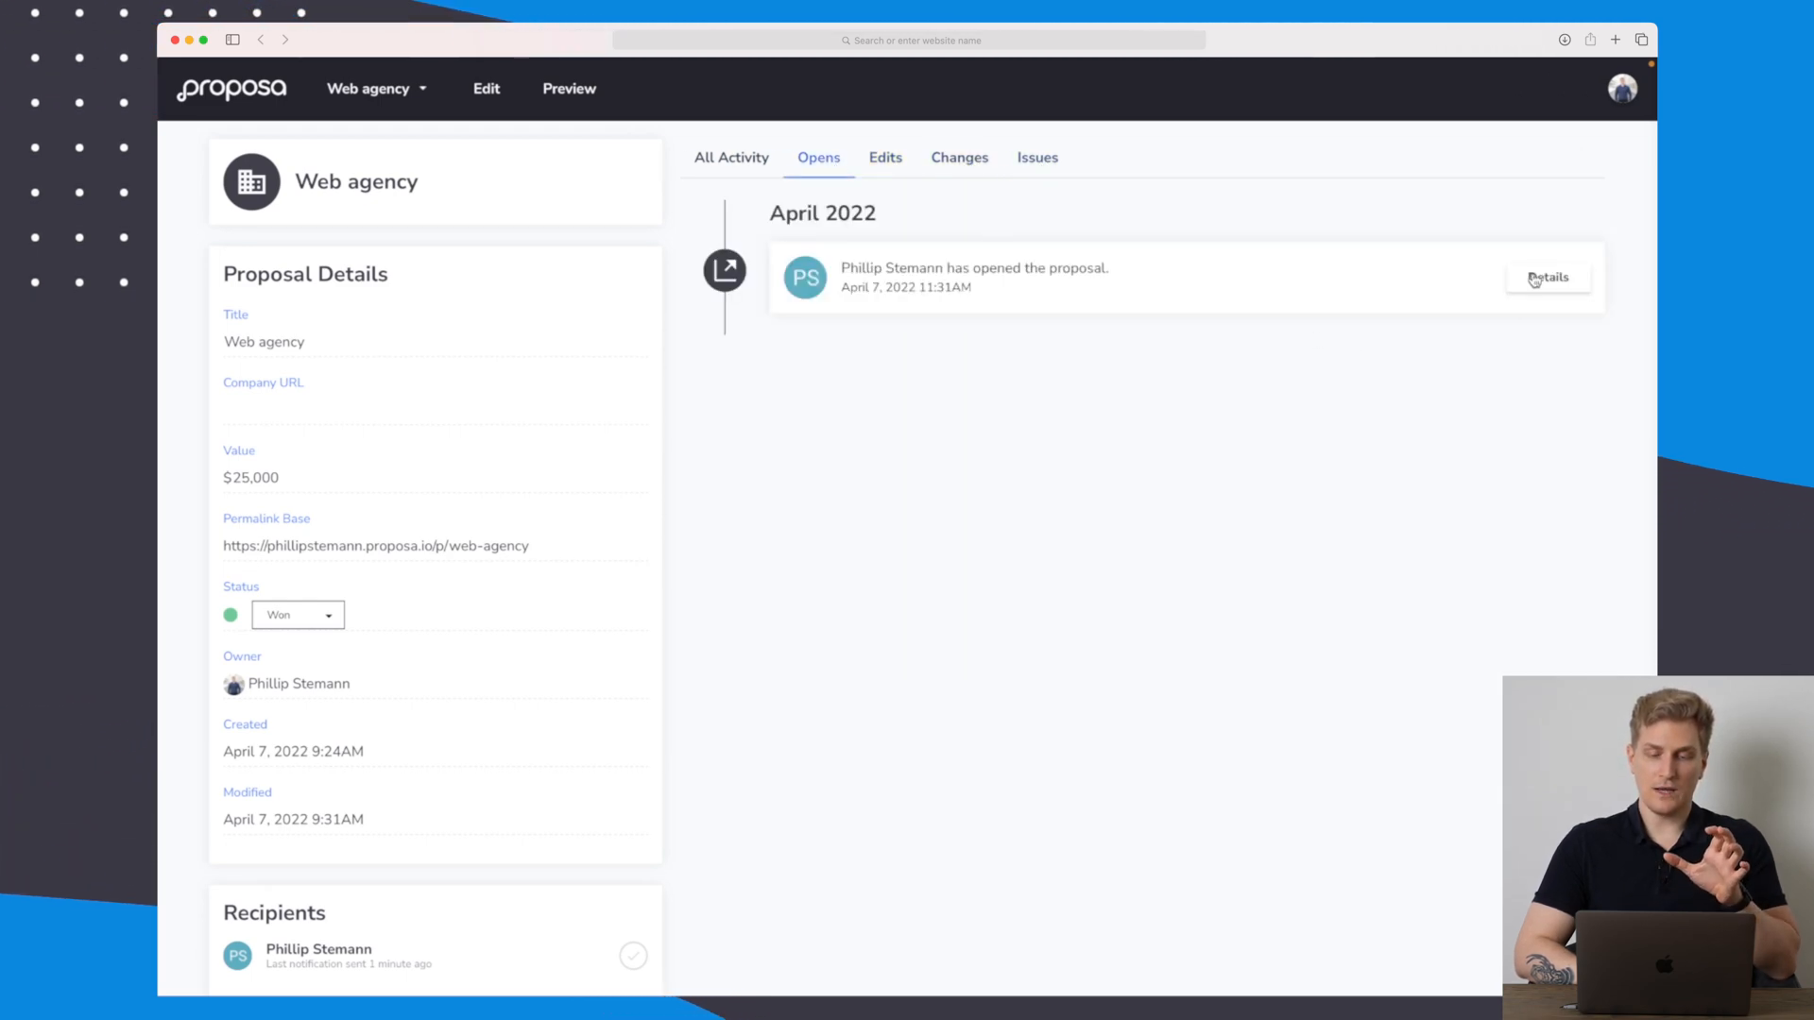
# Expand the client's 'has opened the proposal' event to see its viewing insights.
pyautogui.click(1547, 278)
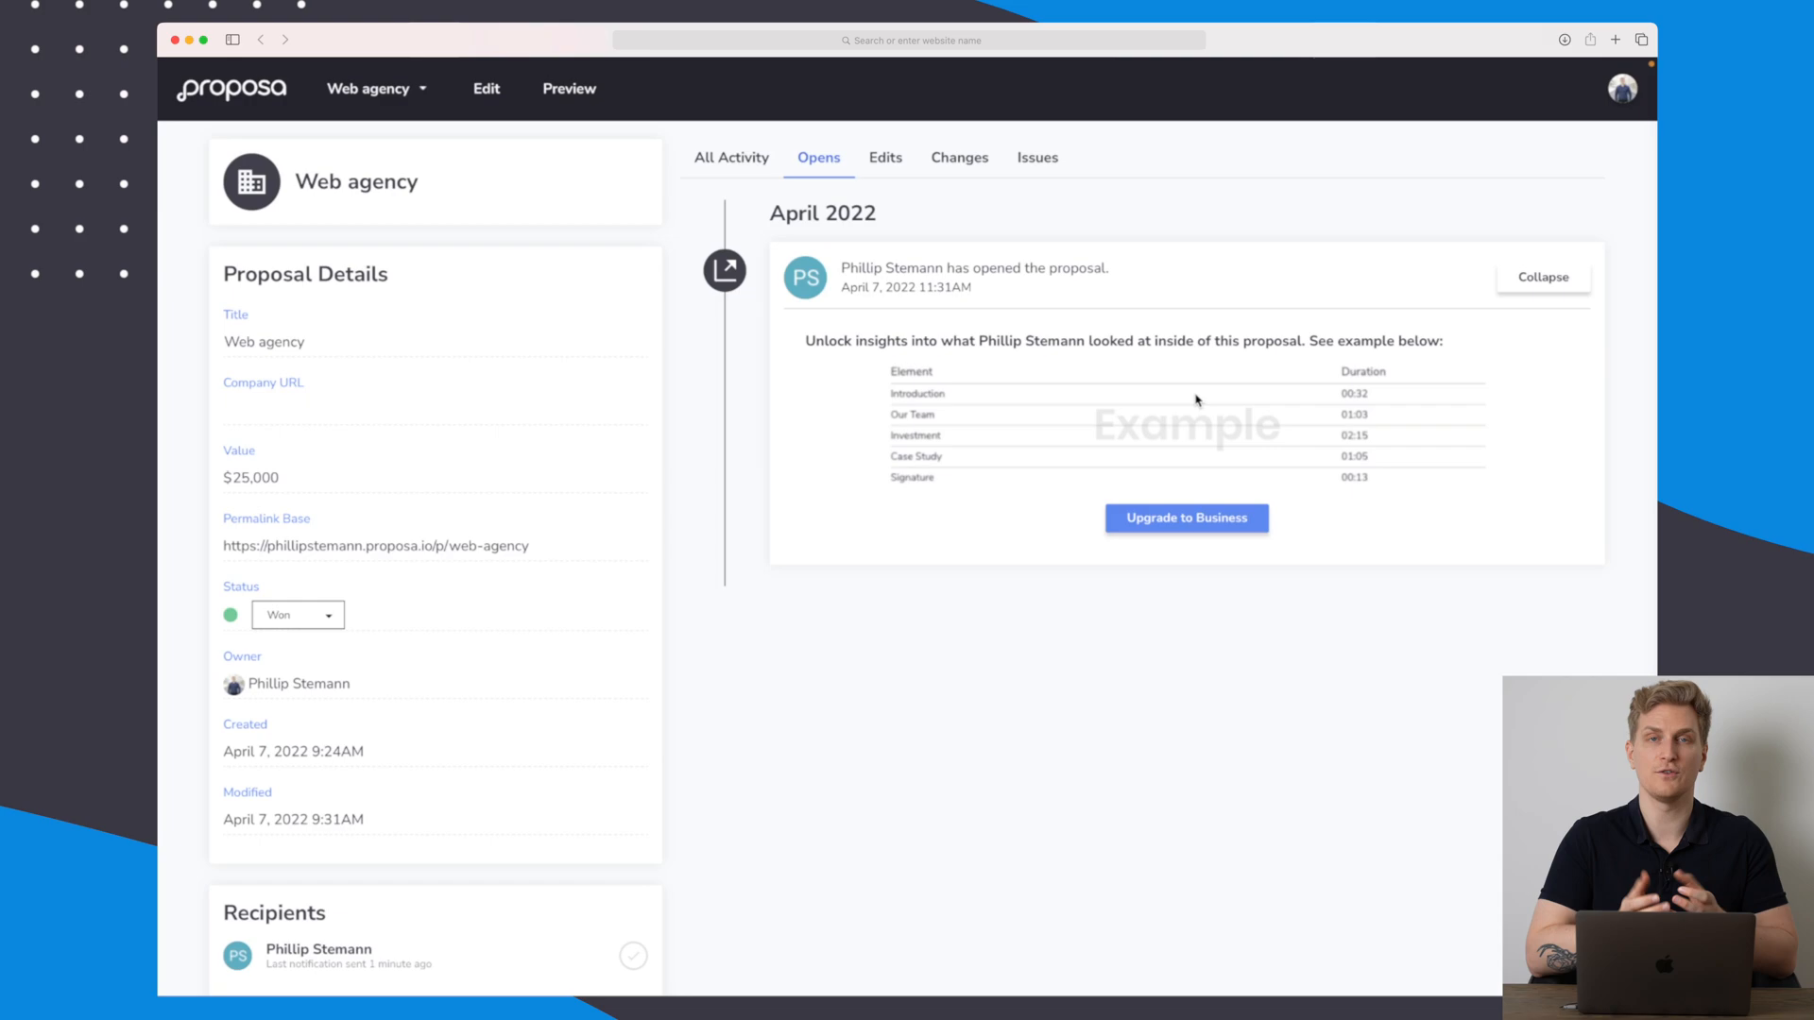
pyautogui.moveTo(822, 291)
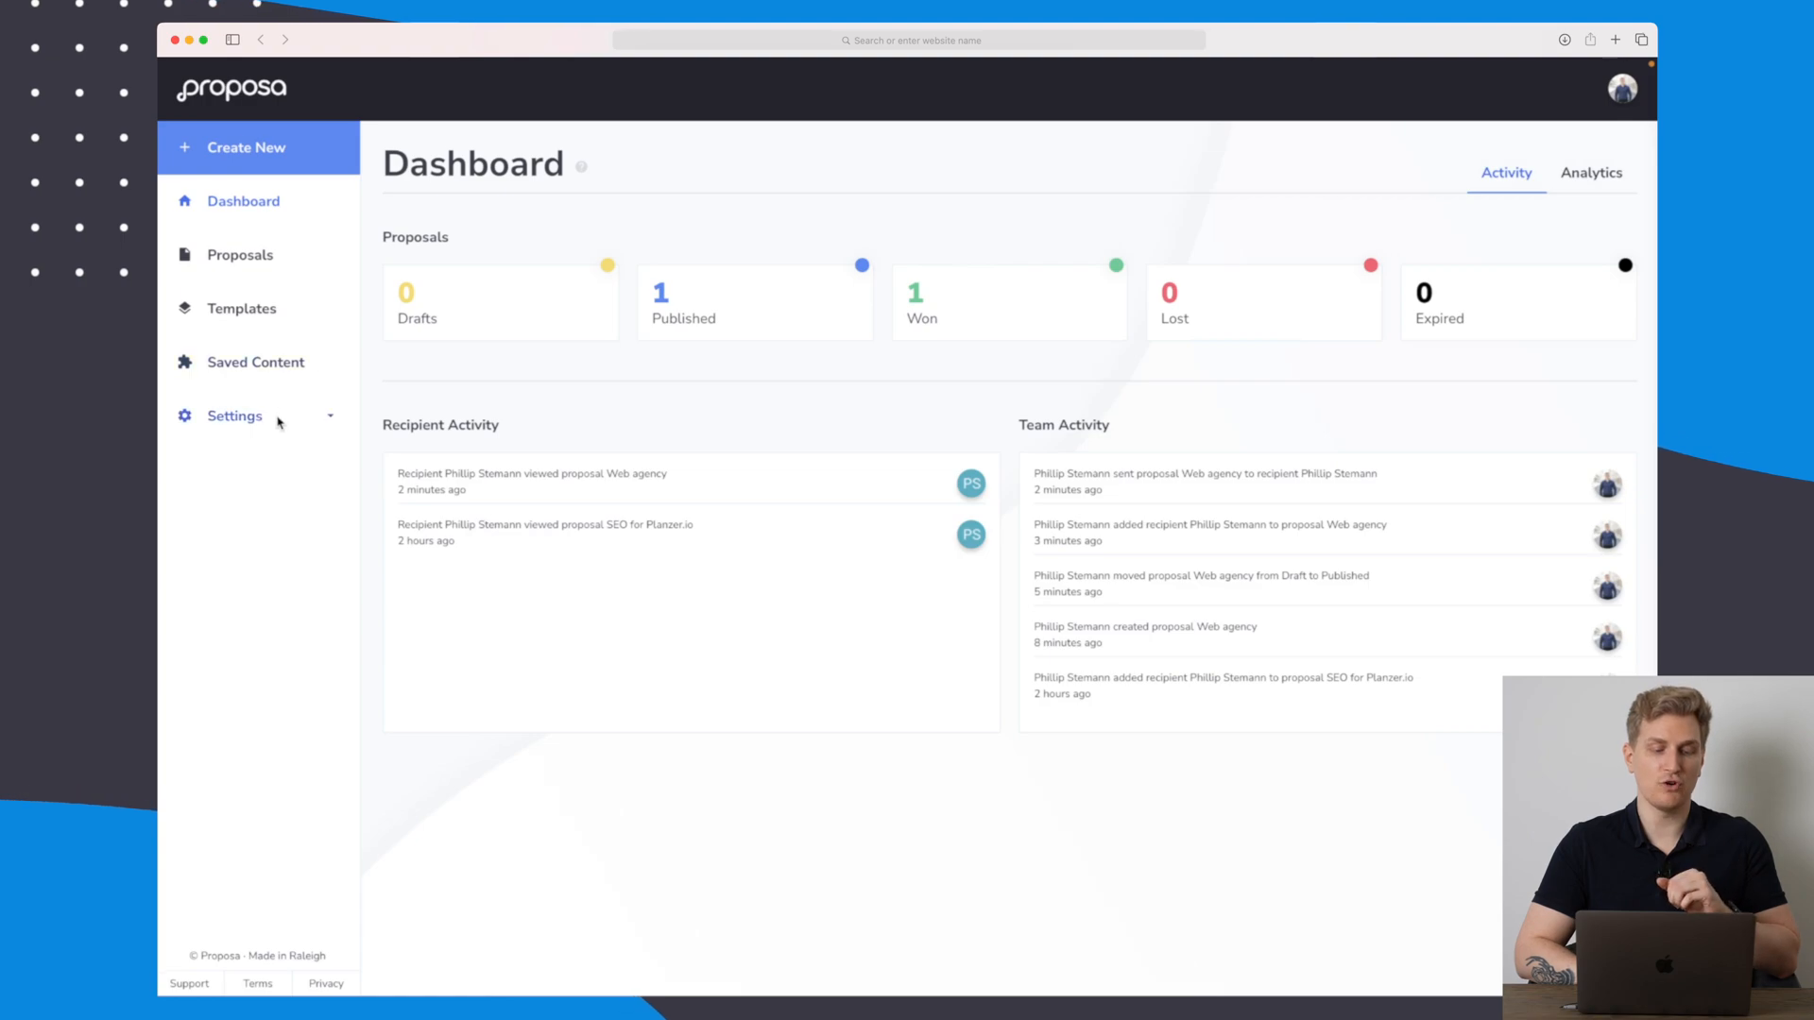
# Go to the account's API Settings page from the dashboard's Settings section.
pyautogui.click(235, 415)
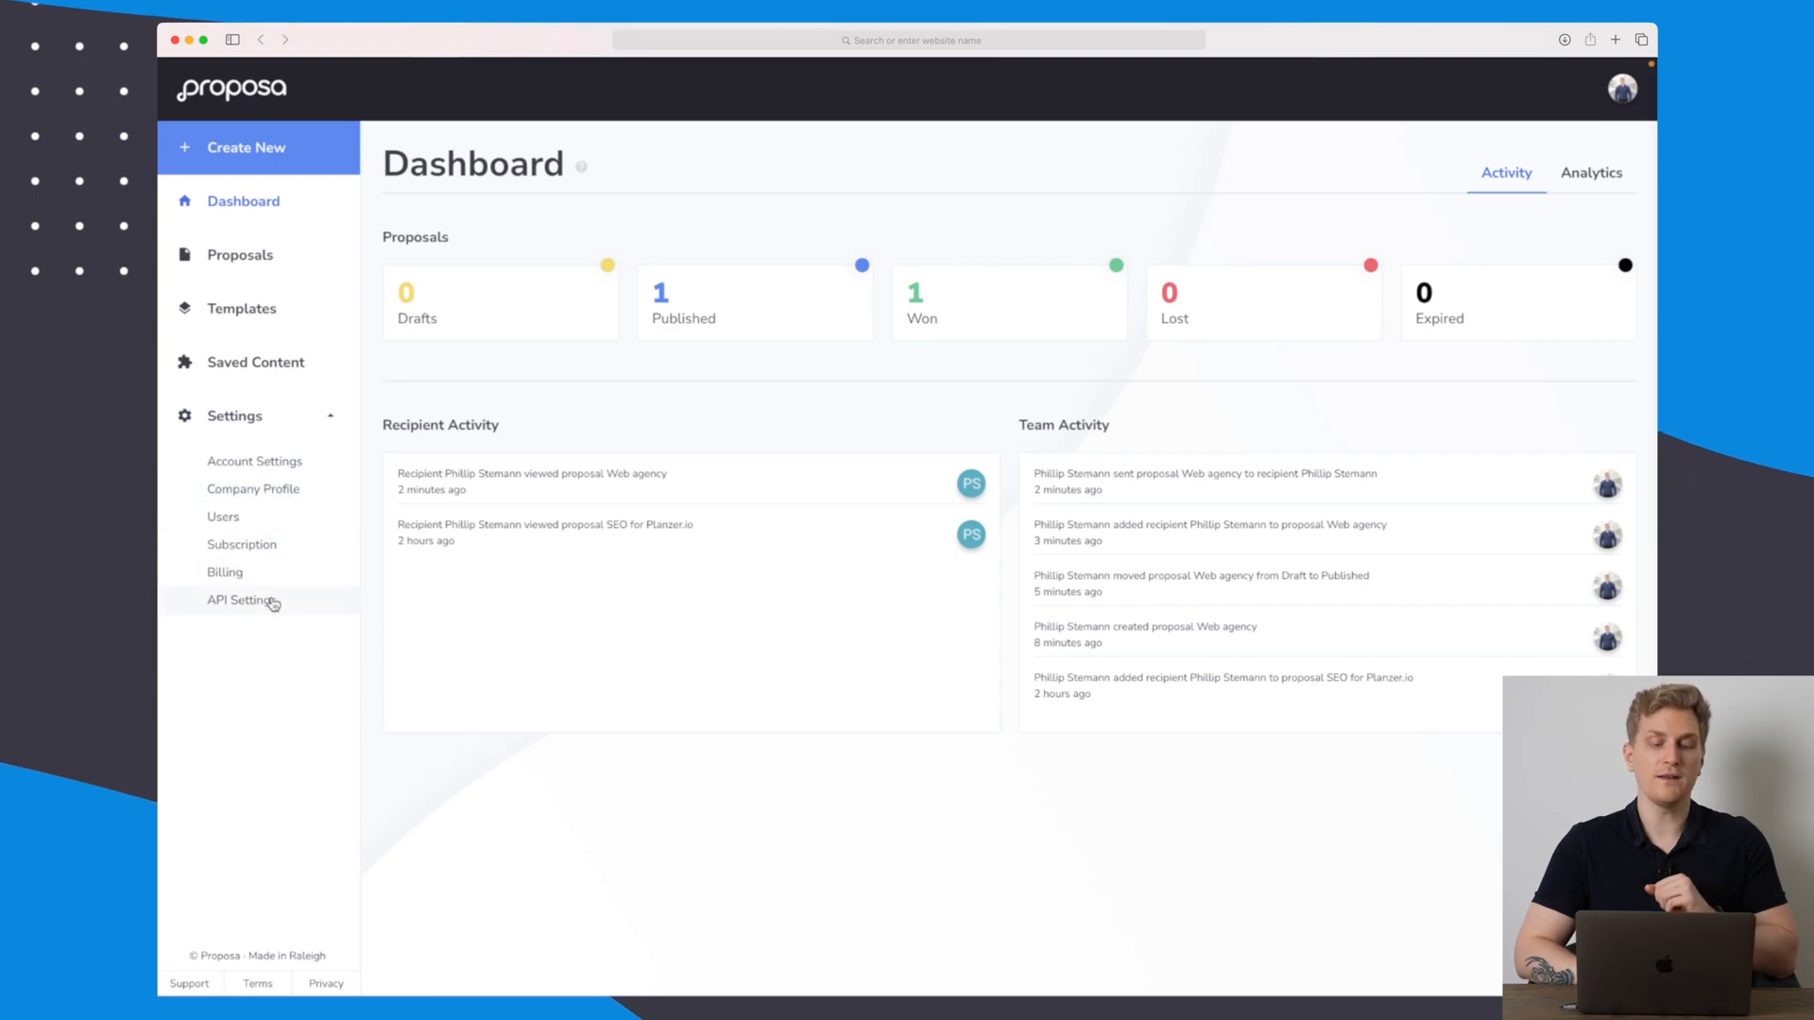
pyautogui.click(242, 601)
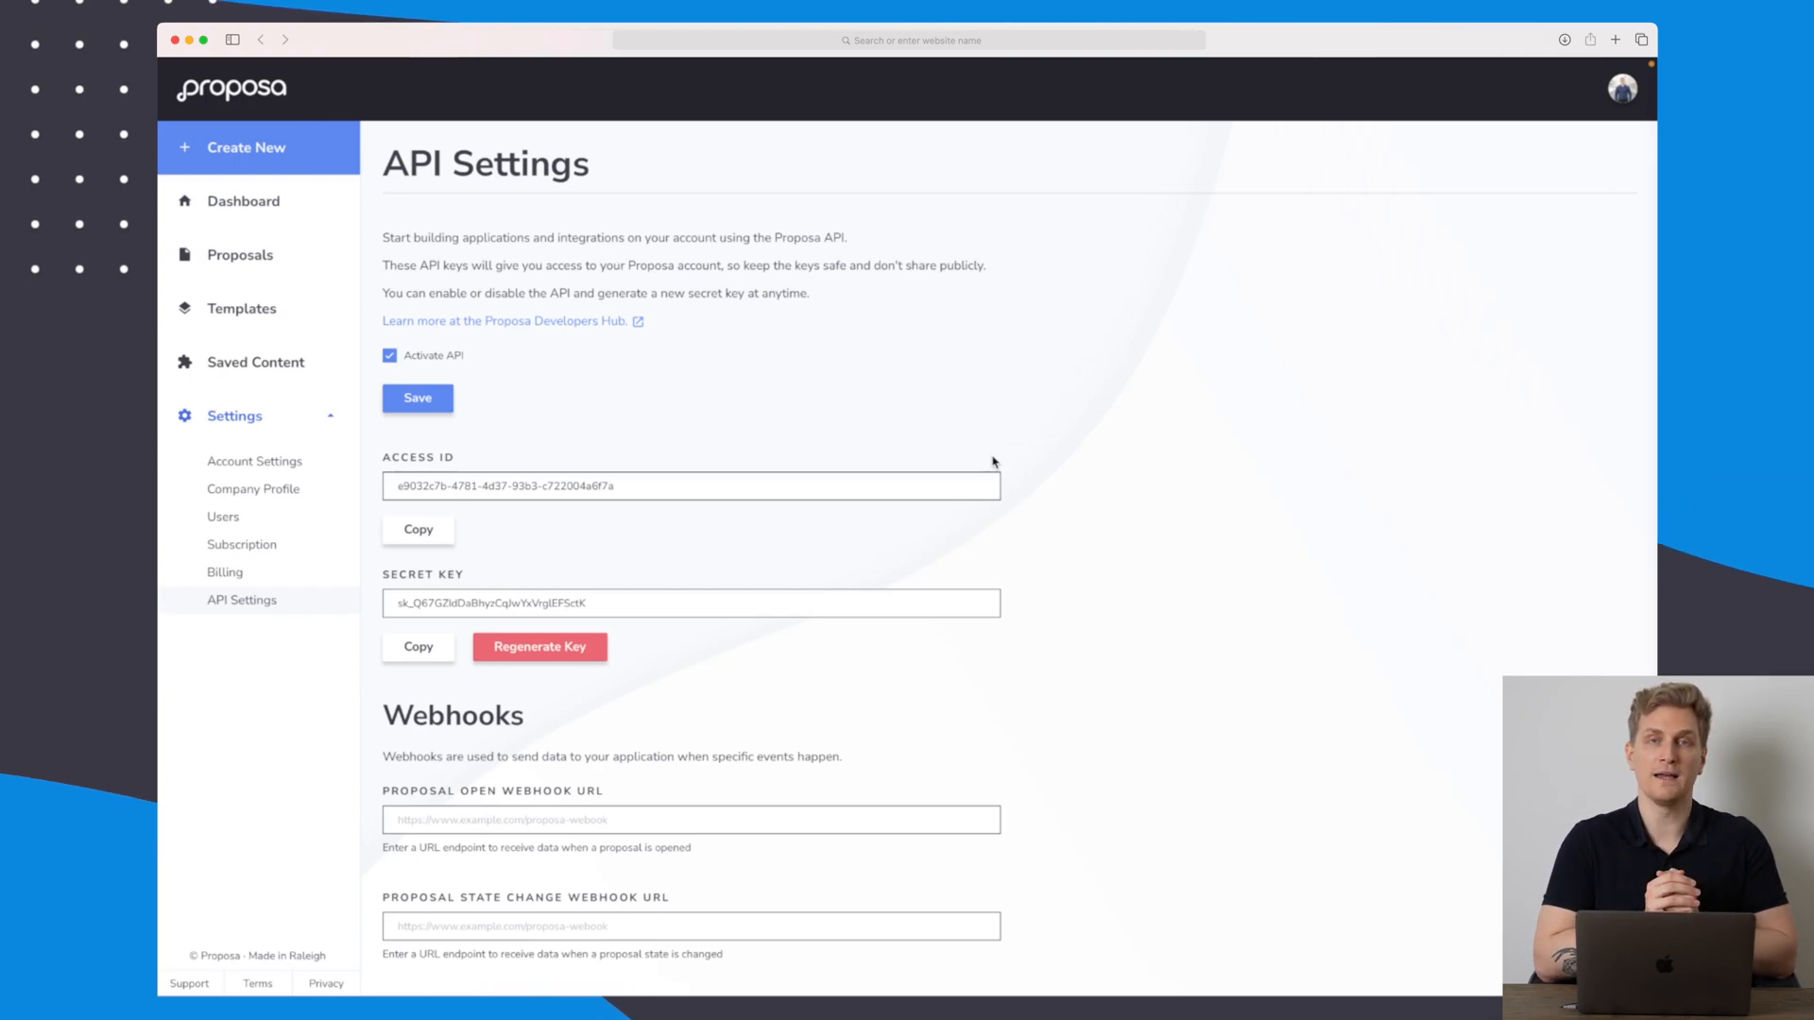
pyautogui.scroll(-3)
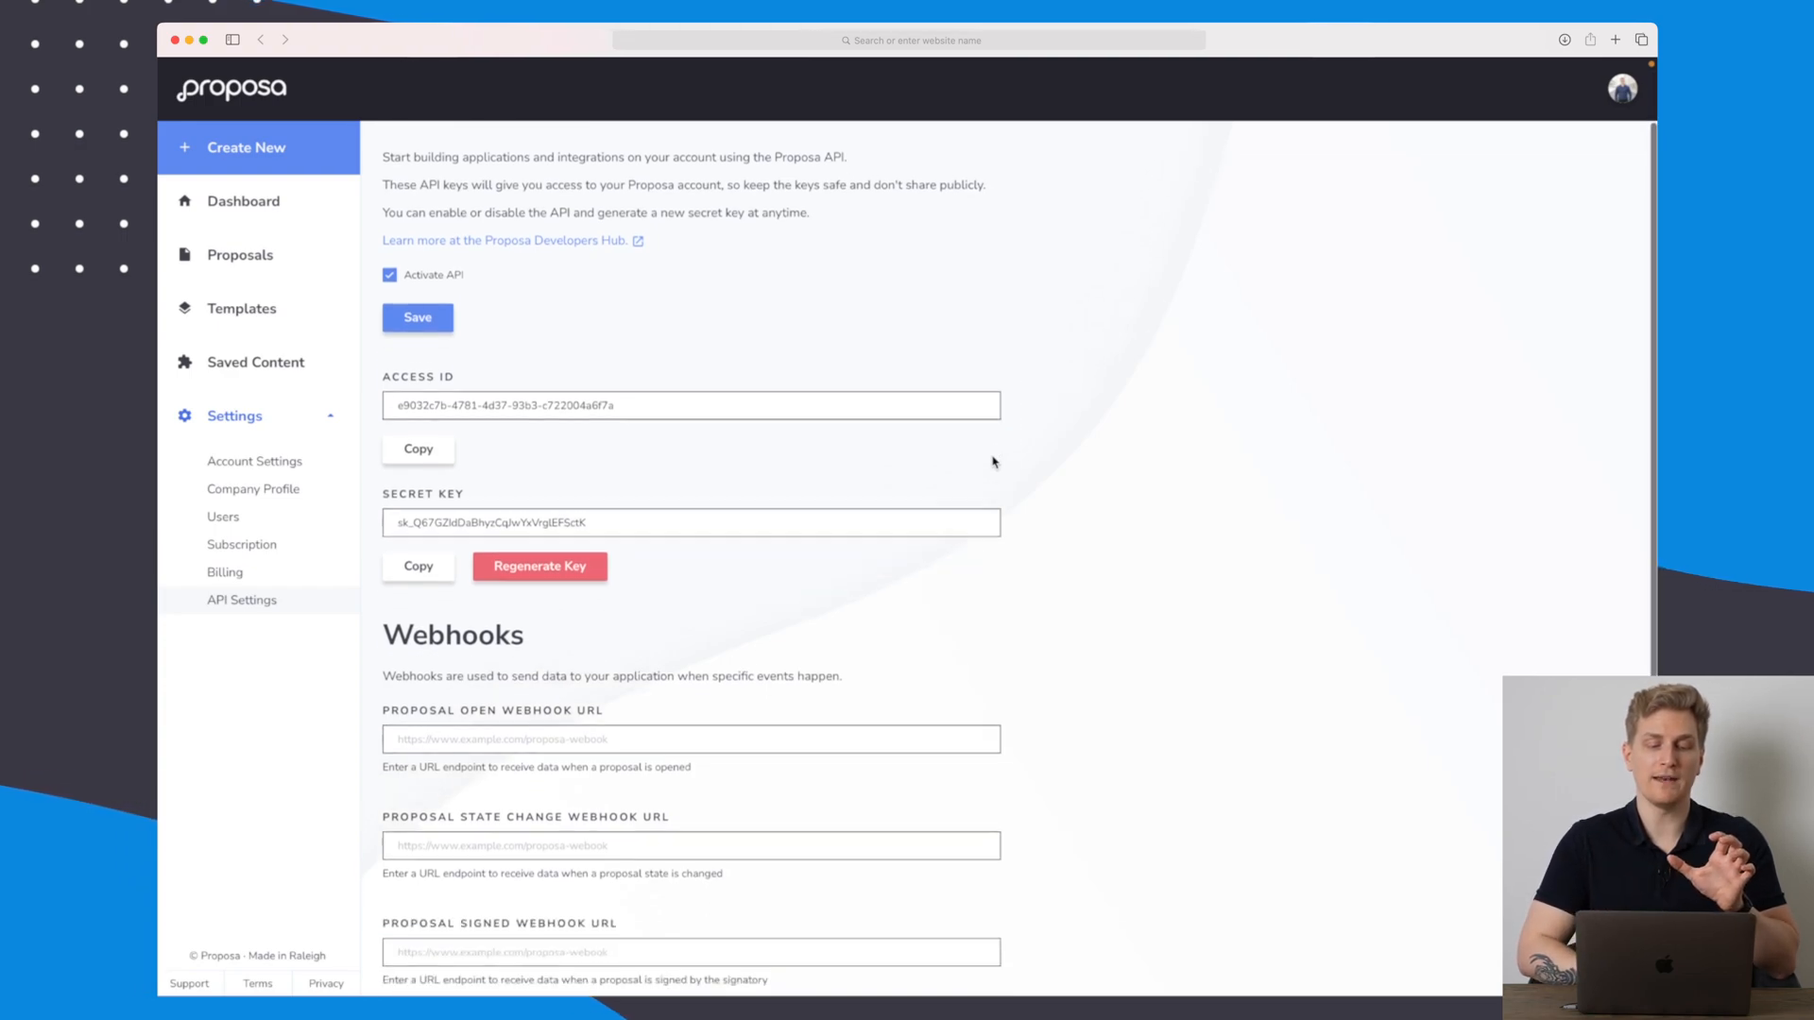
pyautogui.scroll(-3)
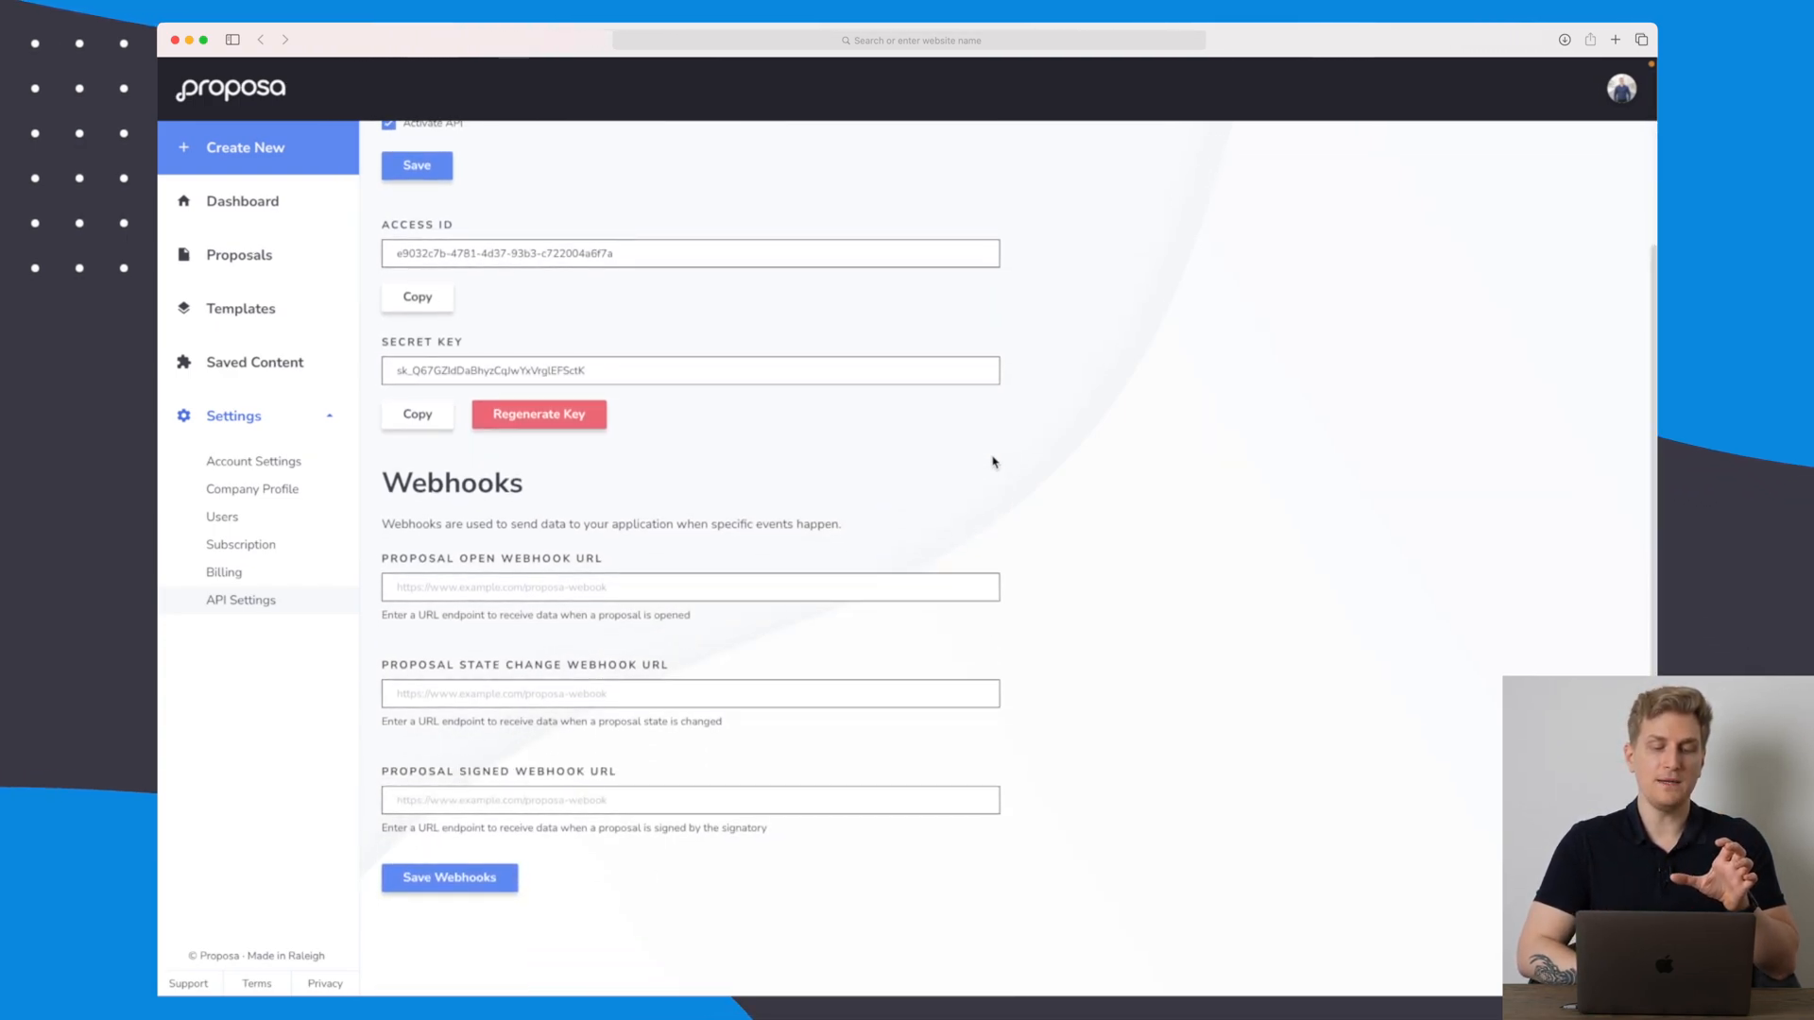
pyautogui.scroll(3)
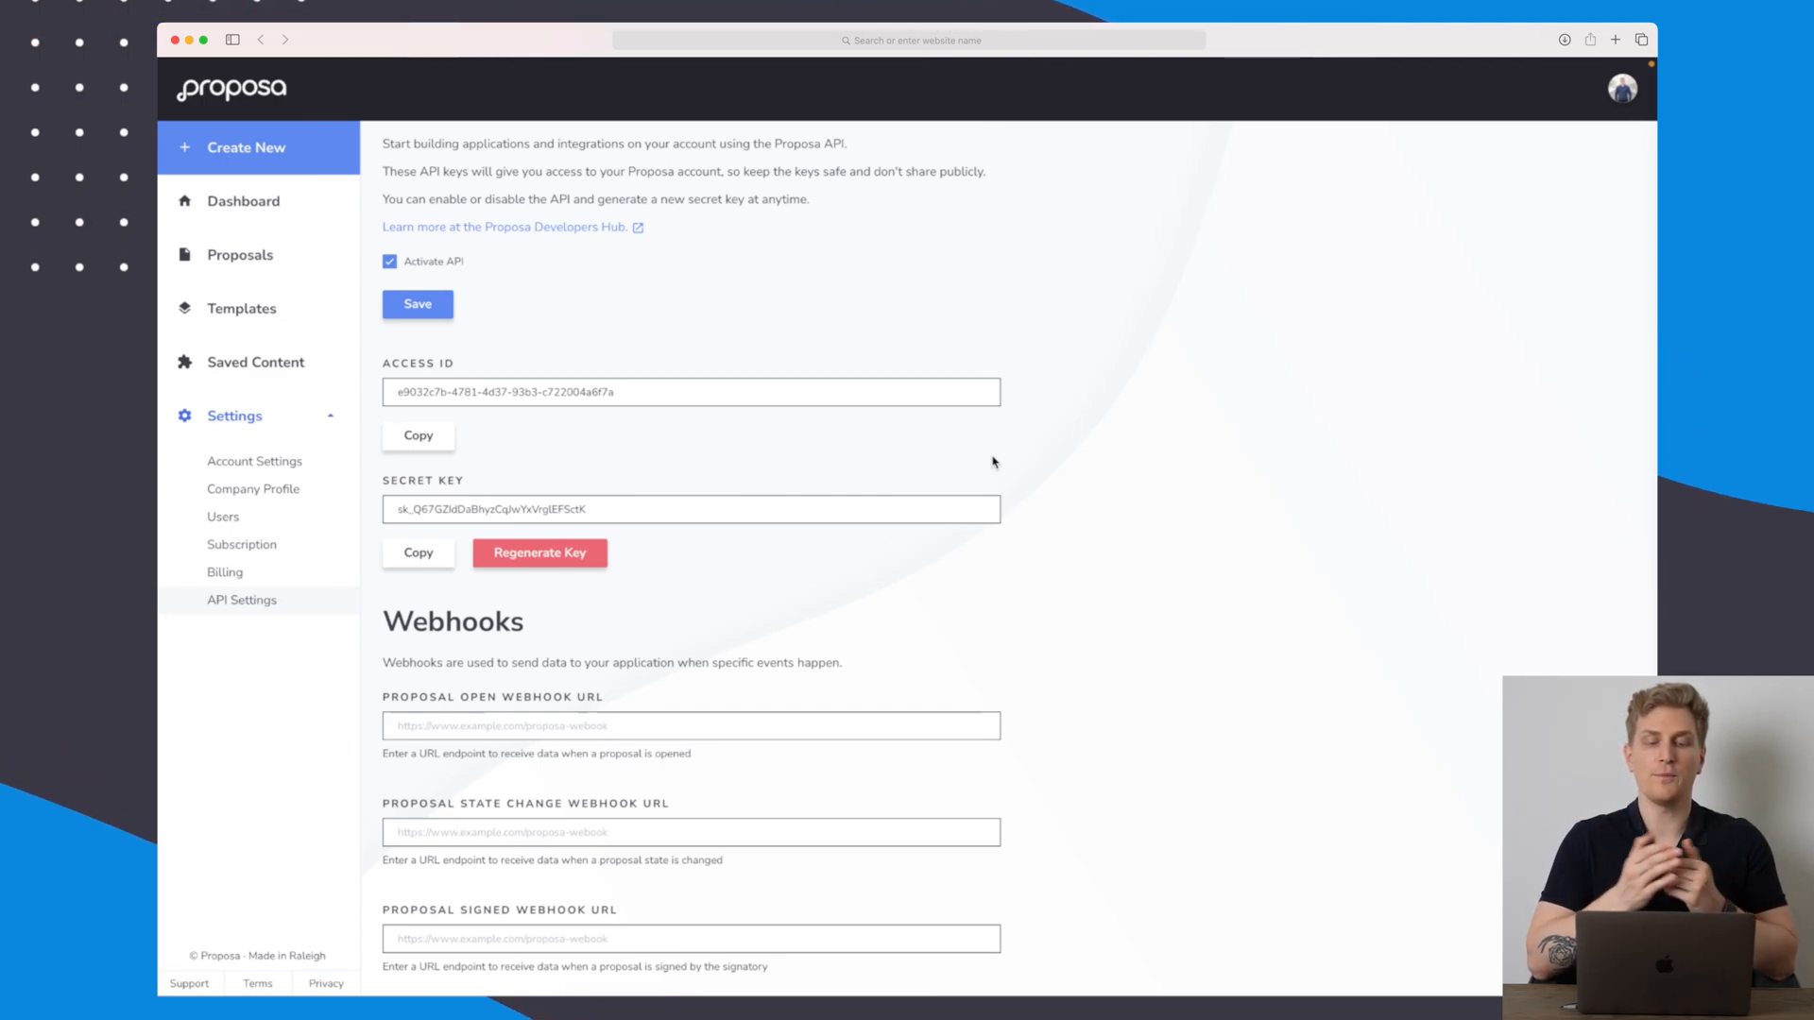
pyautogui.scroll(-3)
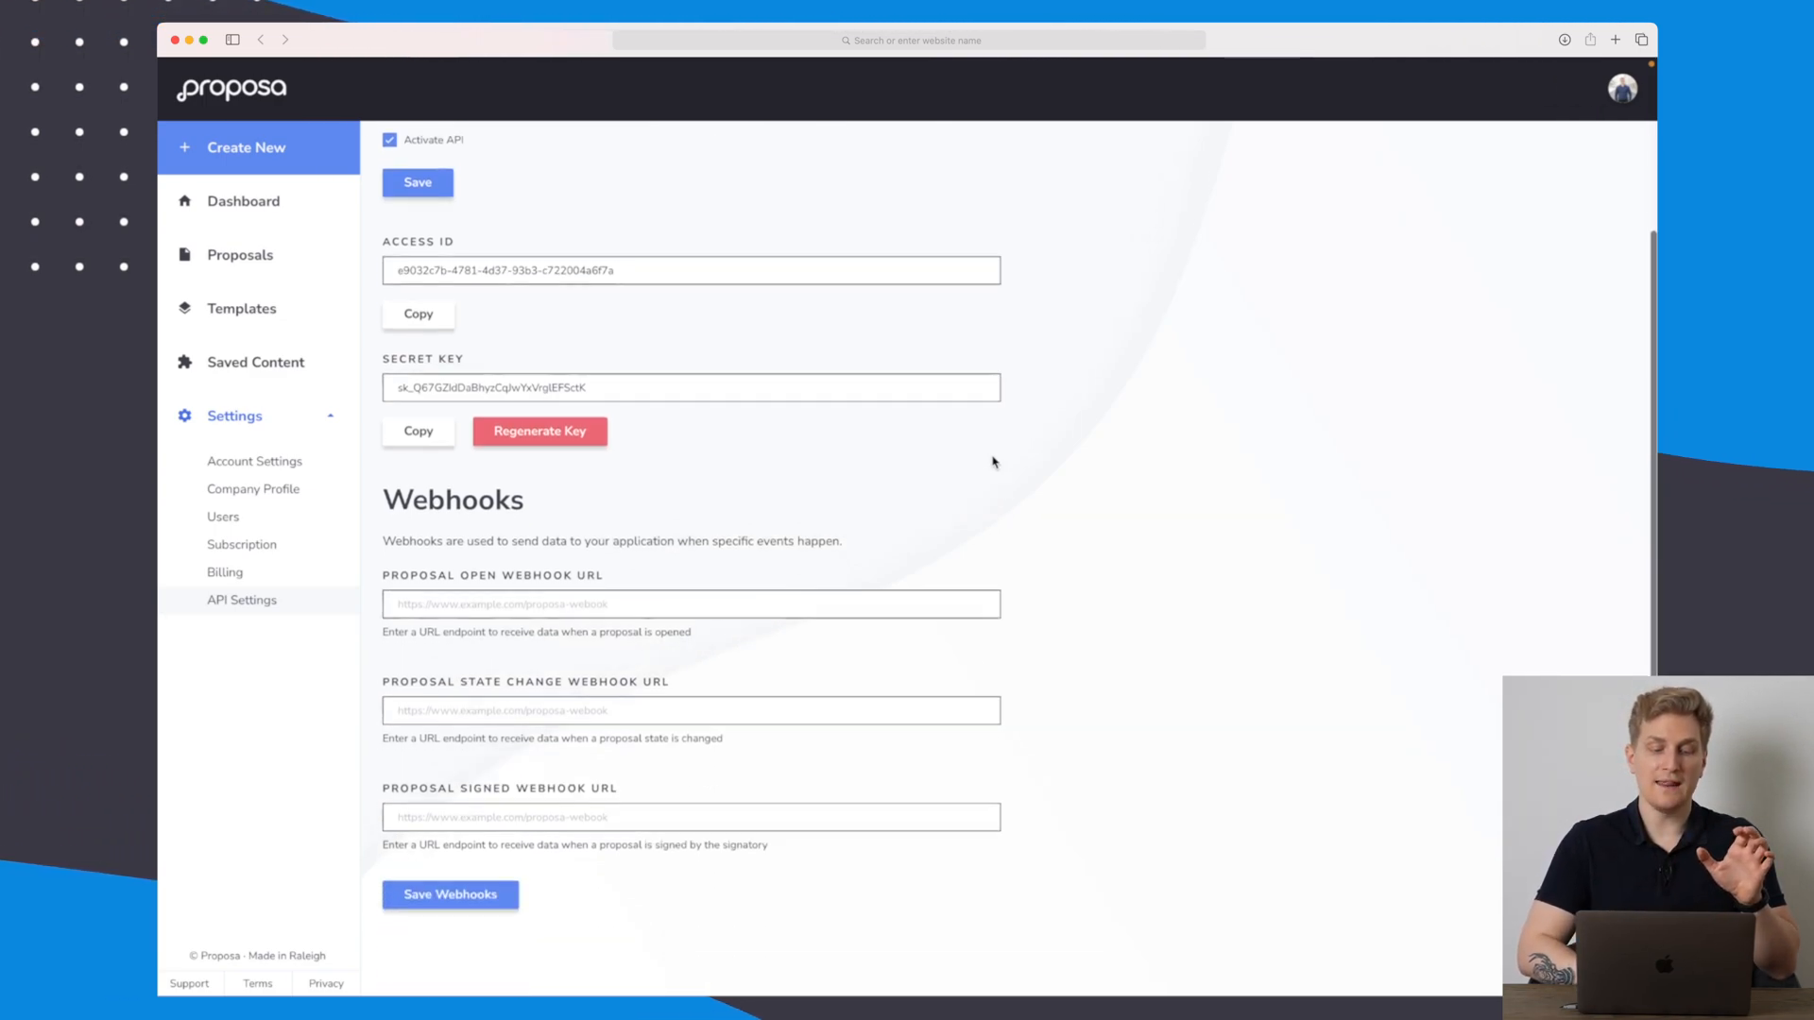